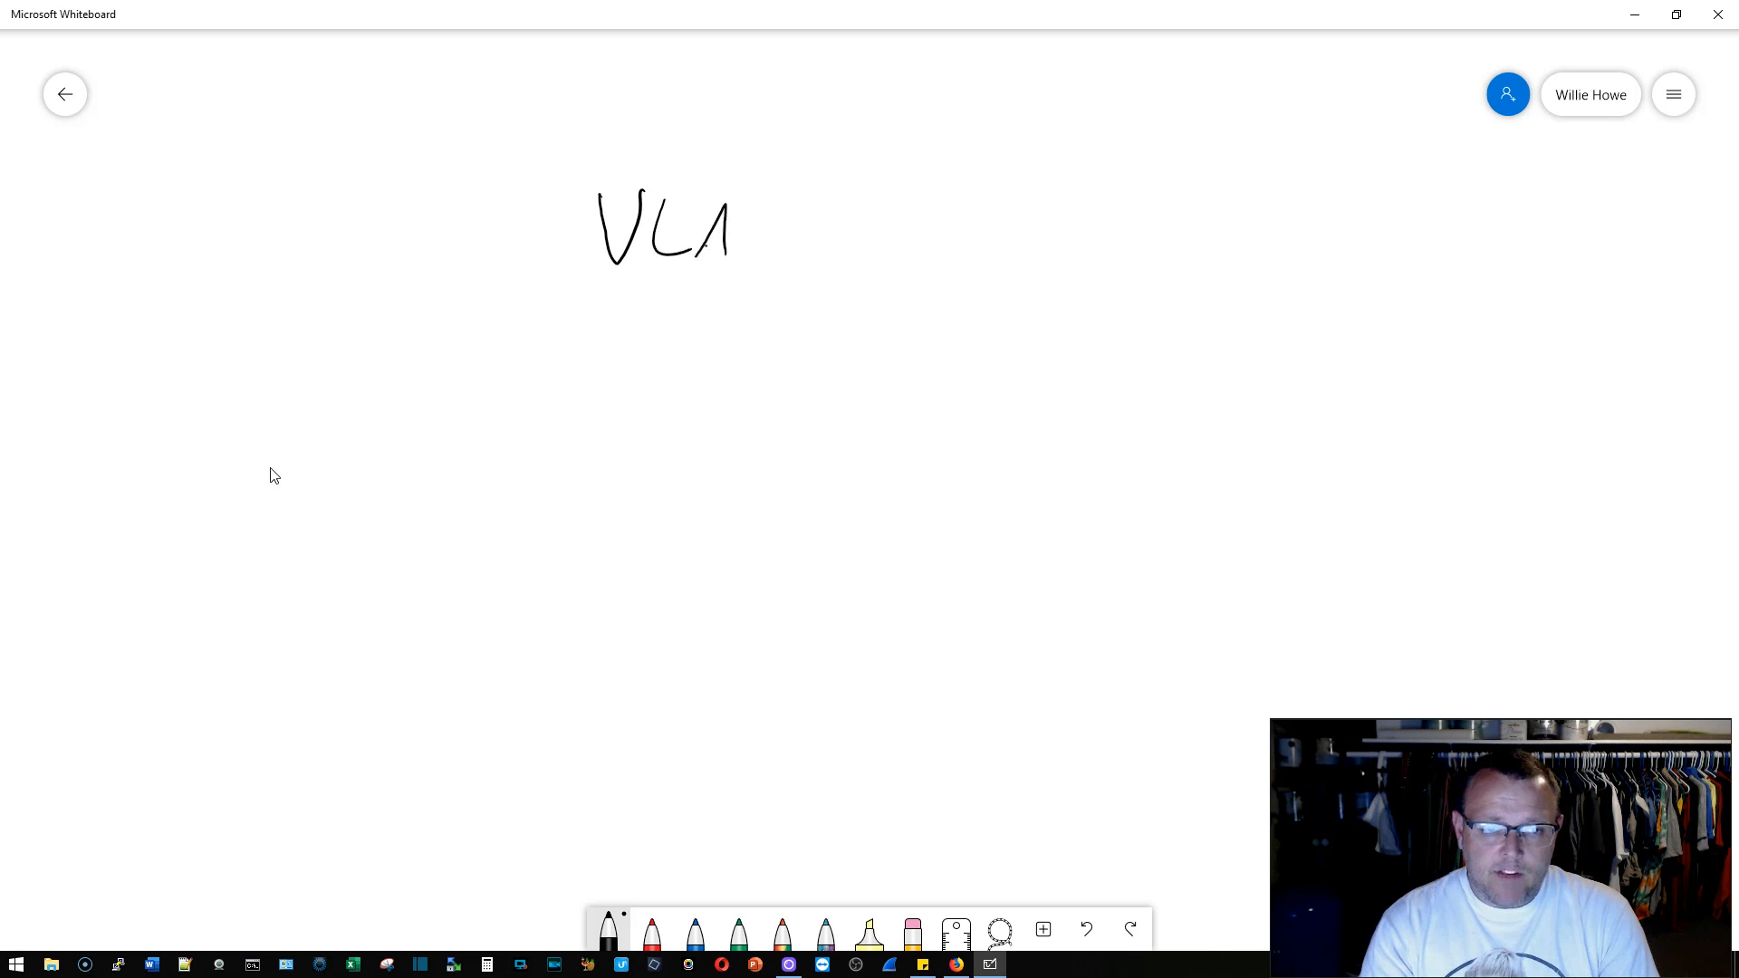
Step: Handwrite 'VLAN Alignment' across the top of the board with an underline
{"action": "left_click_drag", "start_coordinate": [731, 233], "coordinate": [786, 256]}
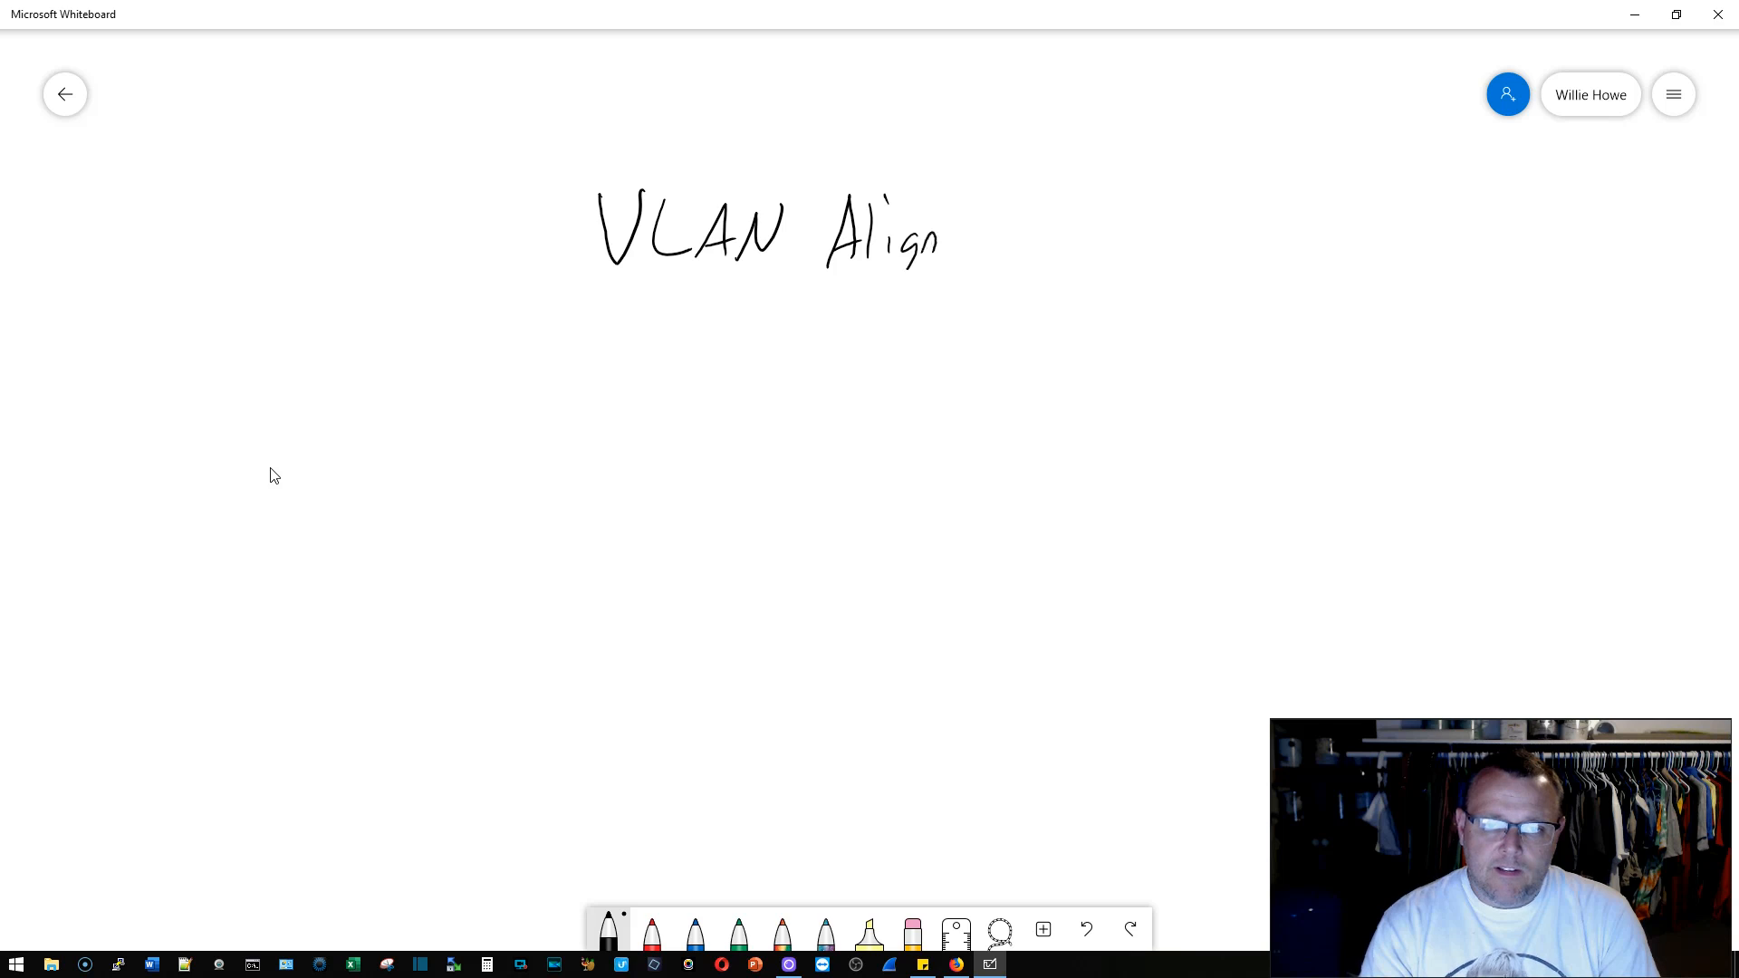
{"action": "left_click_drag", "start_coordinate": [937, 238], "coordinate": [1048, 233]}
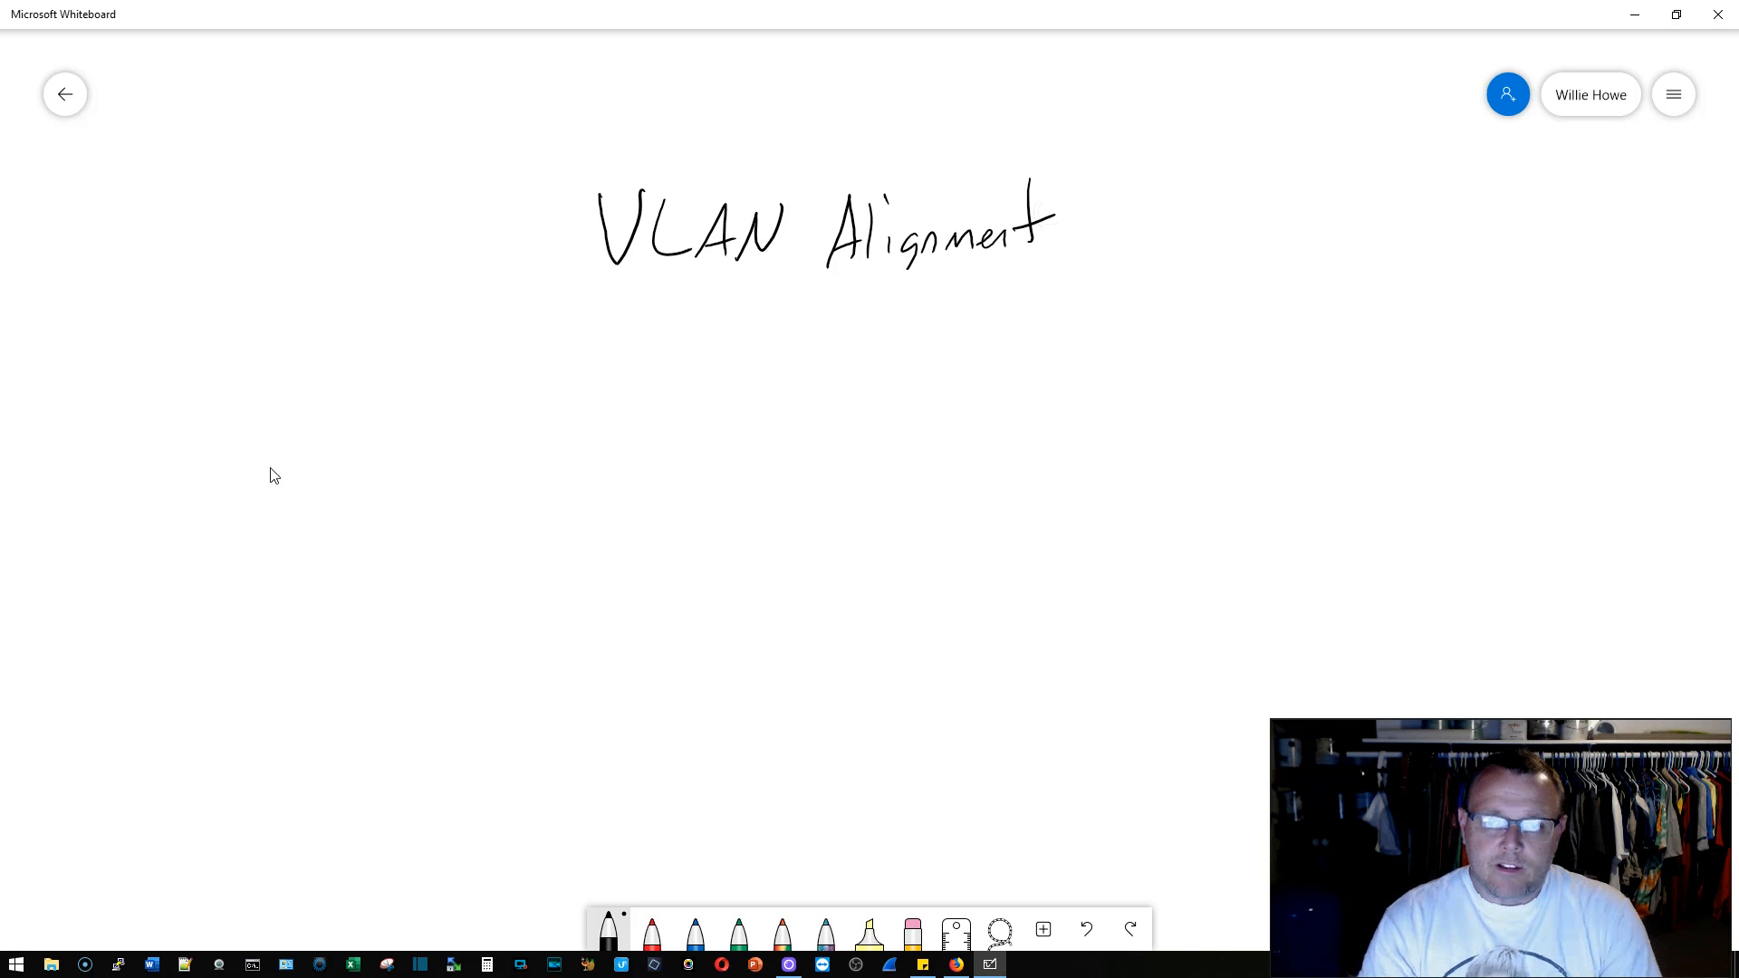
{"action": "left_click_drag", "start_coordinate": [608, 297], "coordinate": [1037, 238]}
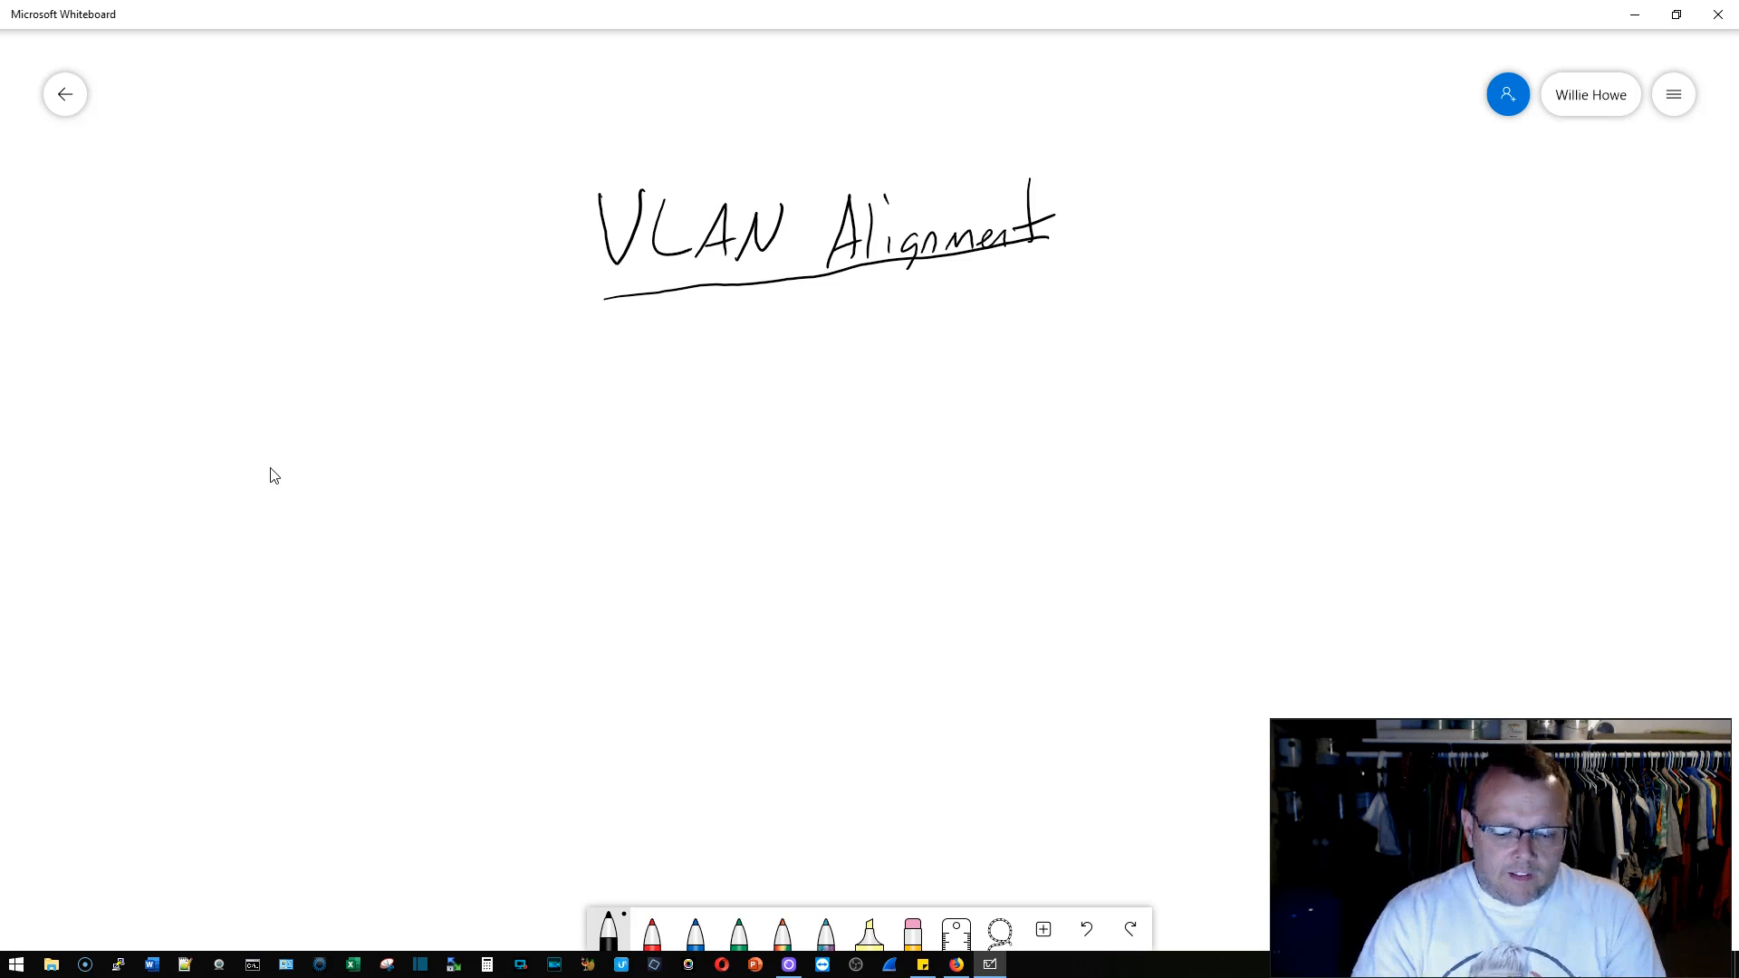
{"action": "left_click", "coordinate": [248, 408]}
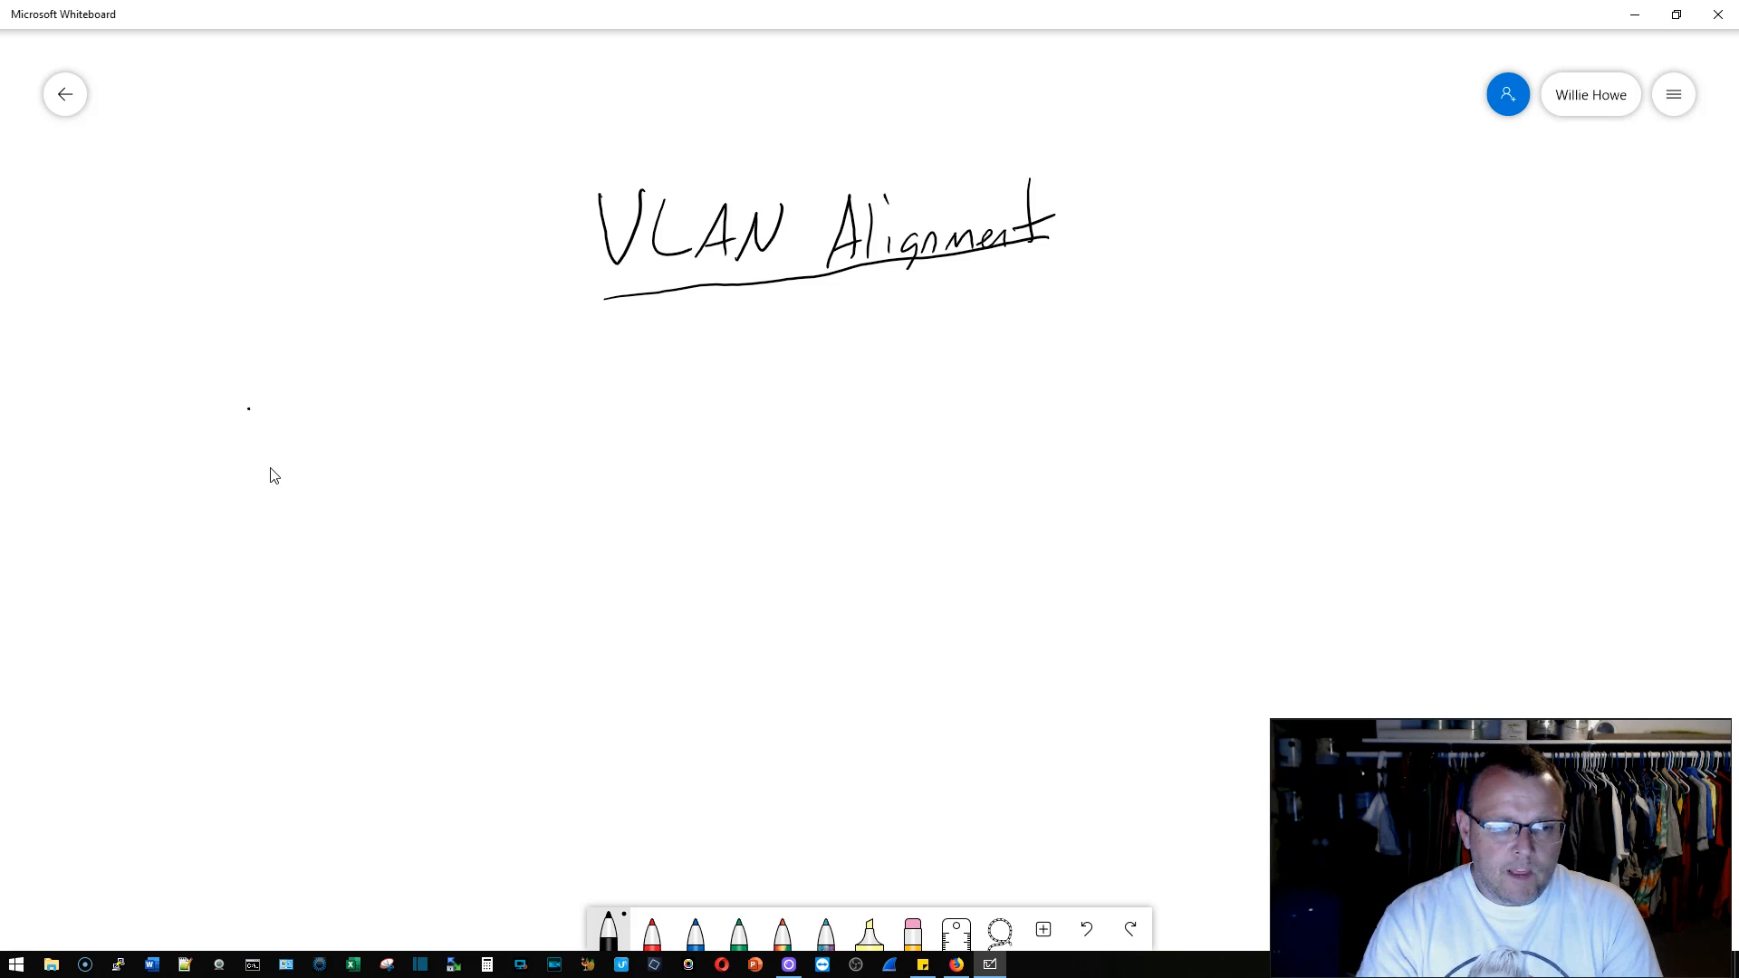
Step: Sketch switch boxes Sw#2 (U, unifi) and Sw#1 (C), with a 1UD port line on Sw#2
{"action": "left_click_drag", "start_coordinate": [248, 409], "coordinate": [365, 576]}
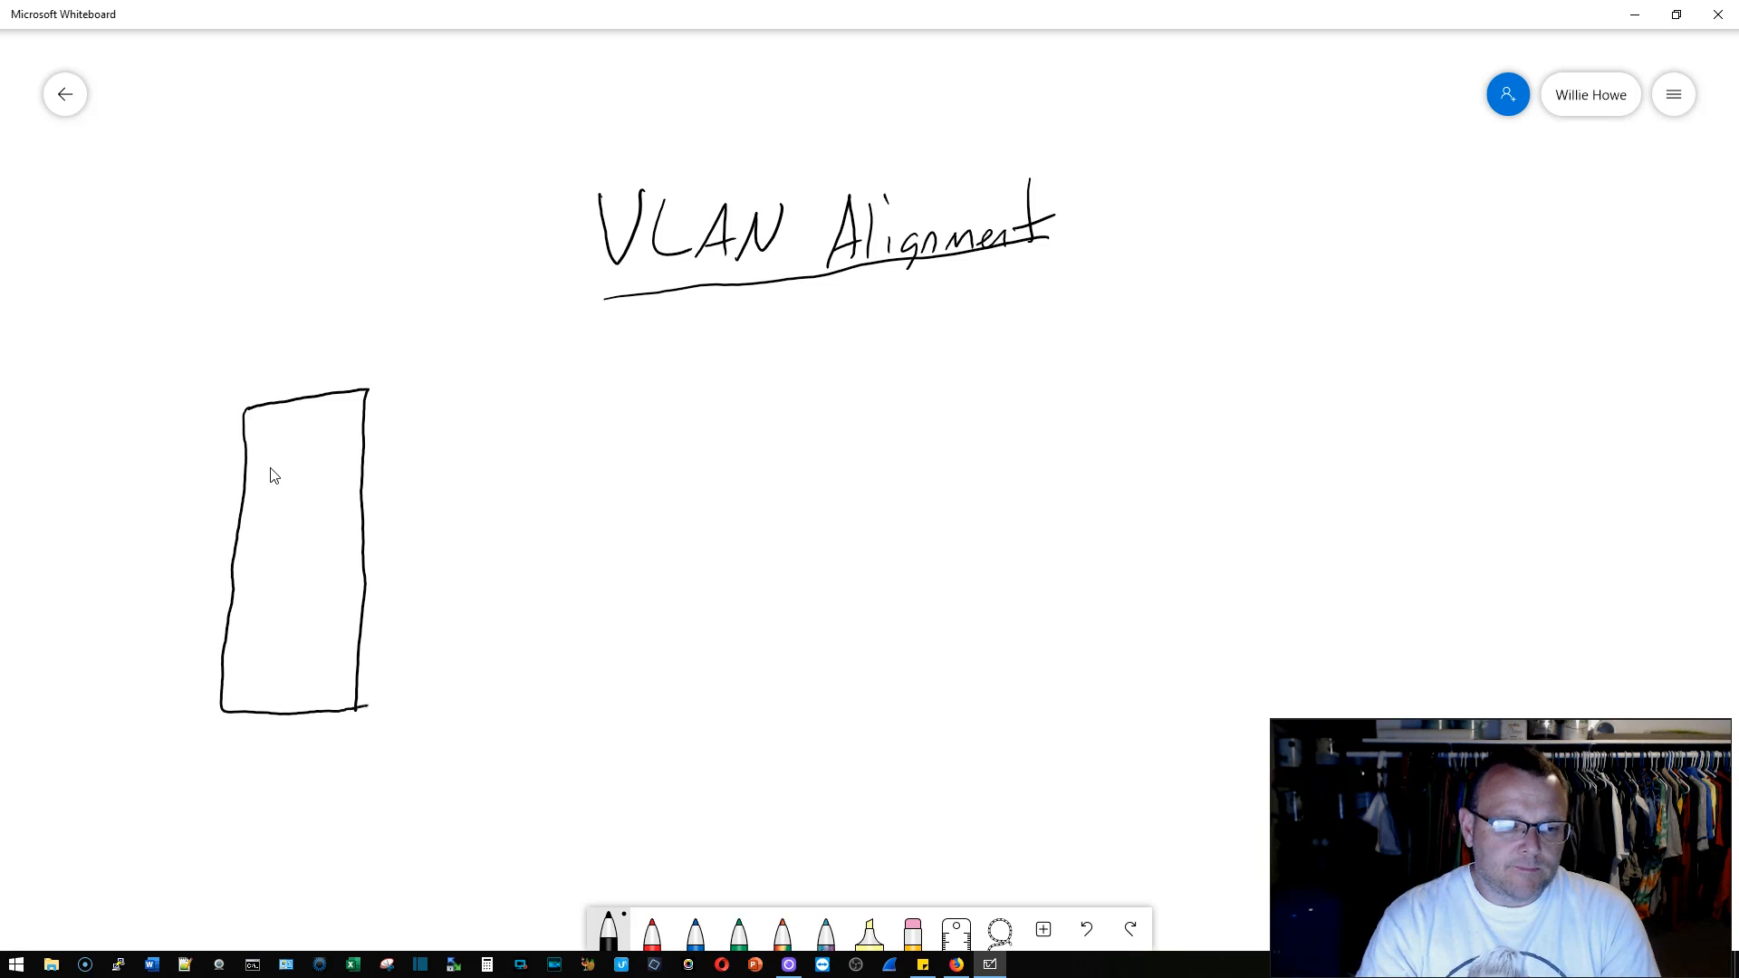
{"action": "left_click_drag", "start_coordinate": [288, 527], "coordinate": [316, 599]}
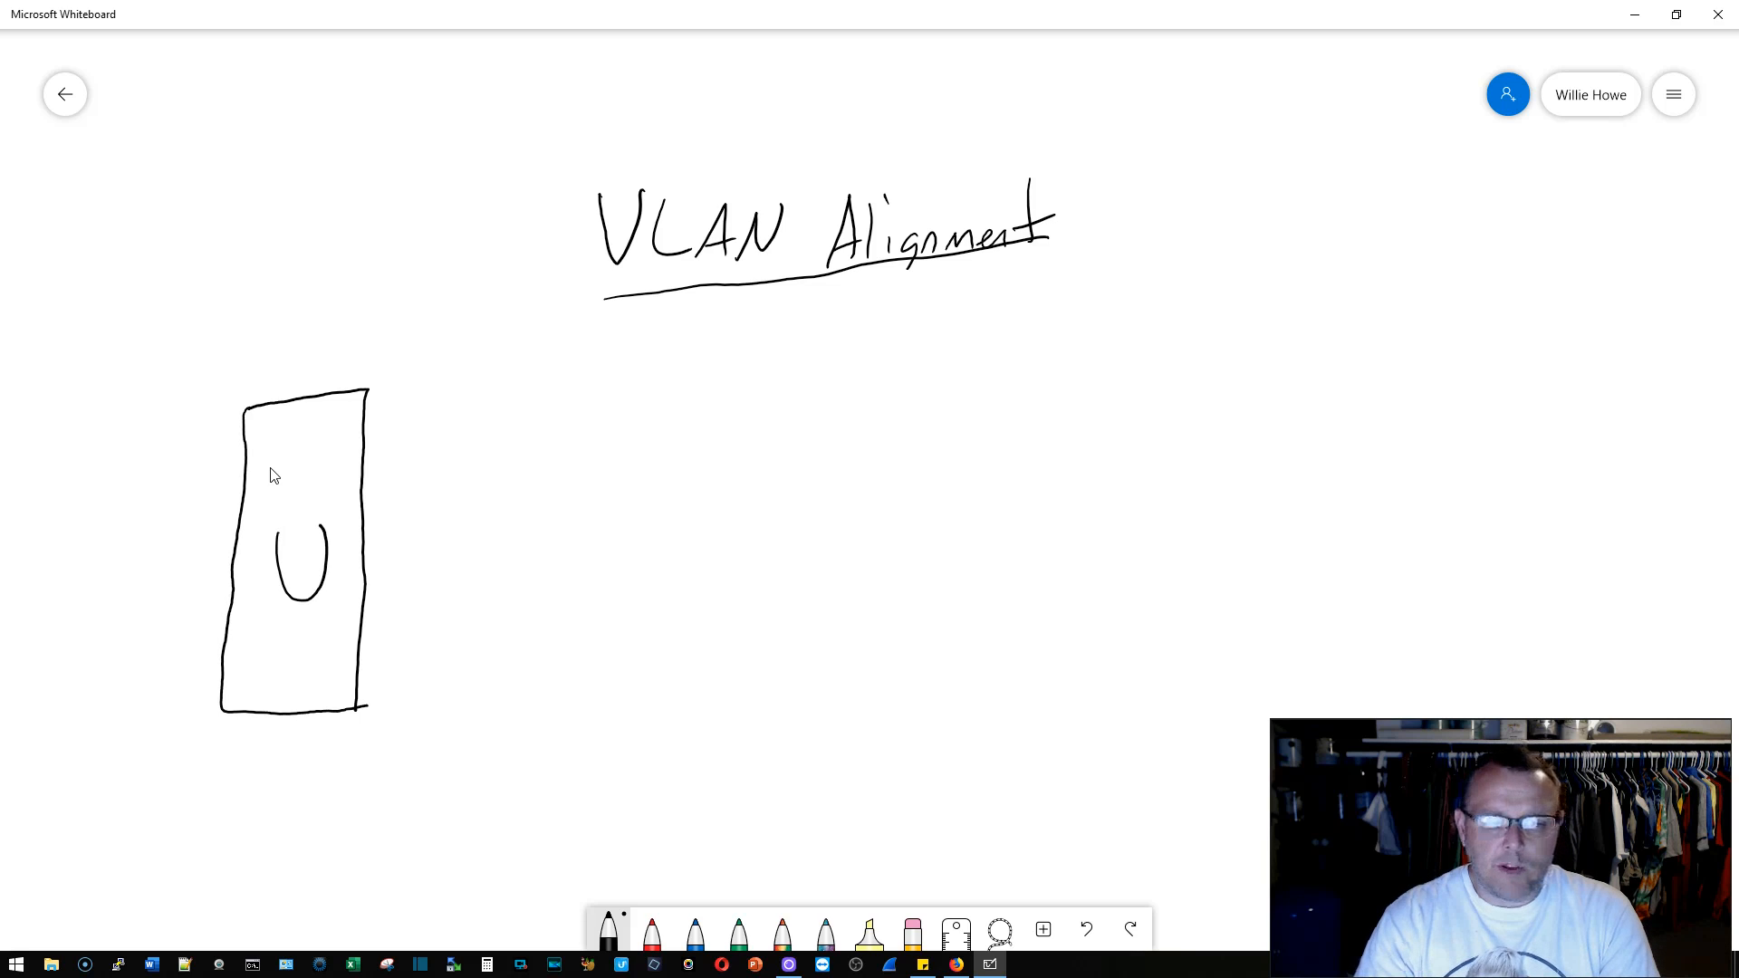
{"action": "left_click_drag", "start_coordinate": [935, 375], "coordinate": [935, 456]}
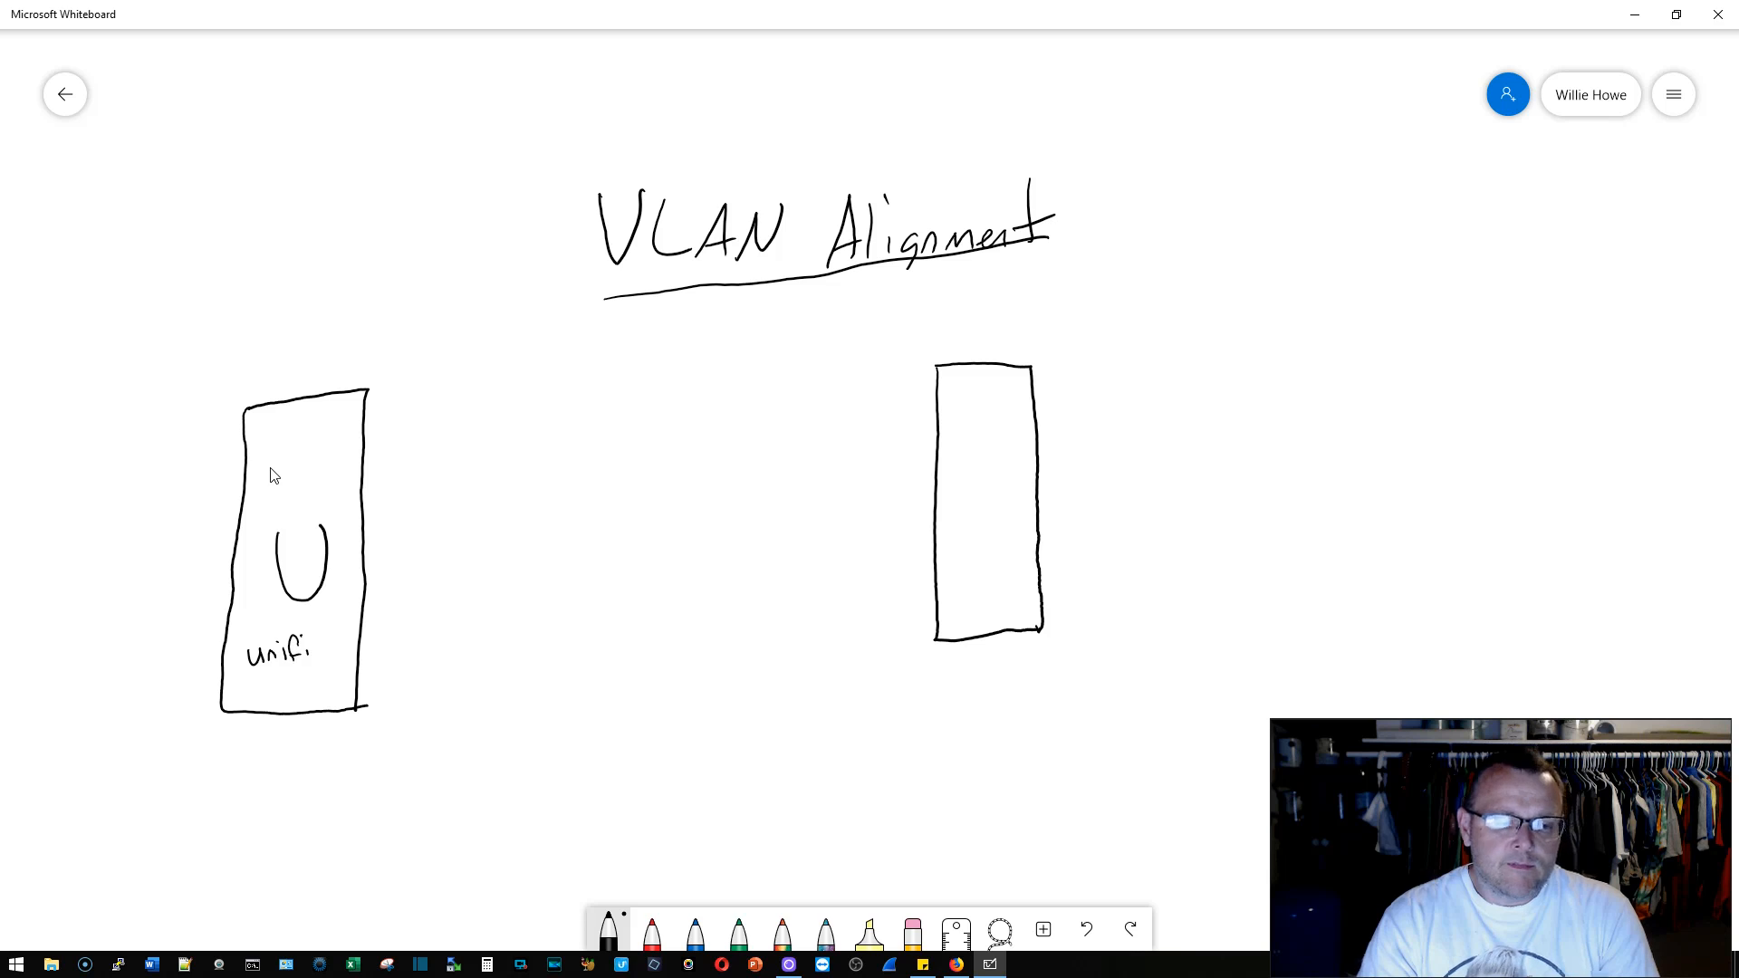
{"action": "left_click_drag", "start_coordinate": [998, 455], "coordinate": [976, 521]}
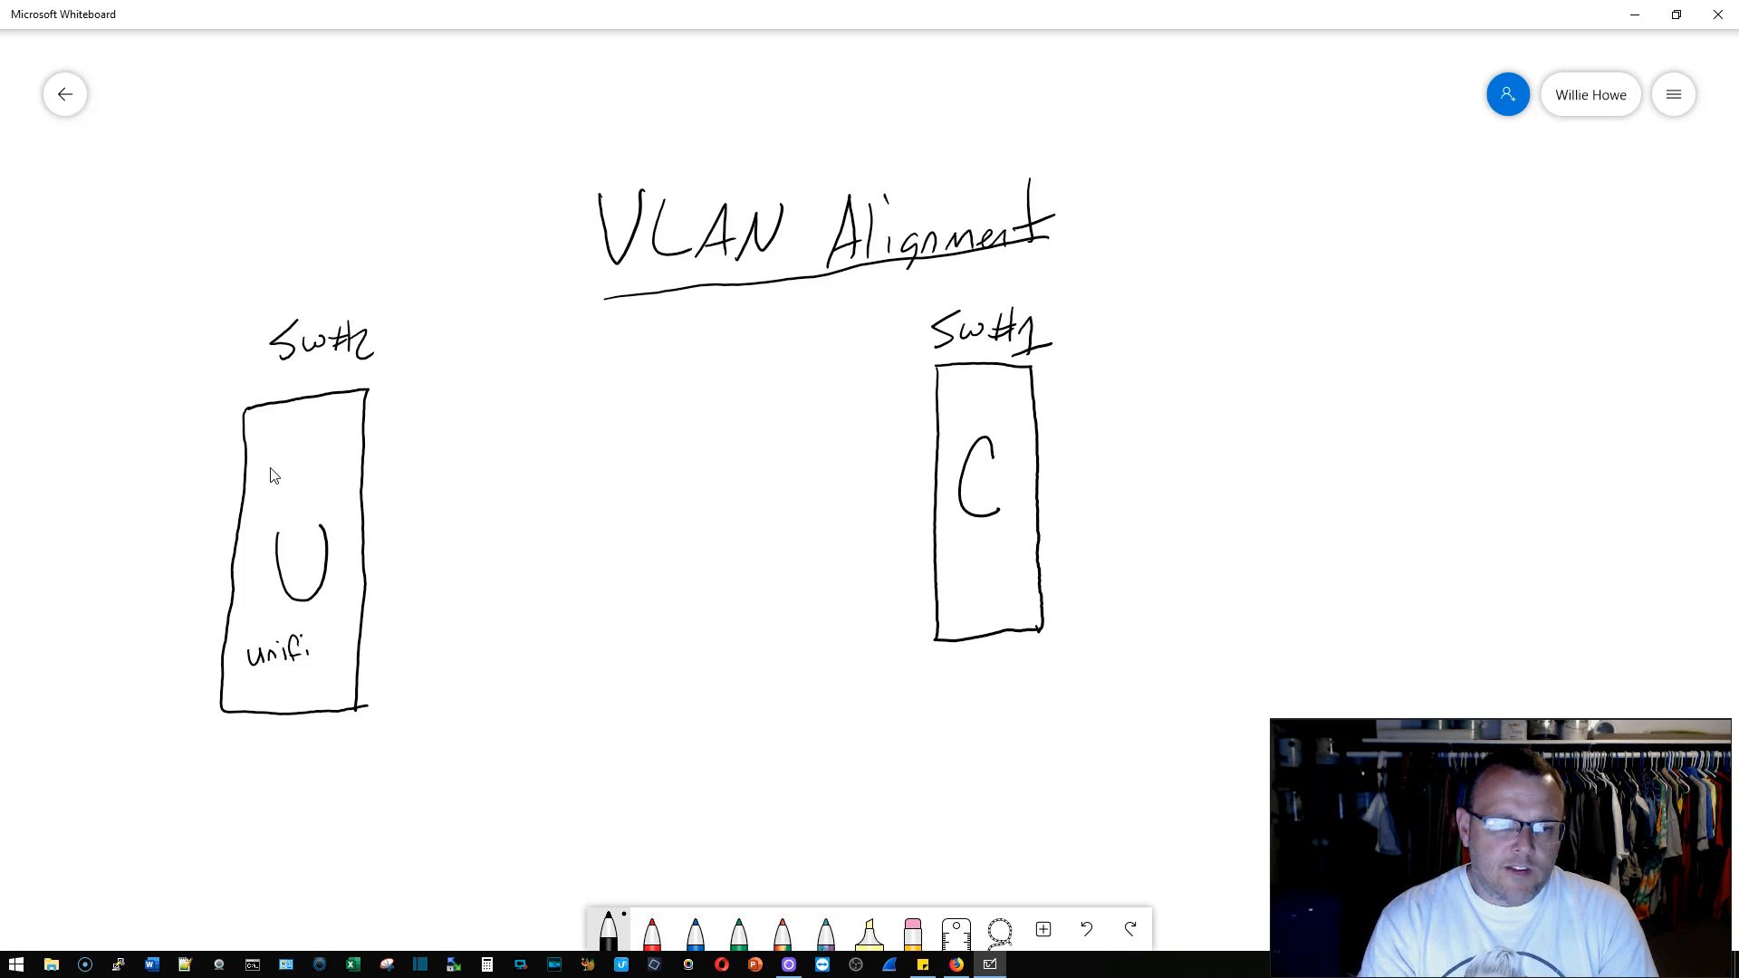
{"action": "left_click_drag", "start_coordinate": [377, 399], "coordinate": [485, 416]}
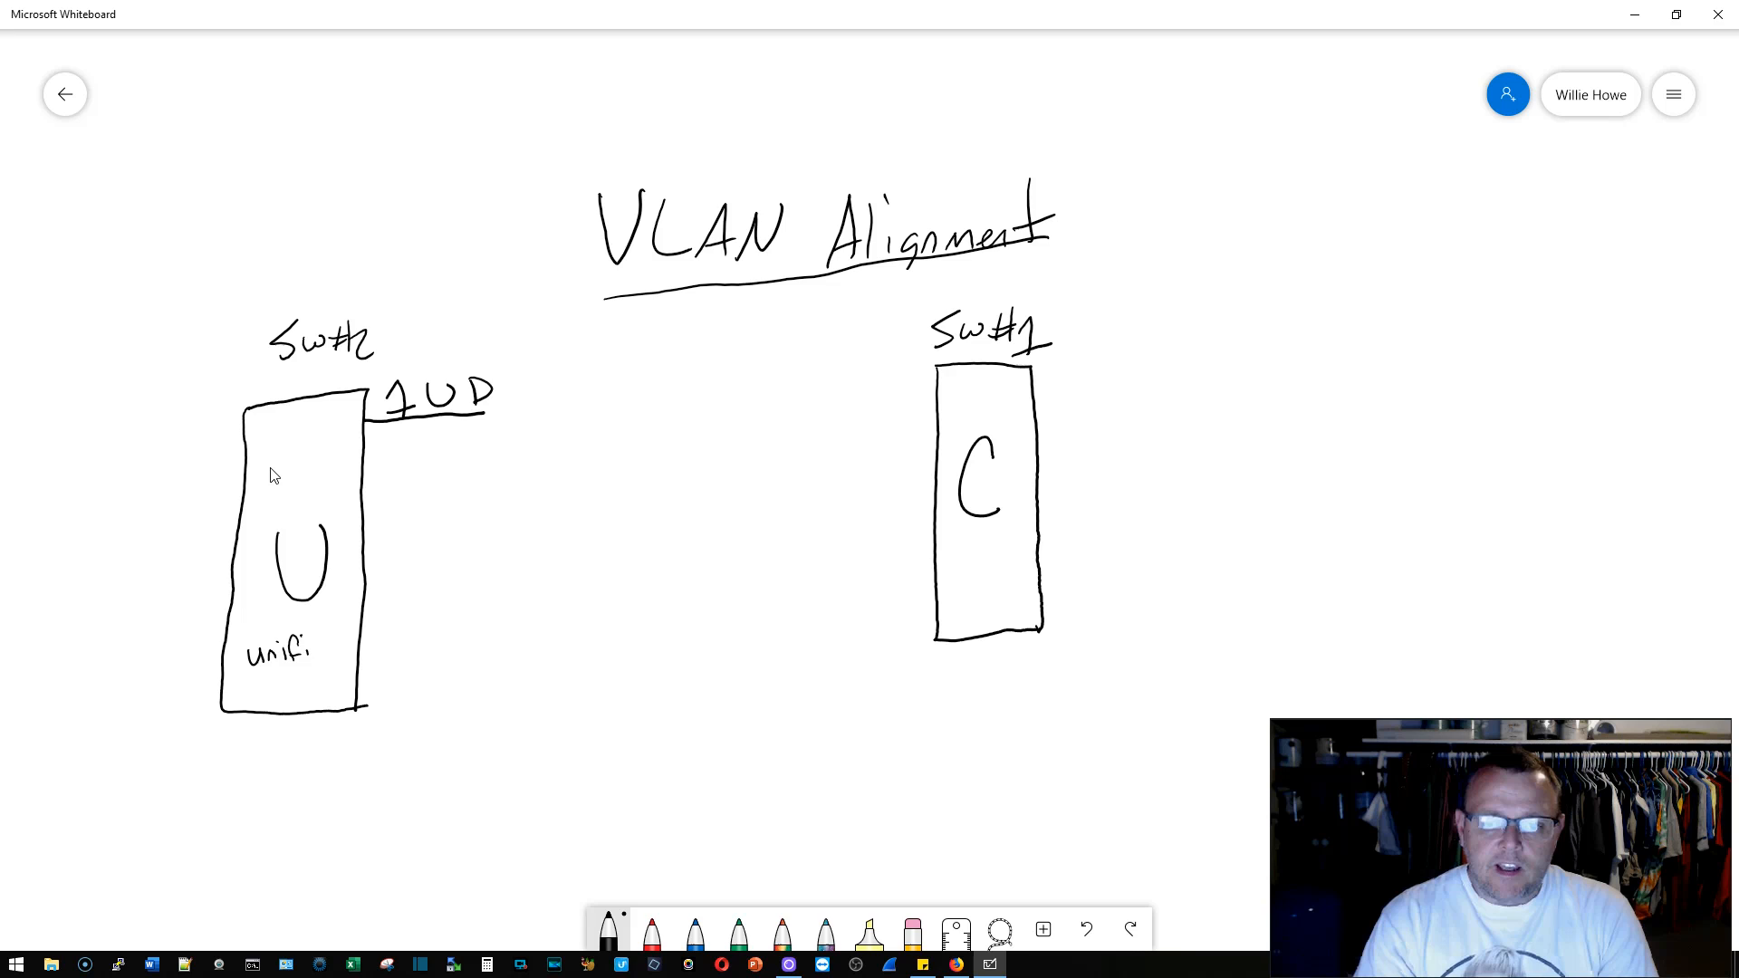
Step: Add a 1UD port line to Sw#1 and write VLANS 2–8 beside each switch
{"action": "left_click_drag", "start_coordinate": [854, 376], "coordinate": [932, 394]}
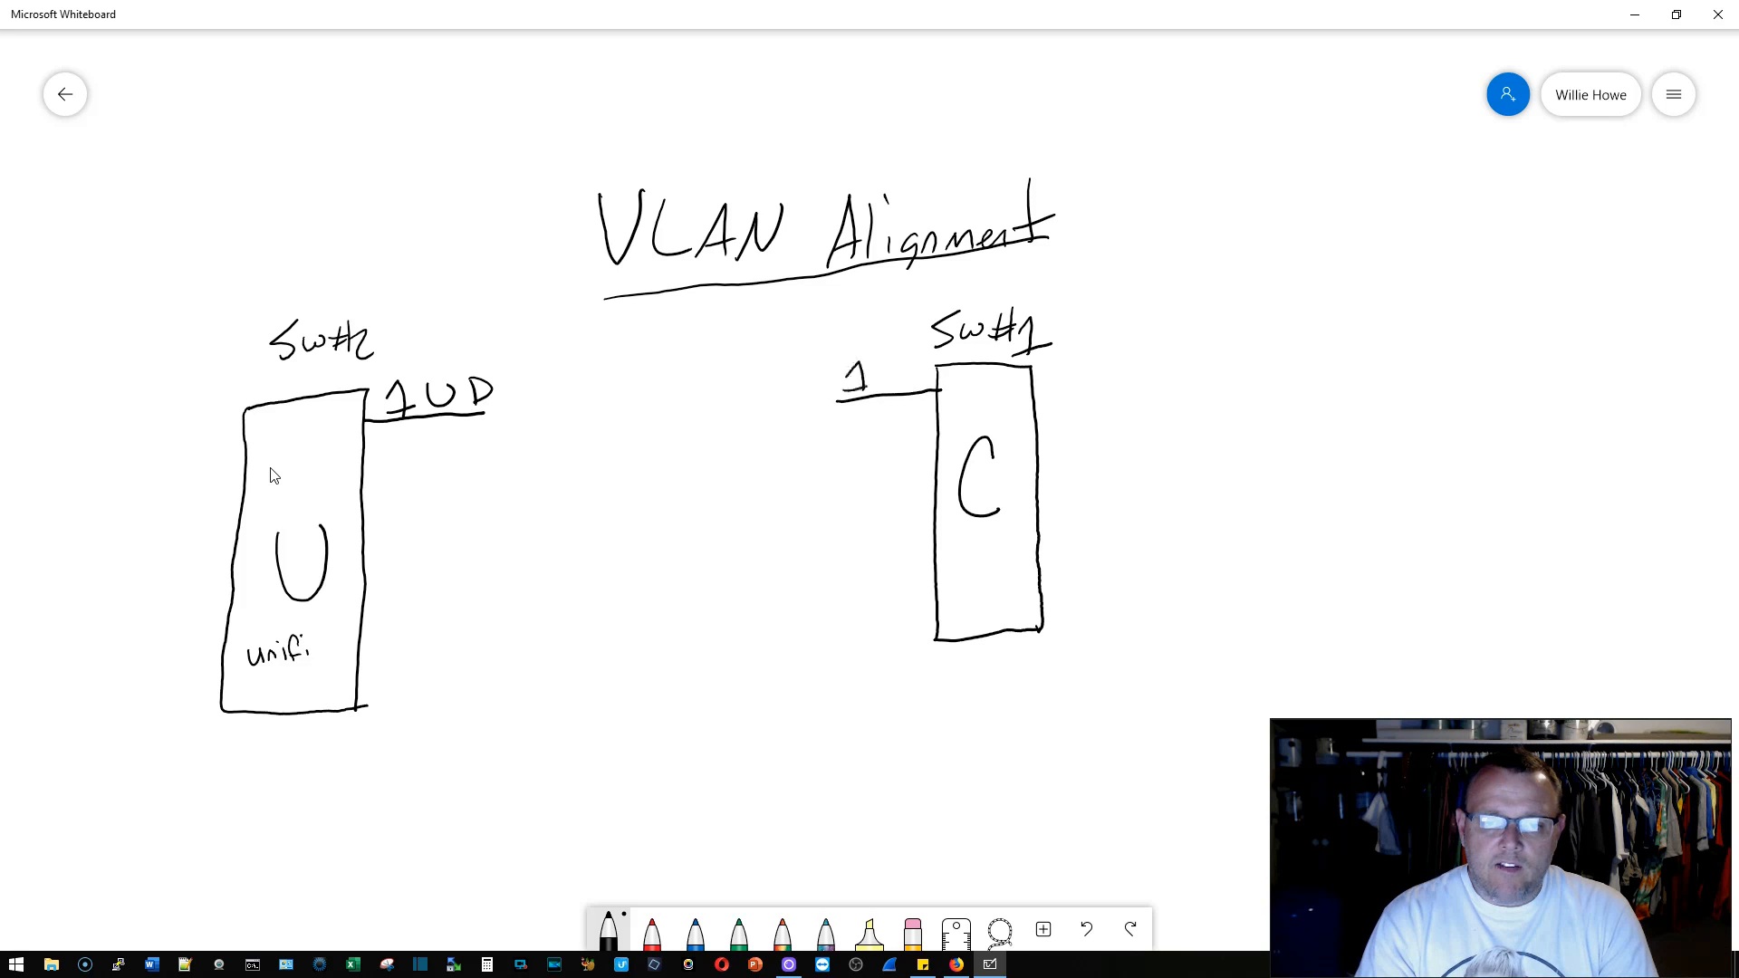
{"action": "left_click_drag", "start_coordinate": [860, 371], "coordinate": [920, 371]}
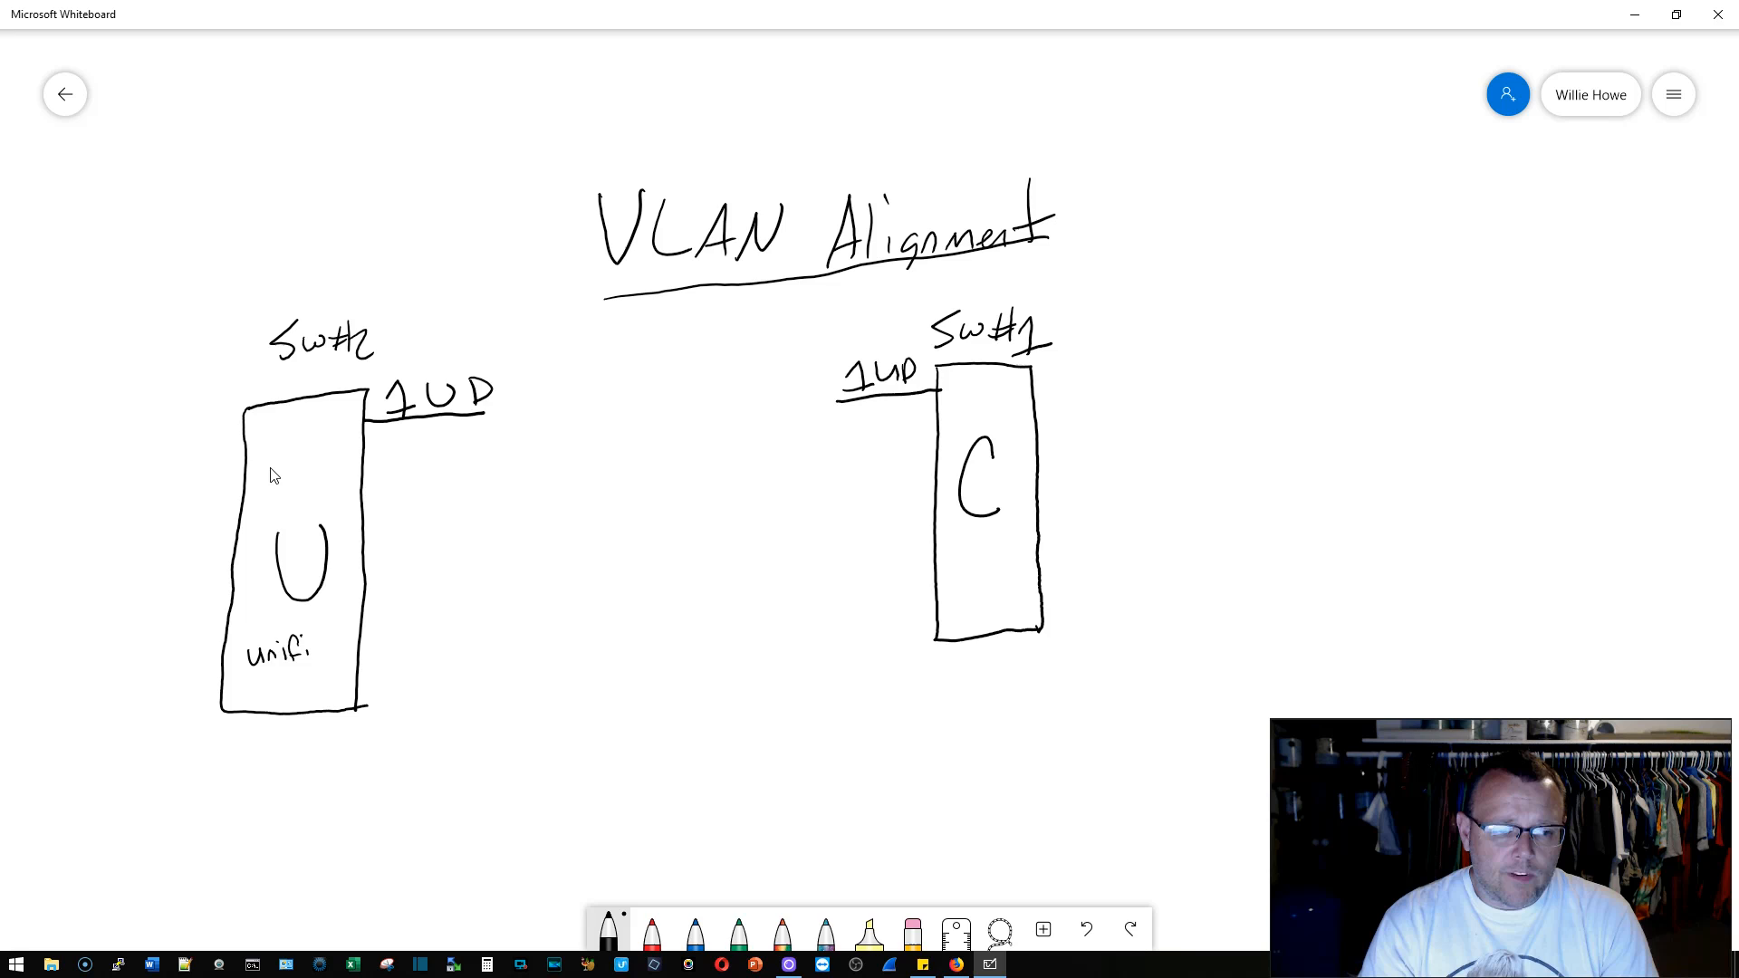
{"action": "left_click_drag", "start_coordinate": [401, 438], "coordinate": [405, 465]}
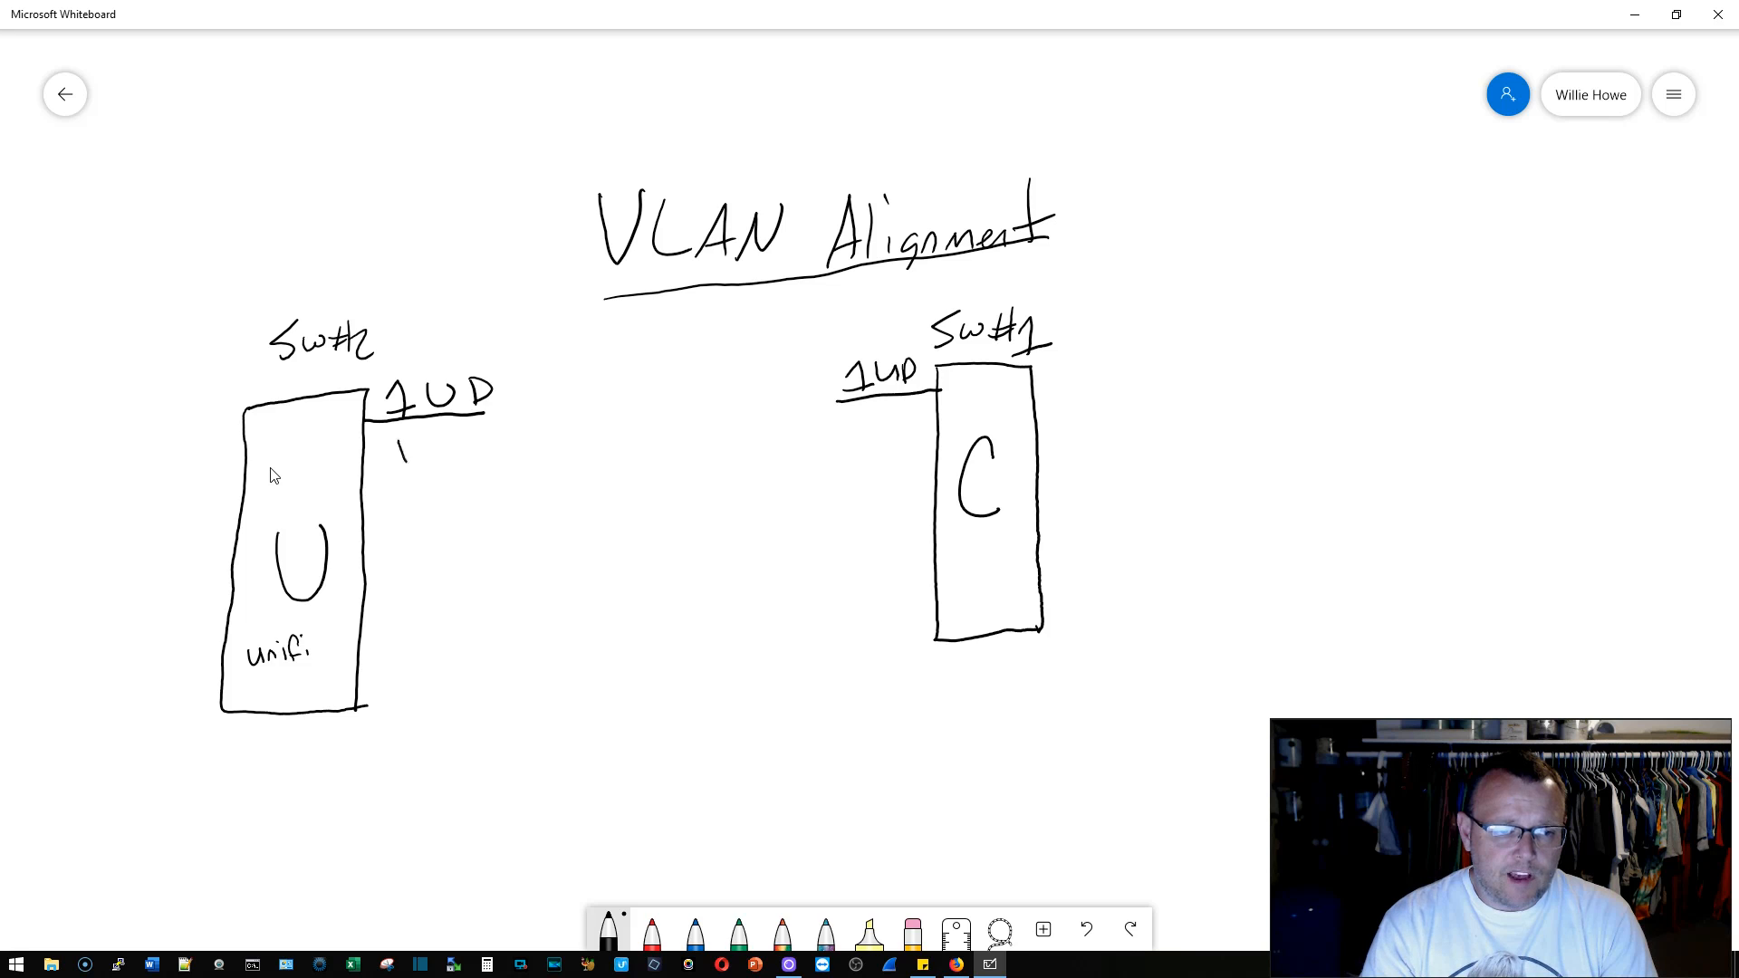
{"action": "type", "text": "VLAN"}
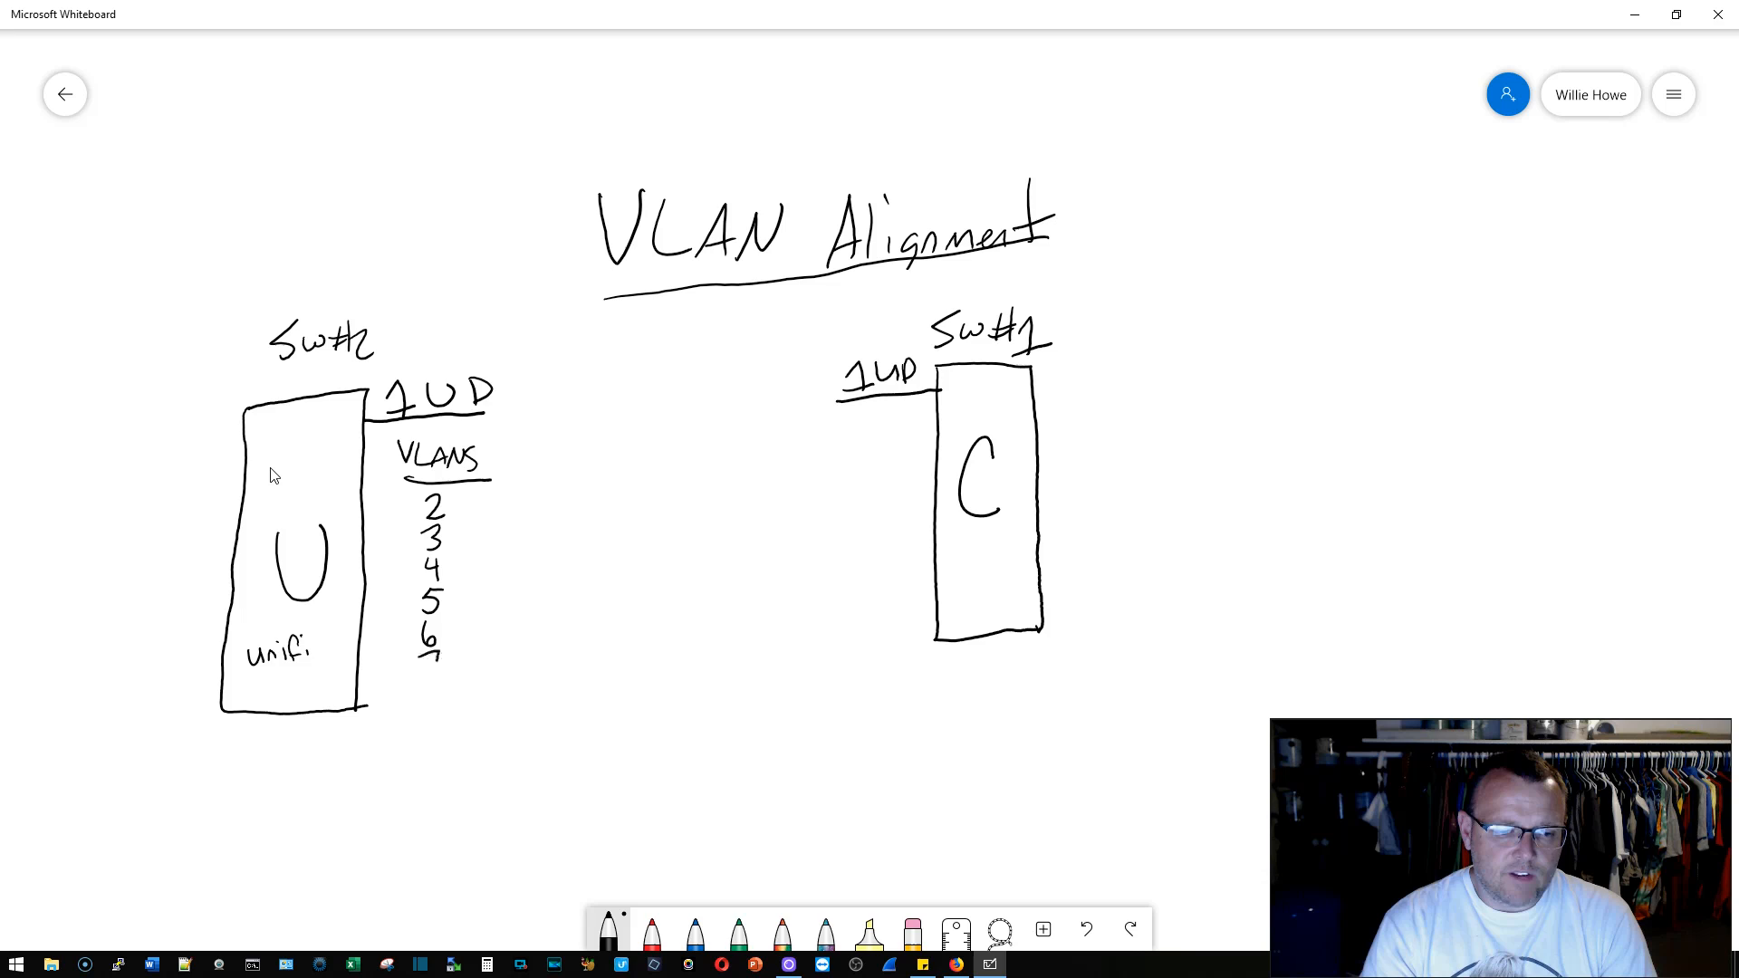
{"action": "left_click_drag", "start_coordinate": [430, 654], "coordinate": [430, 710]}
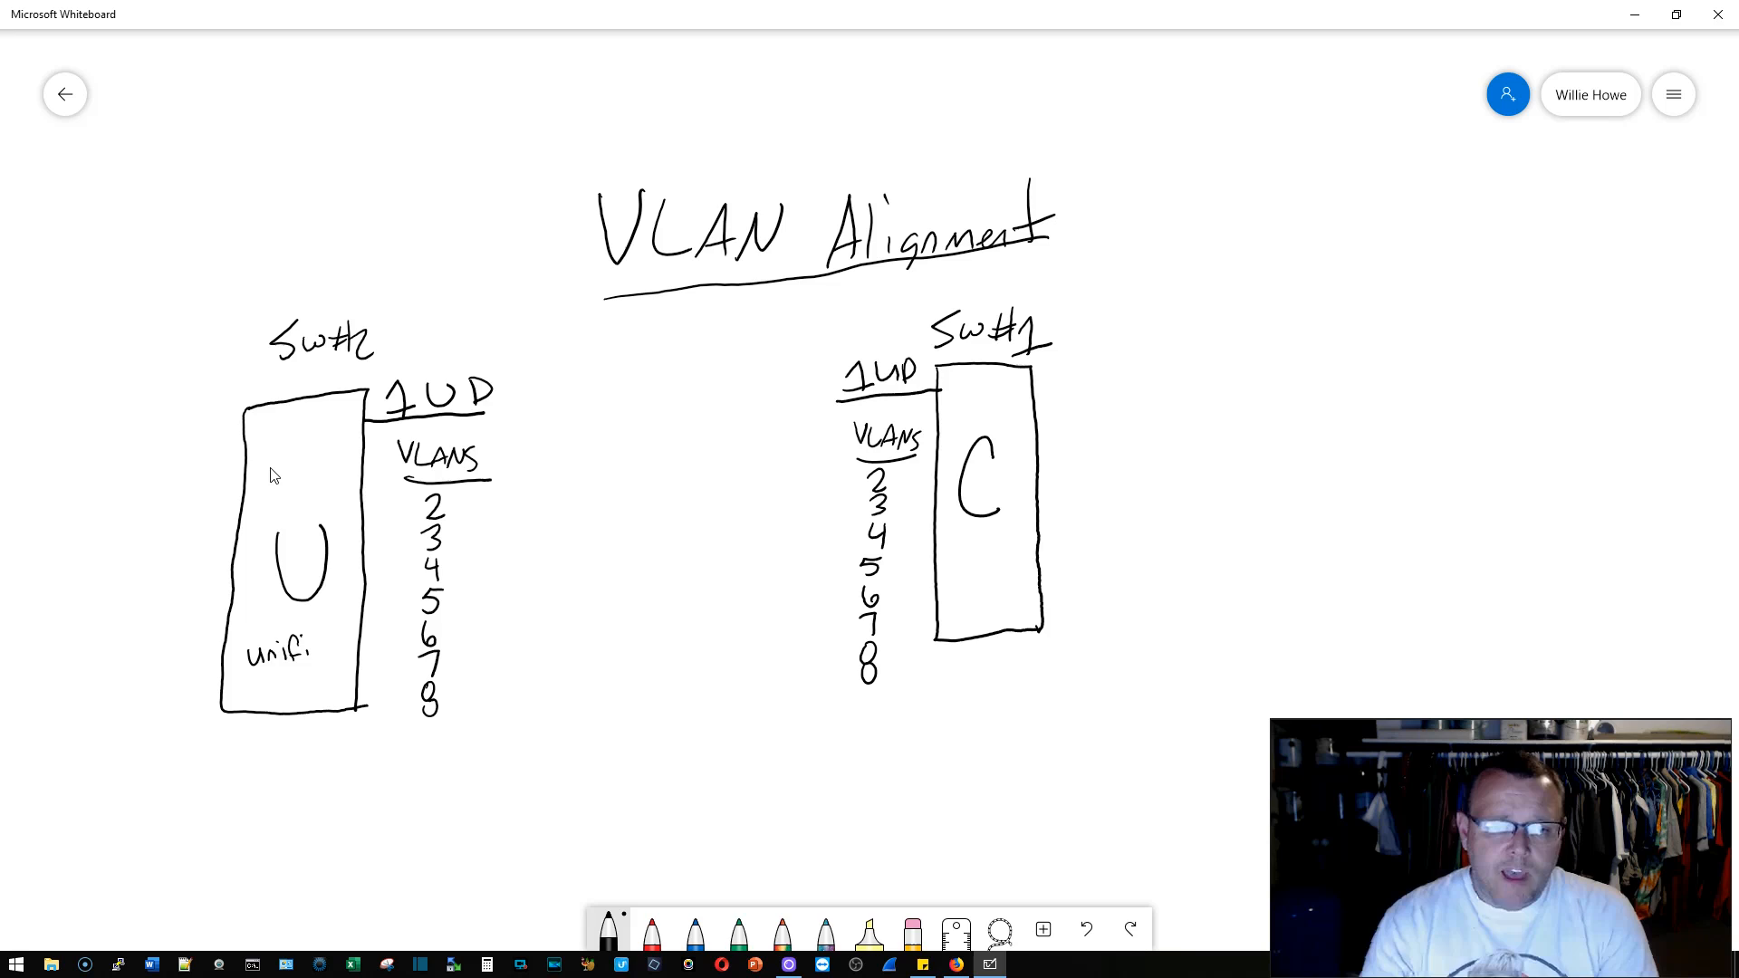
Step: Write 802.1q, an 'Encaps 802.1q' arrow note to Sw#1, and label the trunk 'Trunk'
{"action": "left_click_drag", "start_coordinate": [632, 322], "coordinate": [637, 355]}
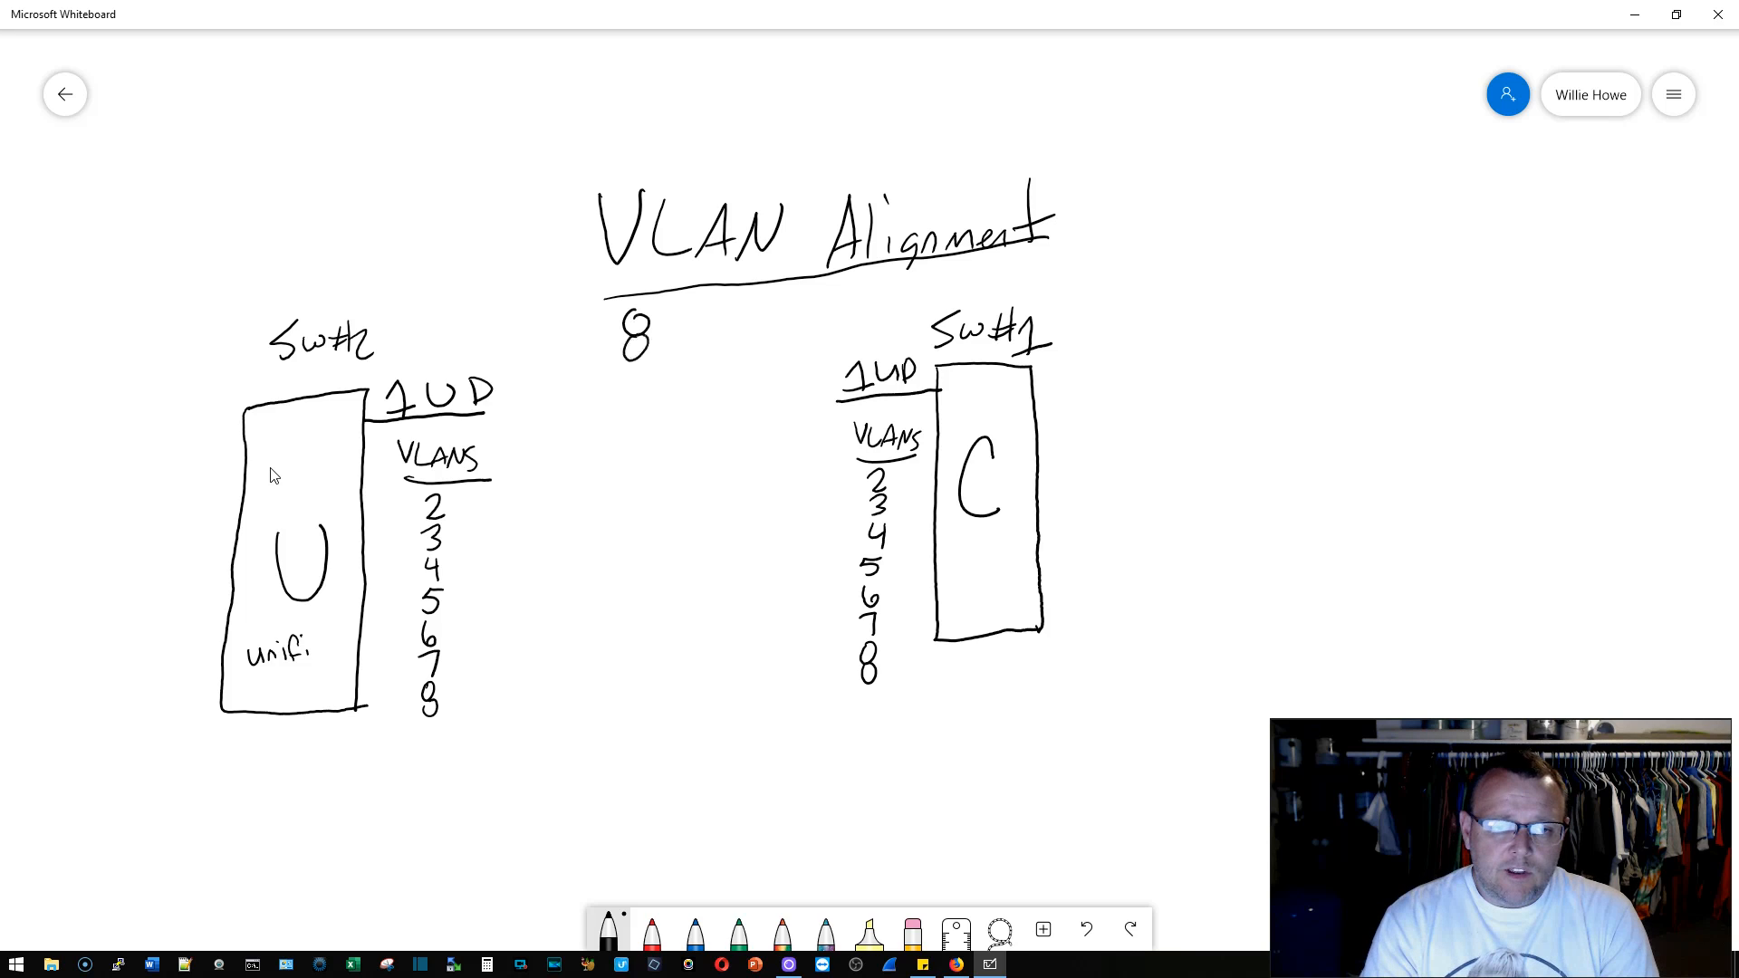
{"action": "left_click_drag", "start_coordinate": [653, 338], "coordinate": [693, 344]}
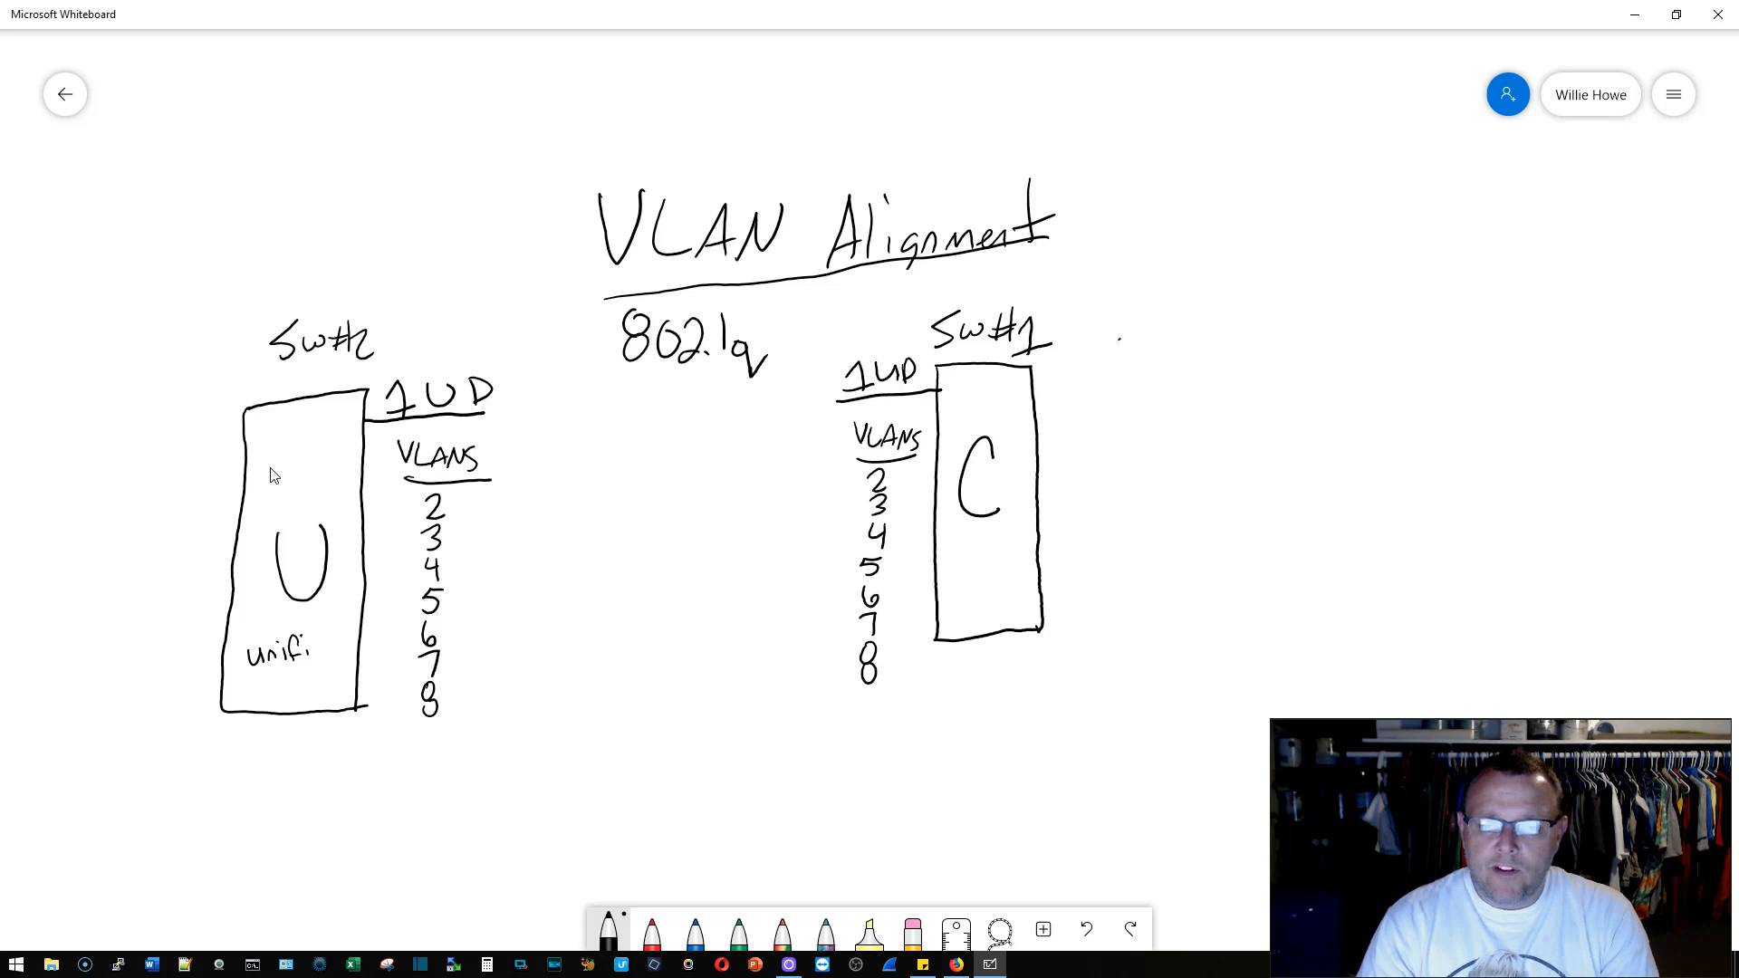
{"action": "left_click_drag", "start_coordinate": [1120, 338], "coordinate": [1071, 394]}
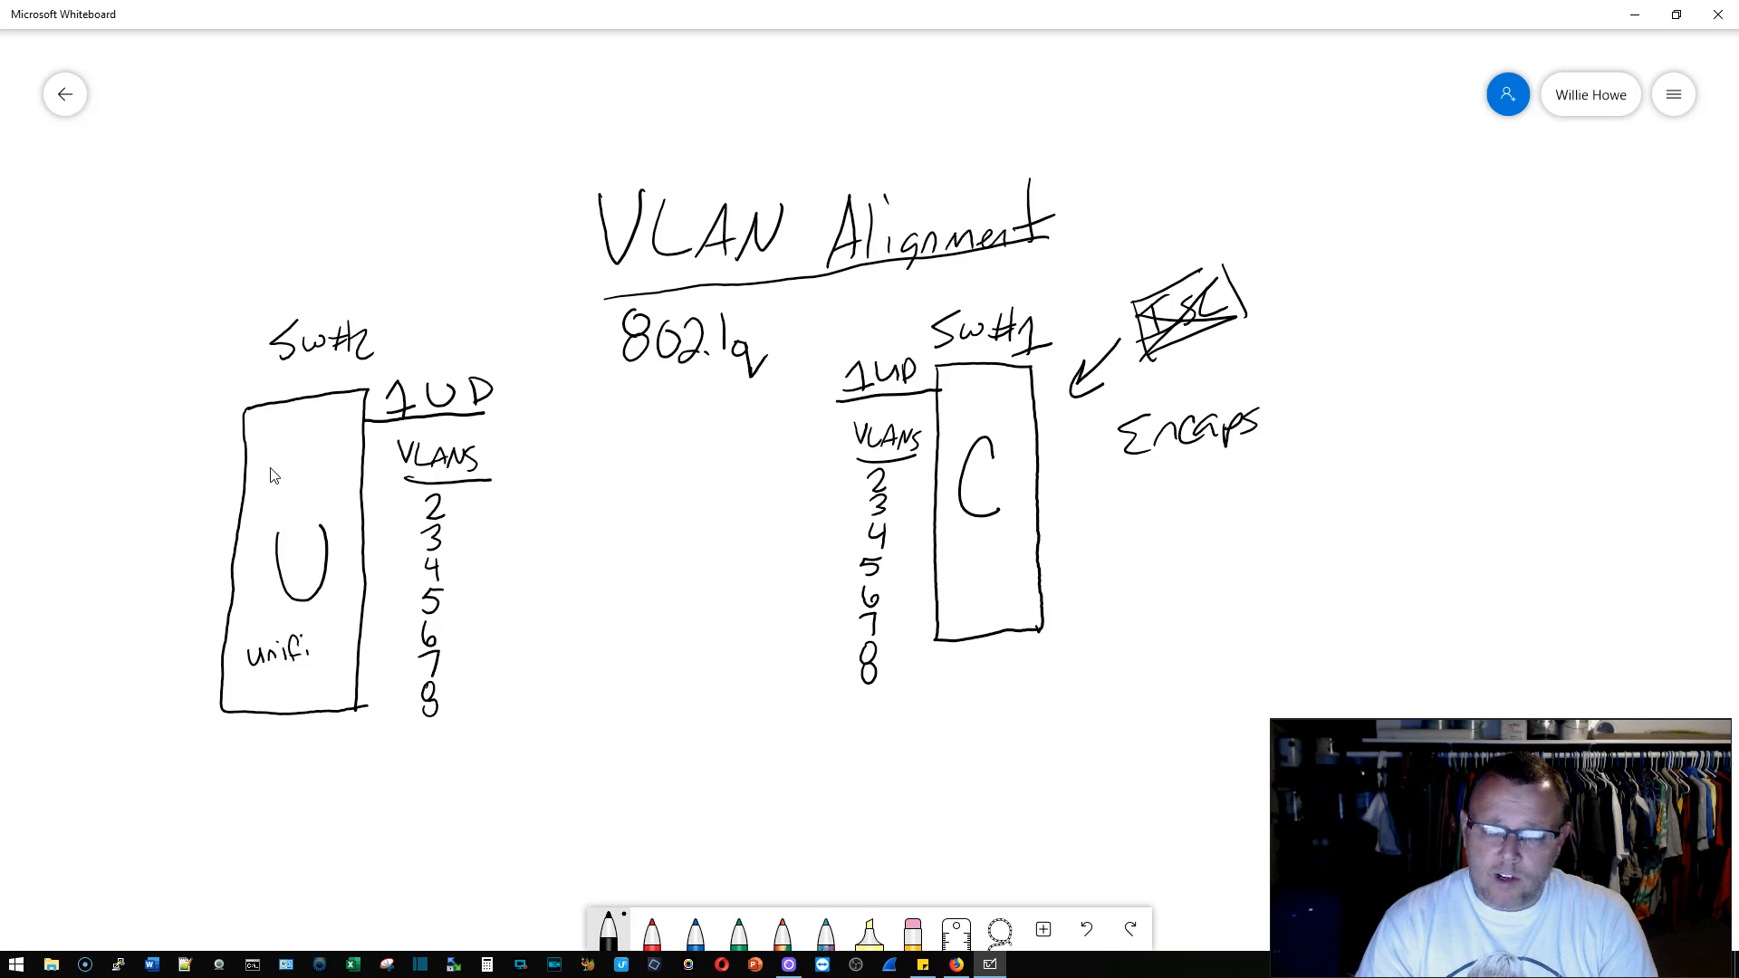
{"action": "left_click_drag", "start_coordinate": [1153, 477], "coordinate": [1209, 499]}
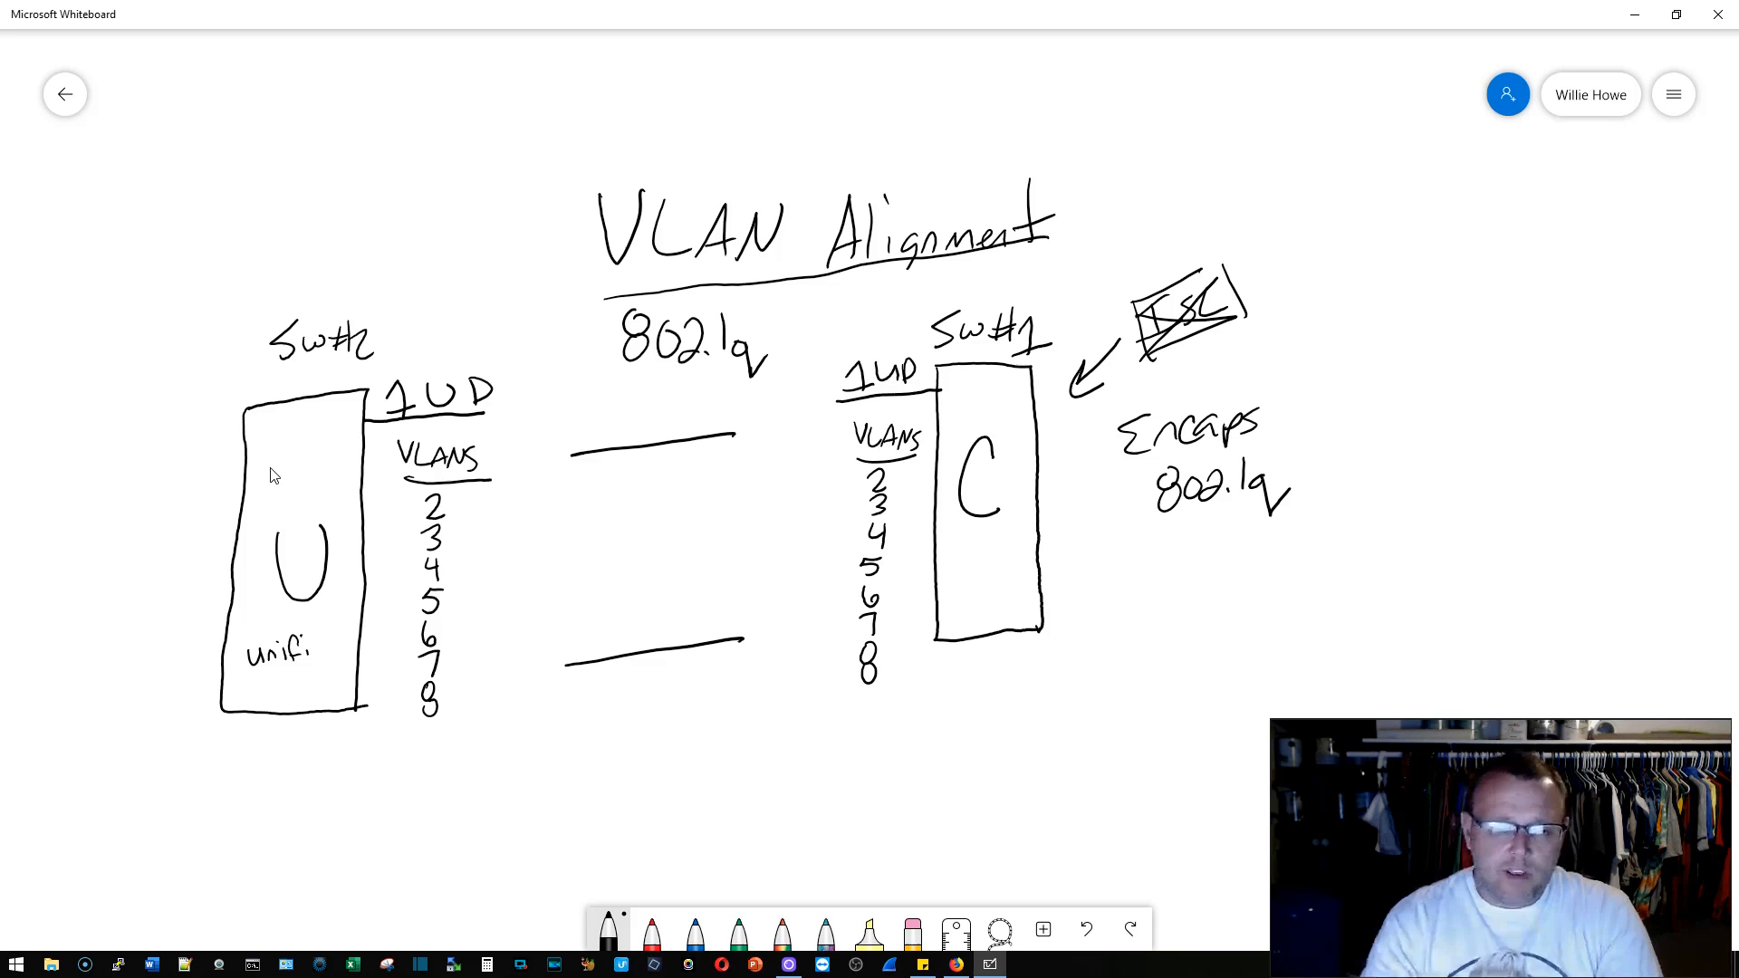
{"action": "type", "text": "Trun"}
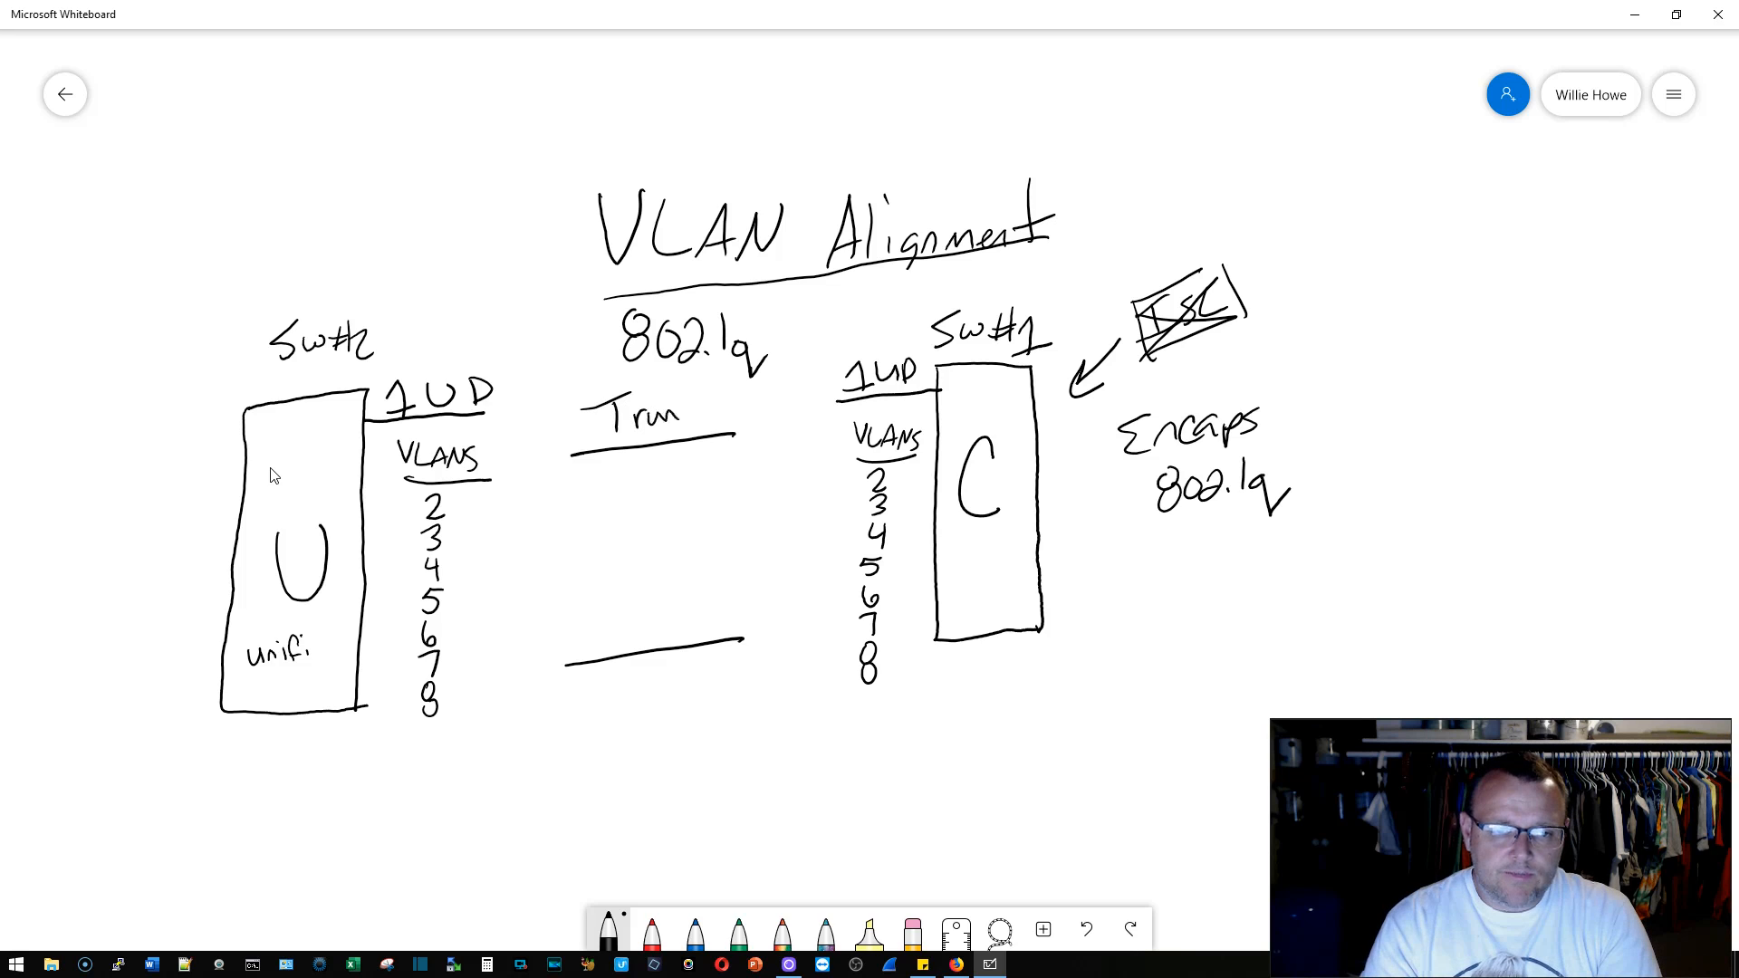
{"action": "type", "text": "k"}
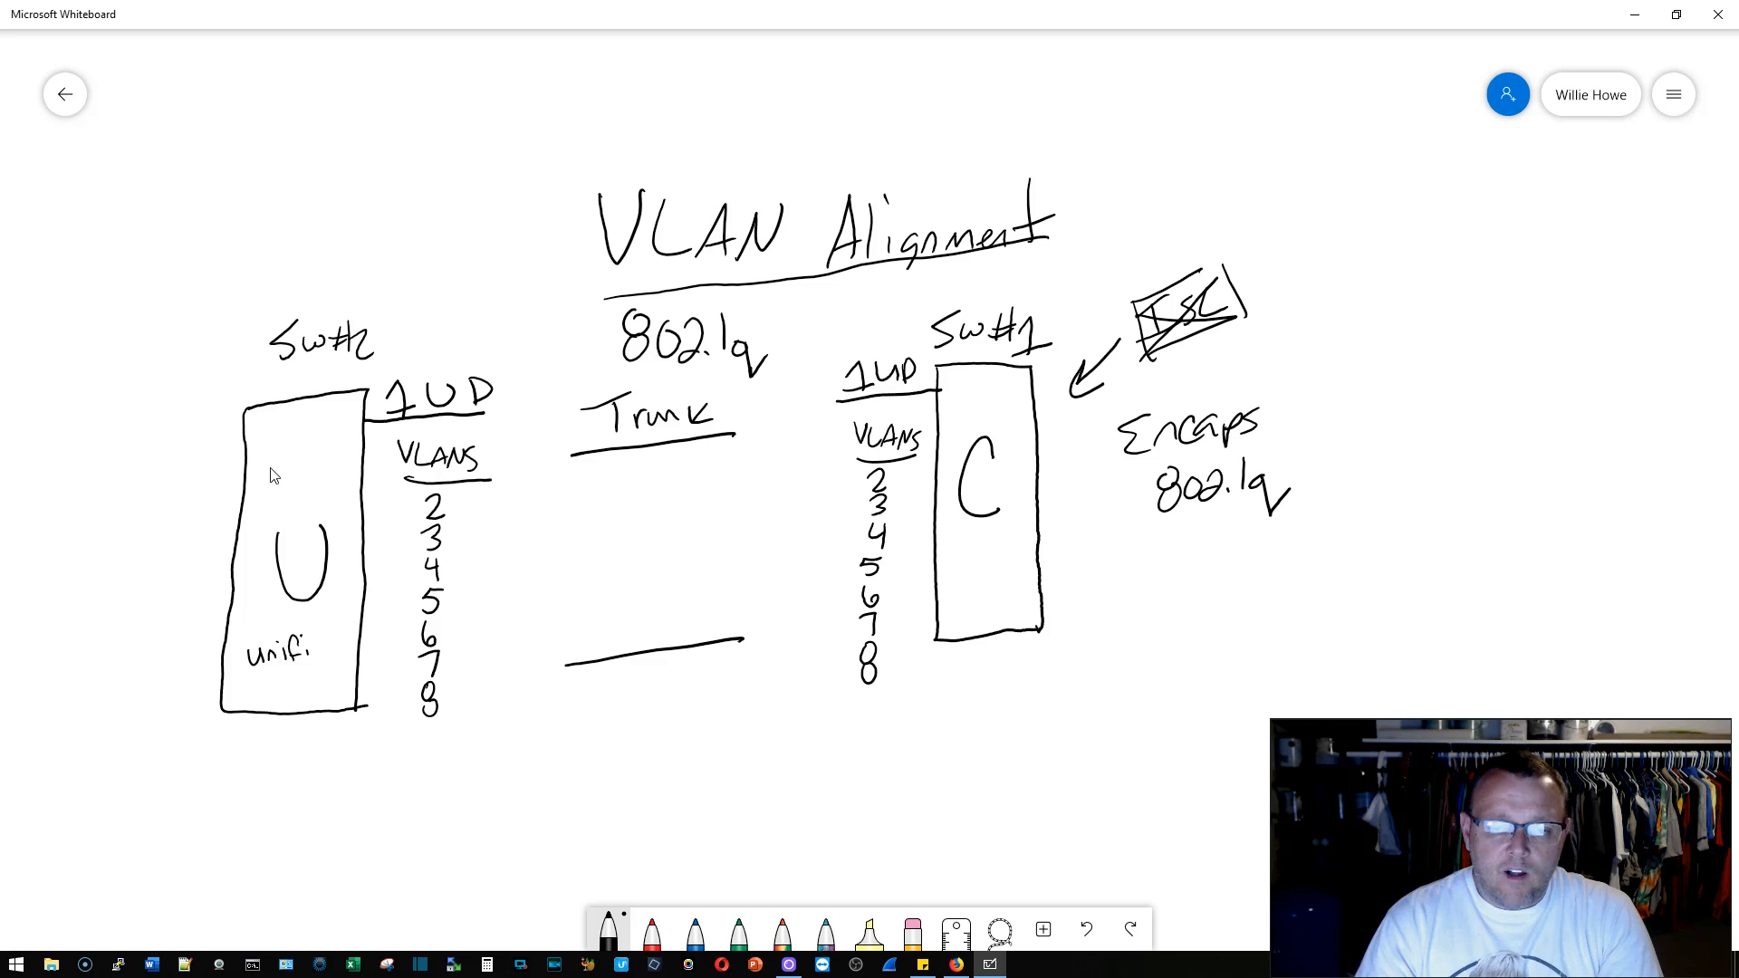
Step: Draw blue traffic arrows along the trunk and circle Sw#1's VLAN 2–8 list
{"action": "left_click_drag", "start_coordinate": [781, 519], "coordinate": [815, 509]}
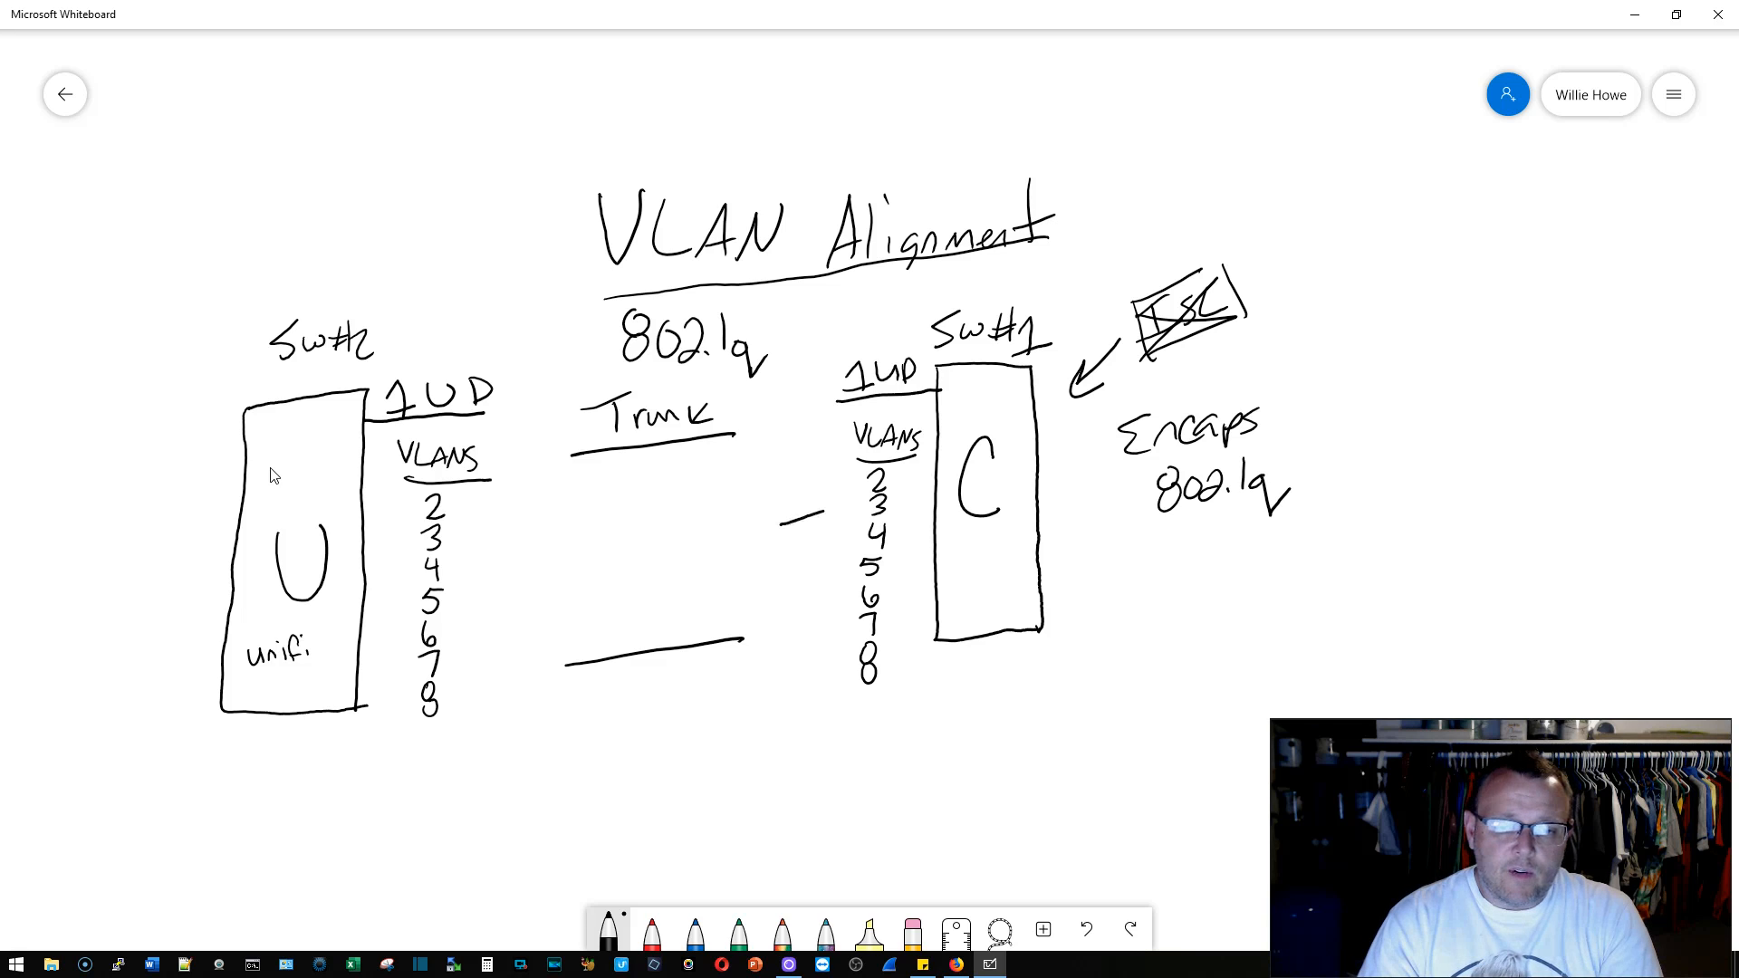
{"action": "left_click_drag", "start_coordinate": [776, 521], "coordinate": [815, 522]}
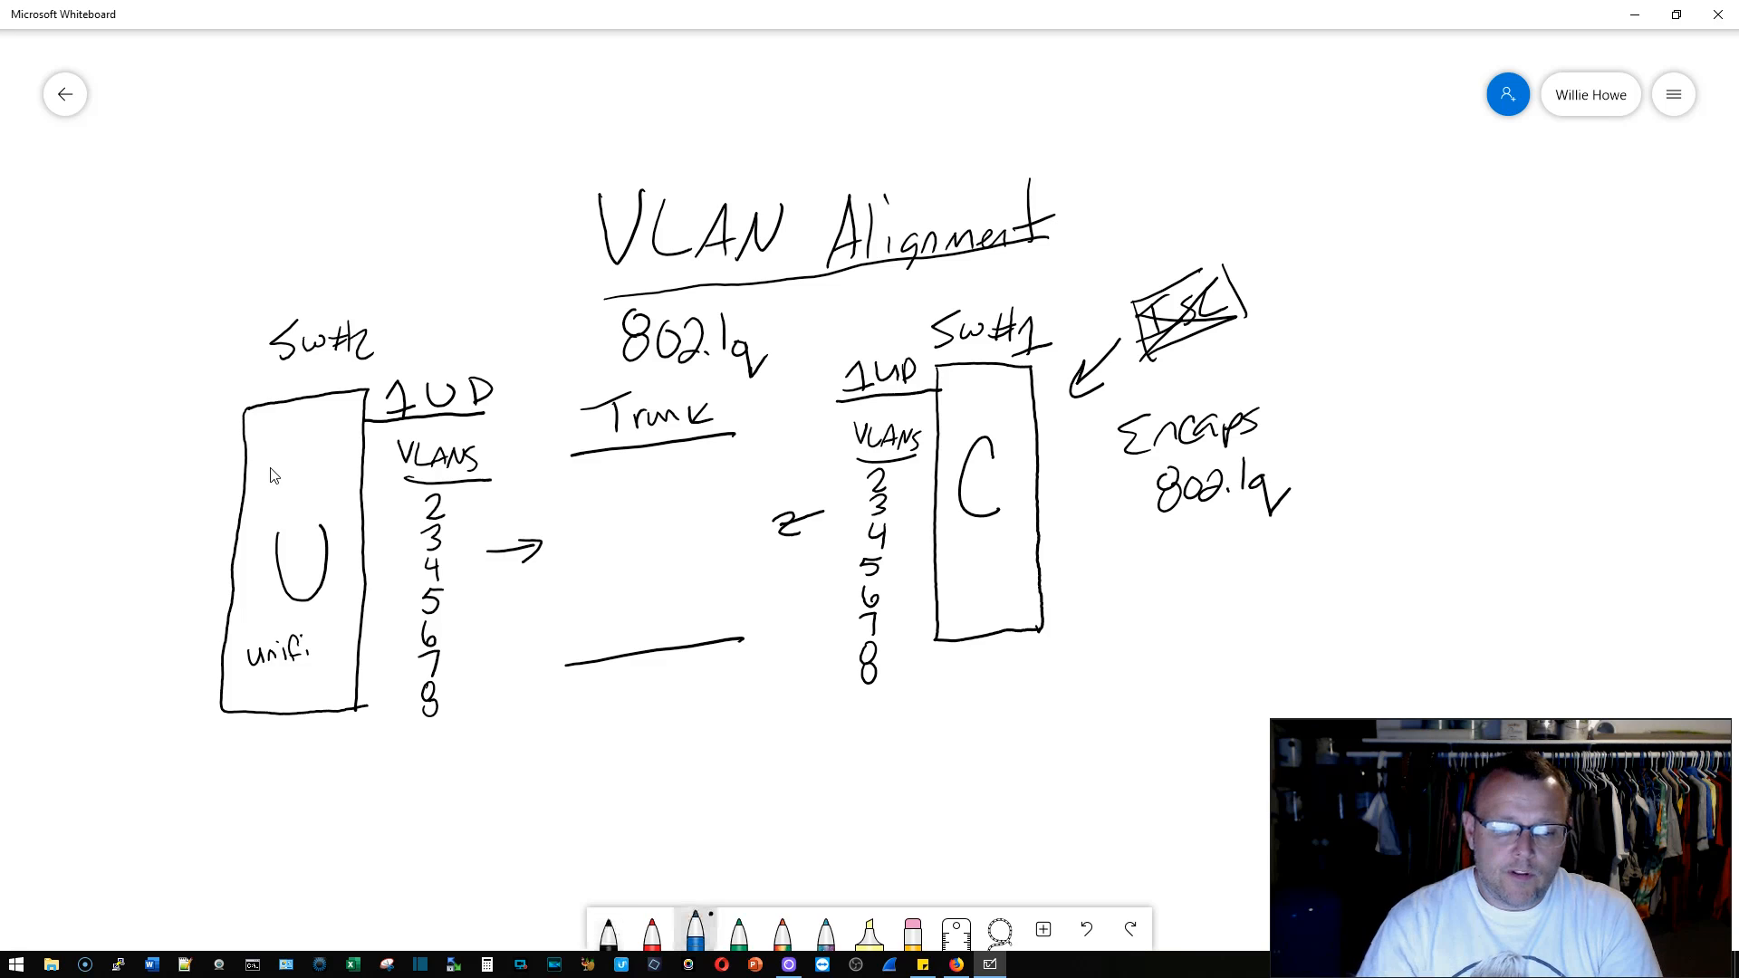
{"action": "left_click_drag", "start_coordinate": [596, 488], "coordinate": [700, 474]}
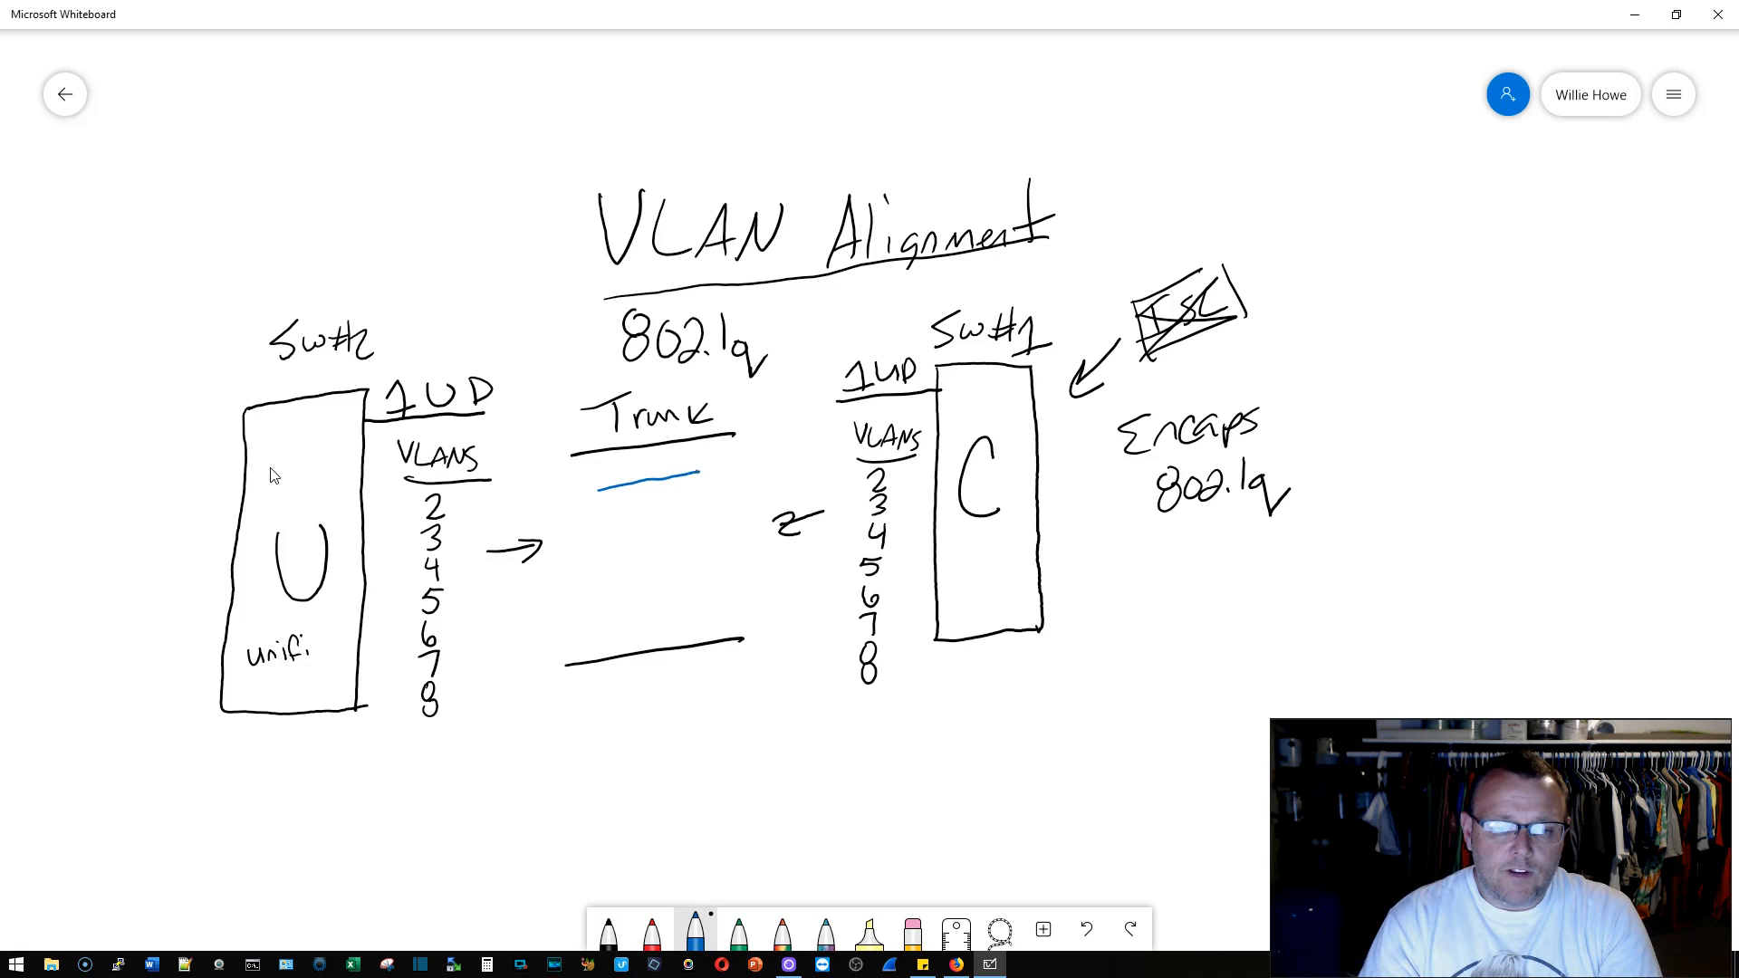
{"action": "left_click_drag", "start_coordinate": [598, 477], "coordinate": [704, 477]}
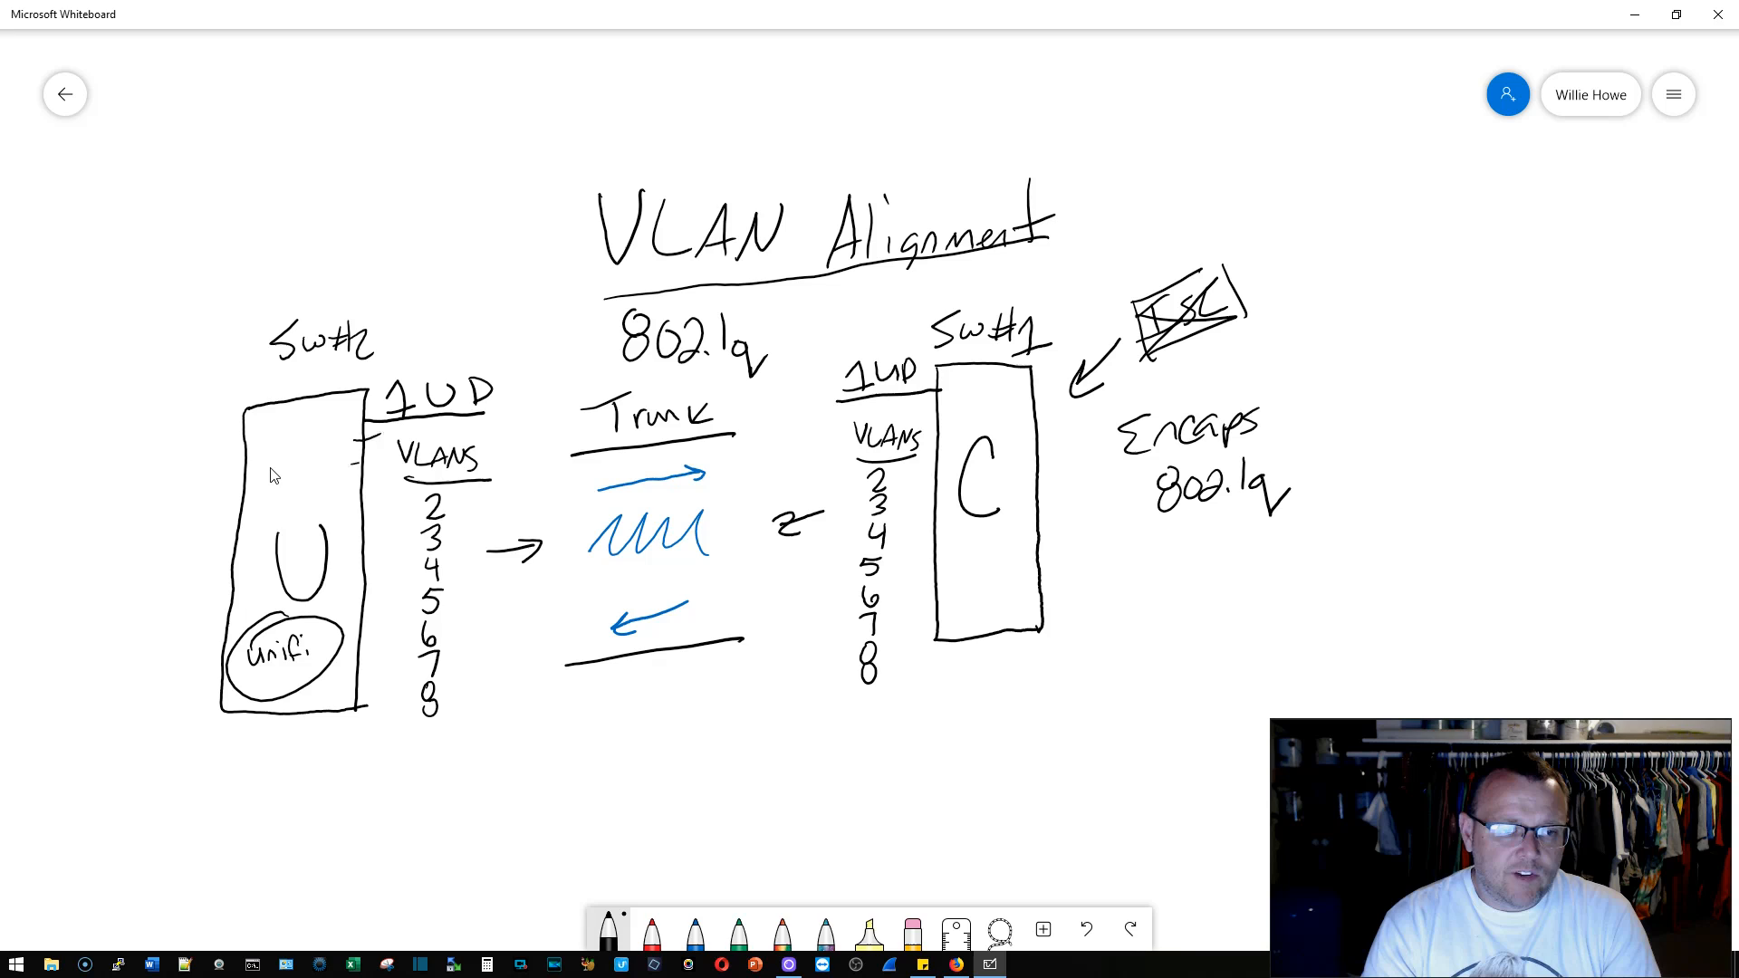
{"action": "left_click_drag", "start_coordinate": [366, 455], "coordinate": [371, 565]}
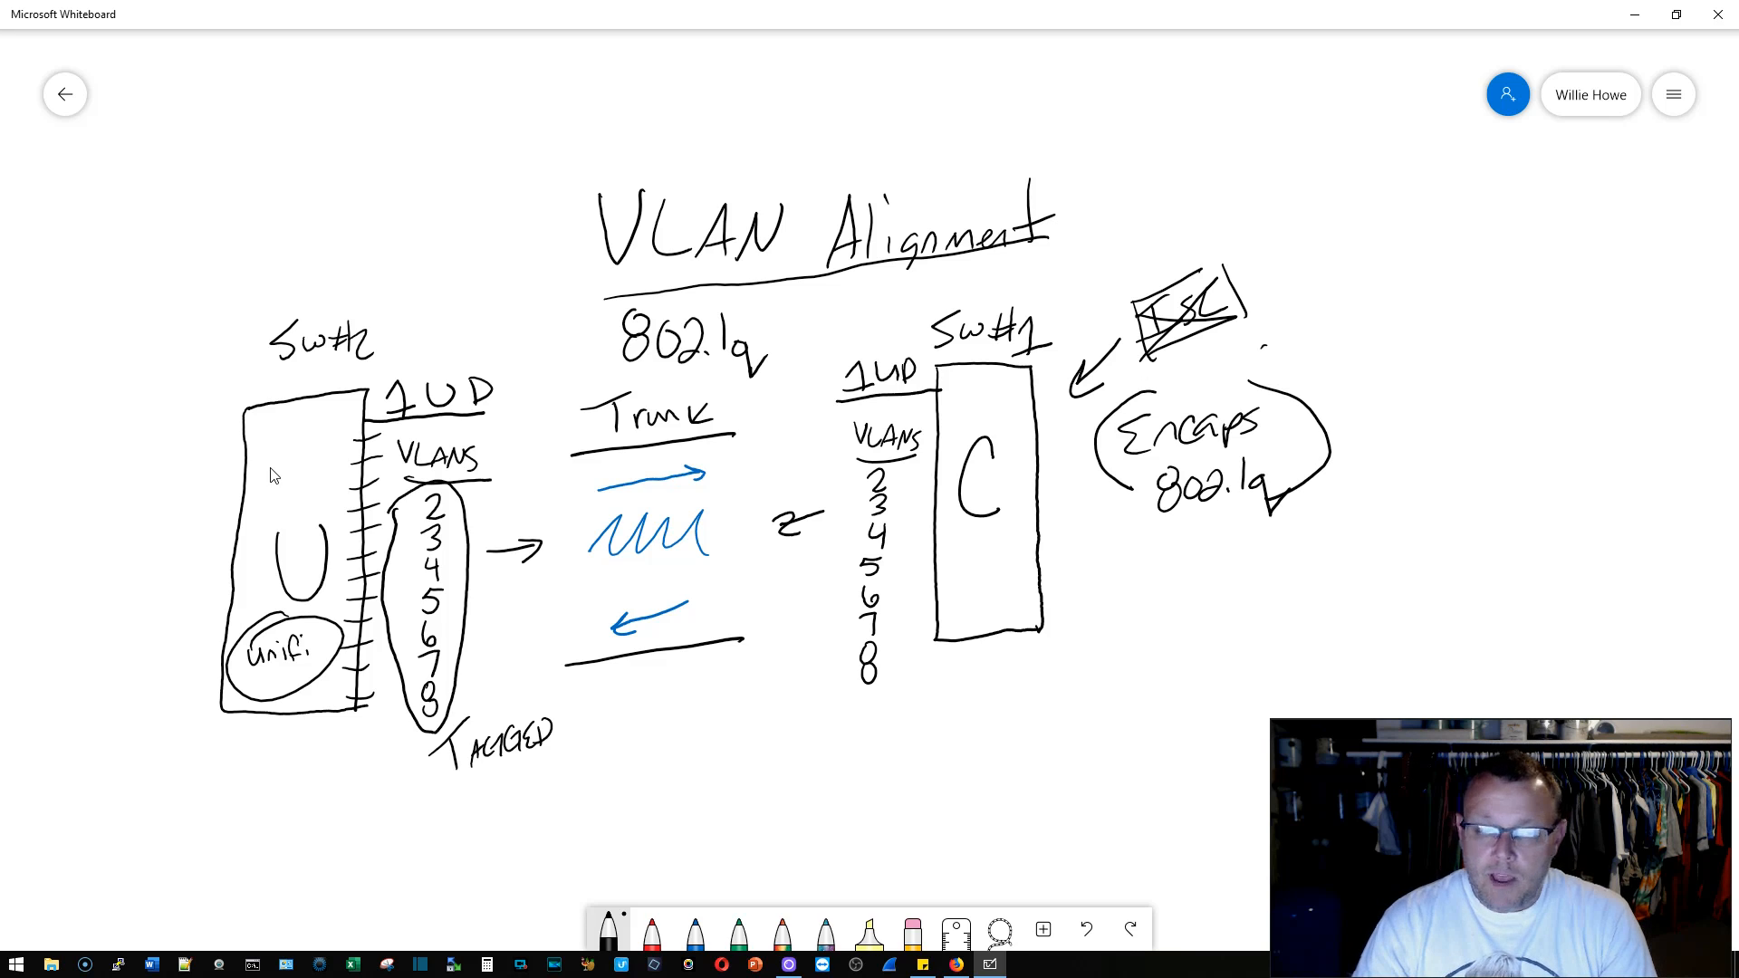
{"action": "left_click_drag", "start_coordinate": [854, 477], "coordinate": [860, 681]}
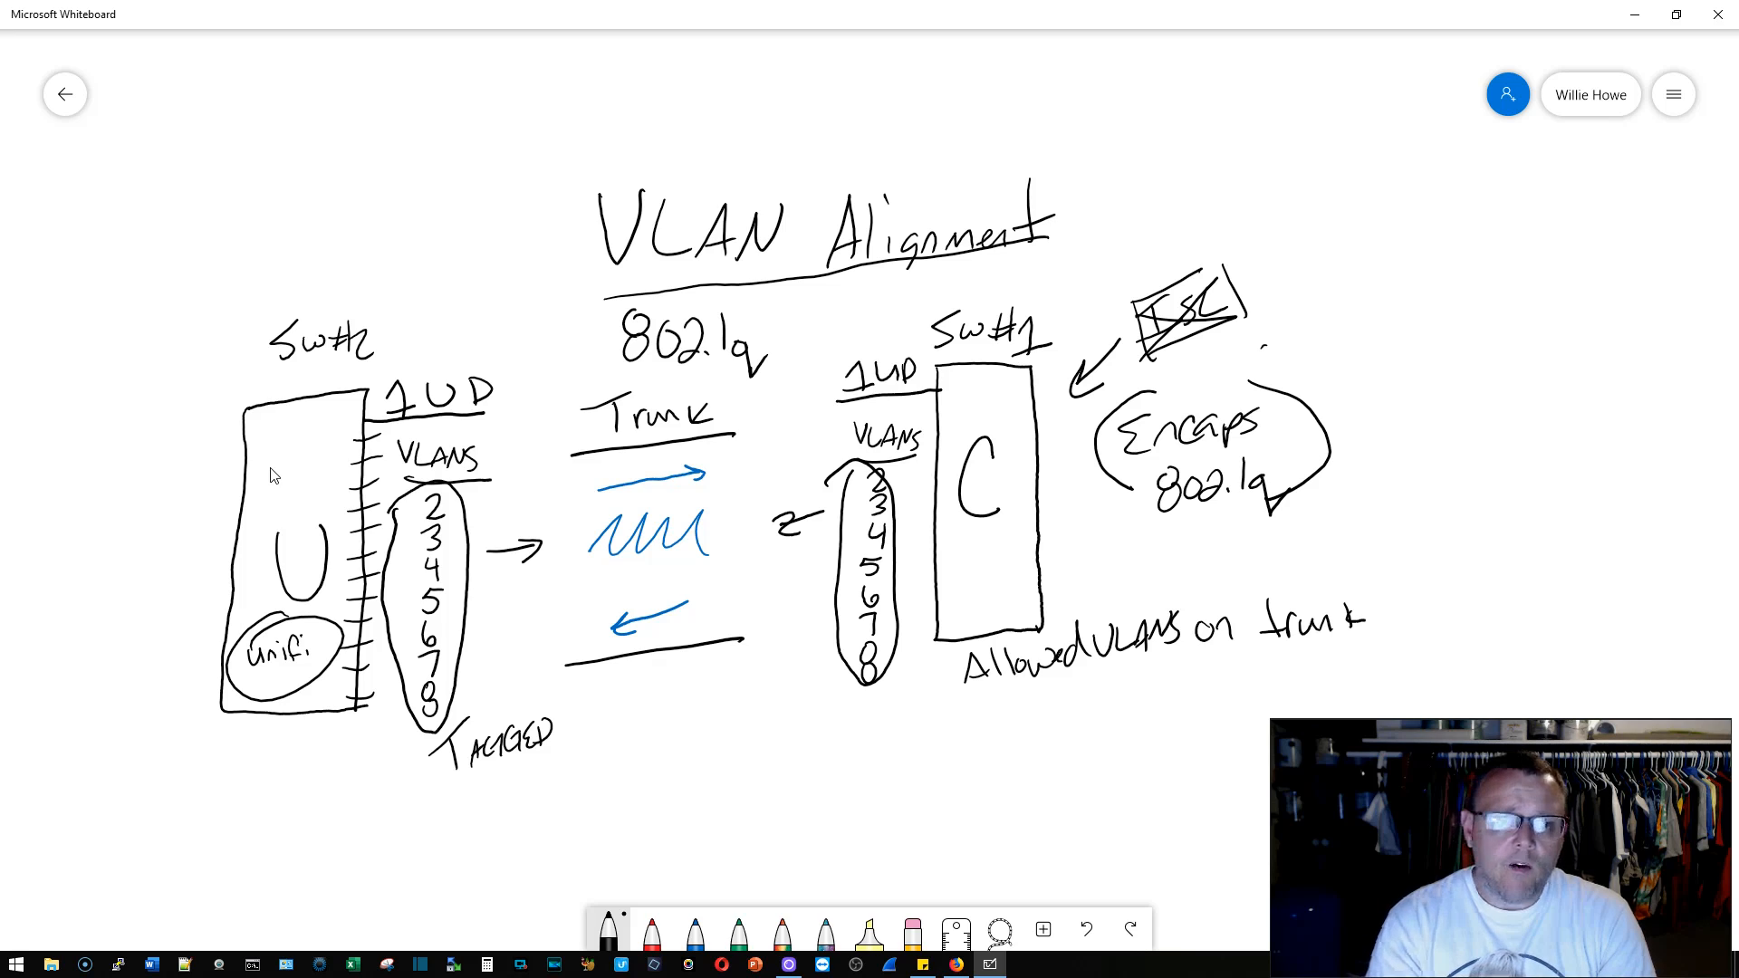
Step: Write an underlined 'Edge switch' note top-left with '1-U' and '2-8 - Ex T,U'
{"action": "left_click_drag", "start_coordinate": [166, 89], "coordinate": [155, 133]}
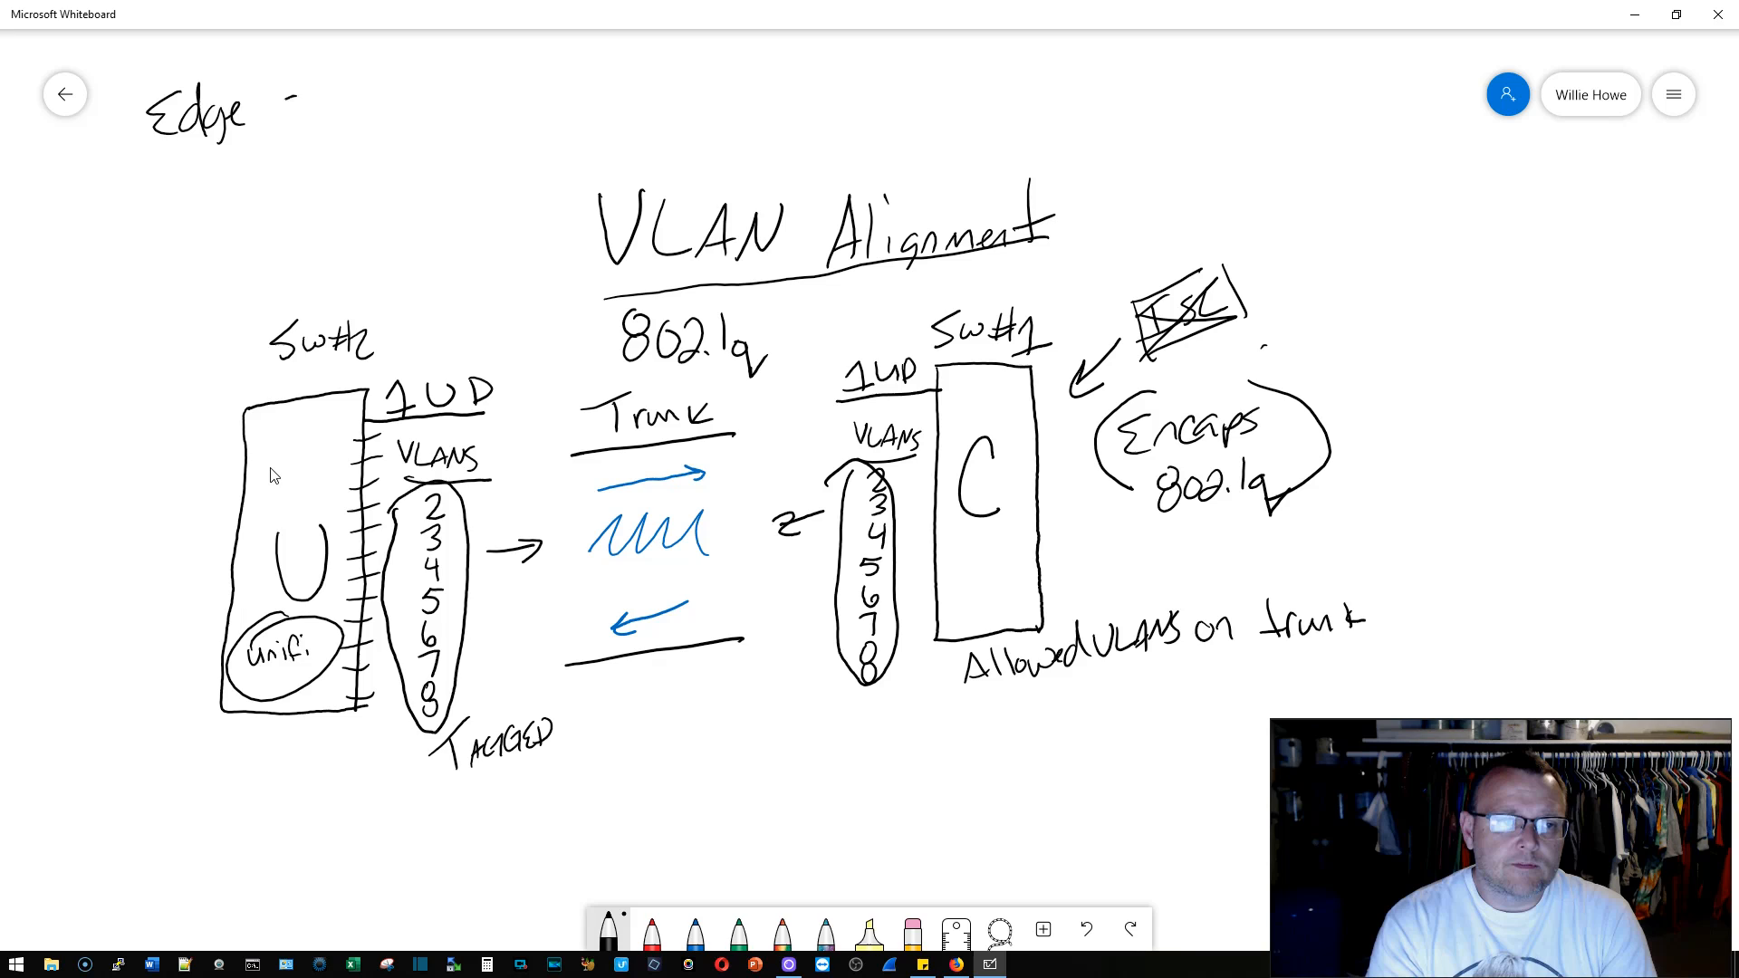
{"action": "type", "text": "Switch"}
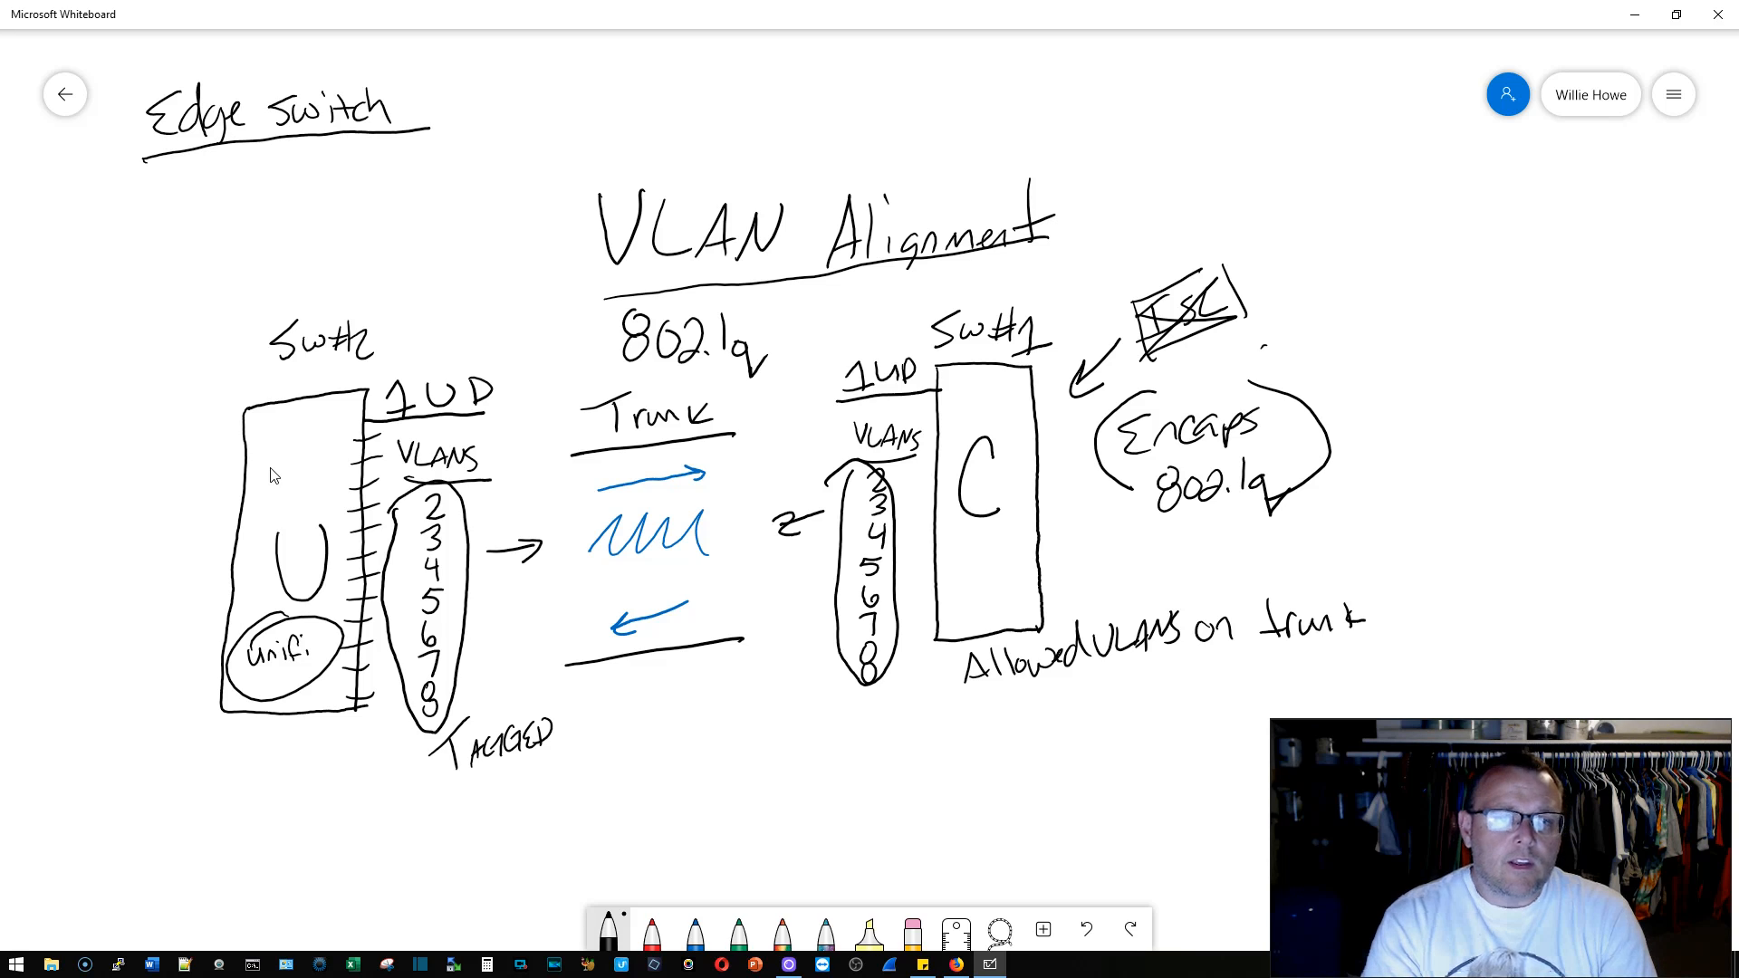
{"action": "left_click_drag", "start_coordinate": [163, 178], "coordinate": [206, 194]}
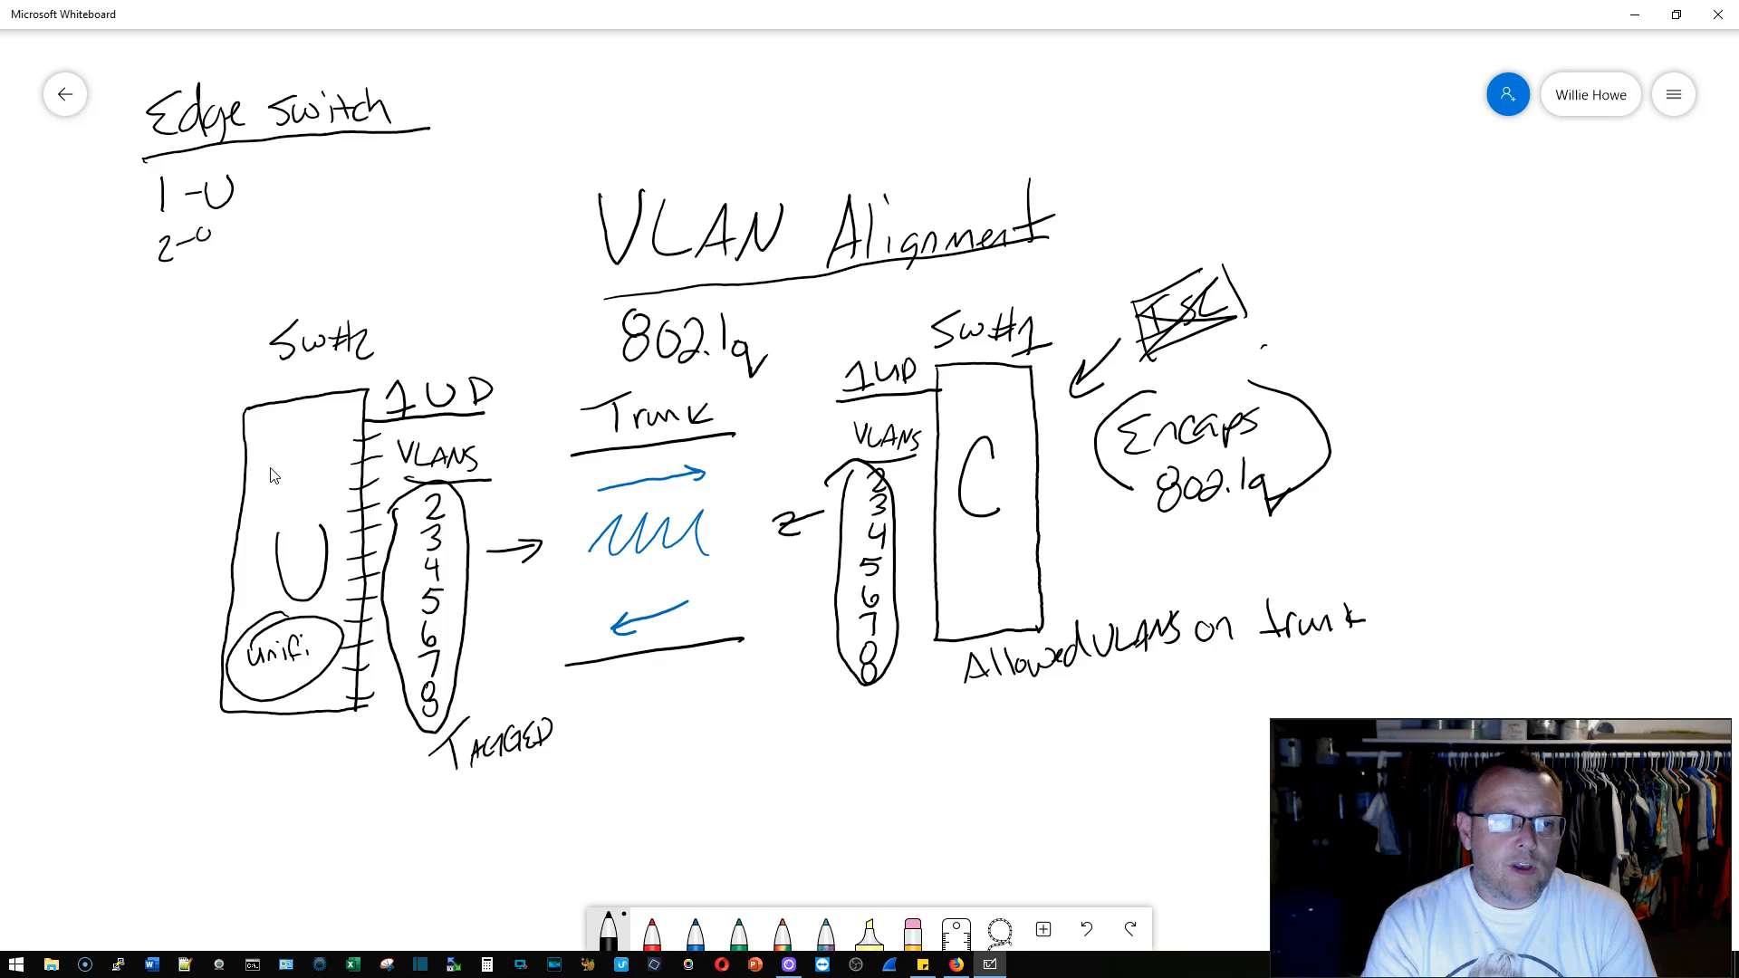
{"action": "type", "text": "-ε"}
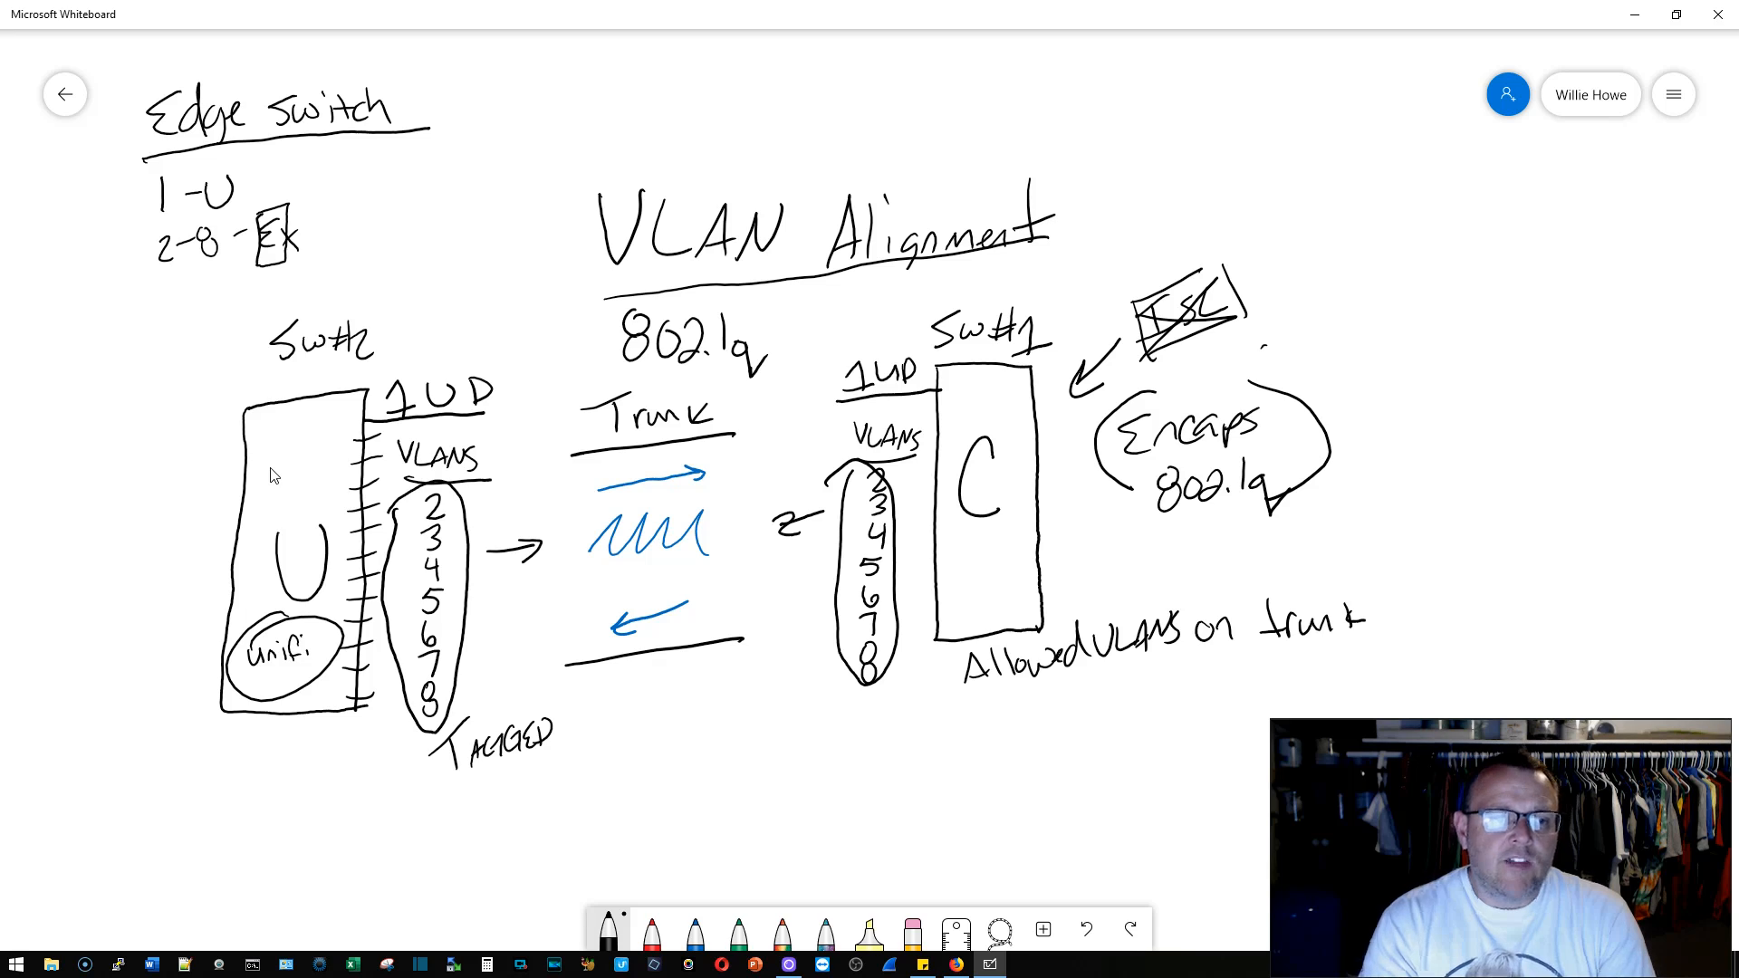
{"action": "left_click_drag", "start_coordinate": [352, 222], "coordinate": [352, 250]}
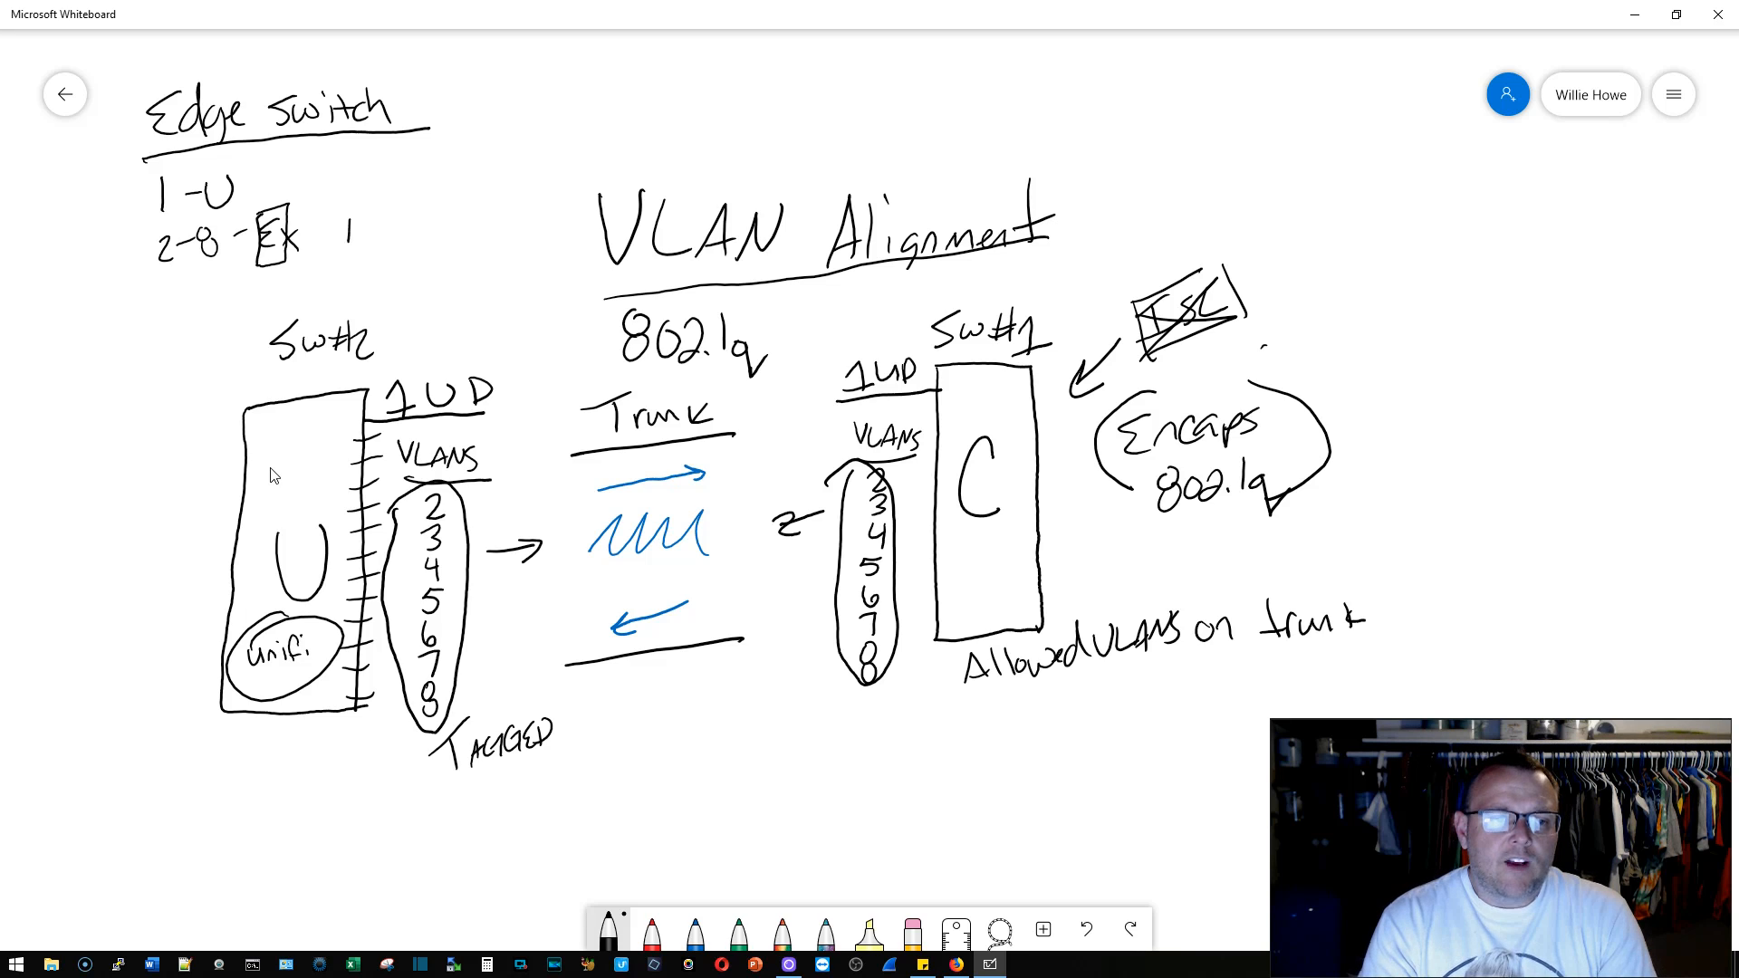
{"action": "left_click_drag", "start_coordinate": [332, 233], "coordinate": [399, 233]}
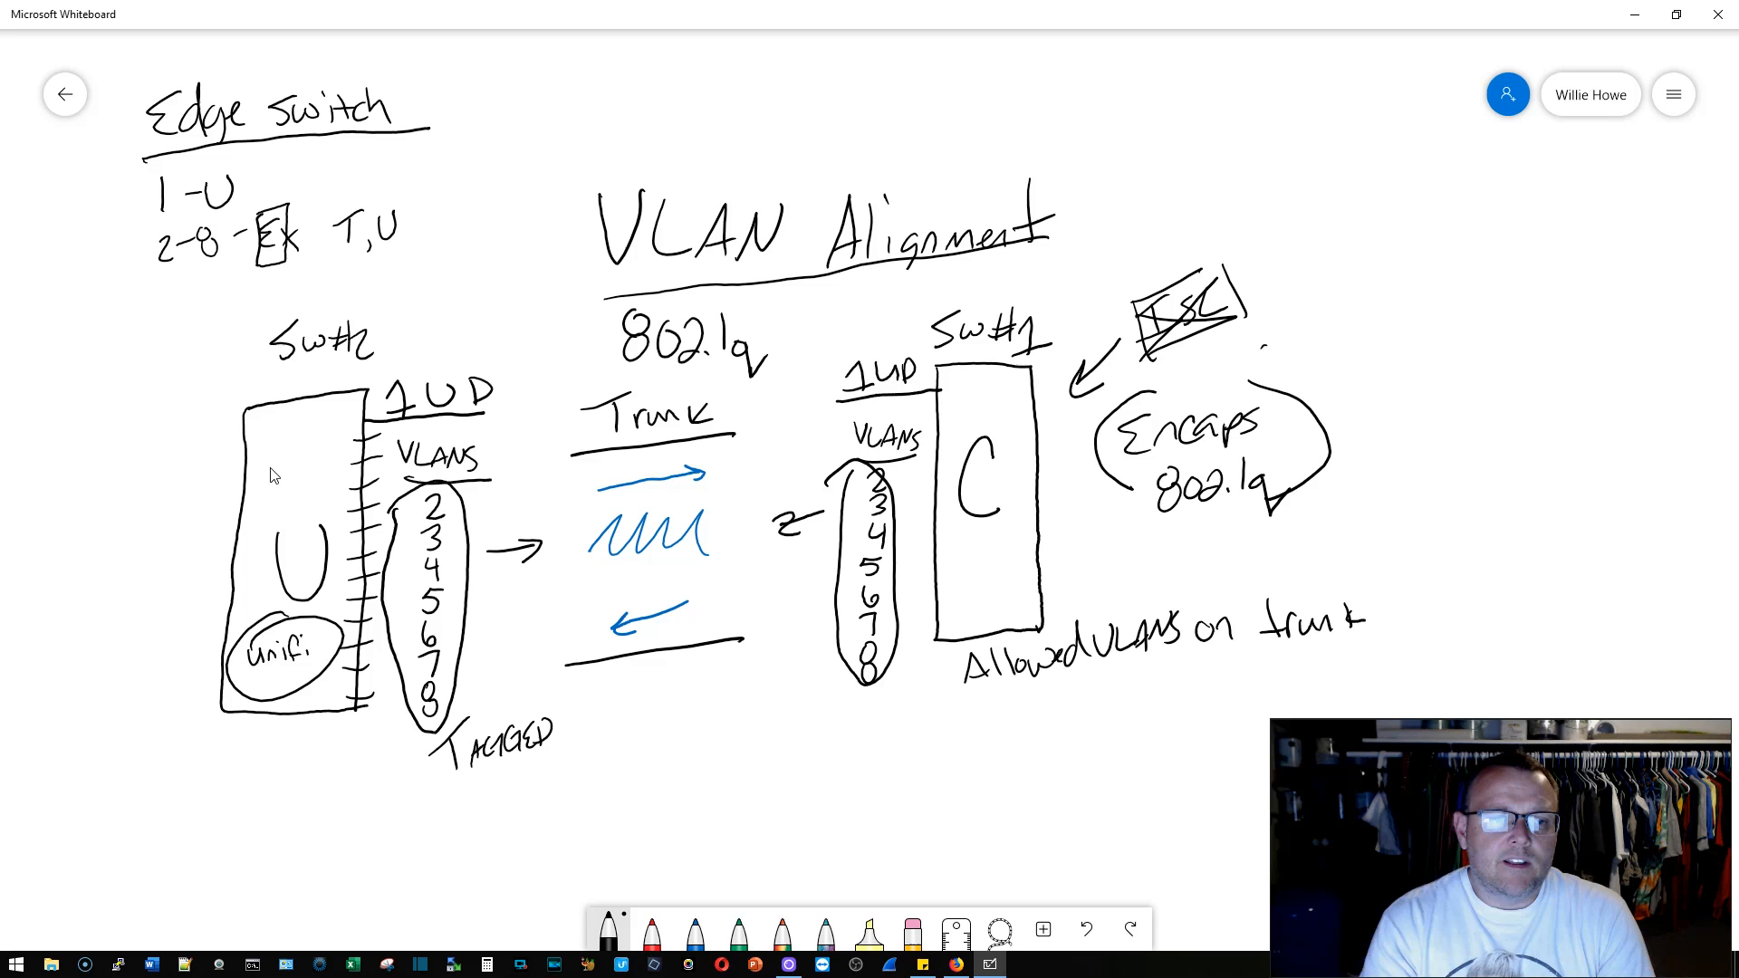
{"action": "type", "text": "O"}
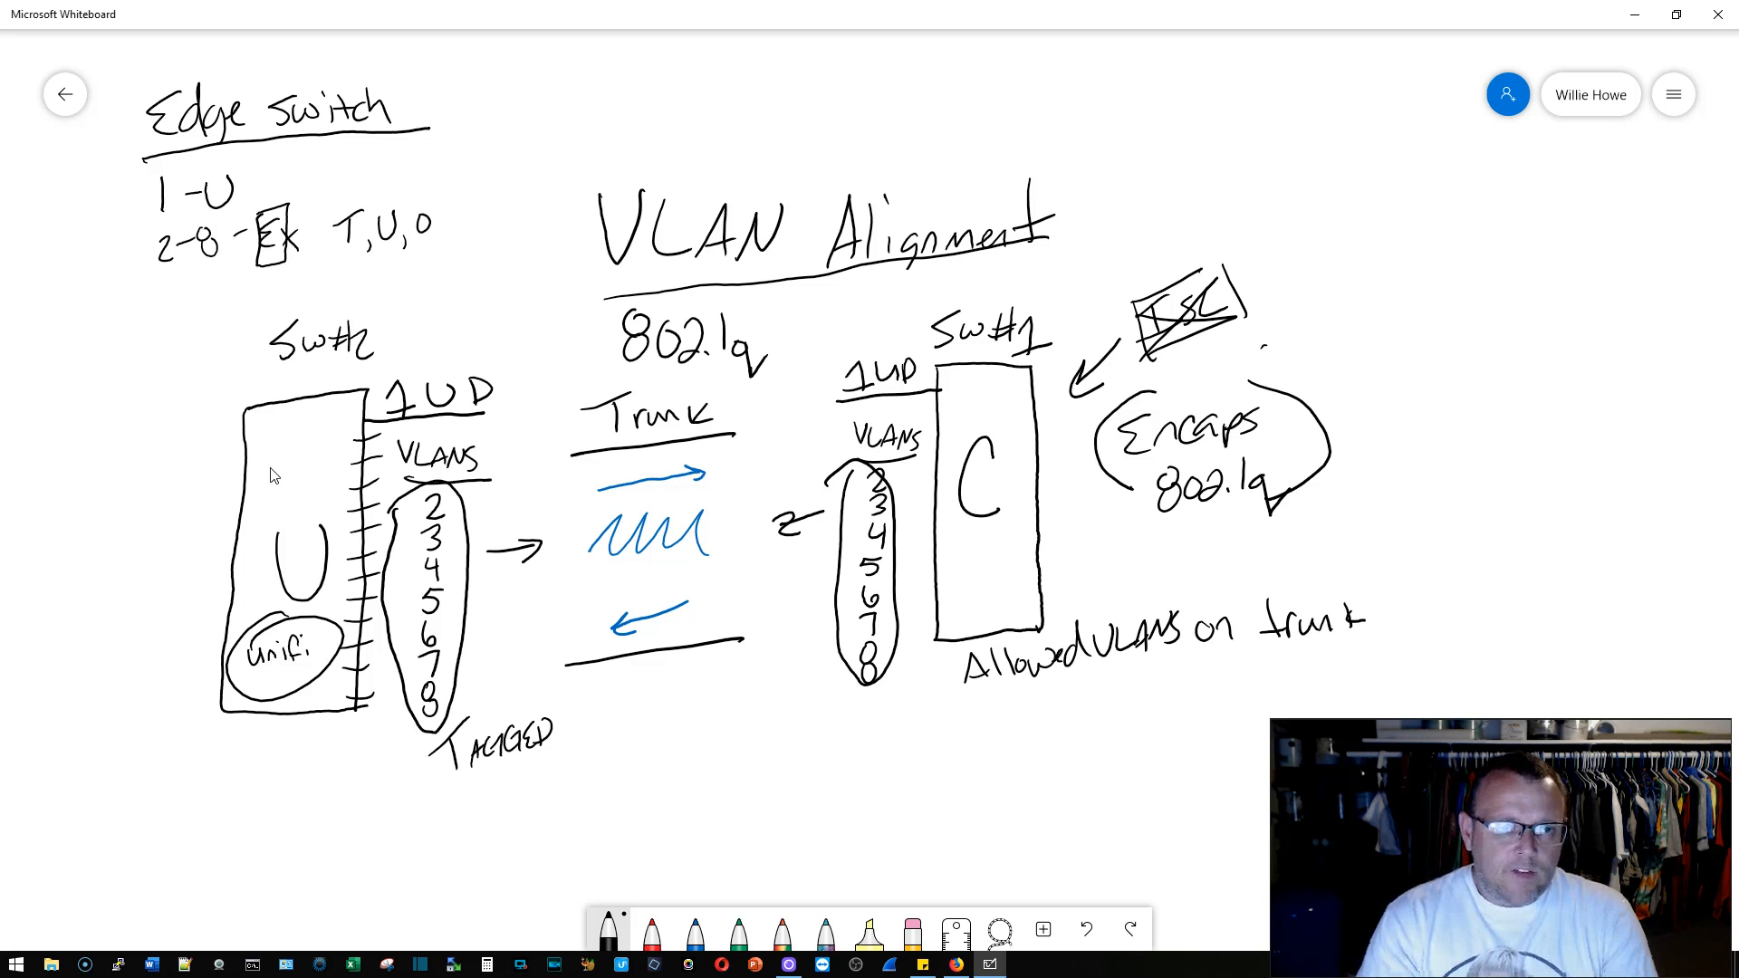
Step: Extend the edge switch port options to read T,U,O
{"action": "left_click_drag", "start_coordinate": [333, 233], "coordinate": [438, 233]}
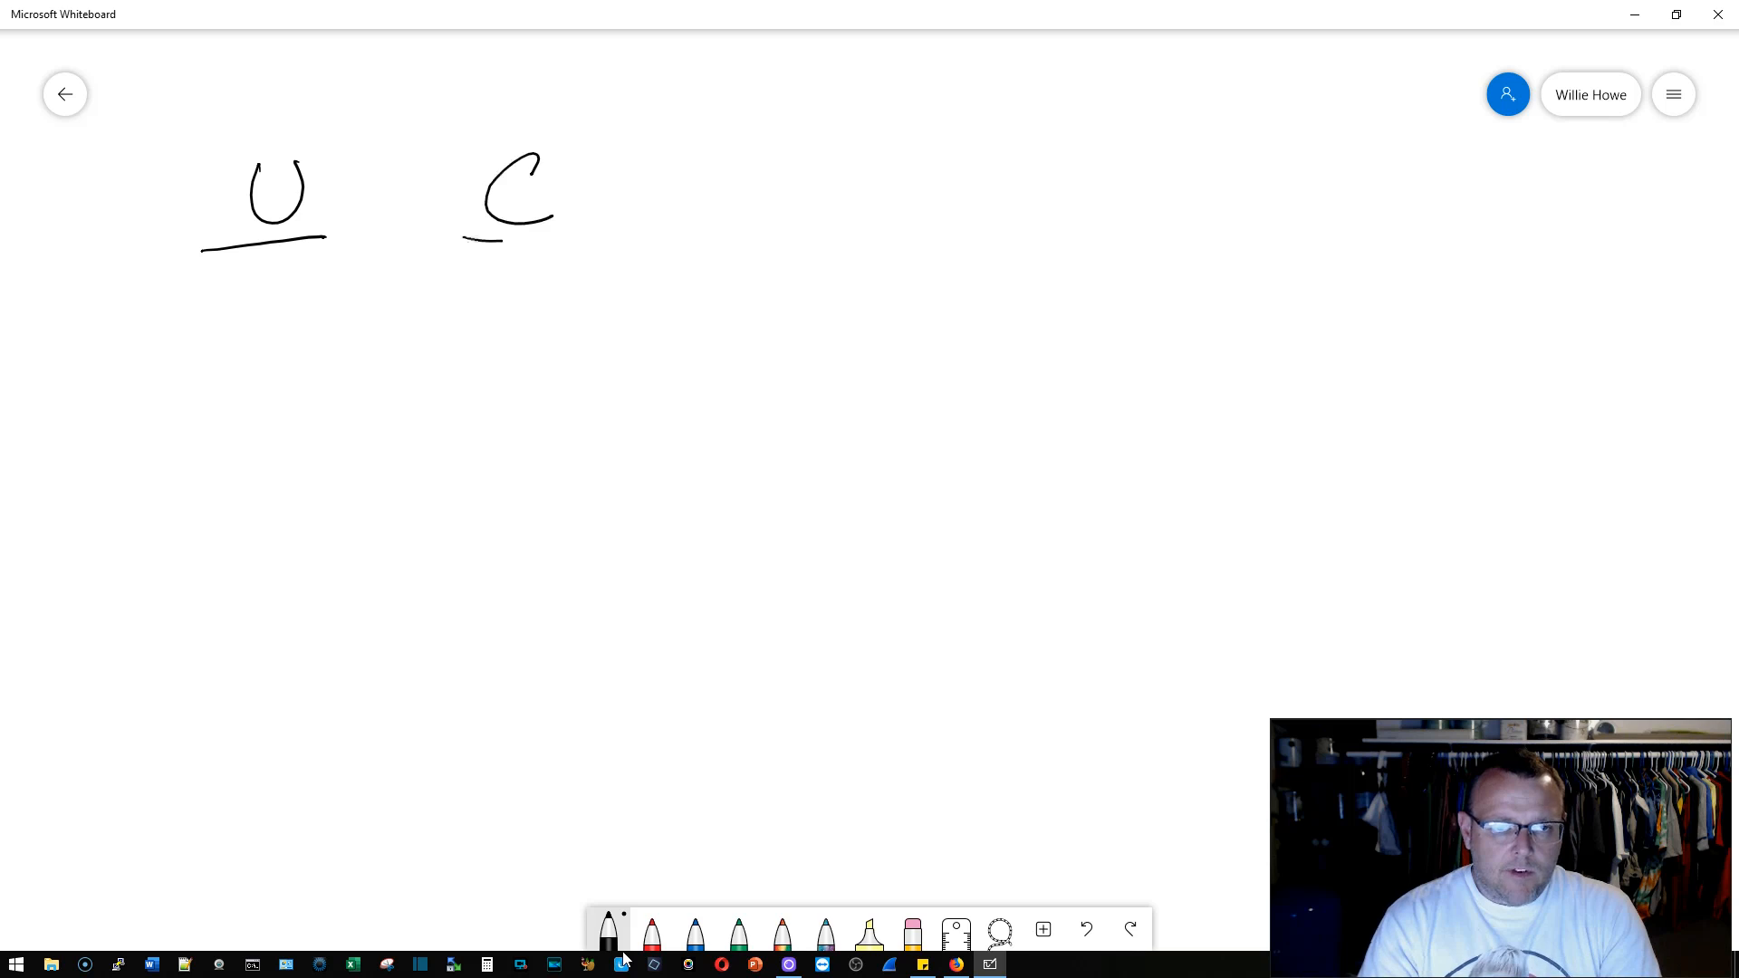
Step: Add underlined D and N headings and note 'Unifi - All ports = Trunks' under U
{"action": "left_click_drag", "start_coordinate": [732, 154], "coordinate": [804, 232]}
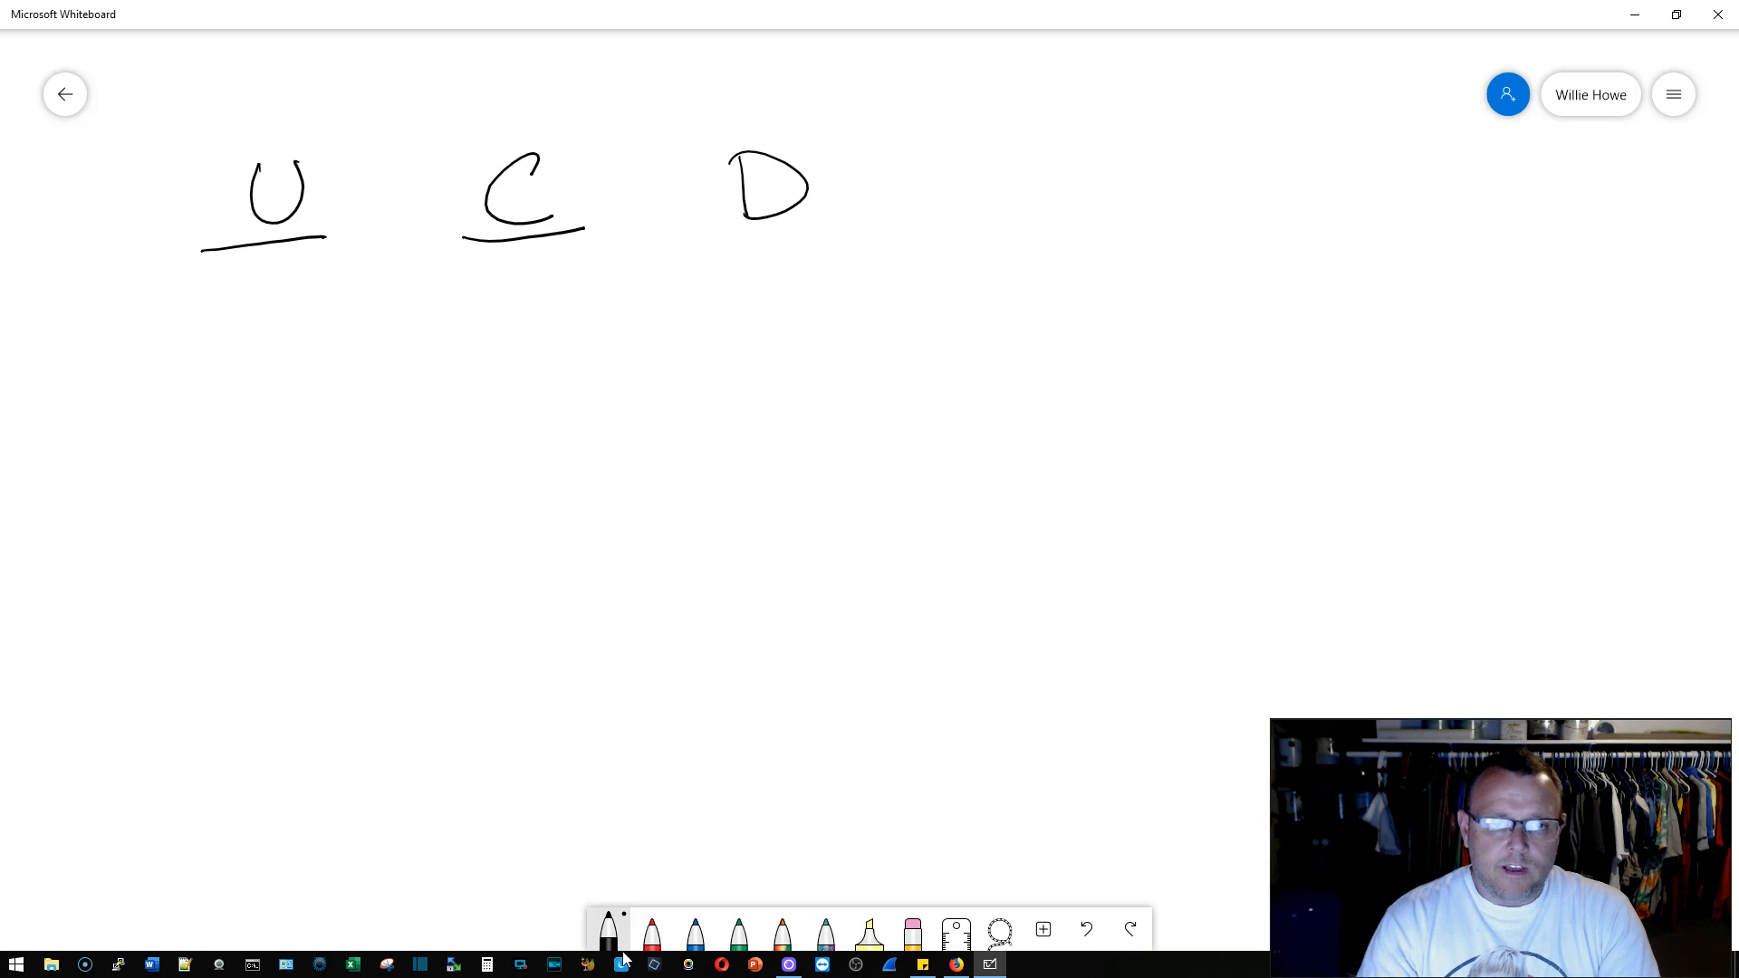
{"action": "left_click_drag", "start_coordinate": [701, 236], "coordinate": [841, 231]}
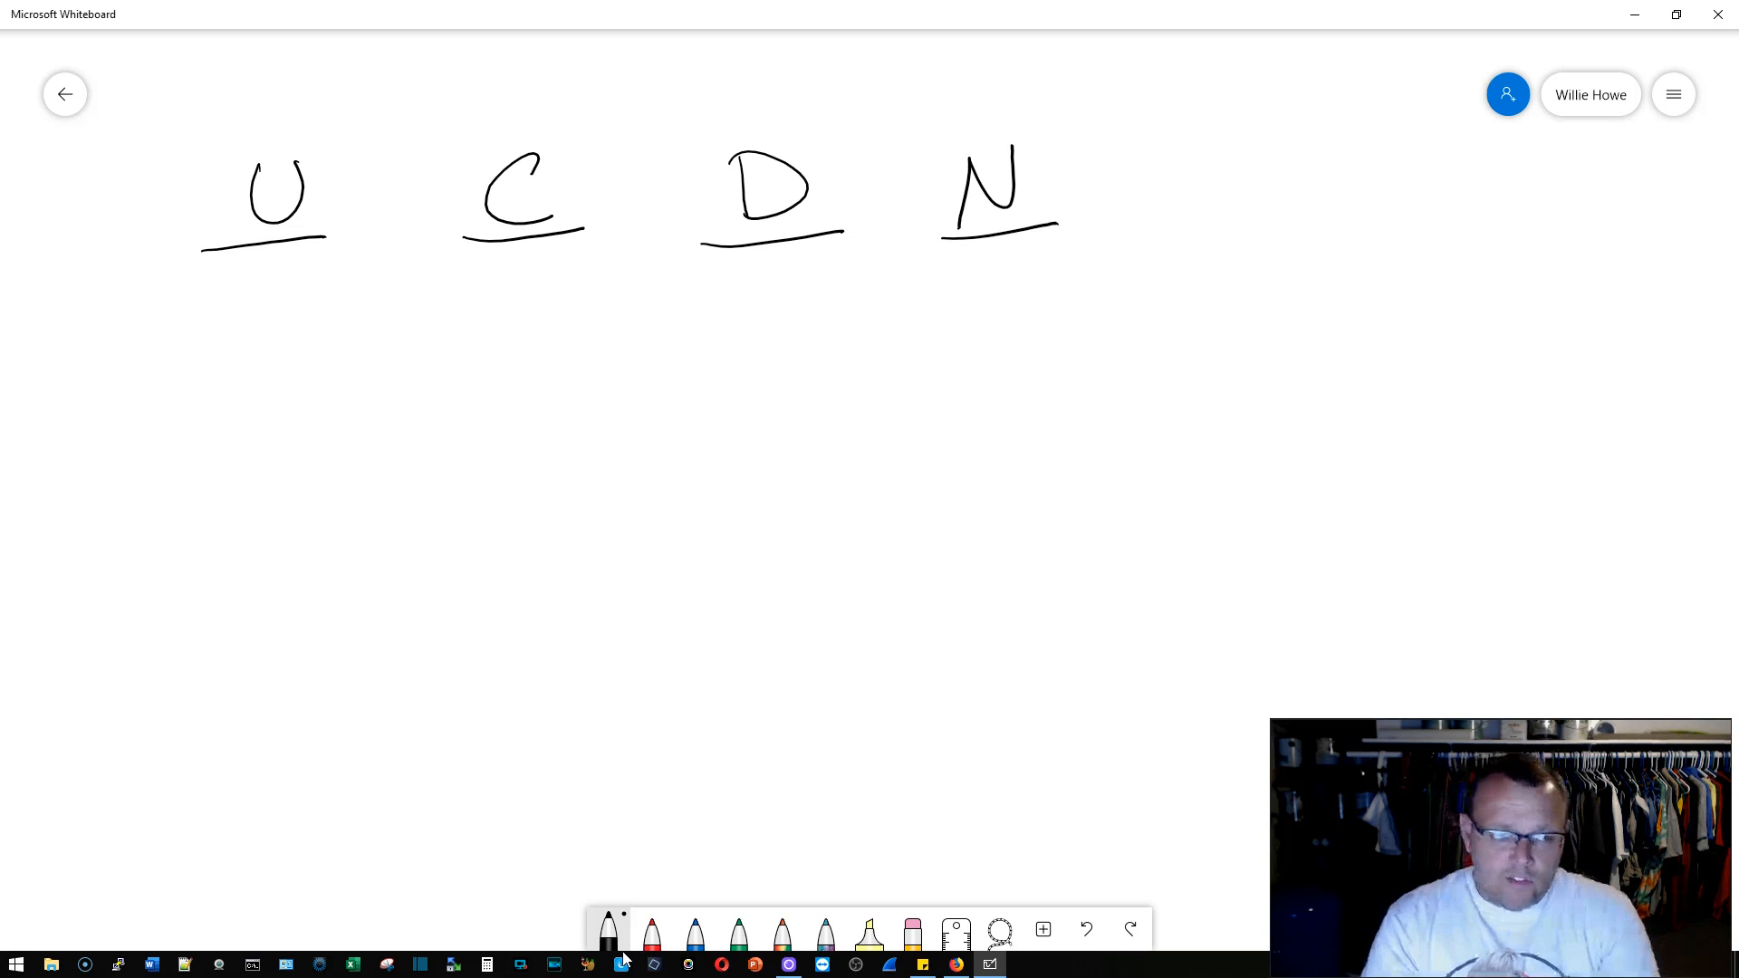
{"action": "left_click_drag", "start_coordinate": [179, 266], "coordinate": [199, 288]}
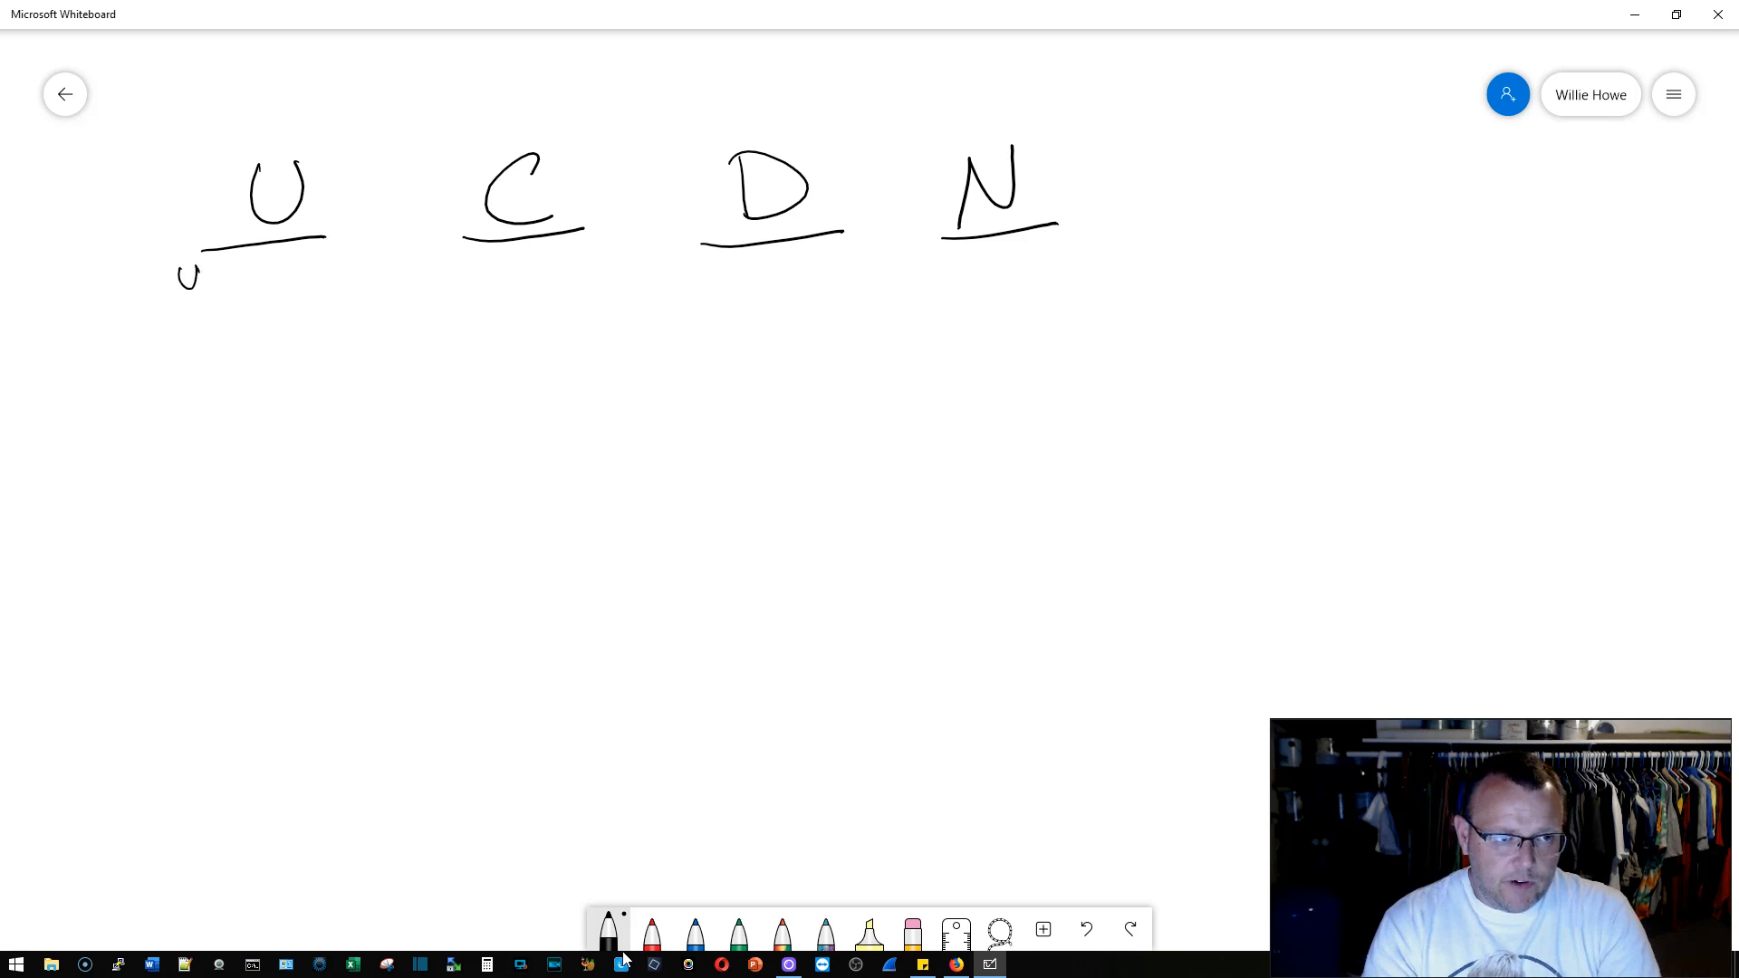
{"action": "left_click_drag", "start_coordinate": [183, 272], "coordinate": [294, 272]}
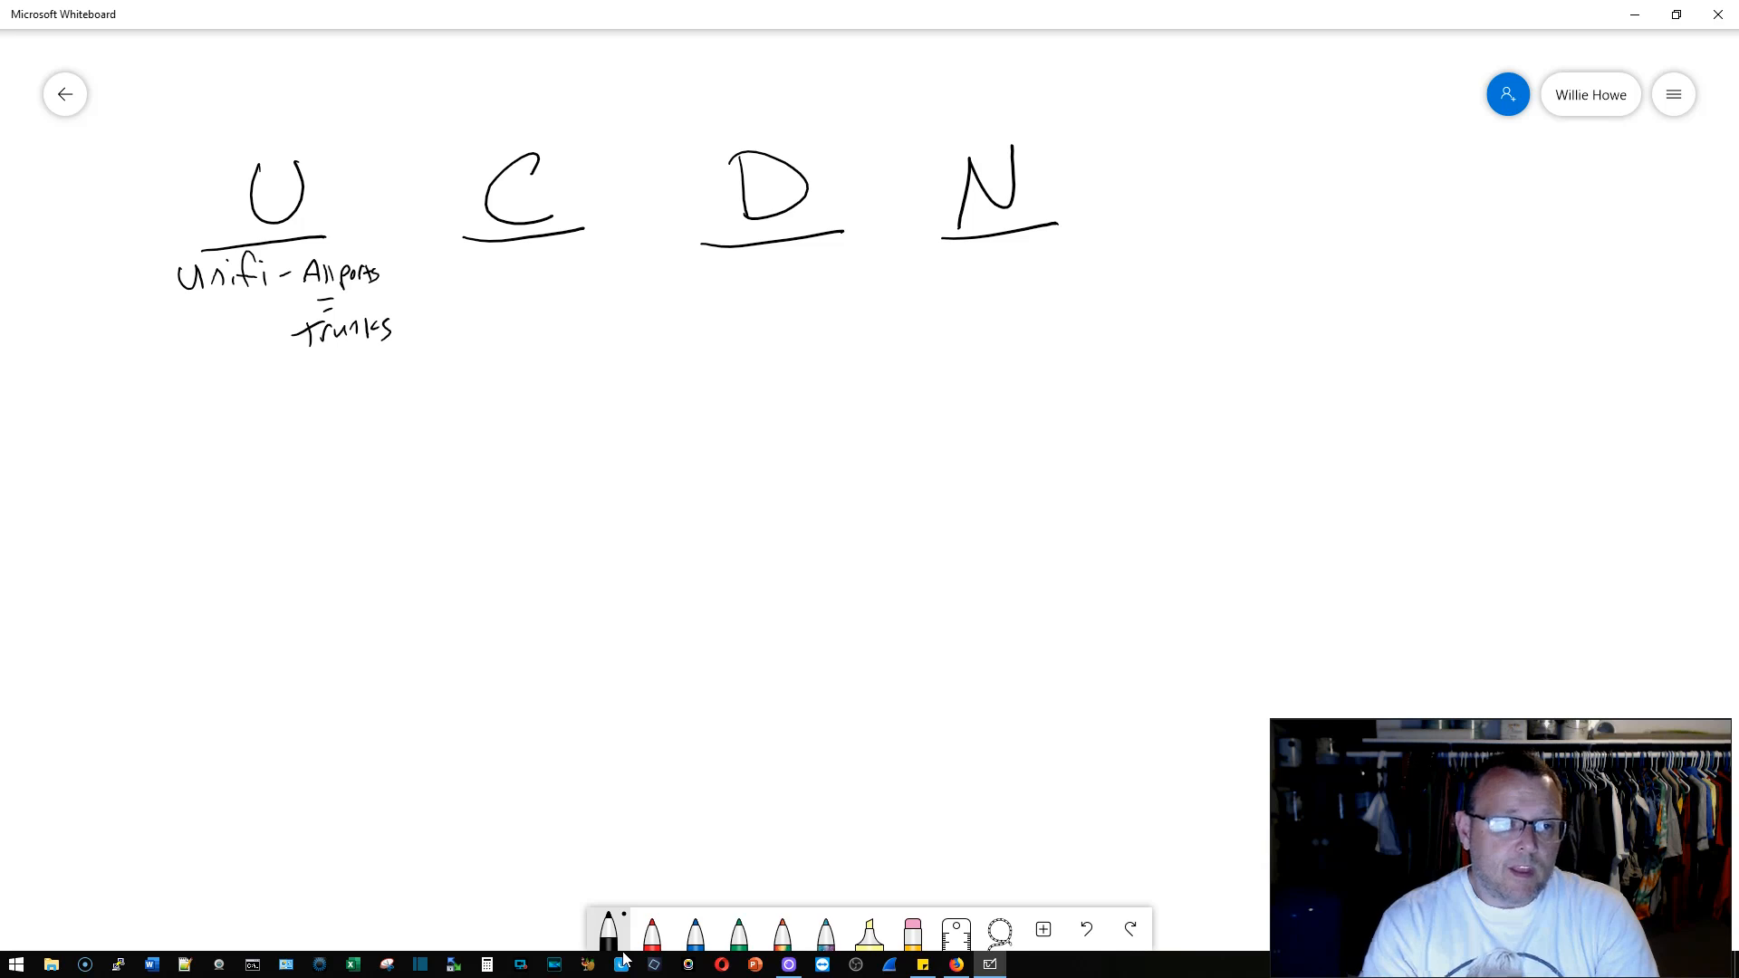
Step: Write 'Edge switch Access ports → Enable VLANs ? tagging' with a curved arrow
{"action": "left_click_drag", "start_coordinate": [172, 416], "coordinate": [233, 427]}
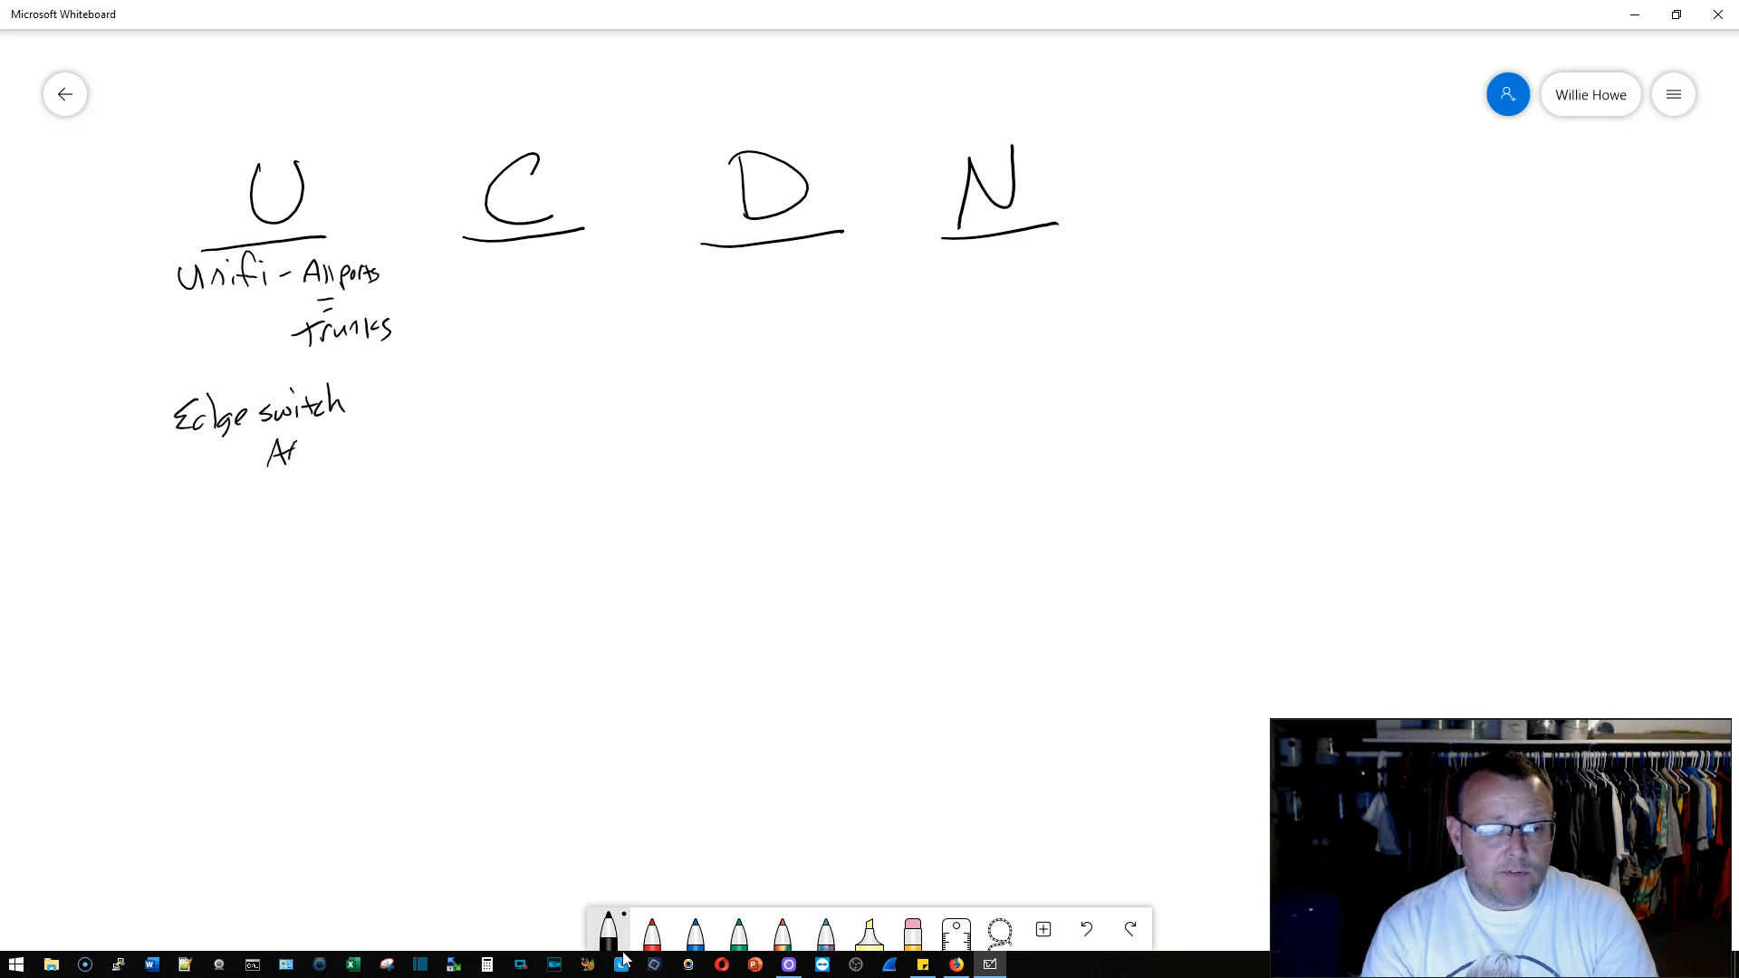
{"action": "left_click_drag", "start_coordinate": [271, 449], "coordinate": [389, 449]}
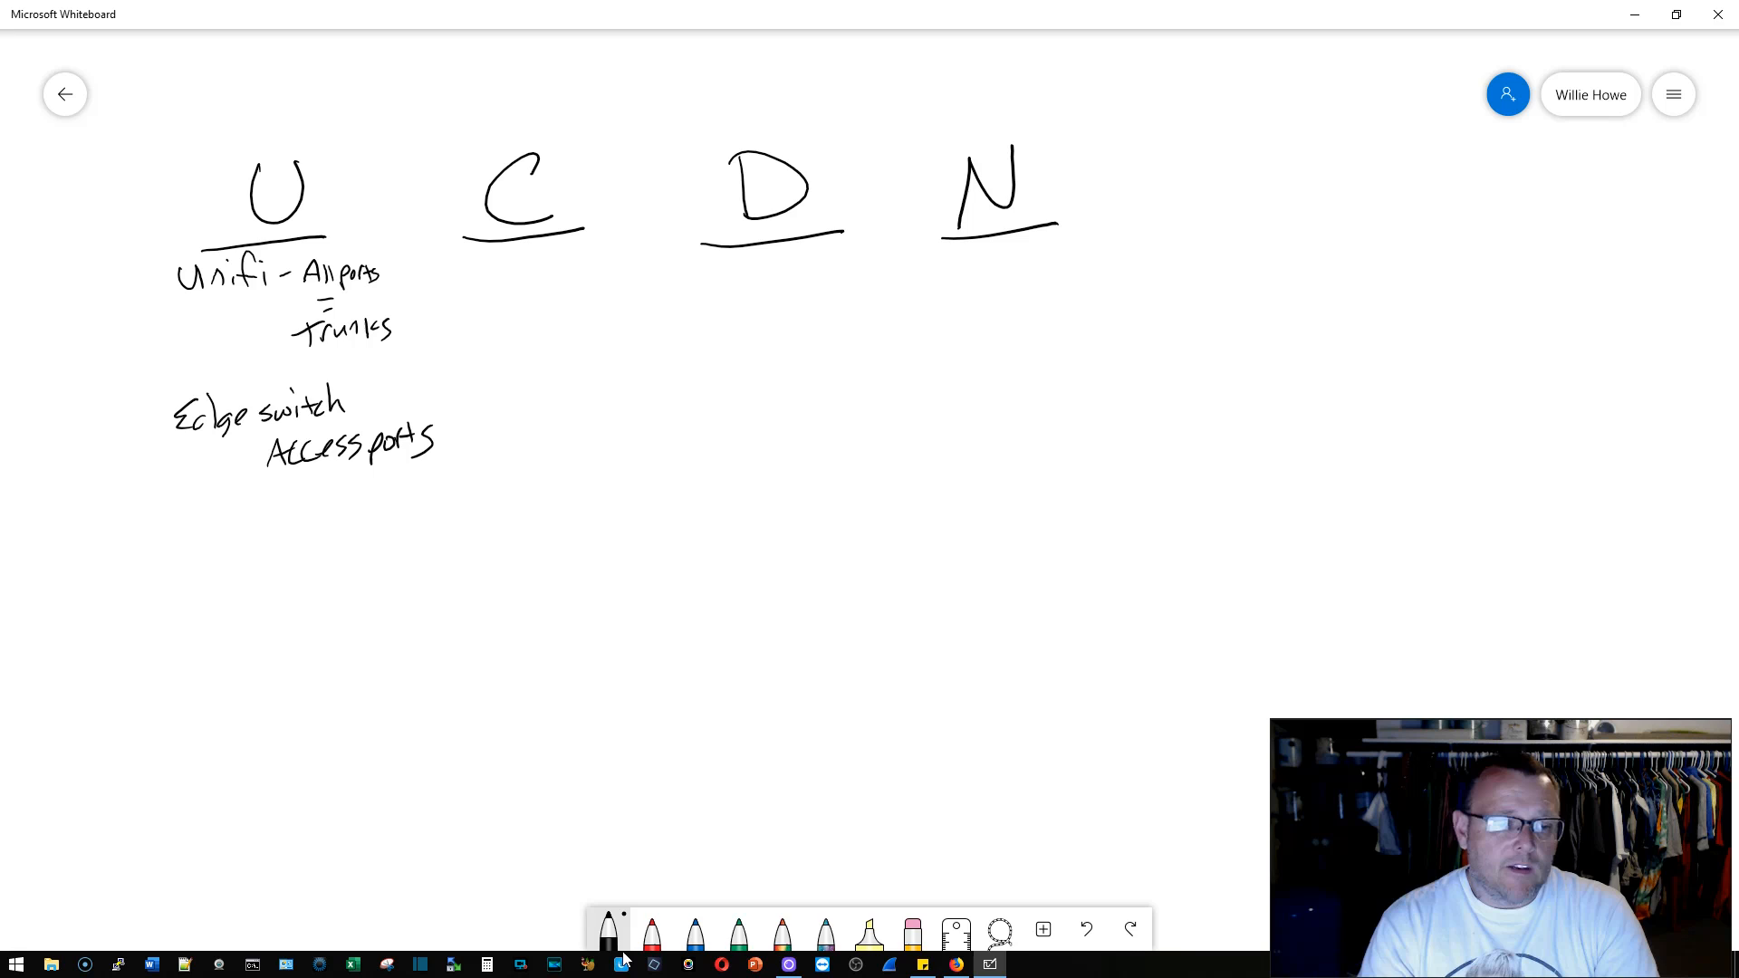
{"action": "left_click_drag", "start_coordinate": [300, 478], "coordinate": [288, 565]}
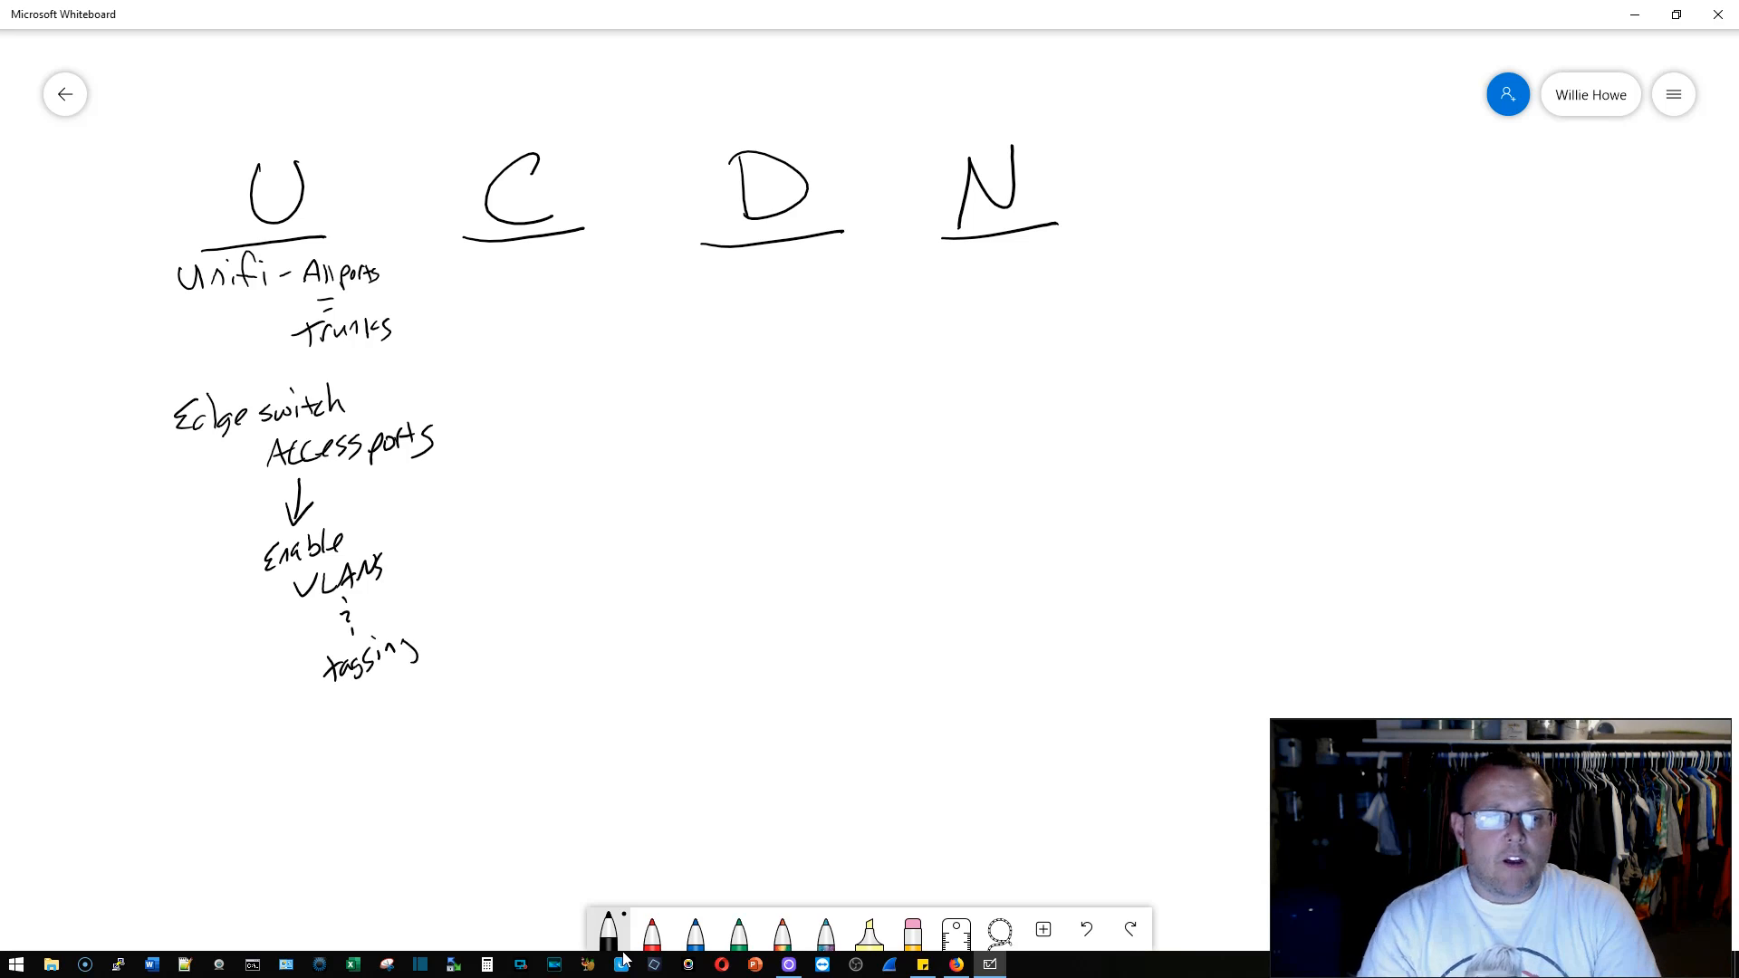
{"action": "left_click_drag", "start_coordinate": [444, 438], "coordinate": [471, 464]}
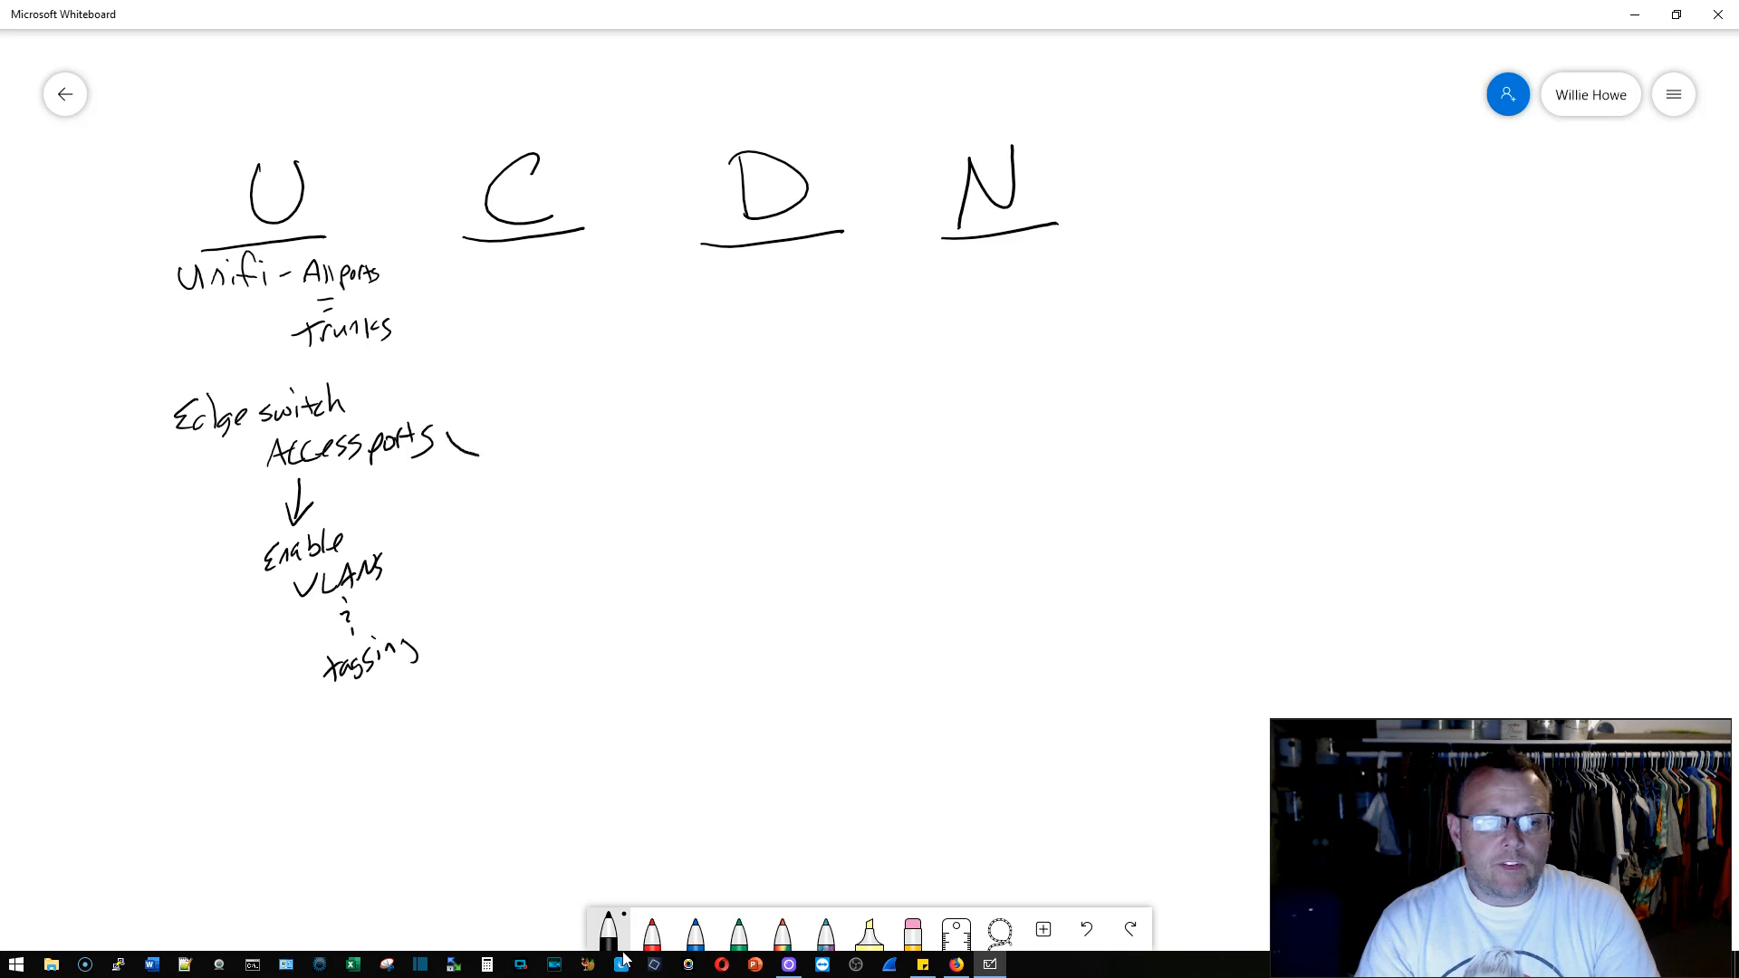
{"action": "left_click_drag", "start_coordinate": [454, 449], "coordinate": [532, 433]}
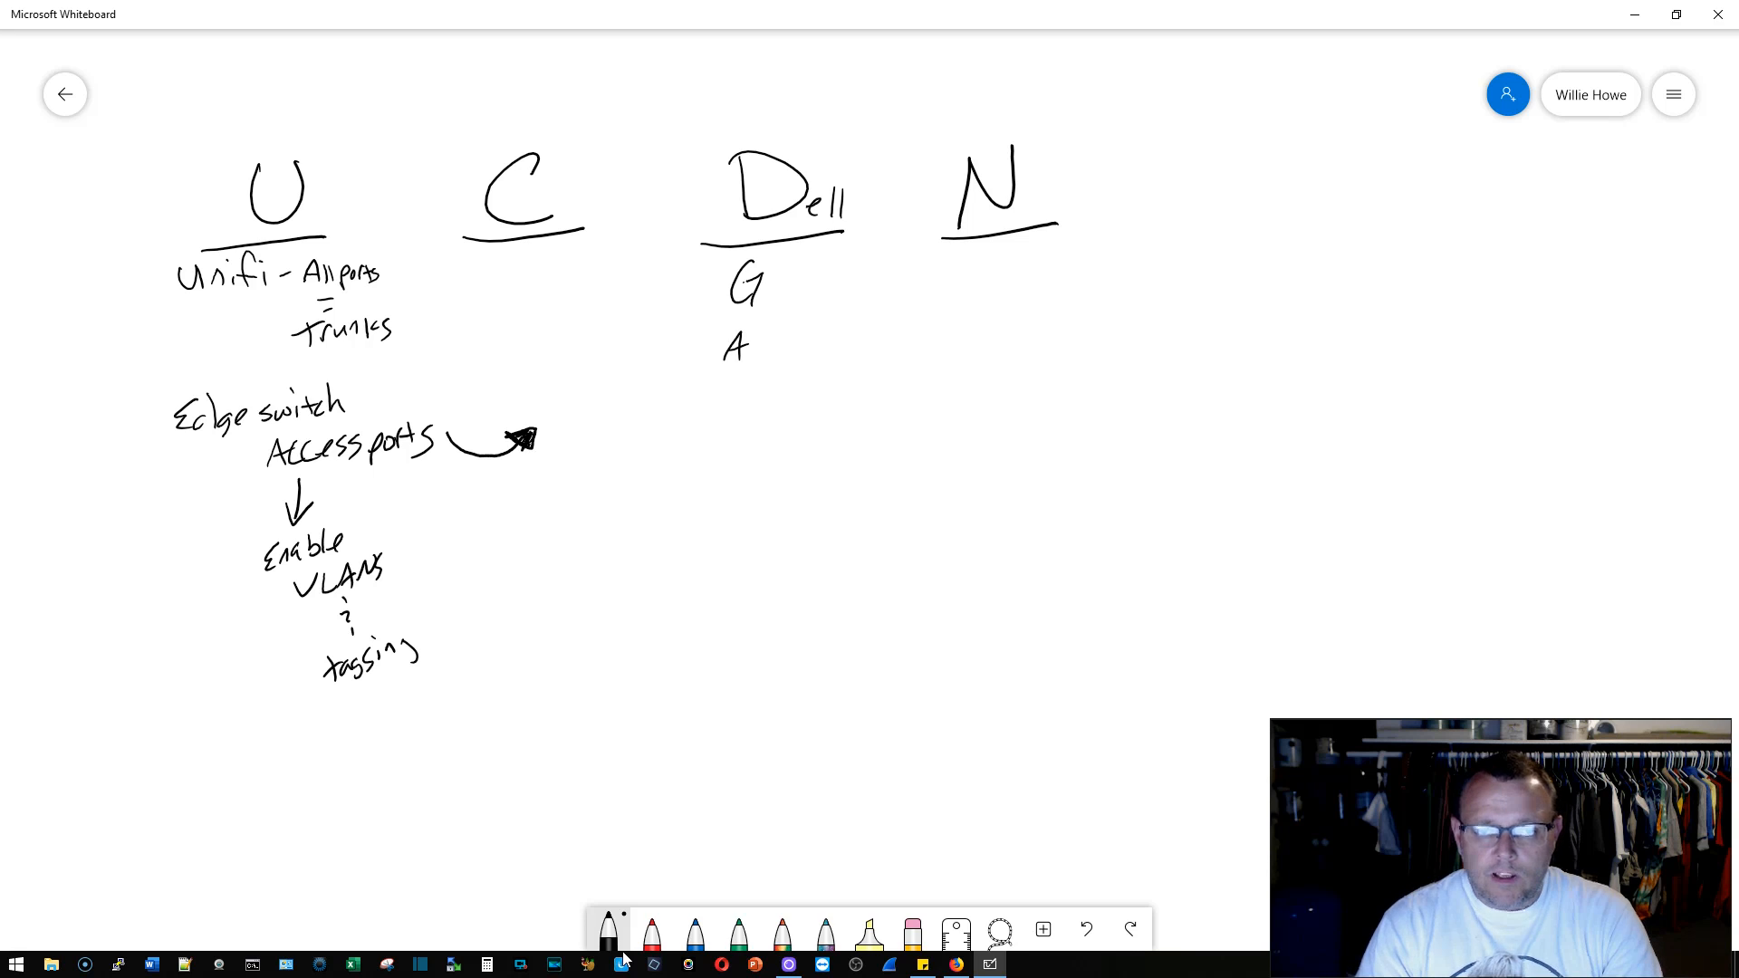
Step: Add T under Dell and 'Tagged' under N, loop the four headings, then erase the notes
{"action": "left_click_drag", "start_coordinate": [727, 376], "coordinate": [746, 411]}
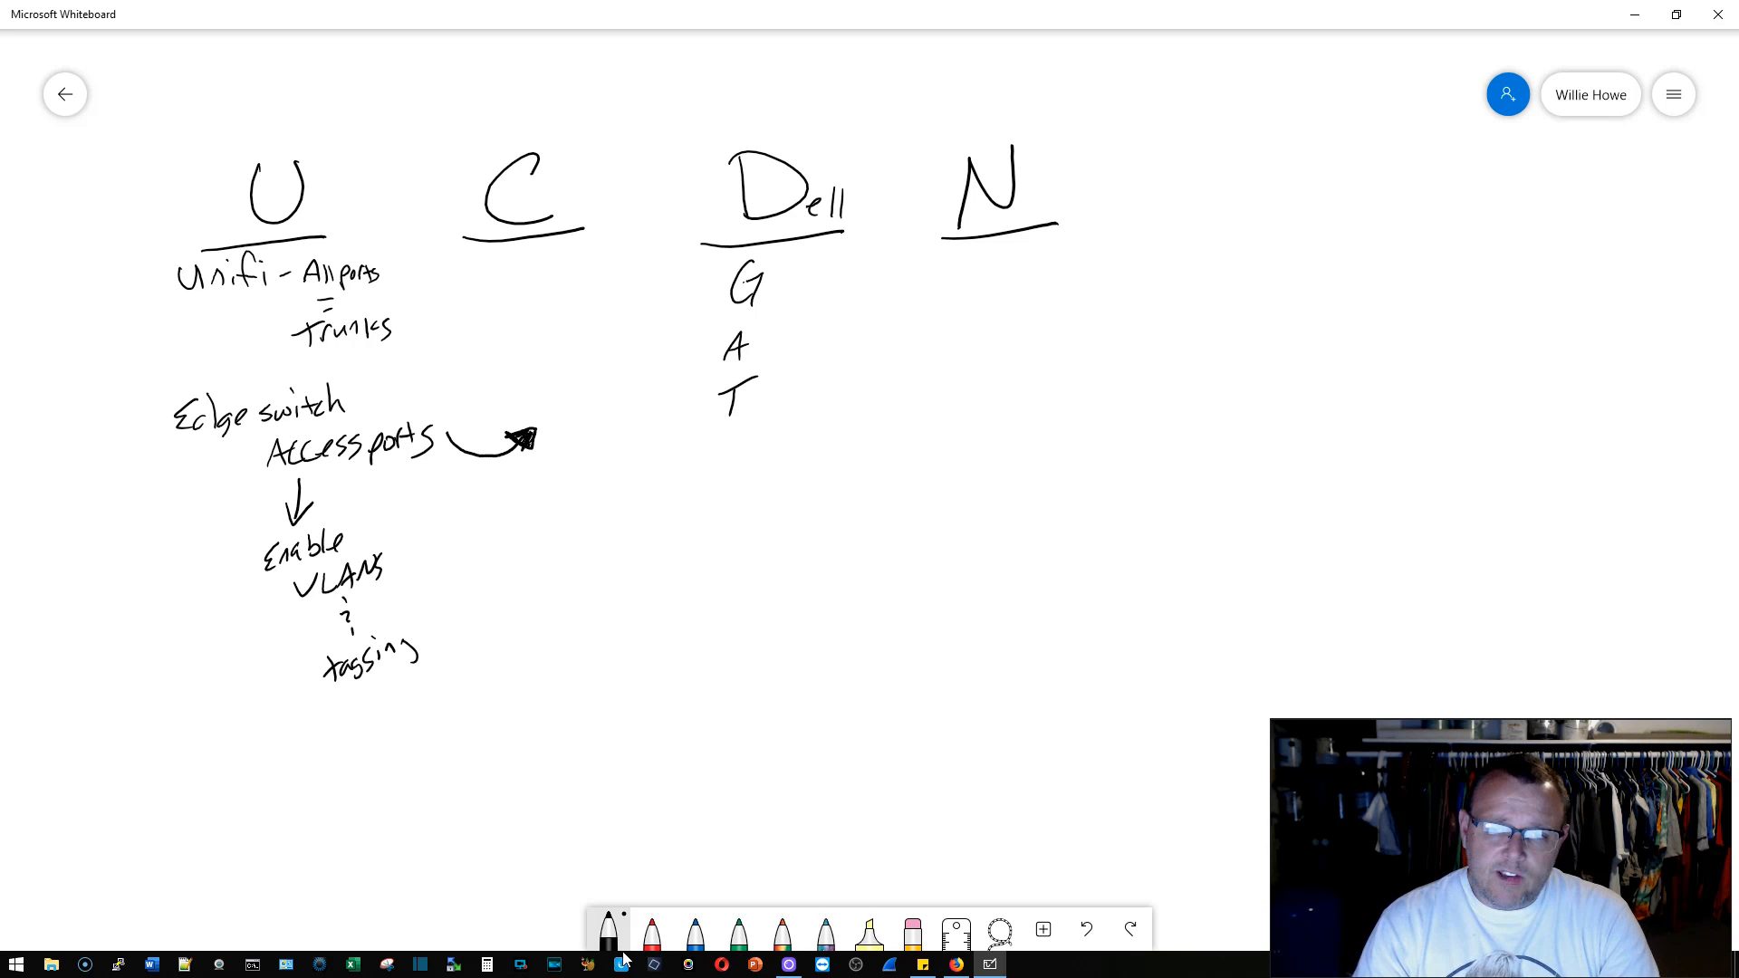
{"action": "left_click_drag", "start_coordinate": [983, 266], "coordinate": [983, 290]}
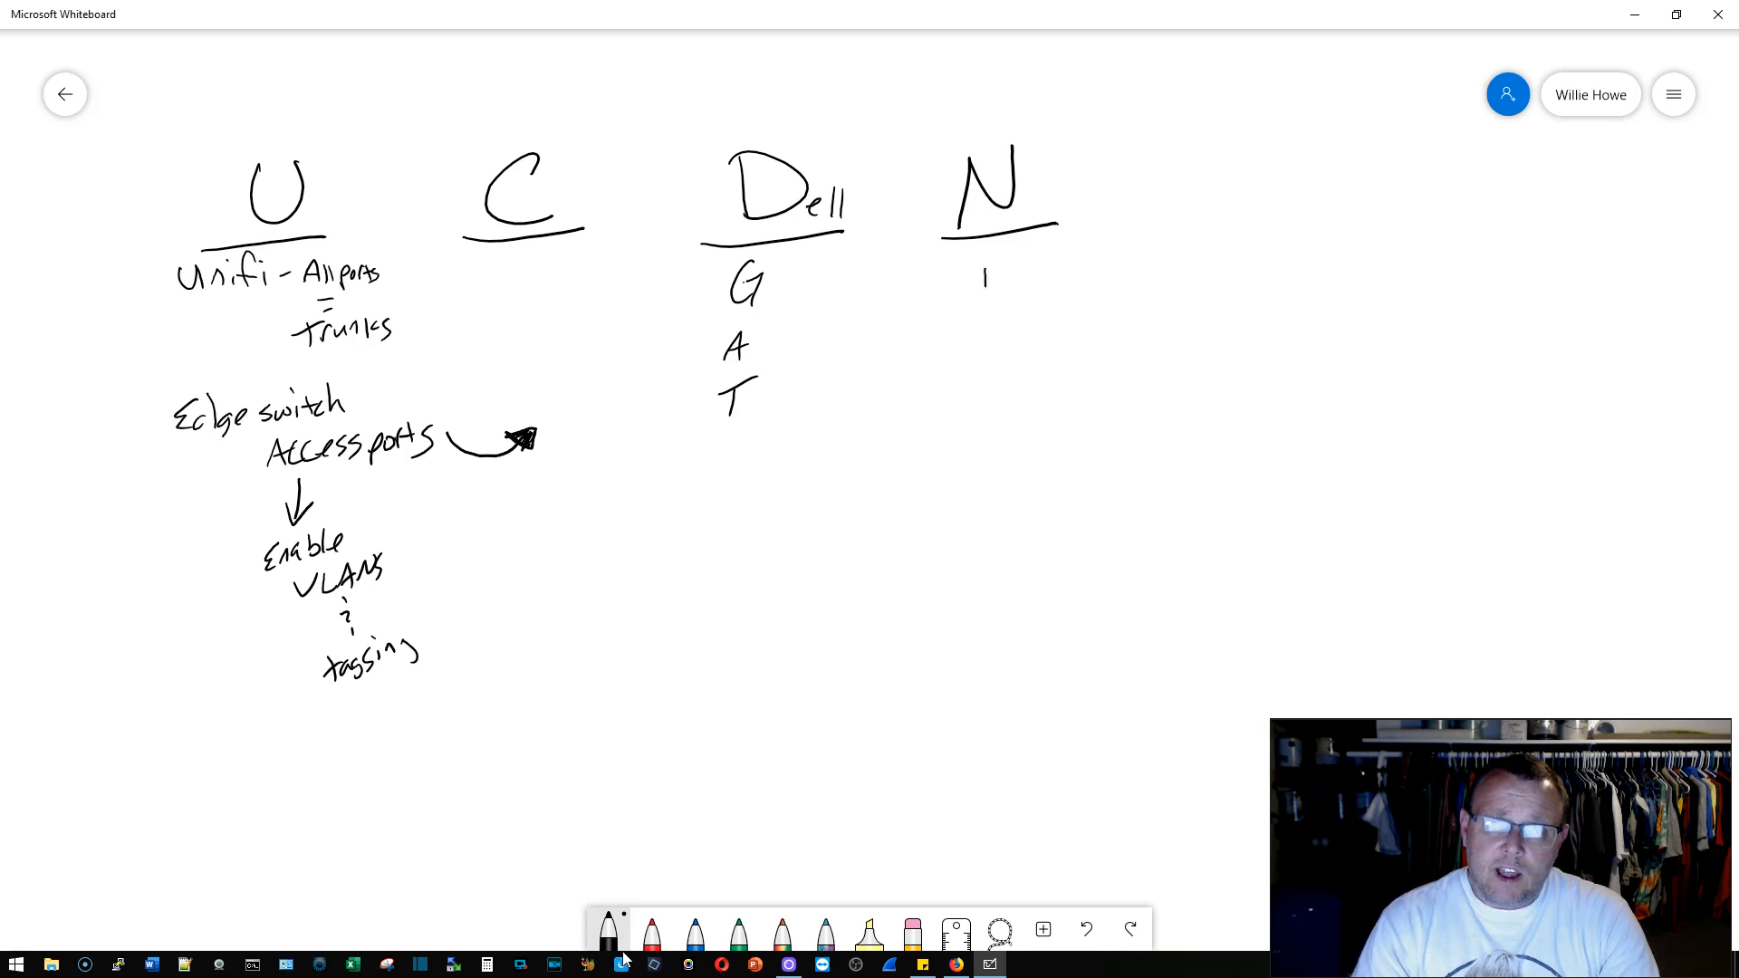
{"action": "left_click_drag", "start_coordinate": [974, 266], "coordinate": [992, 282]}
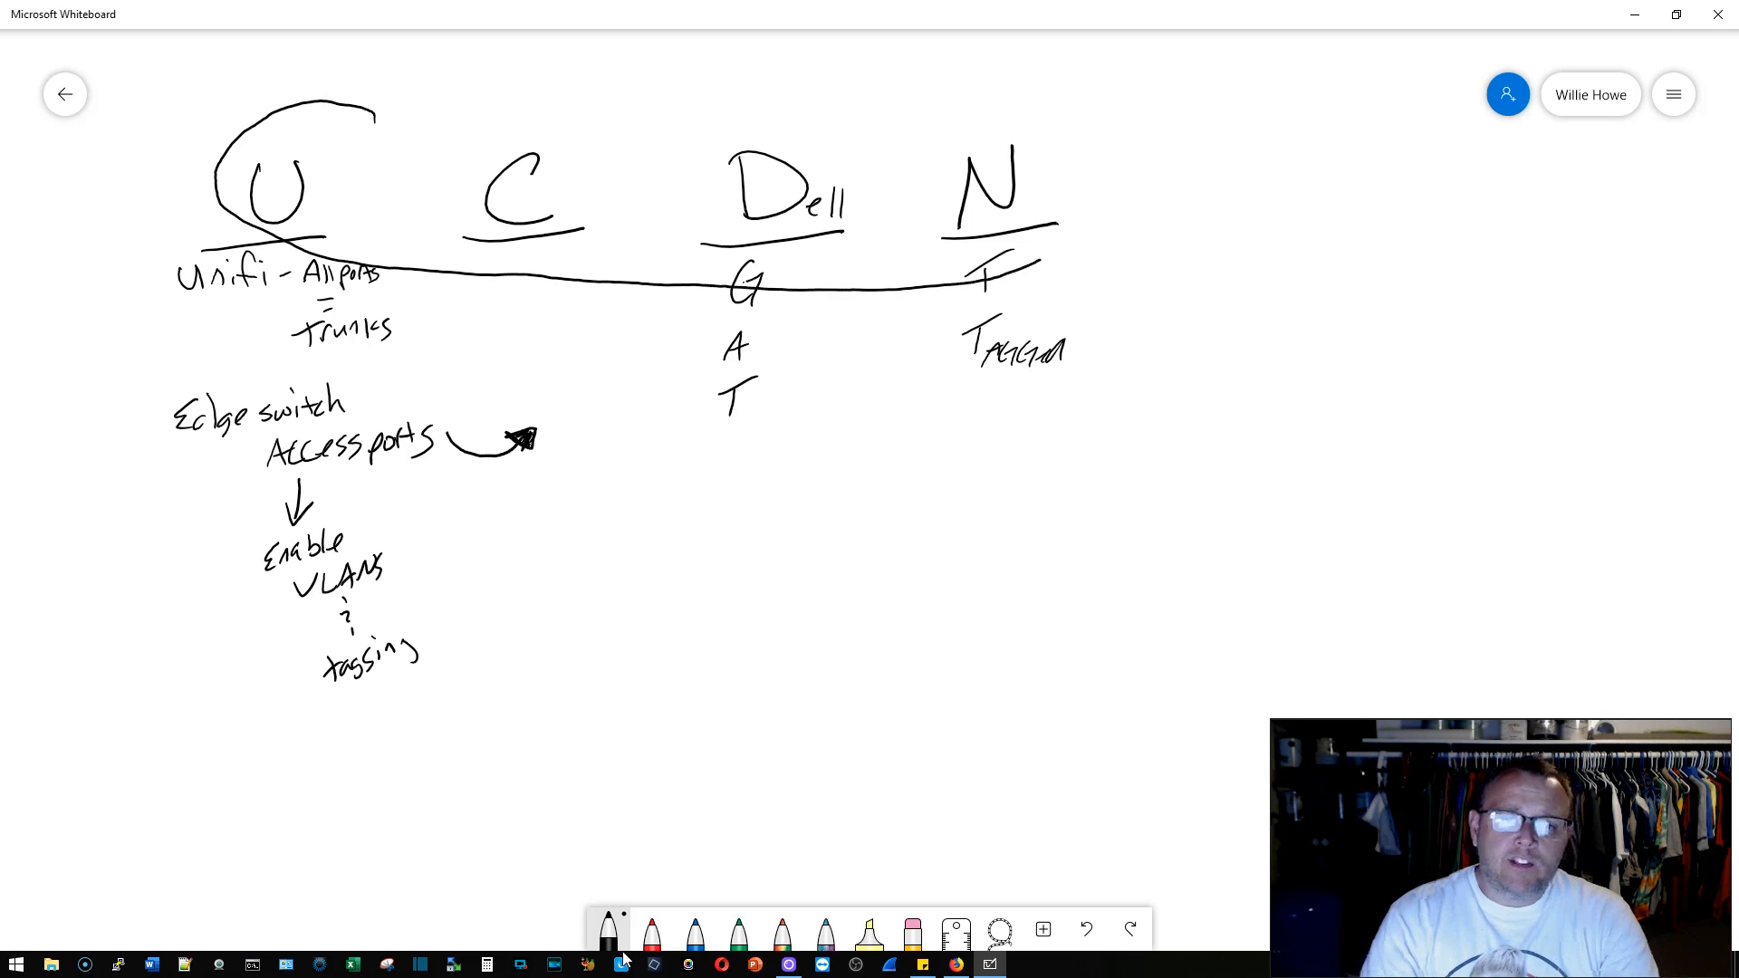
{"action": "left_click_drag", "start_coordinate": [377, 105], "coordinate": [1065, 233]}
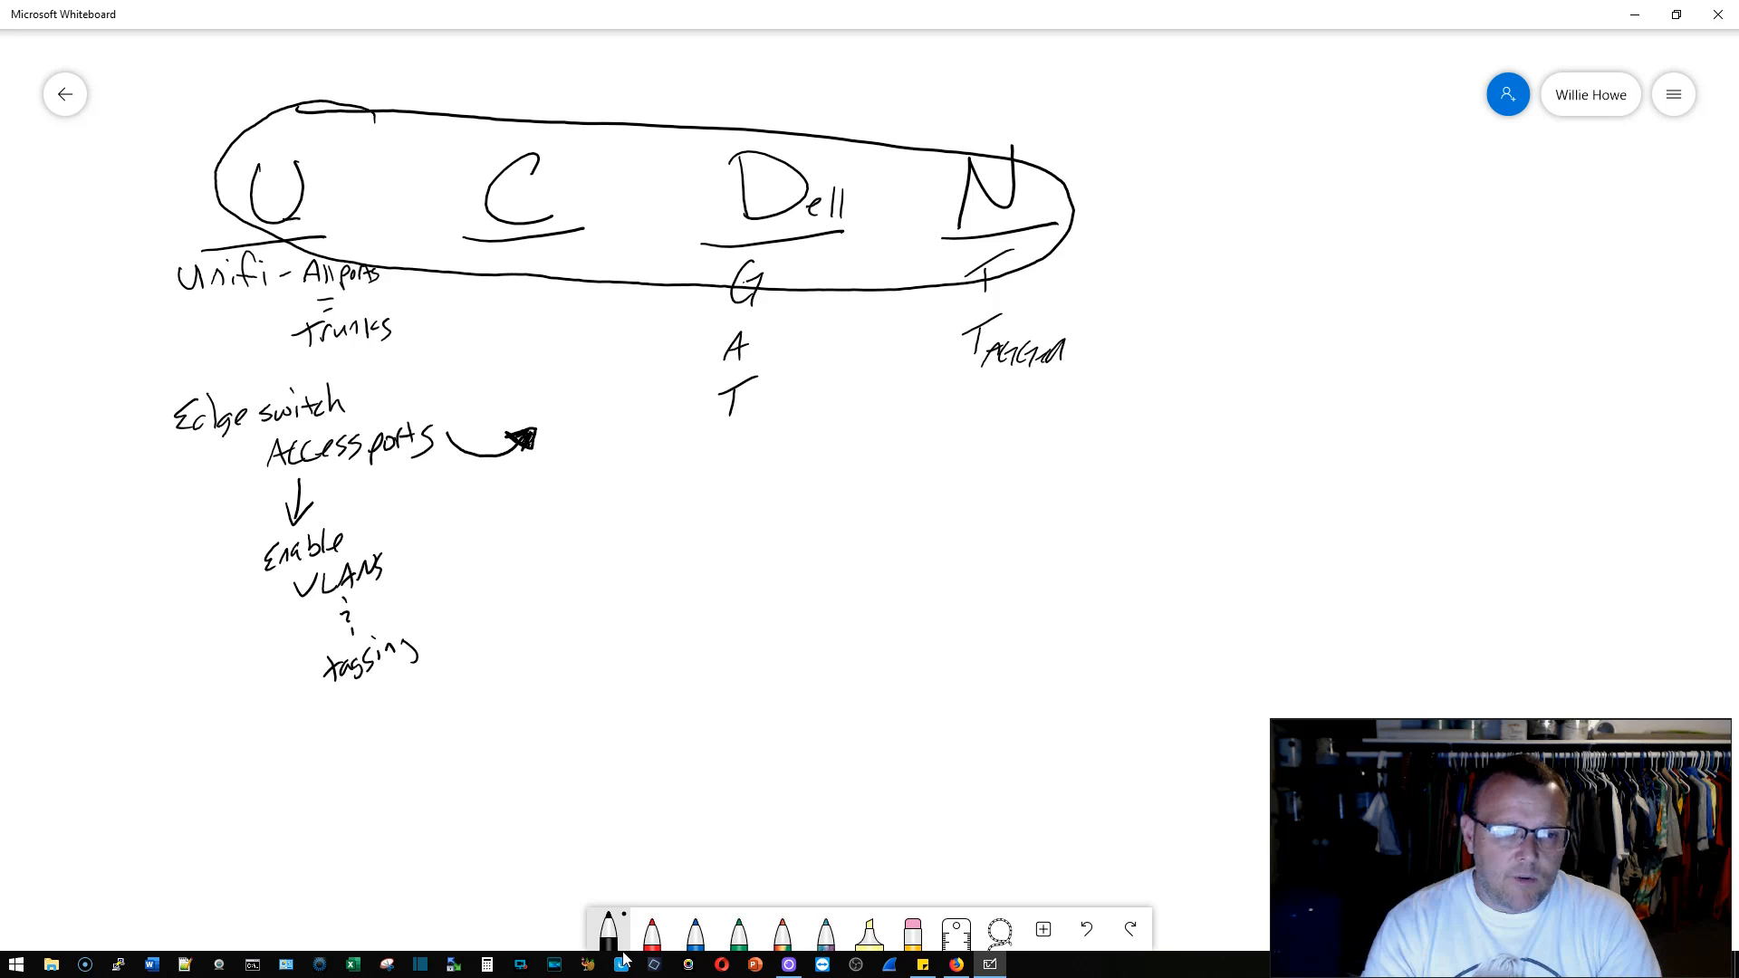
{"action": "left_click_drag", "start_coordinate": [321, 221], "coordinate": [493, 632]}
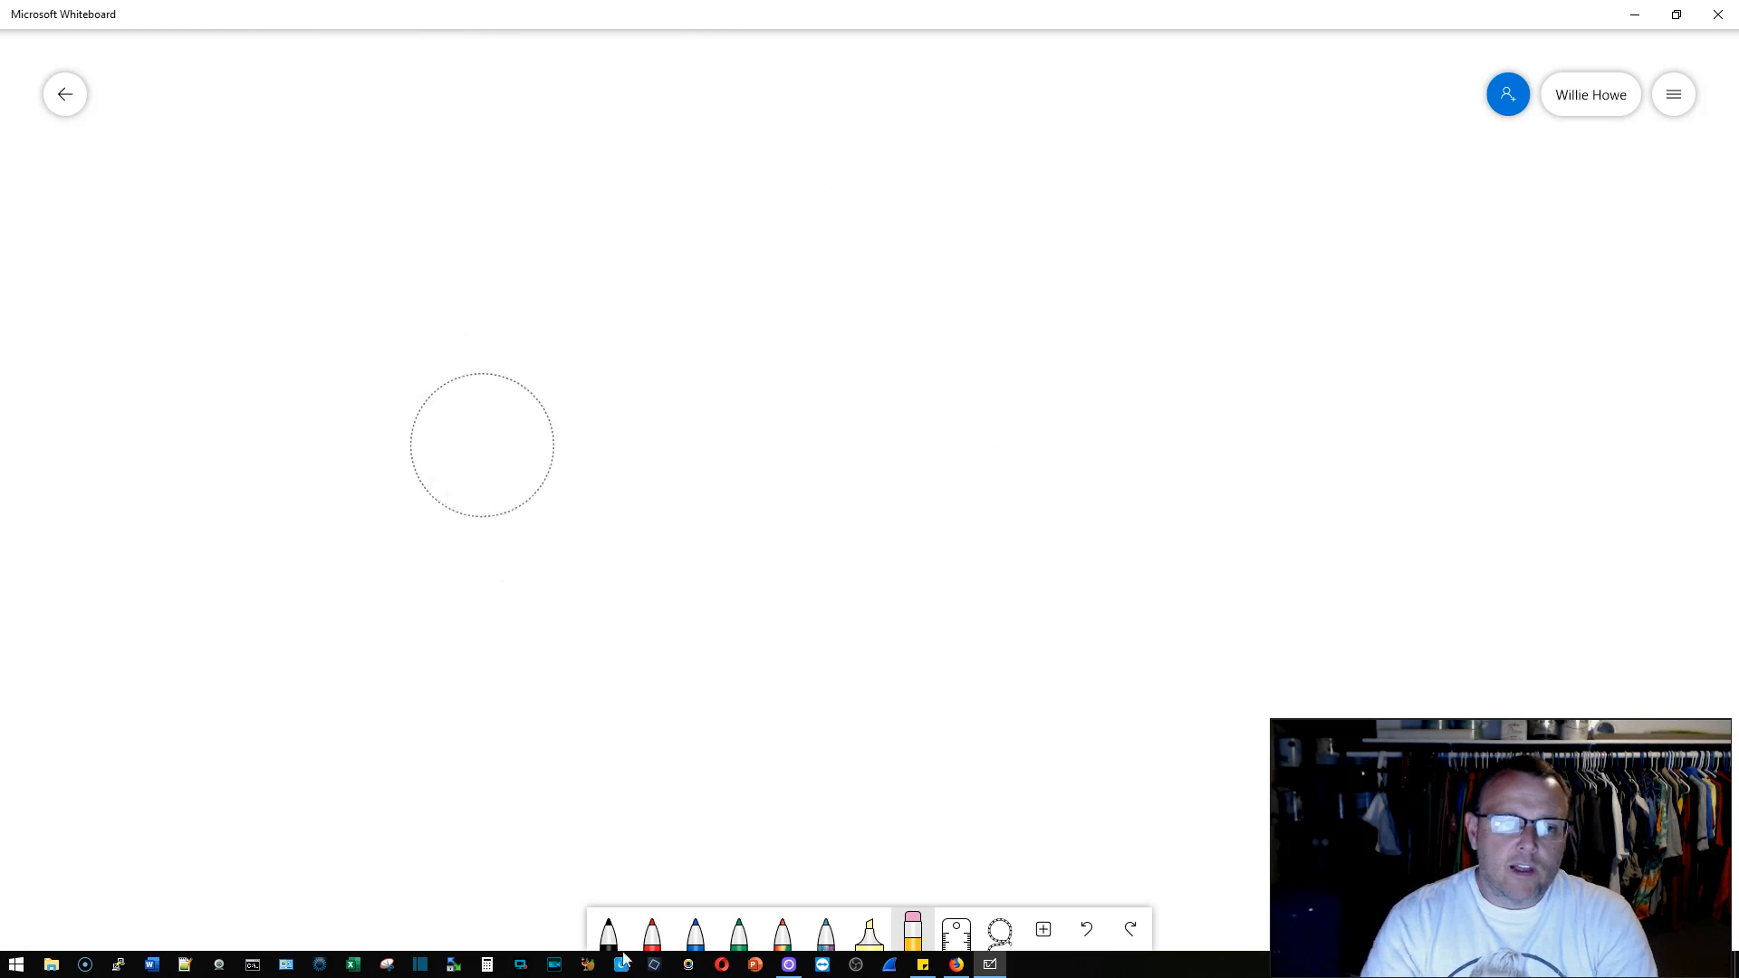
Step: Write 'VLAN - networks - USG' in black ink under the UniFi heading
{"action": "left_click", "coordinate": [606, 929]}
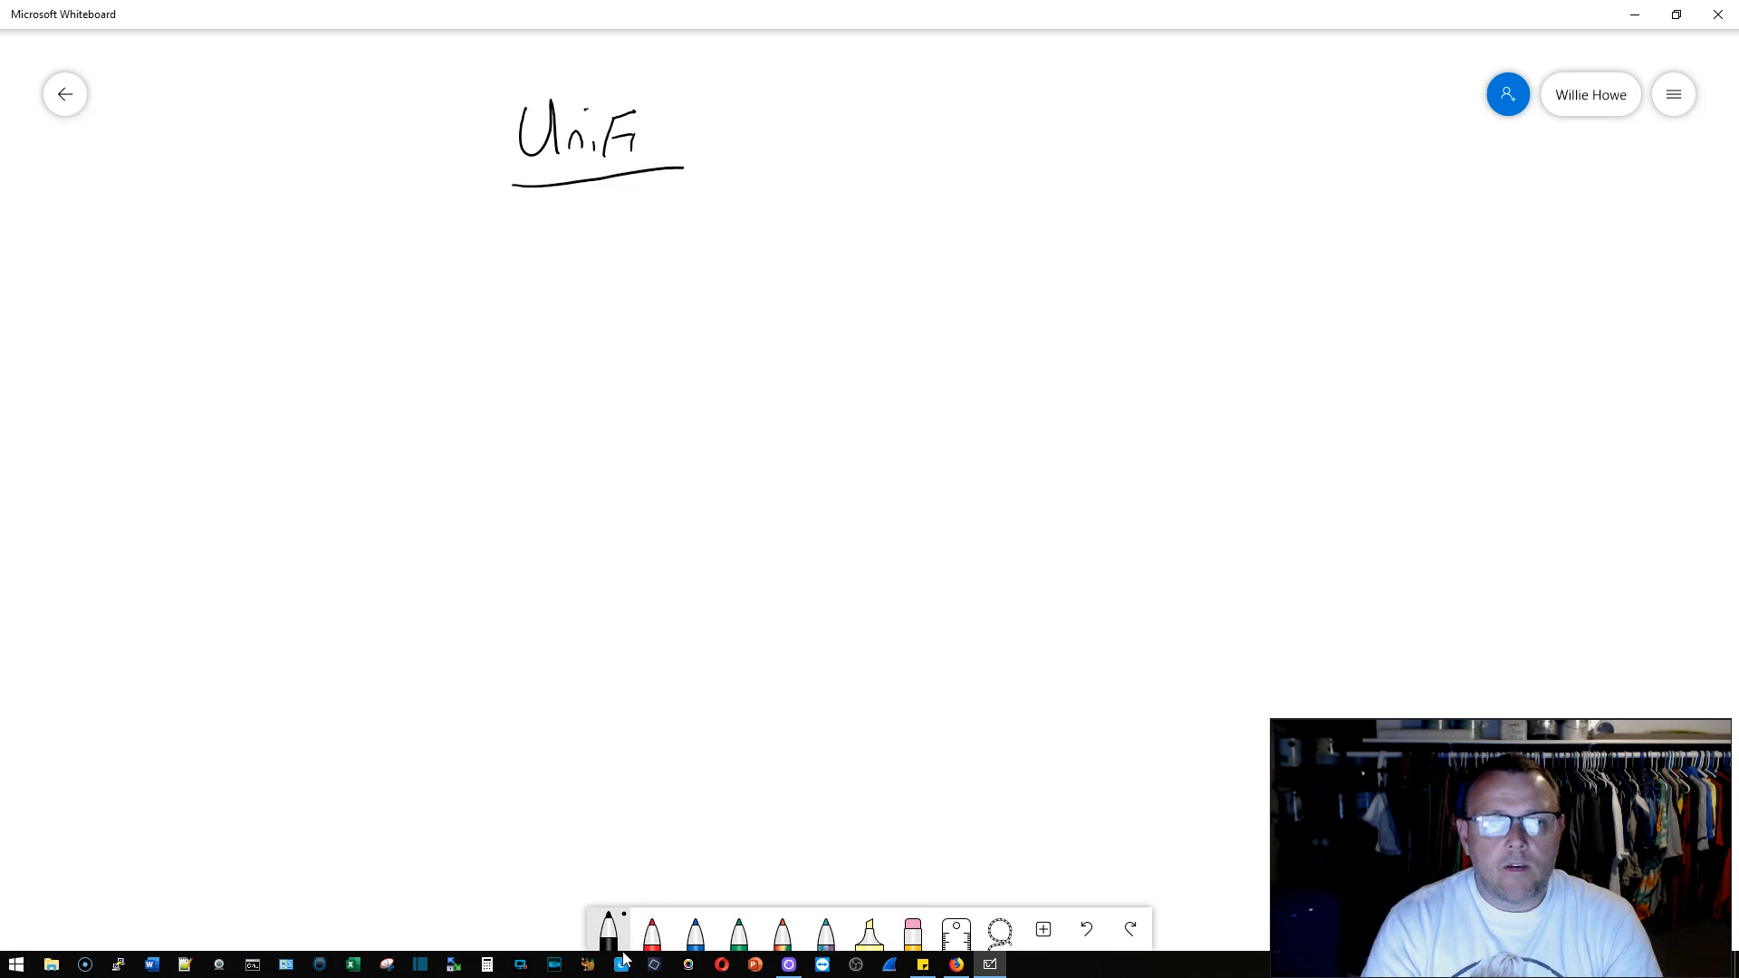
{"action": "left_click_drag", "start_coordinate": [494, 217], "coordinate": [514, 258]}
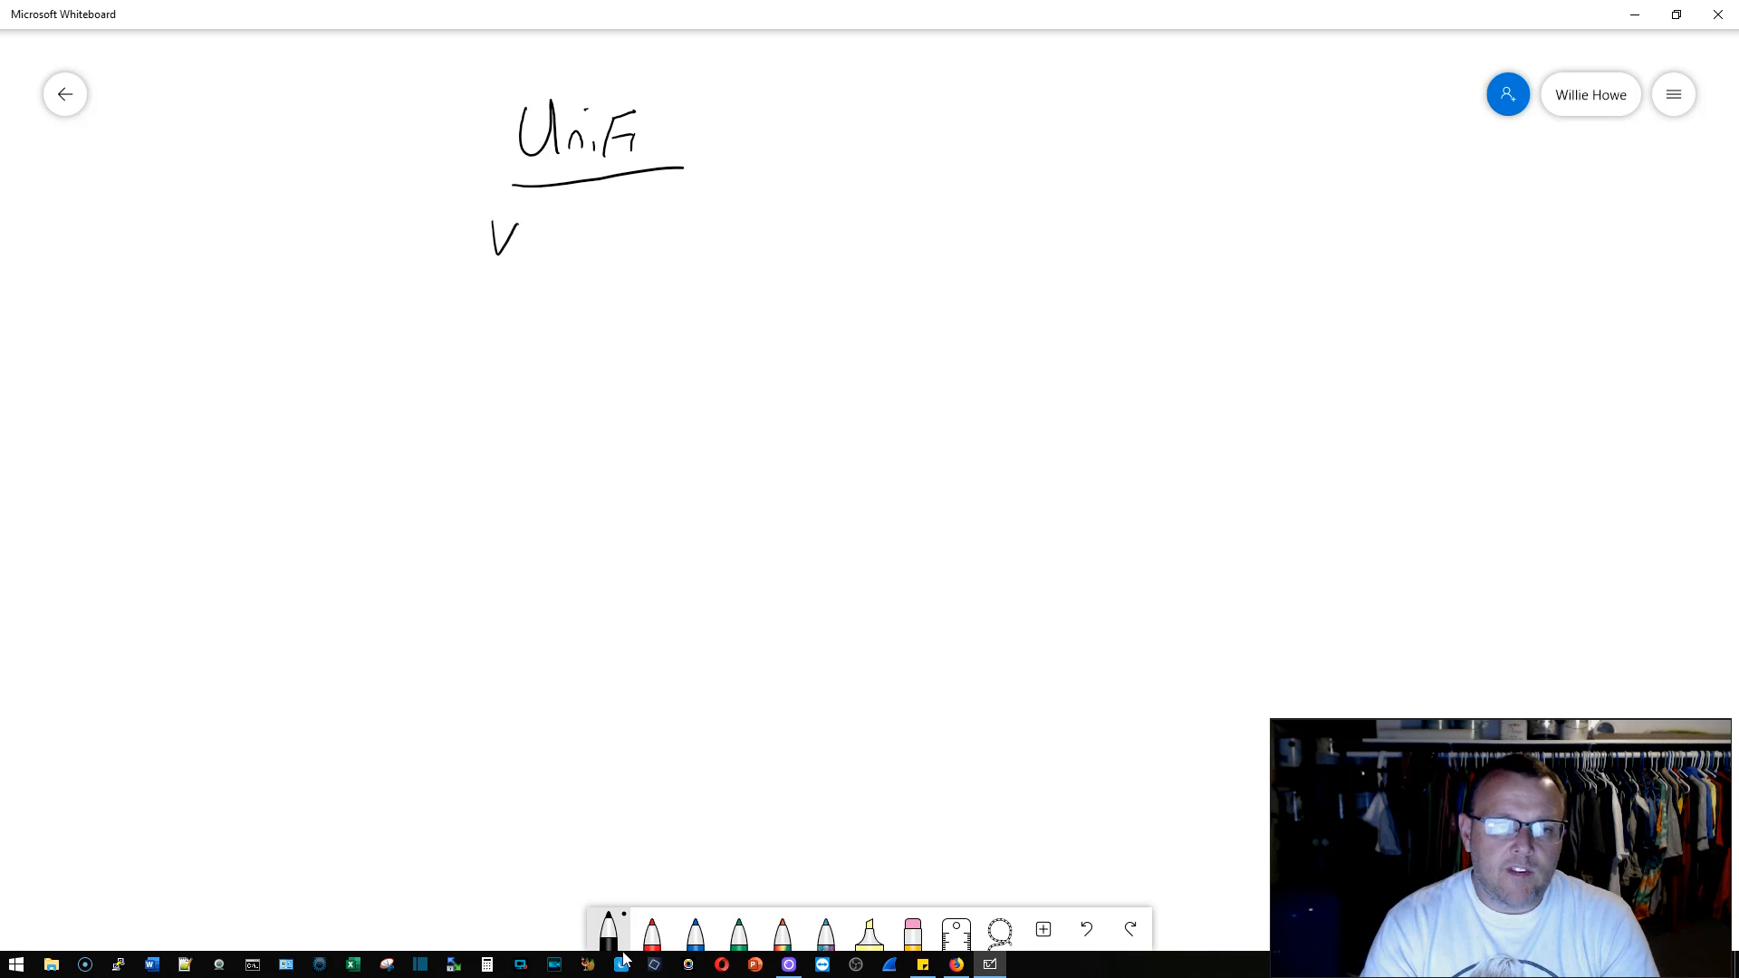
{"action": "left_click_drag", "start_coordinate": [522, 233], "coordinate": [593, 250]}
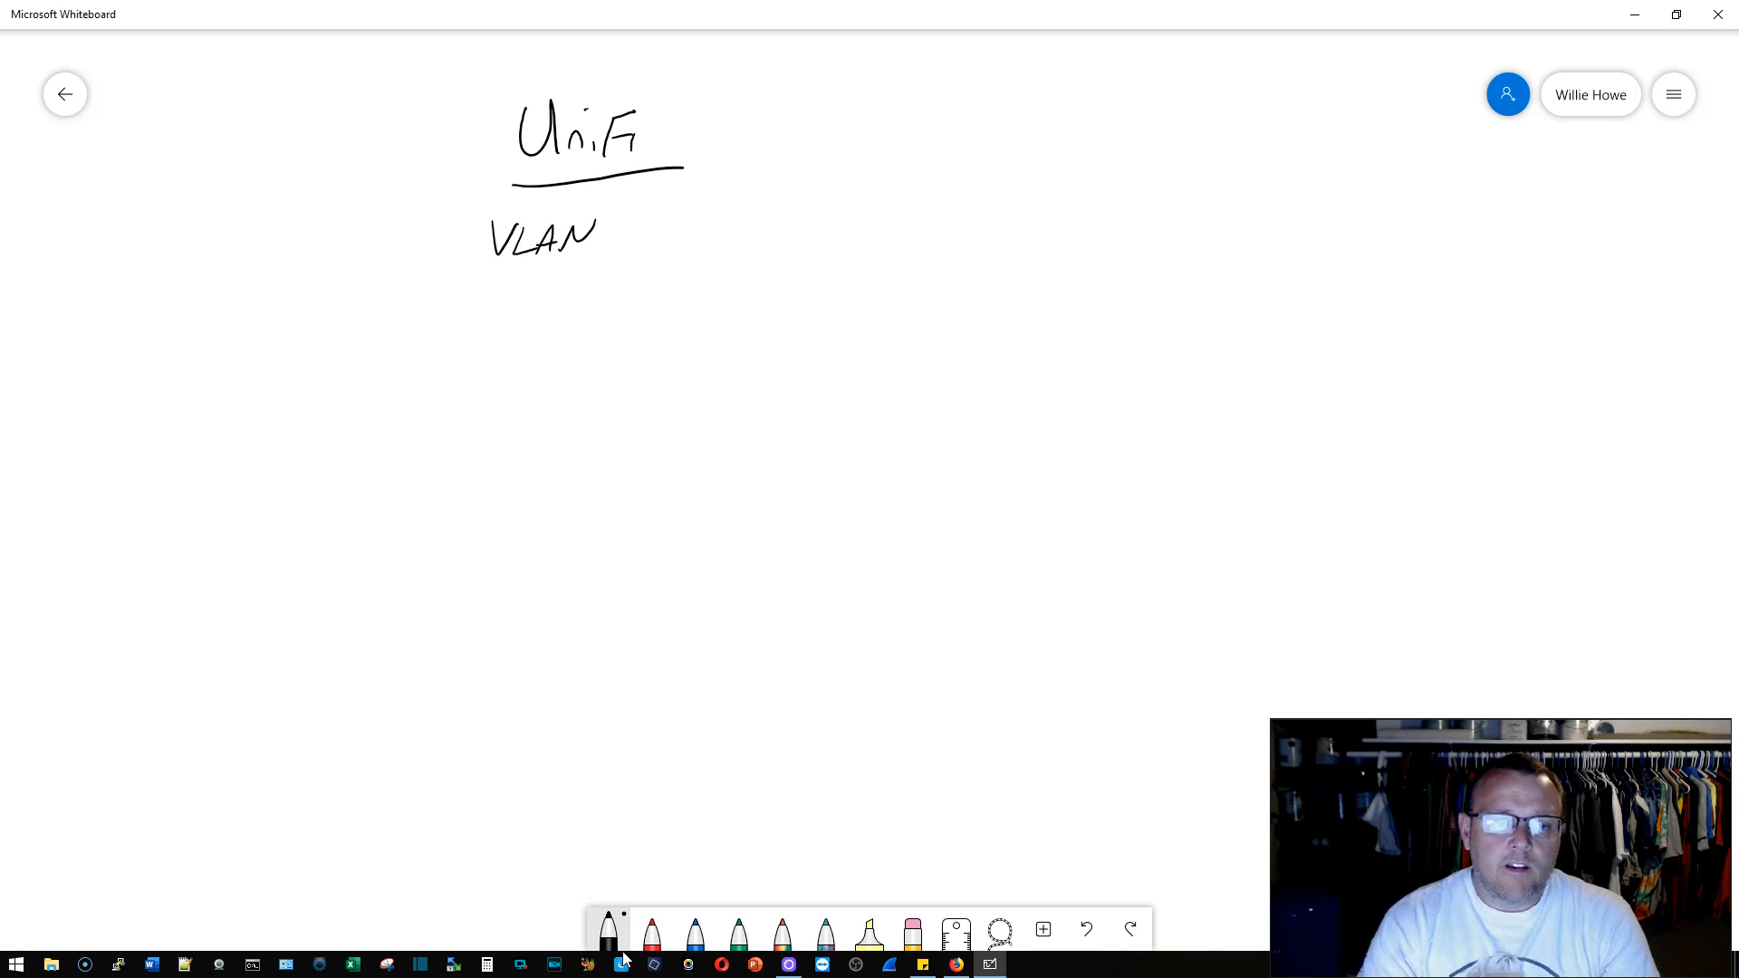
{"action": "left_click_drag", "start_coordinate": [622, 233], "coordinate": [731, 233]}
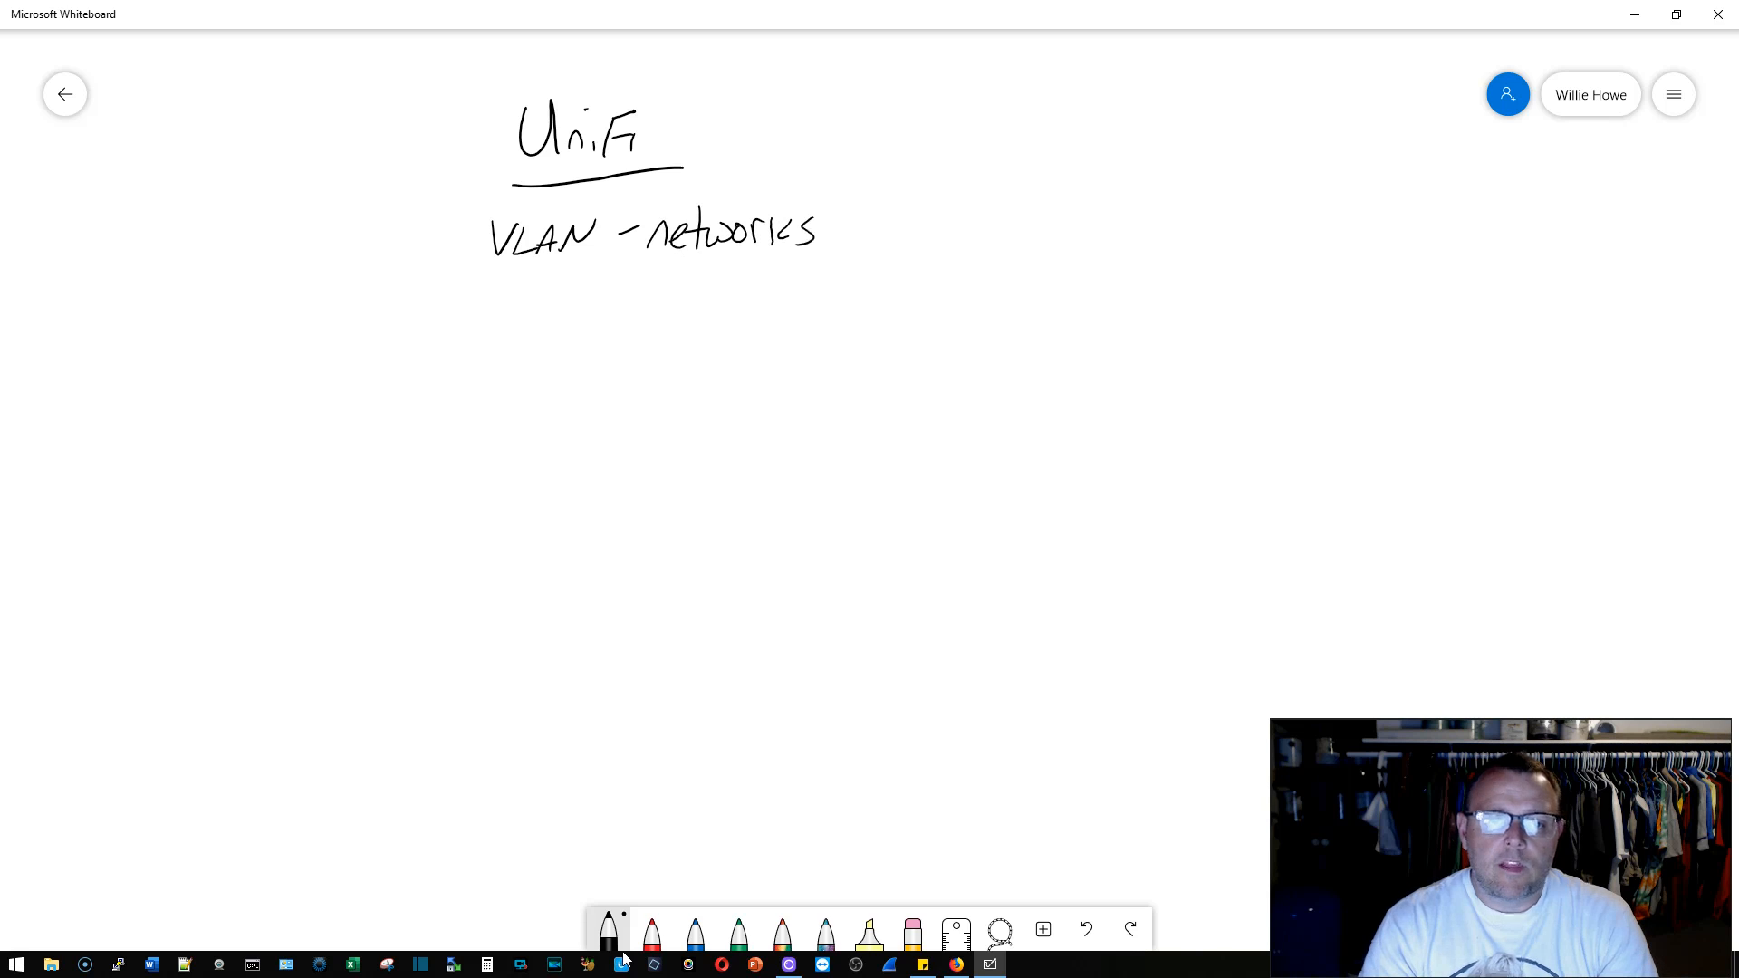
{"action": "left_click_drag", "start_coordinate": [853, 233], "coordinate": [959, 233]}
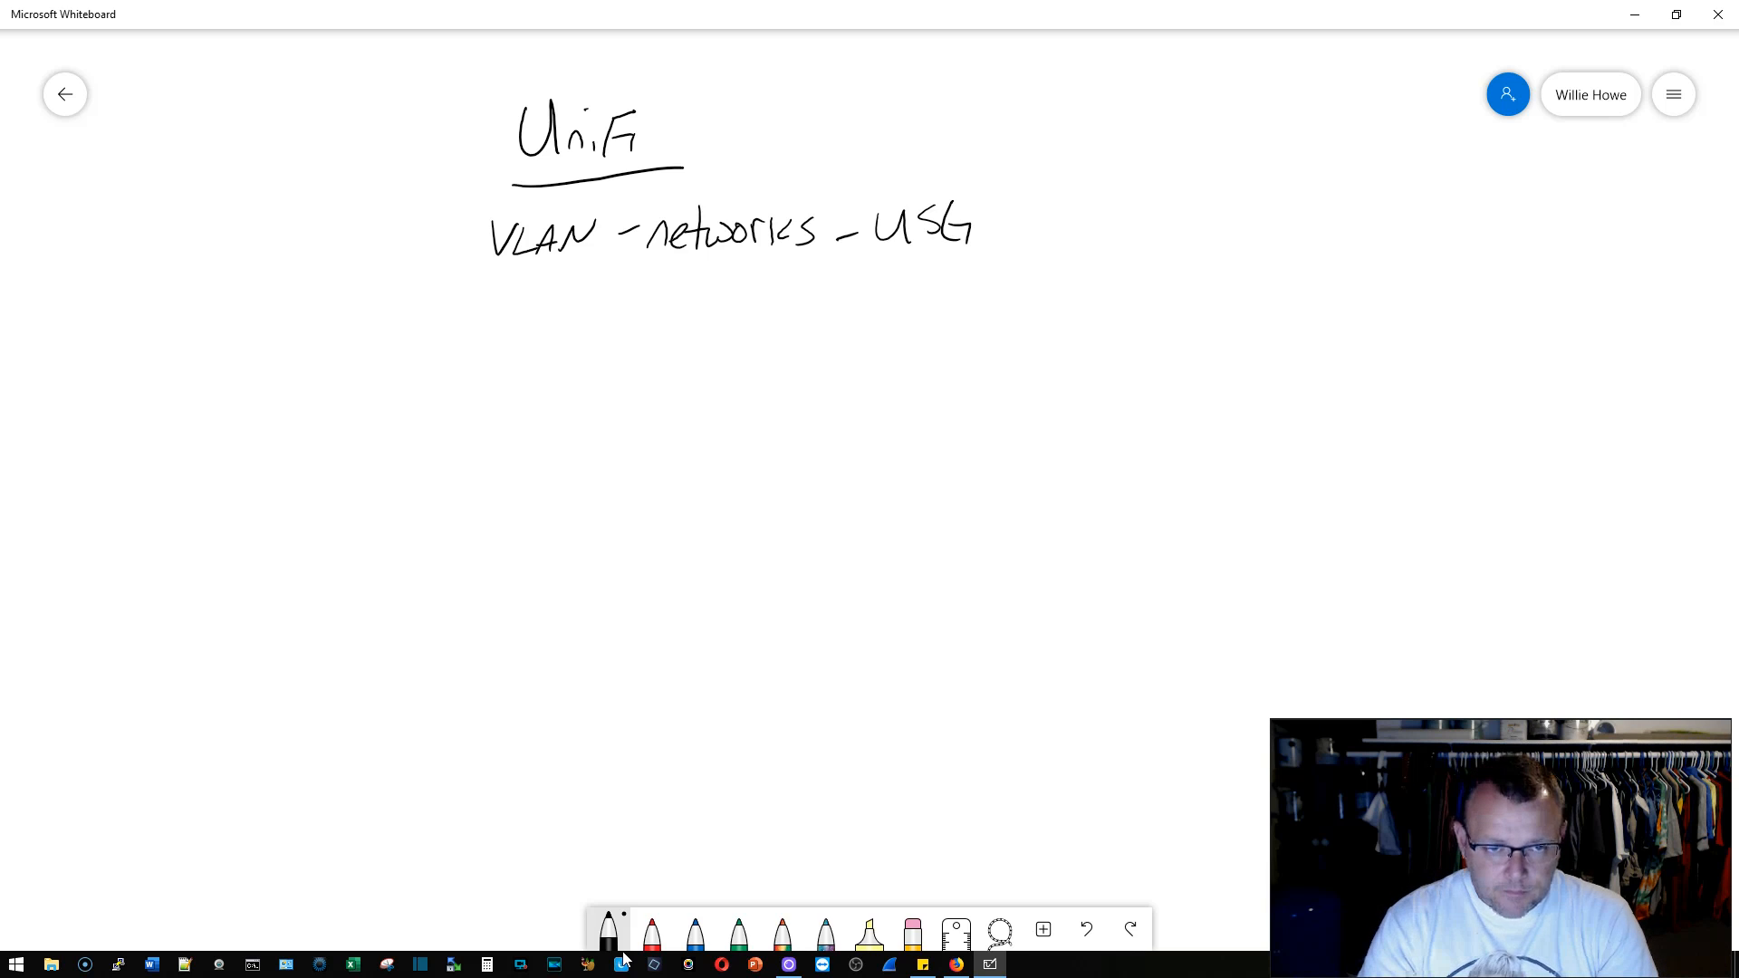
Step: Draw arrows down to 'L3 interface on the USG' and 'L2 VLAN'
{"action": "left_click_drag", "start_coordinate": [548, 293], "coordinate": [543, 371]}
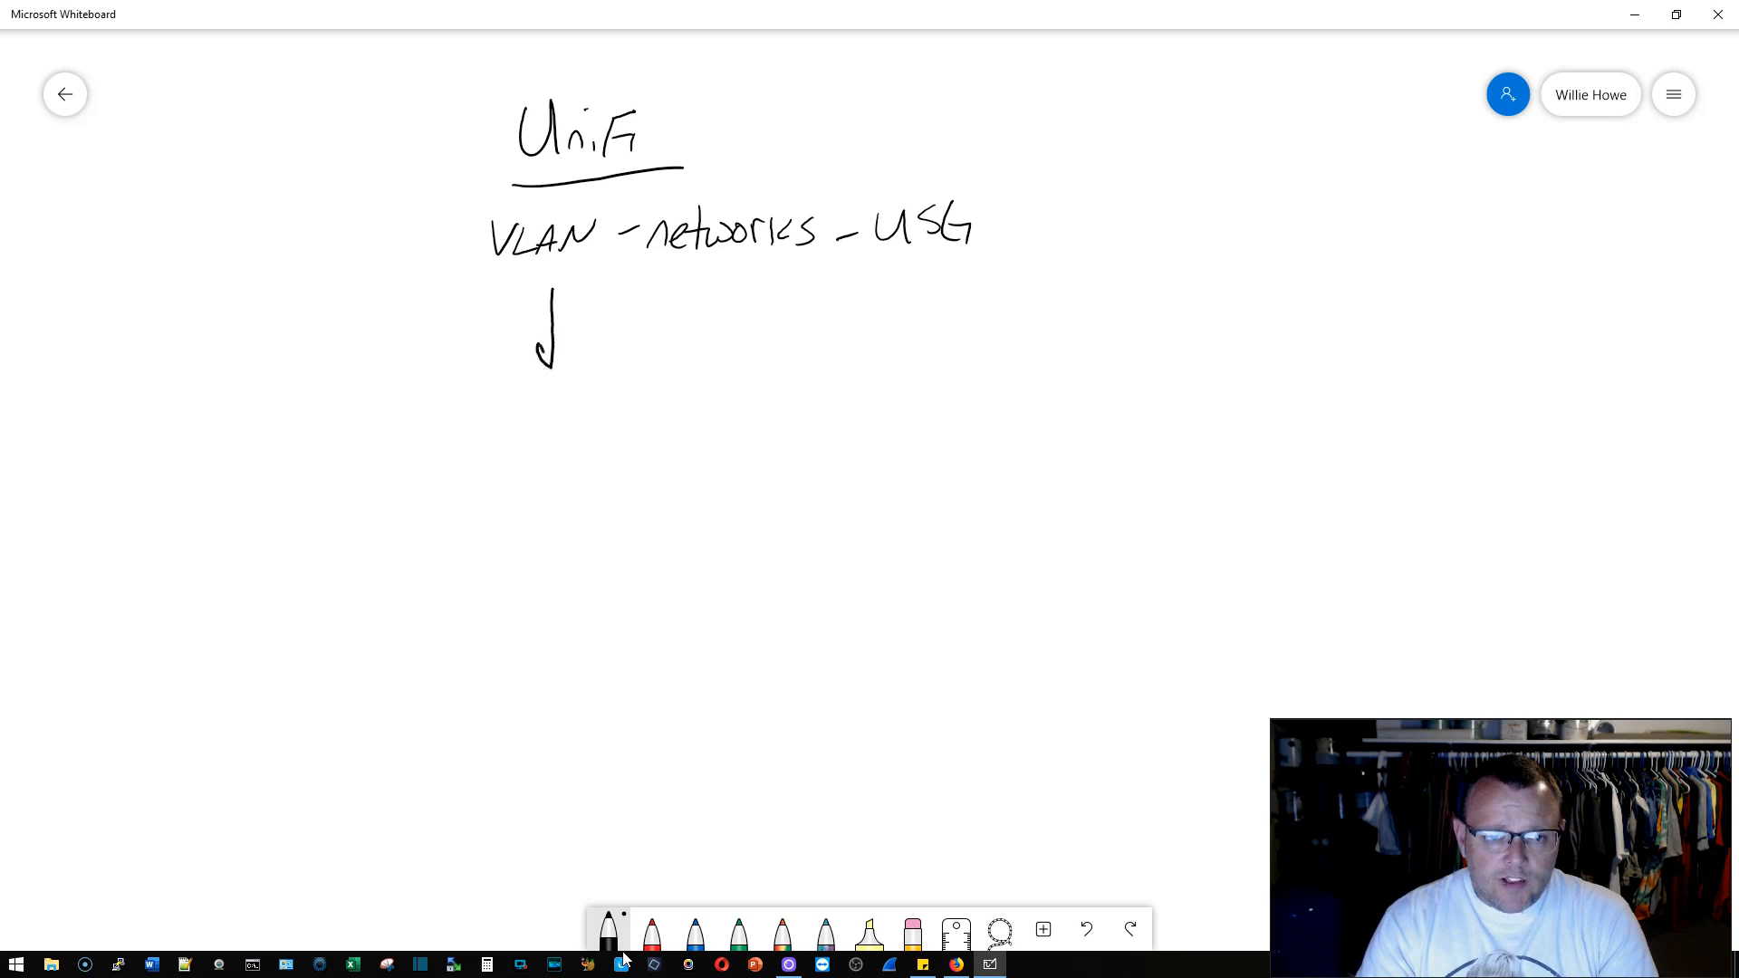
{"action": "left_click_drag", "start_coordinate": [543, 332], "coordinate": [554, 421]}
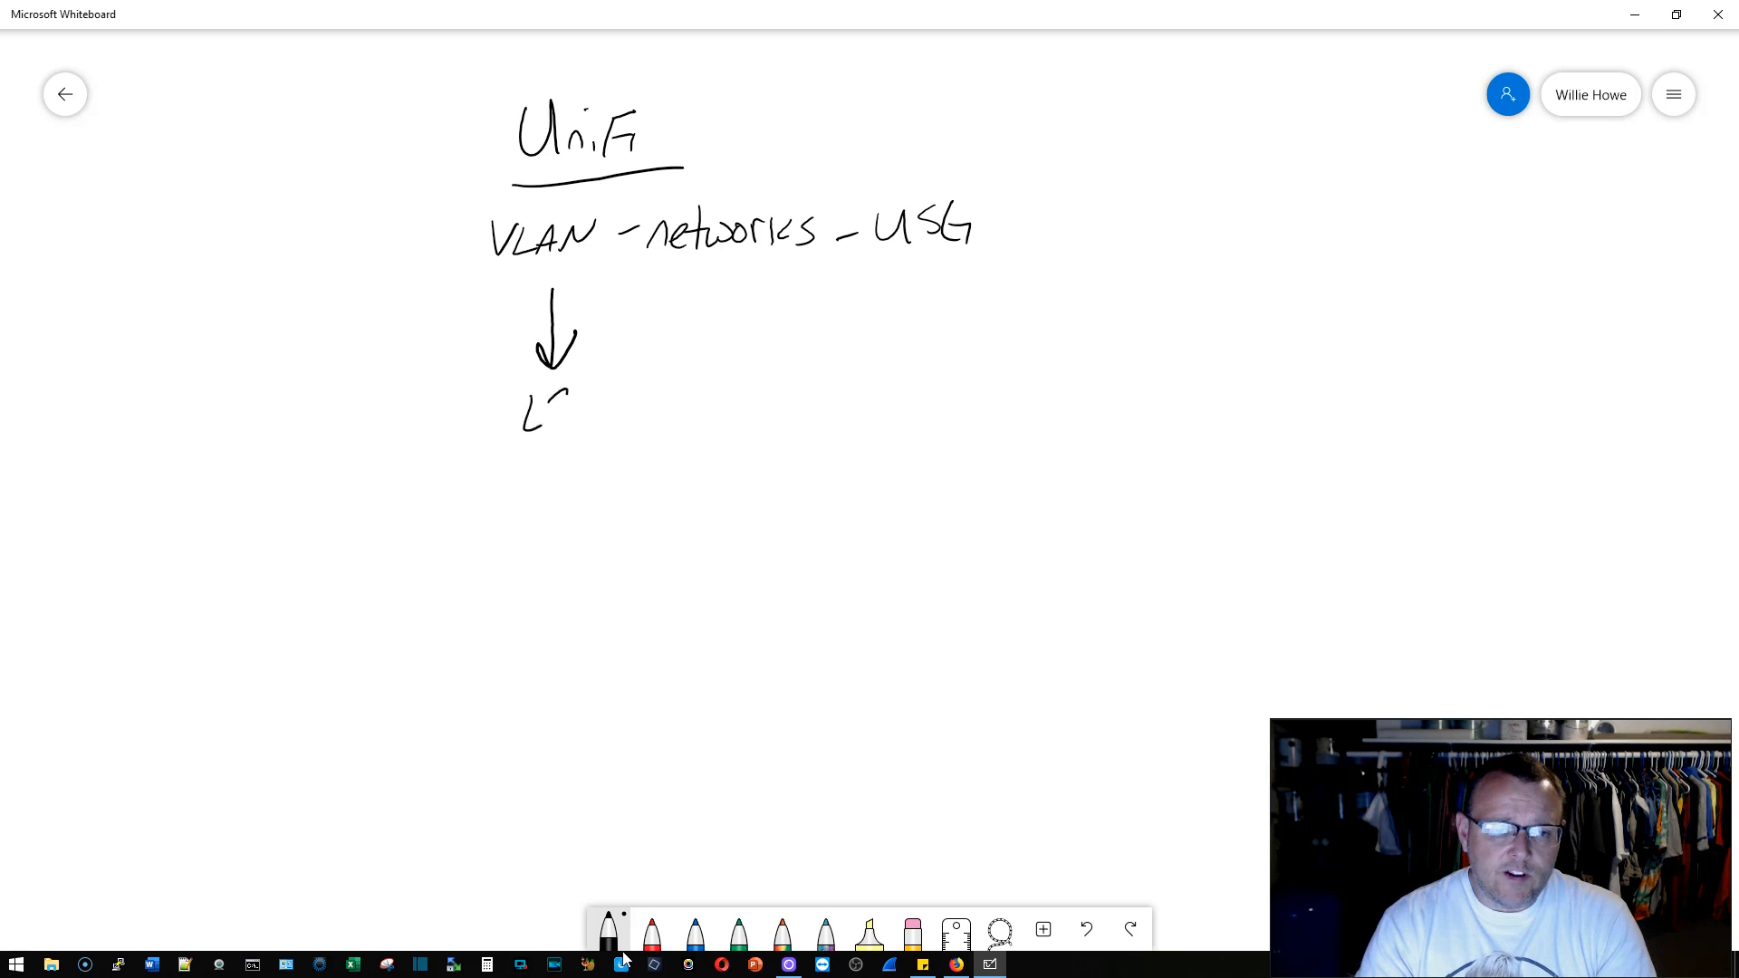
{"action": "left_click_drag", "start_coordinate": [543, 405], "coordinate": [643, 405]}
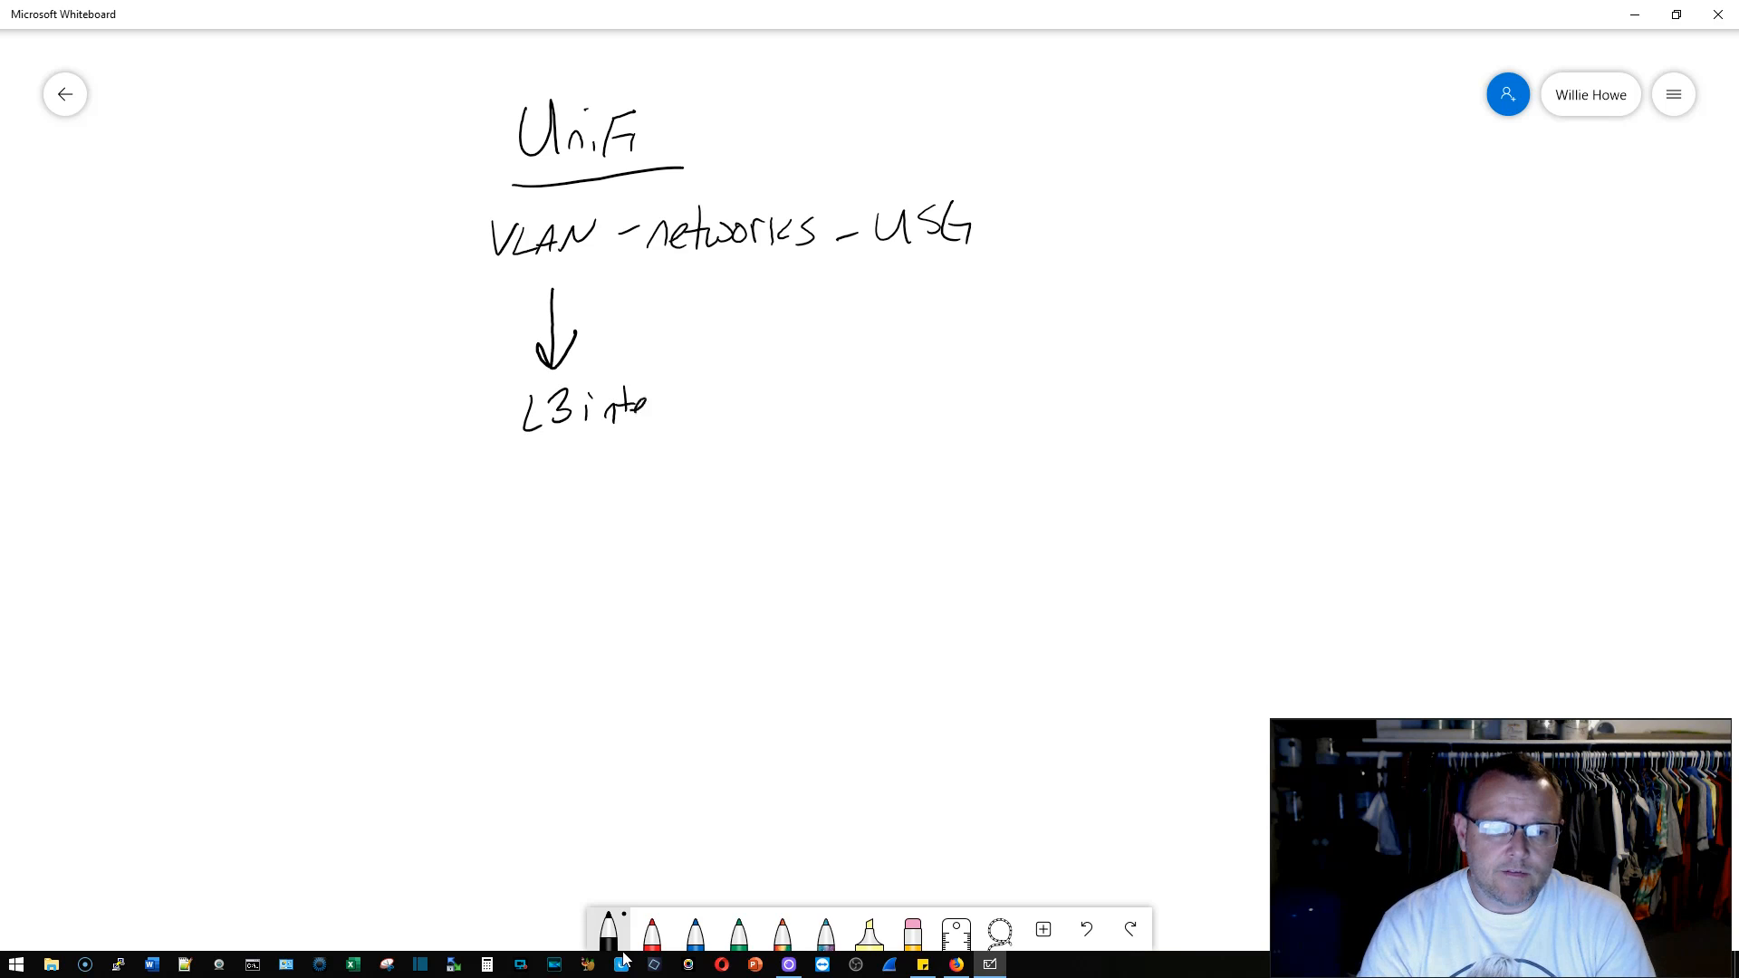
{"action": "left_click_drag", "start_coordinate": [638, 404], "coordinate": [715, 416]}
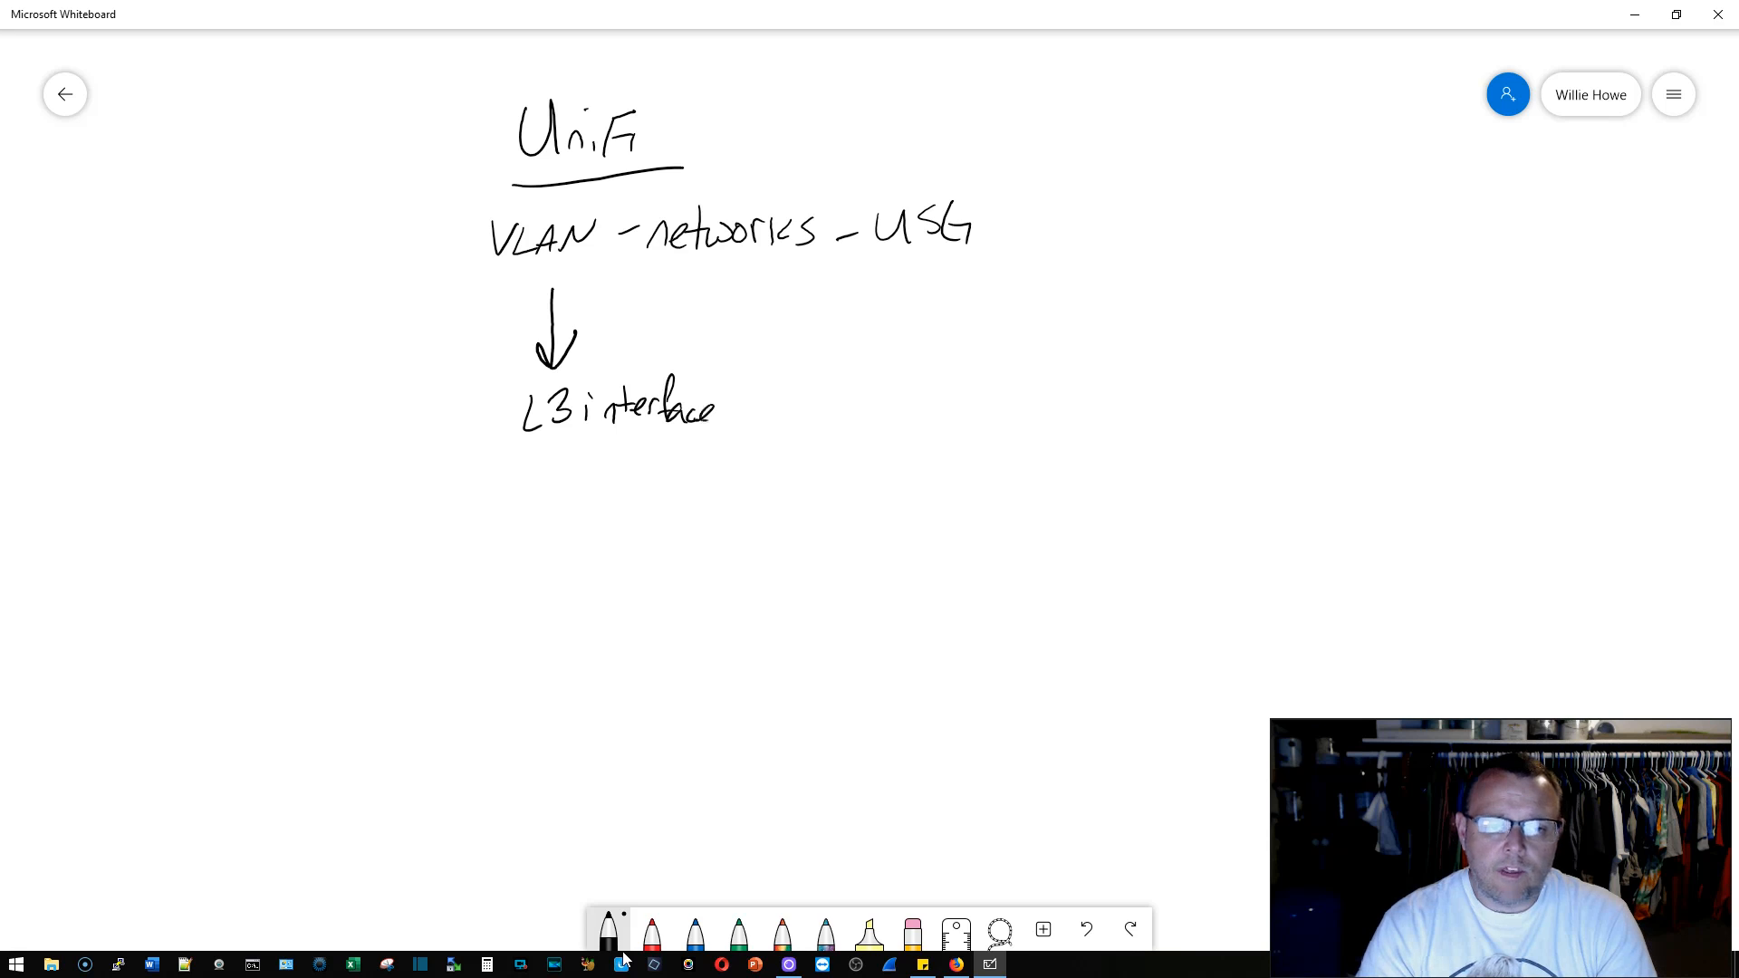
{"action": "left_click_drag", "start_coordinate": [737, 416], "coordinate": [909, 415]}
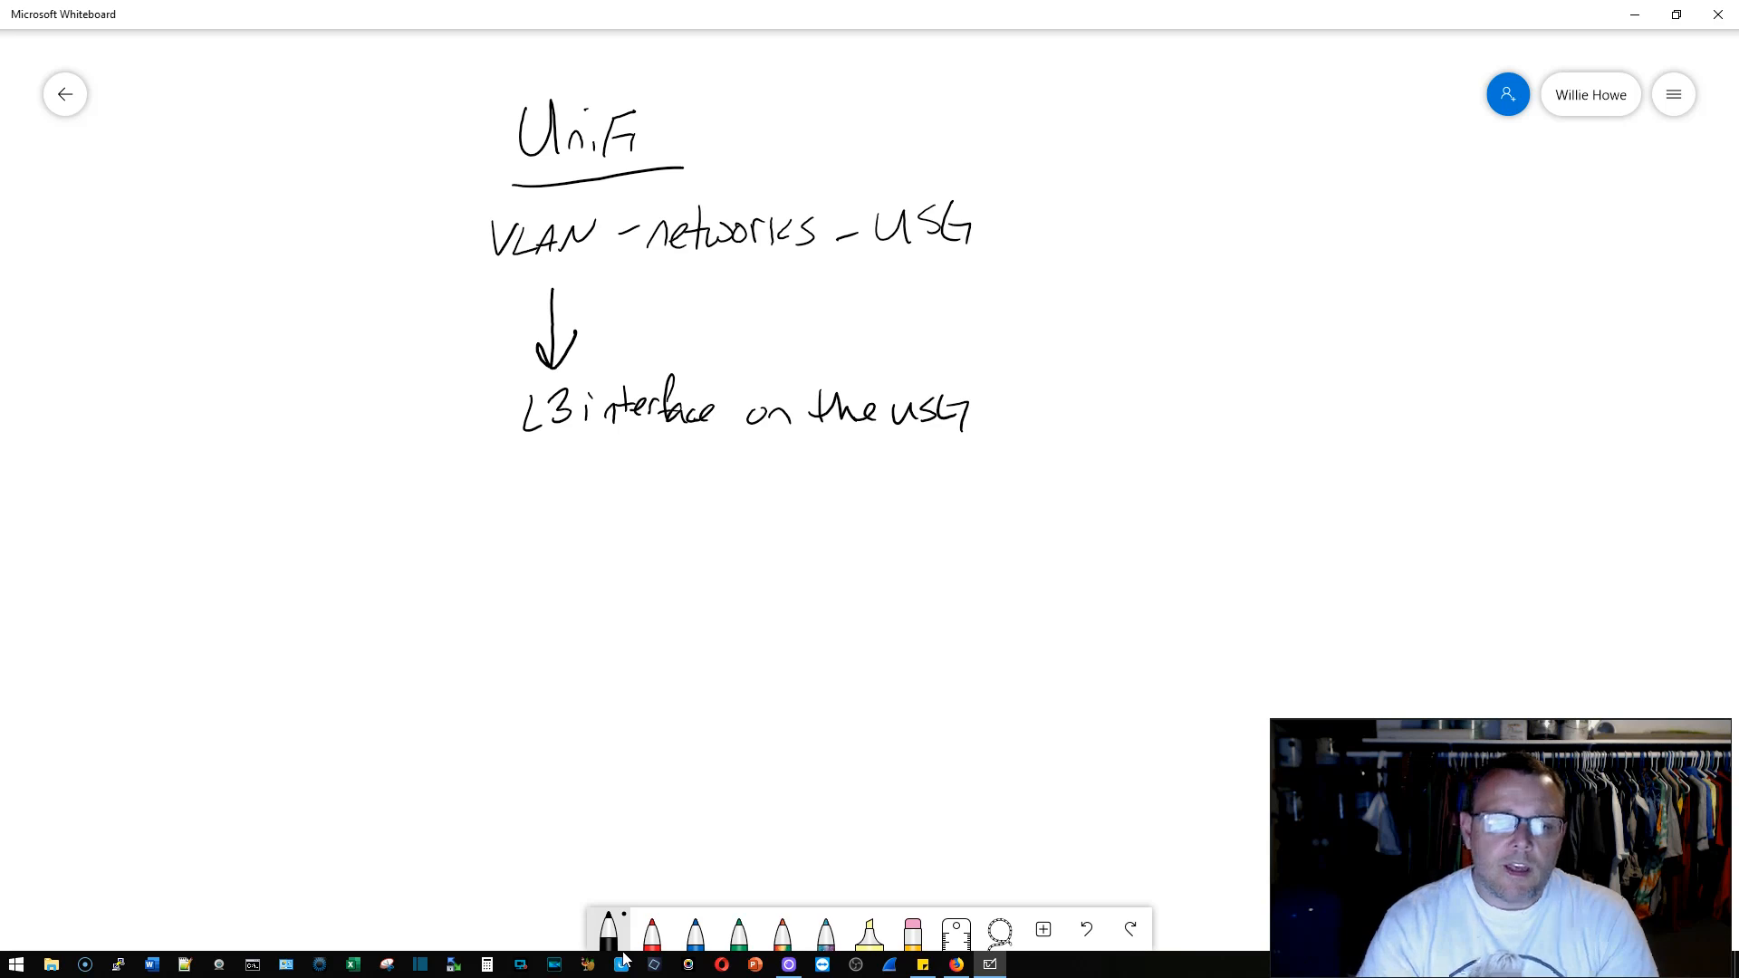
{"action": "left_click_drag", "start_coordinate": [559, 465], "coordinate": [576, 577]}
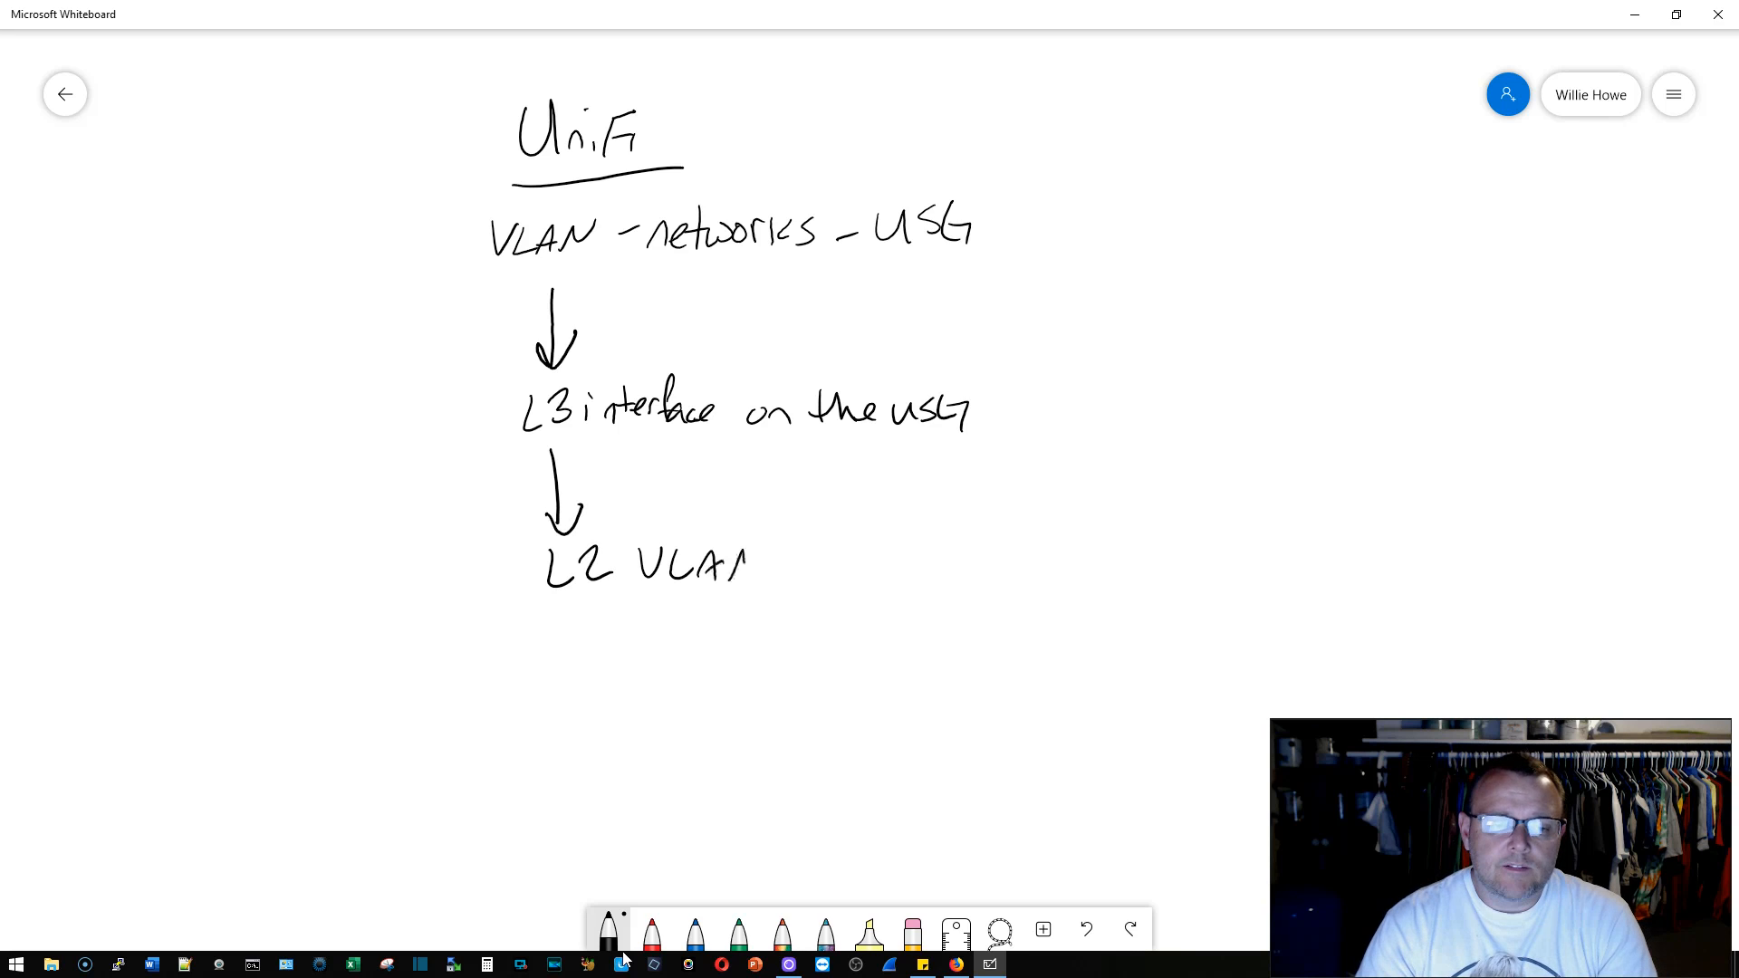
Step: Join the L3 and L2 lines with a brace and add a dash beside UniFi
{"action": "left_click_drag", "start_coordinate": [494, 415], "coordinate": [494, 488]}
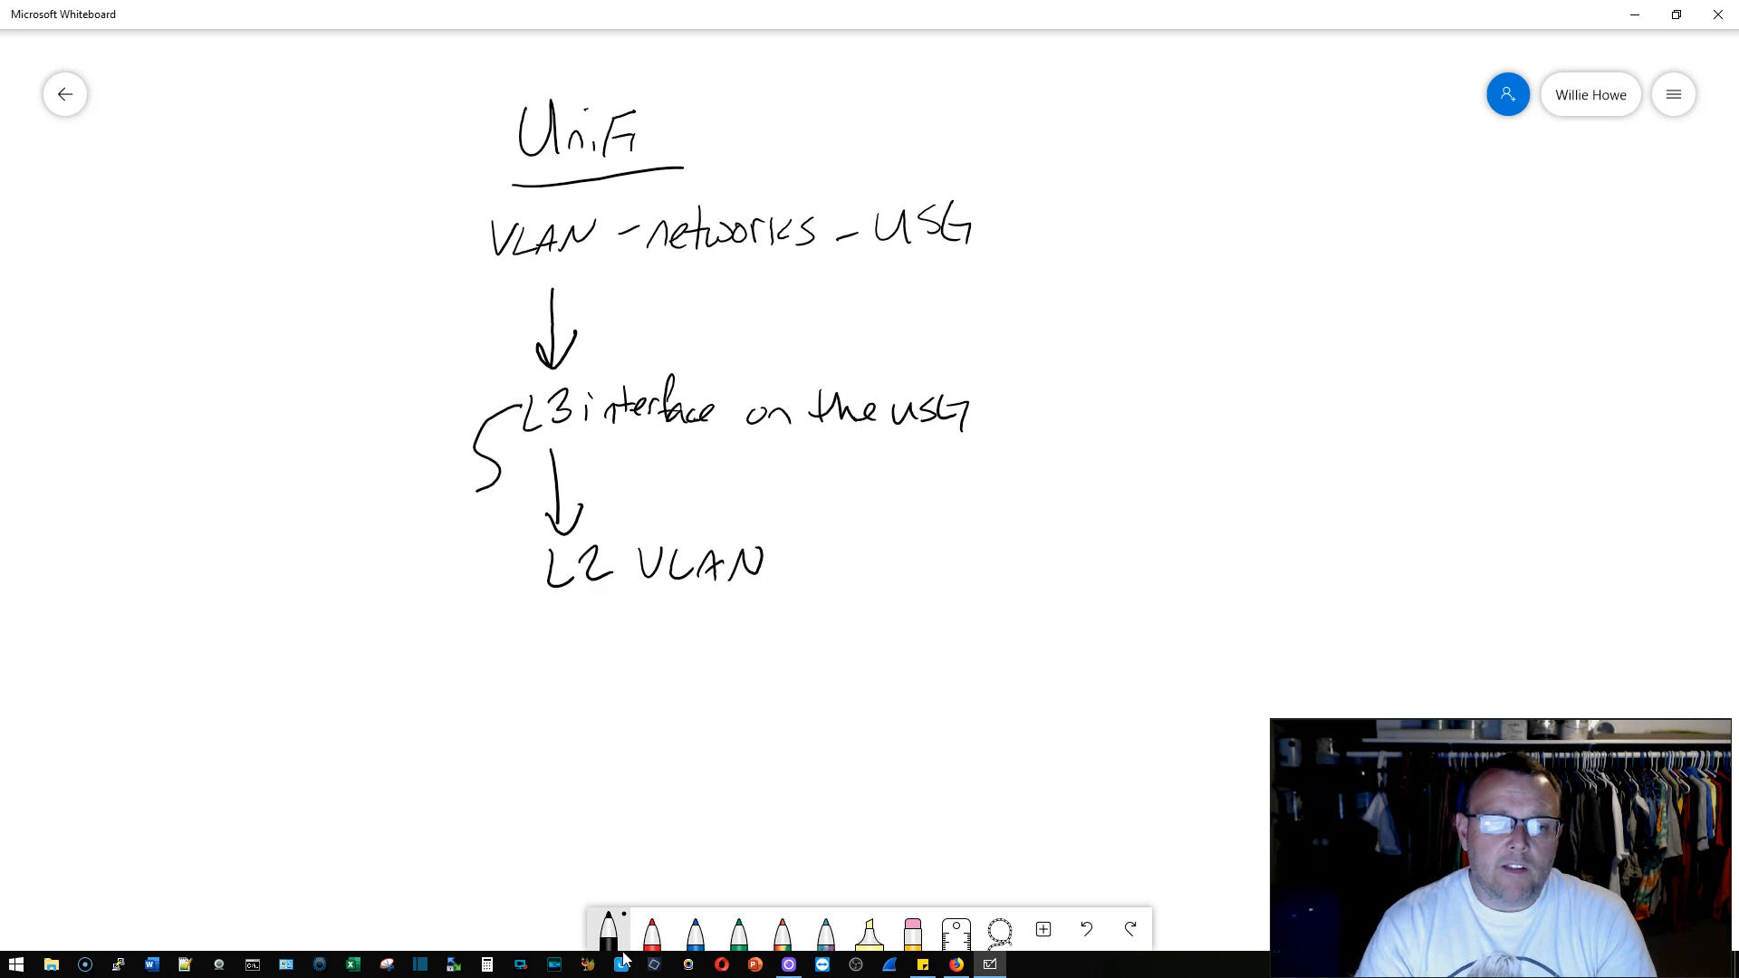
{"action": "left_click_drag", "start_coordinate": [493, 426], "coordinate": [493, 559]}
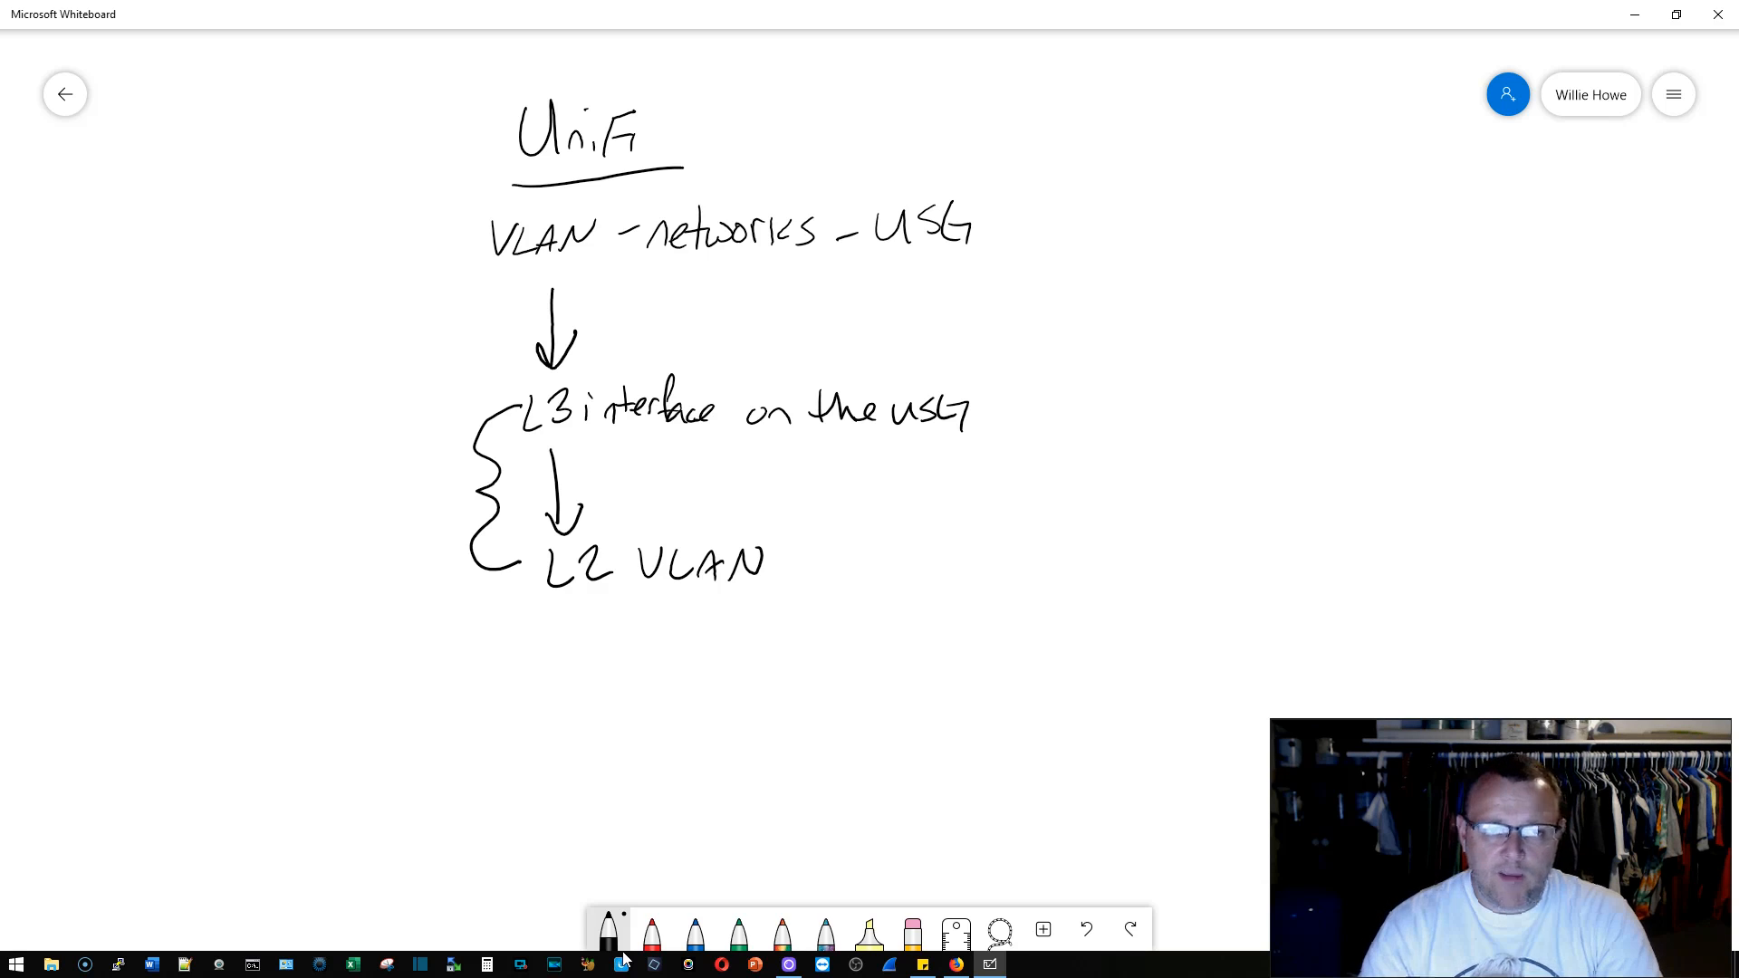
{"action": "left_click_drag", "start_coordinate": [737, 119], "coordinate": [796, 111]}
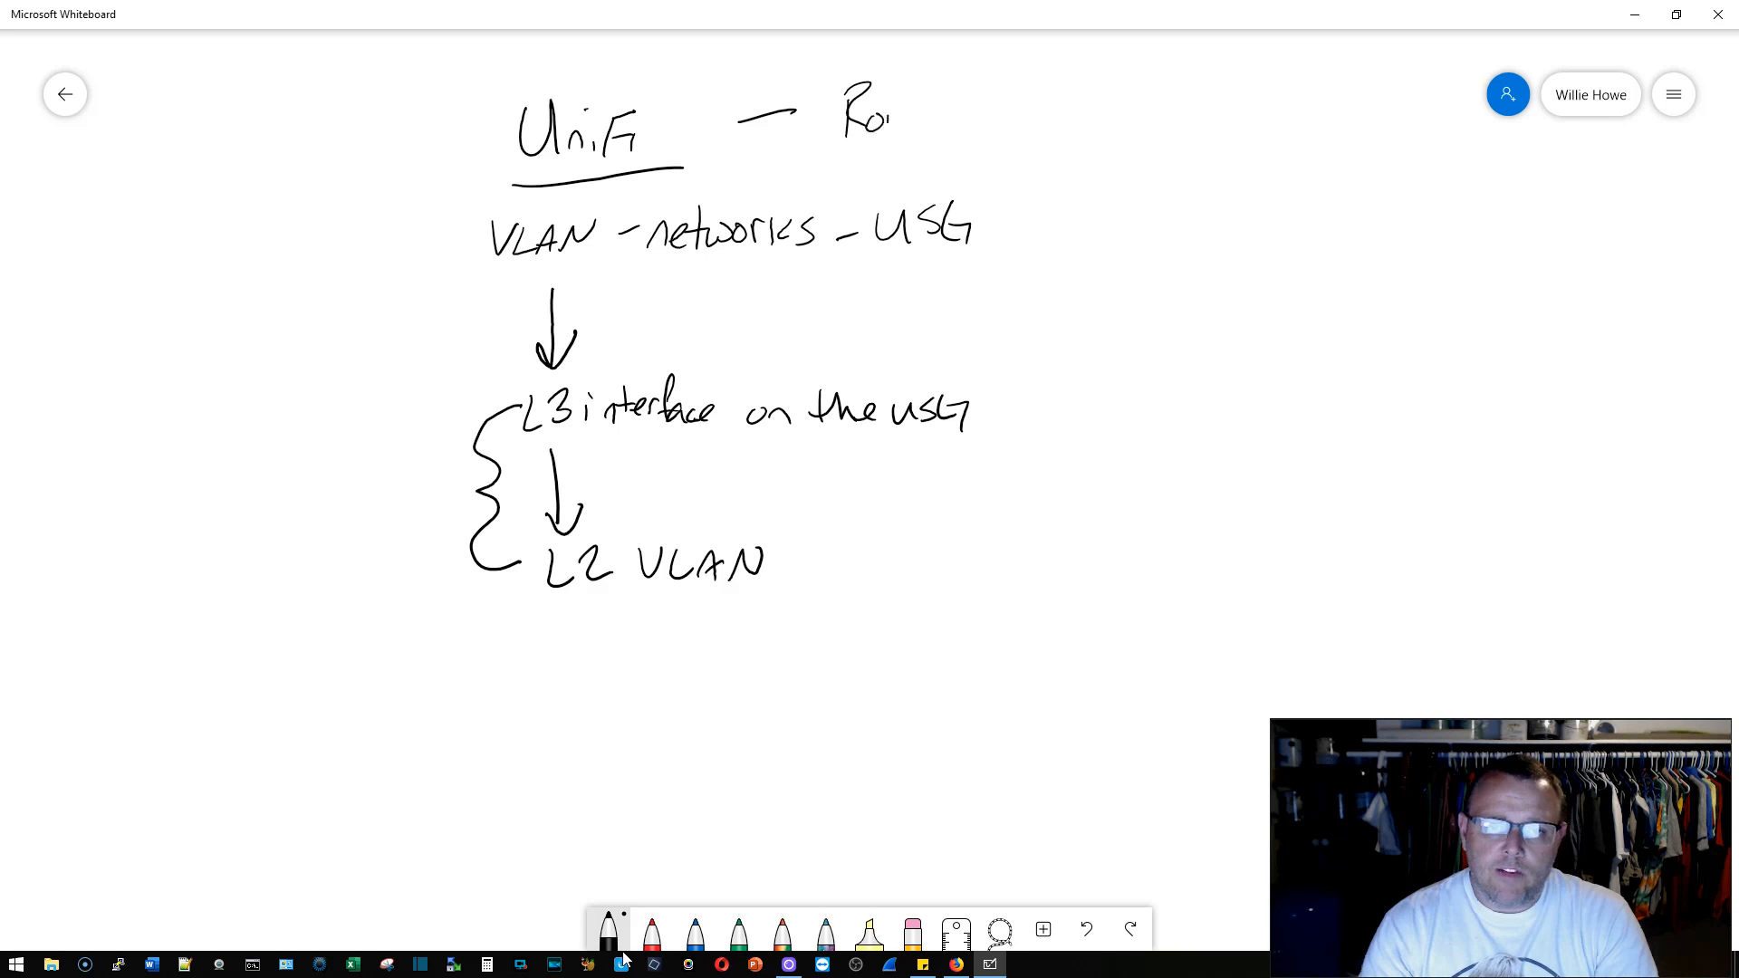
Step: Write and underline 'Router on a stick', note 'L2 VLAN only' with a boxed number, then erase everything
{"action": "type", "text": "Router on"}
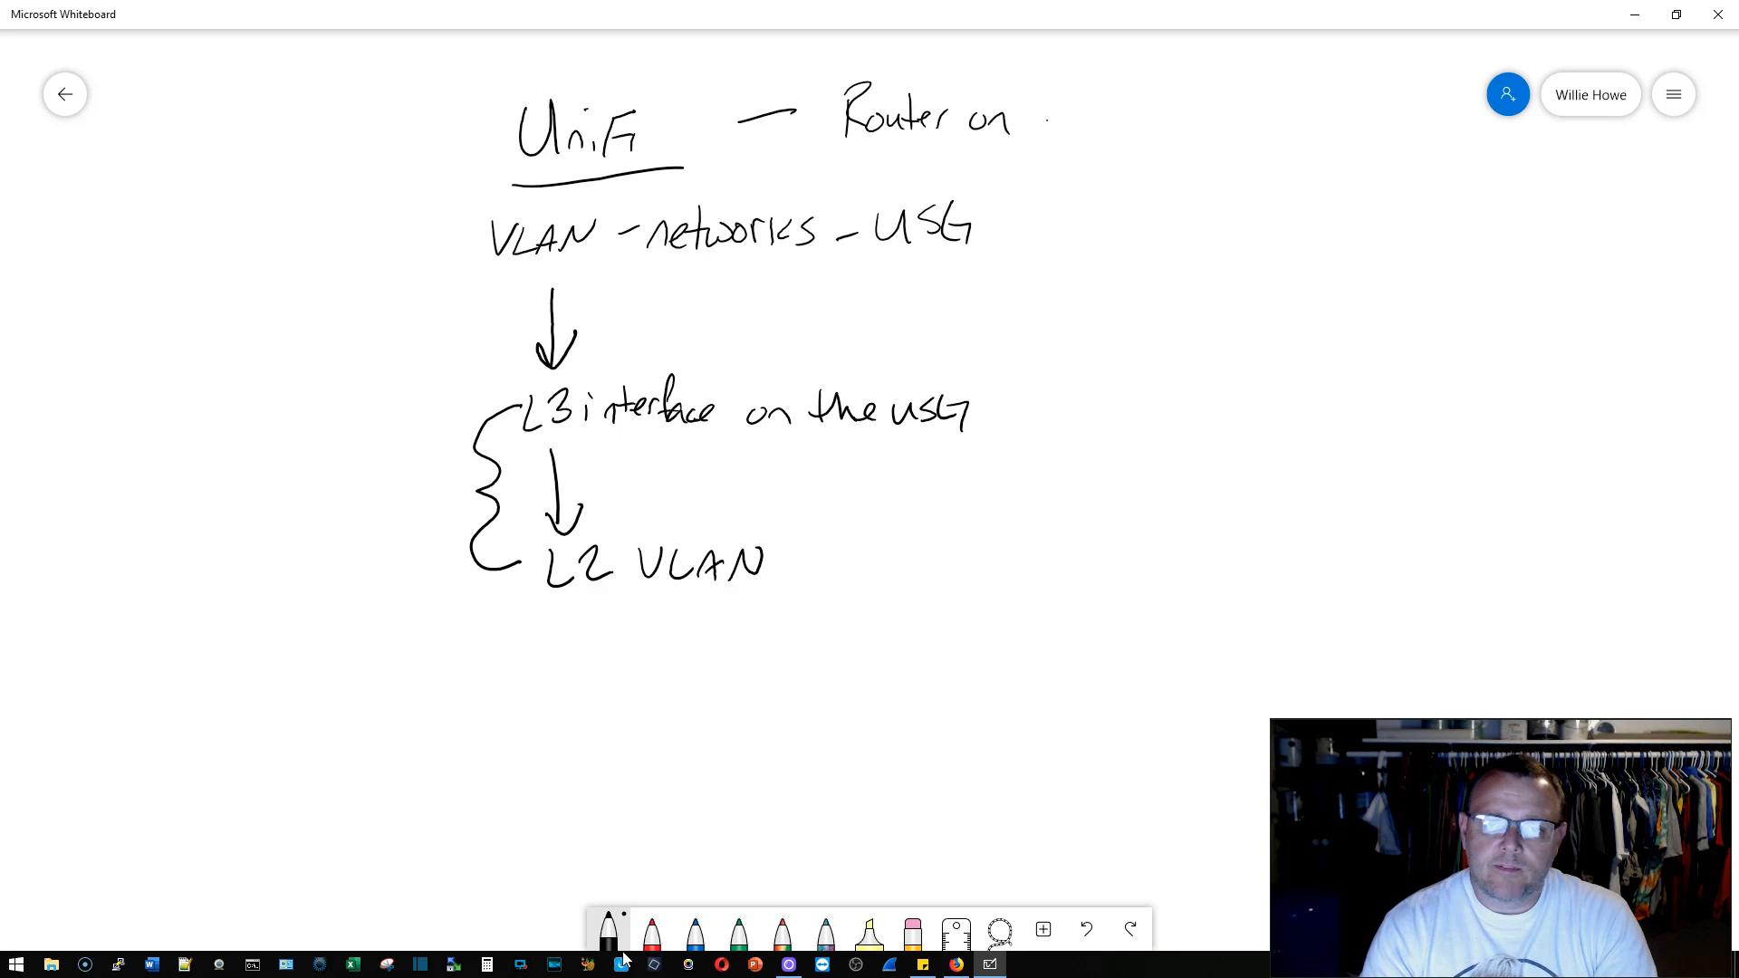
{"action": "left_click_drag", "start_coordinate": [1031, 123], "coordinate": [1153, 134]}
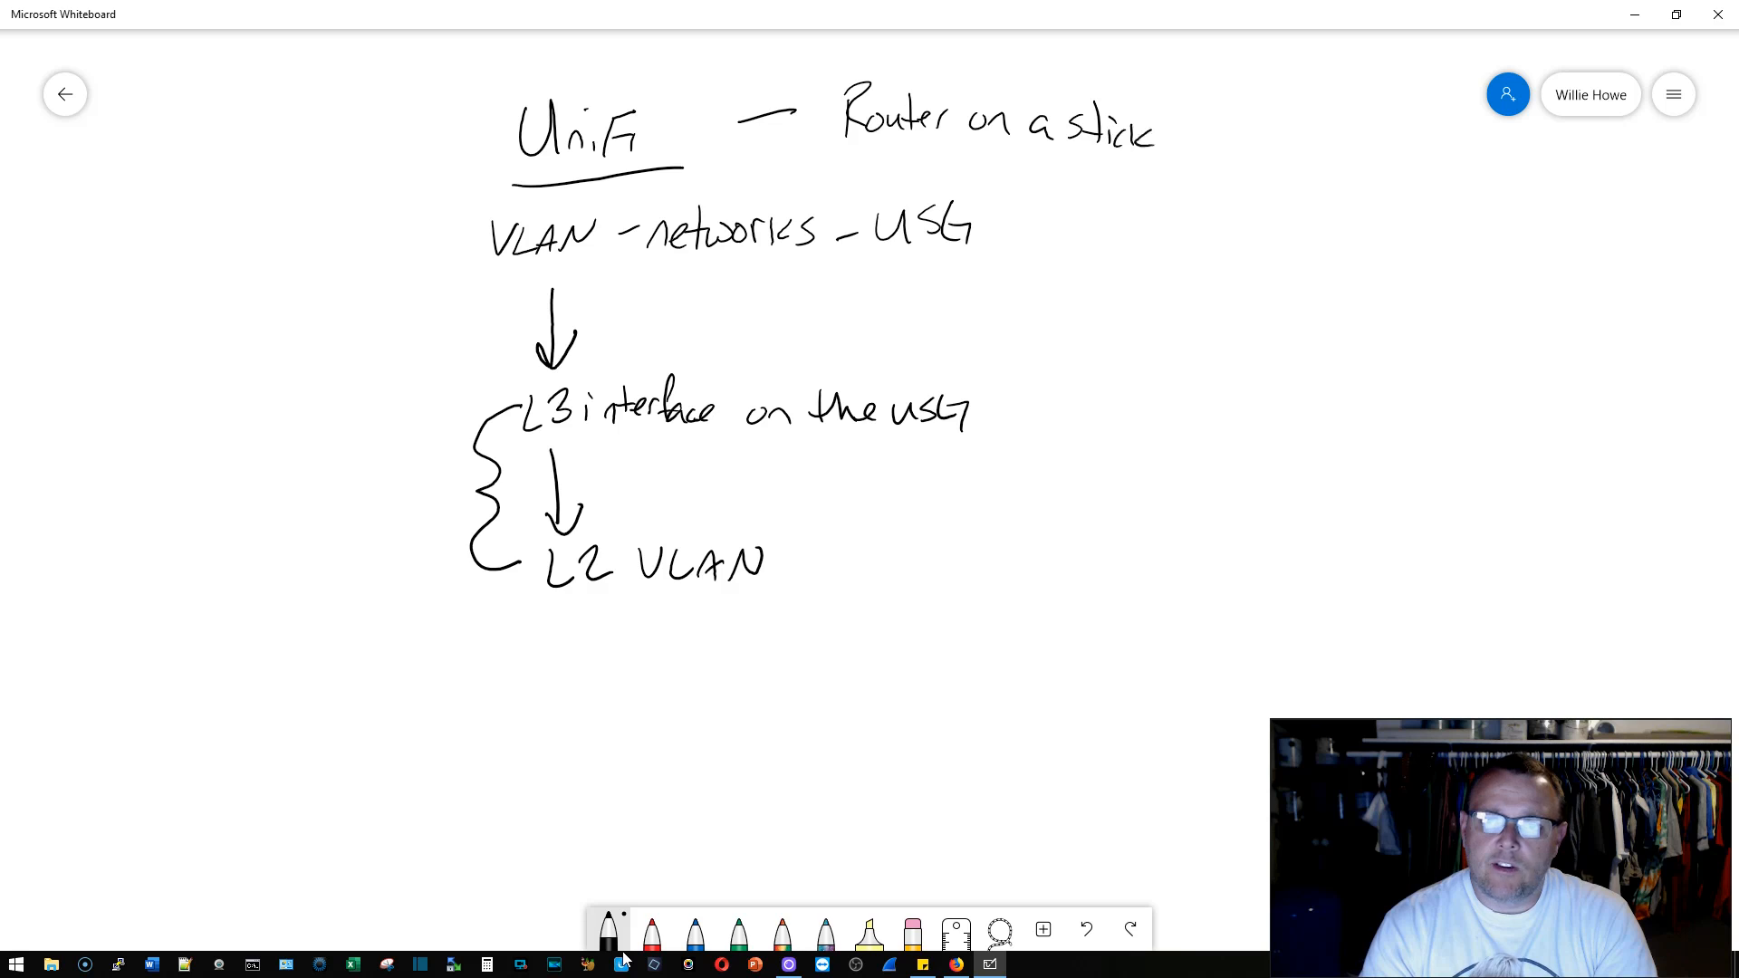
{"action": "left_click_drag", "start_coordinate": [820, 172], "coordinate": [1129, 169]}
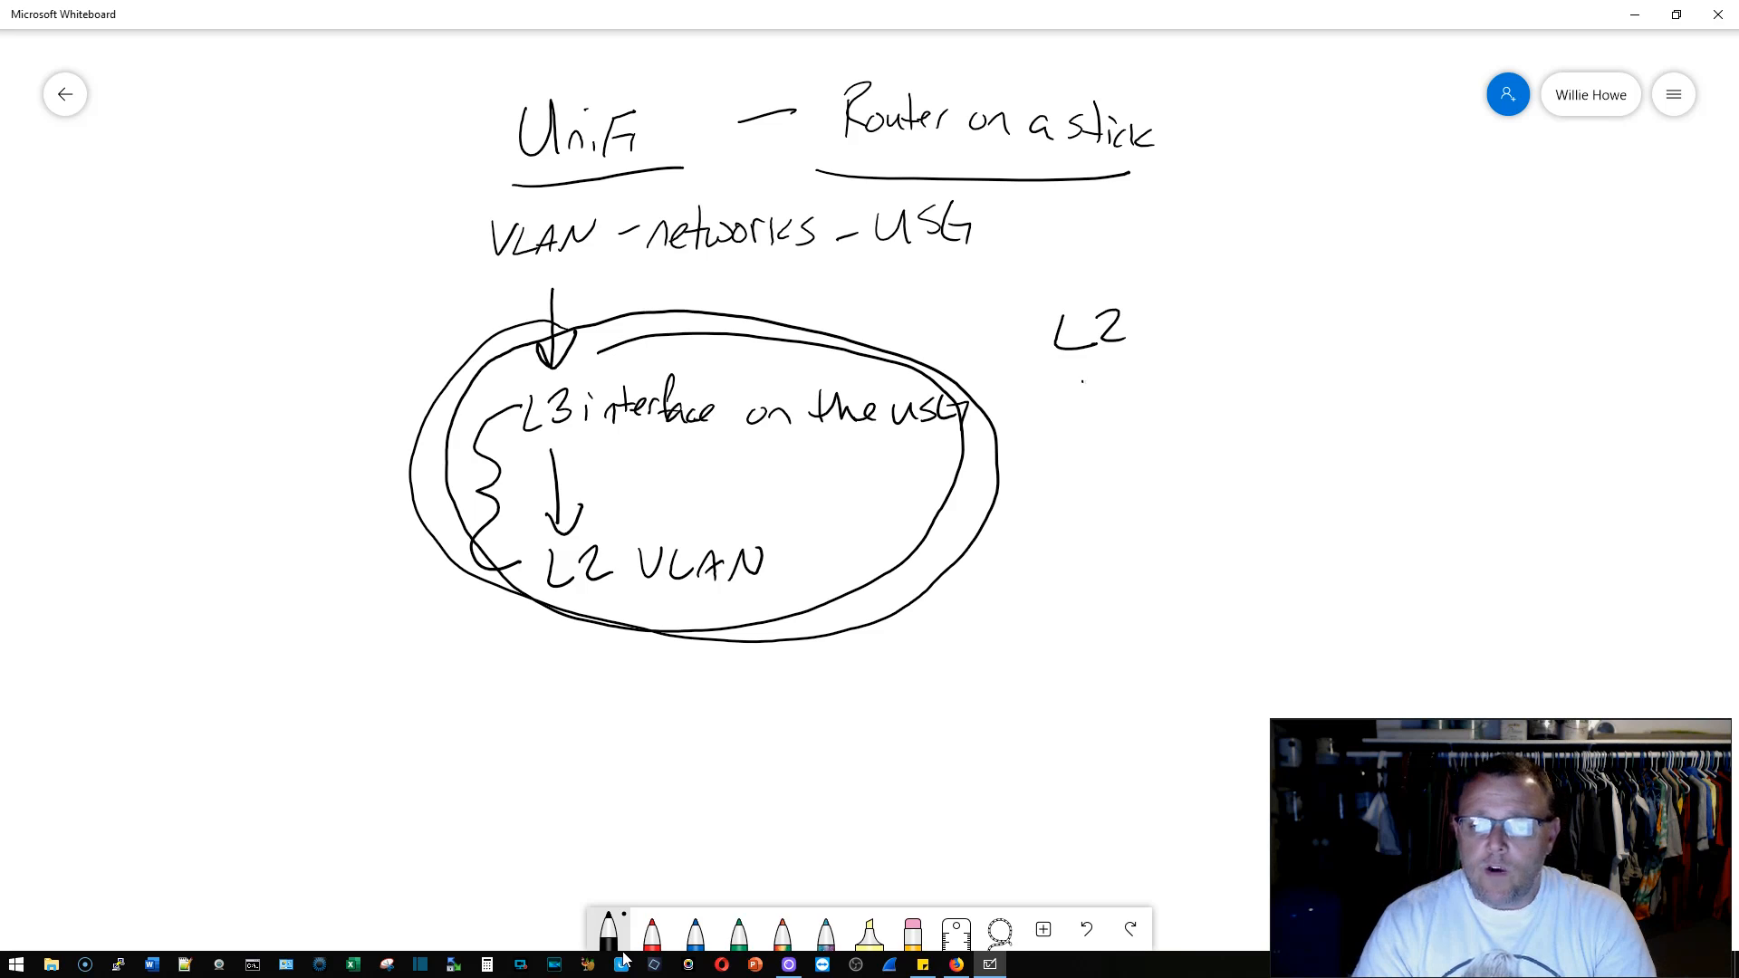
{"action": "left_click_drag", "start_coordinate": [1081, 388], "coordinate": [1186, 394]}
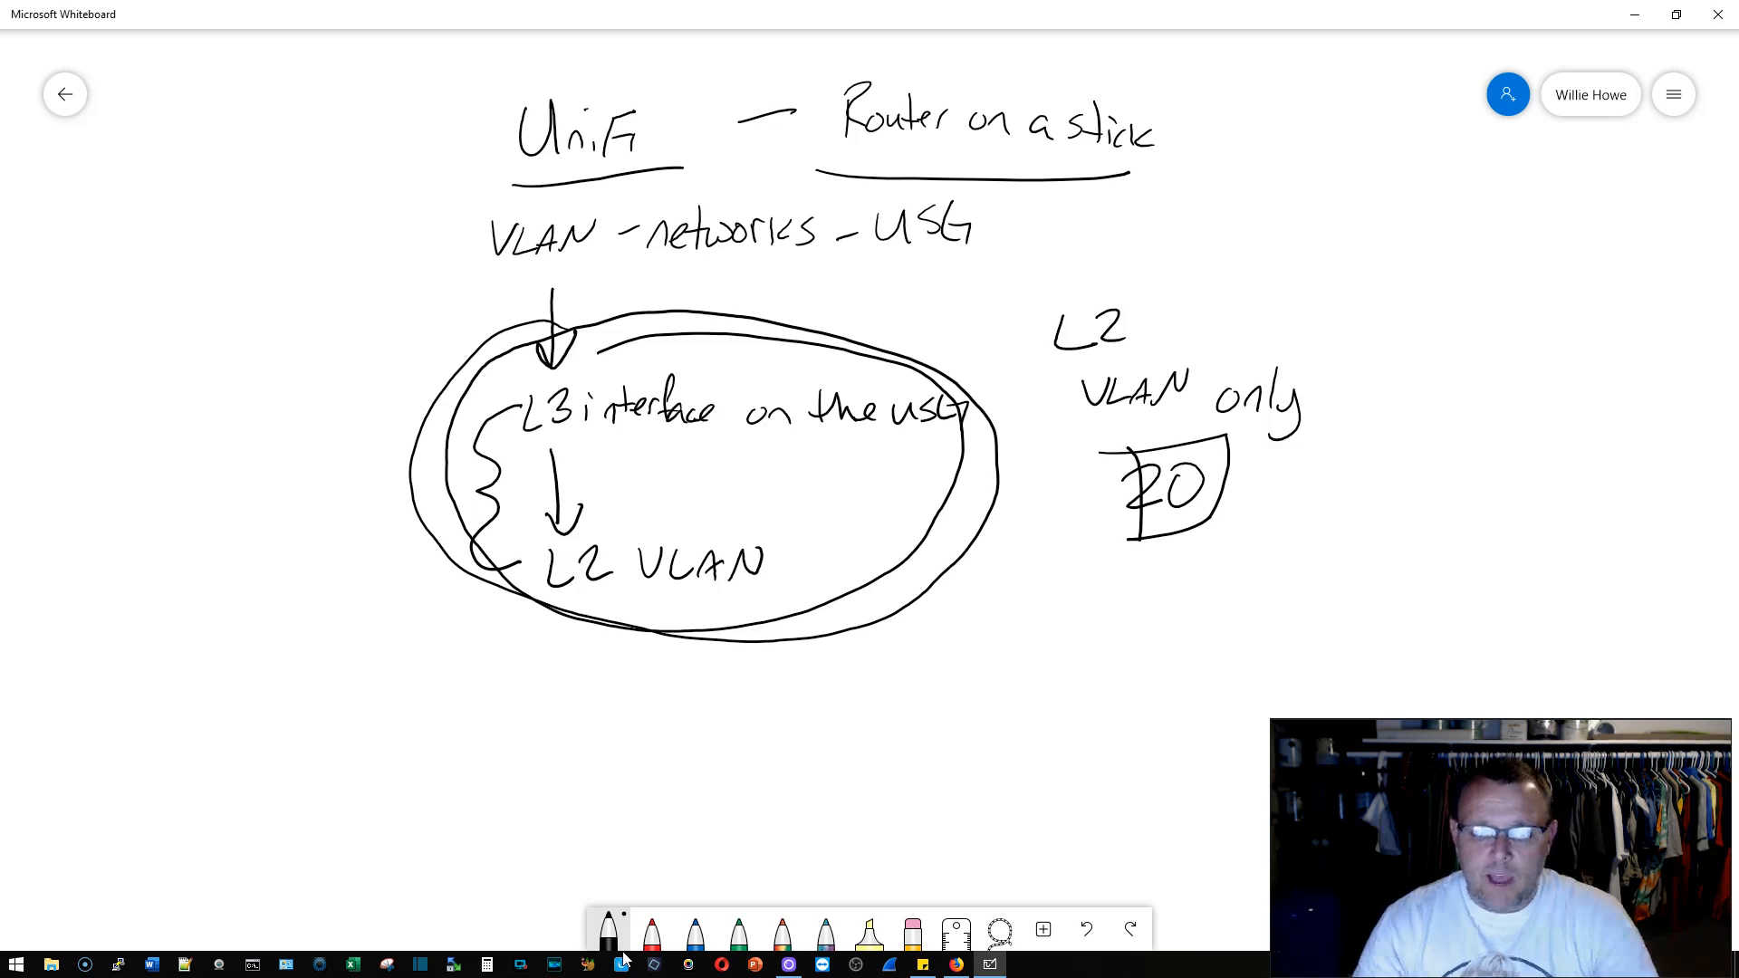
{"action": "left_click", "coordinate": [910, 929]}
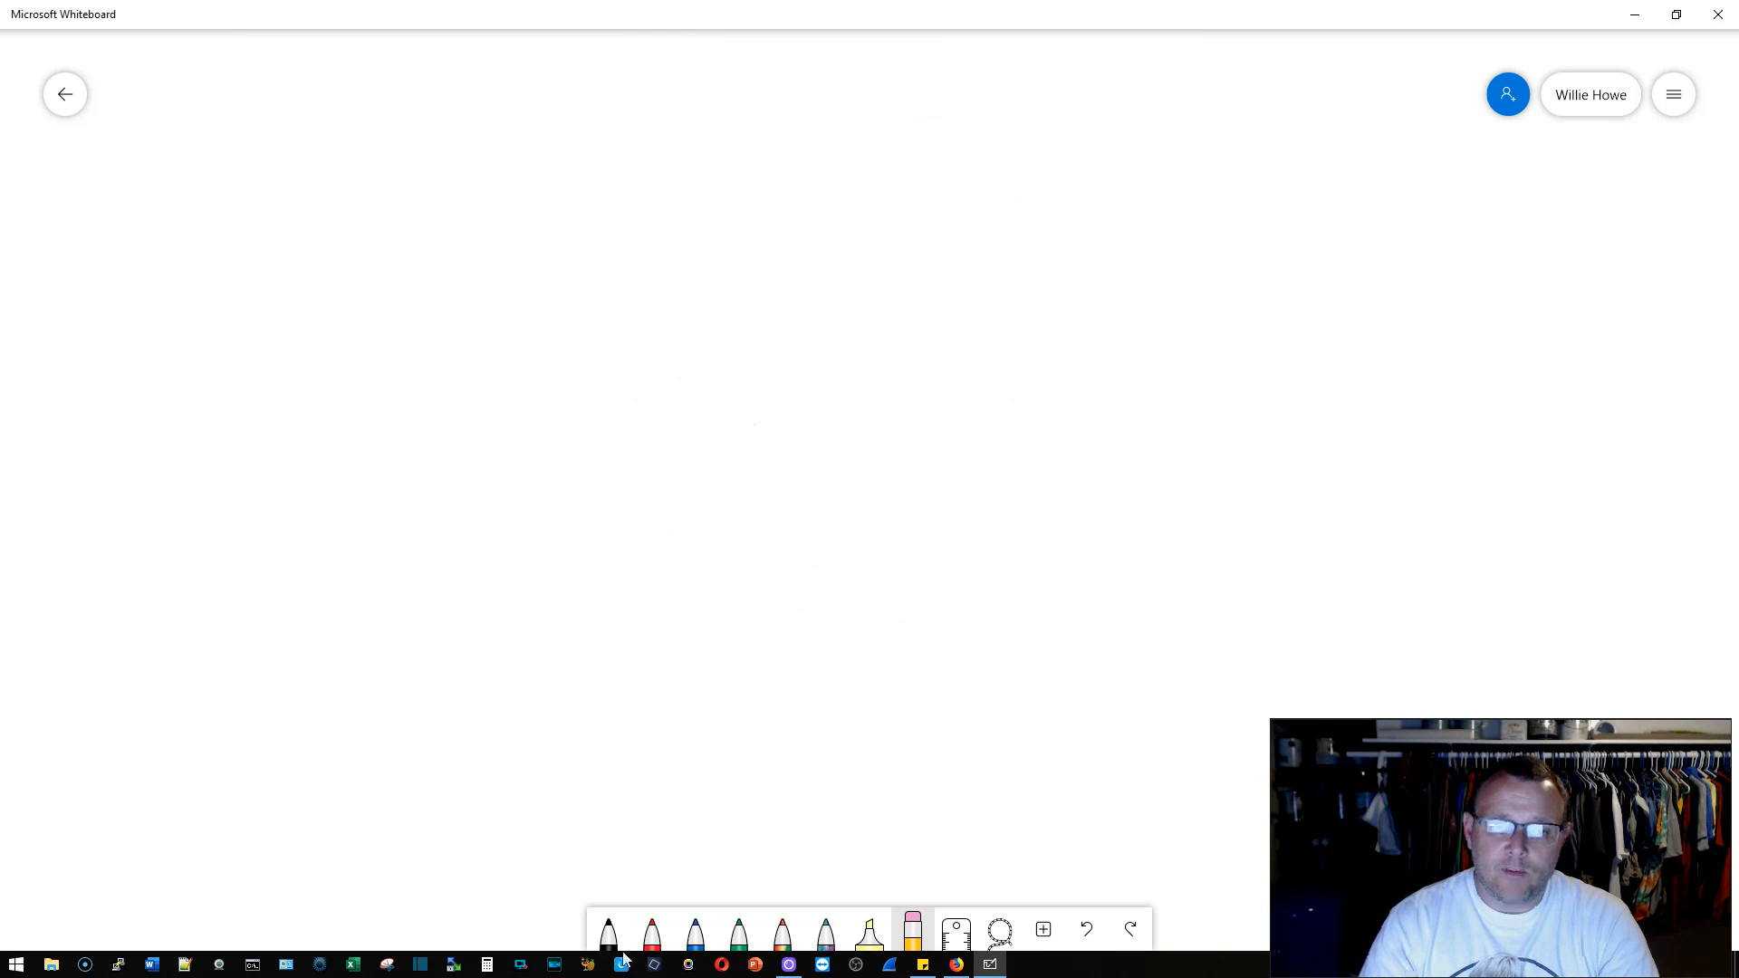
Step: In black ink, write 'L2 Switches' and 'Router' joined by a brace
{"action": "left_click", "coordinate": [607, 929]}
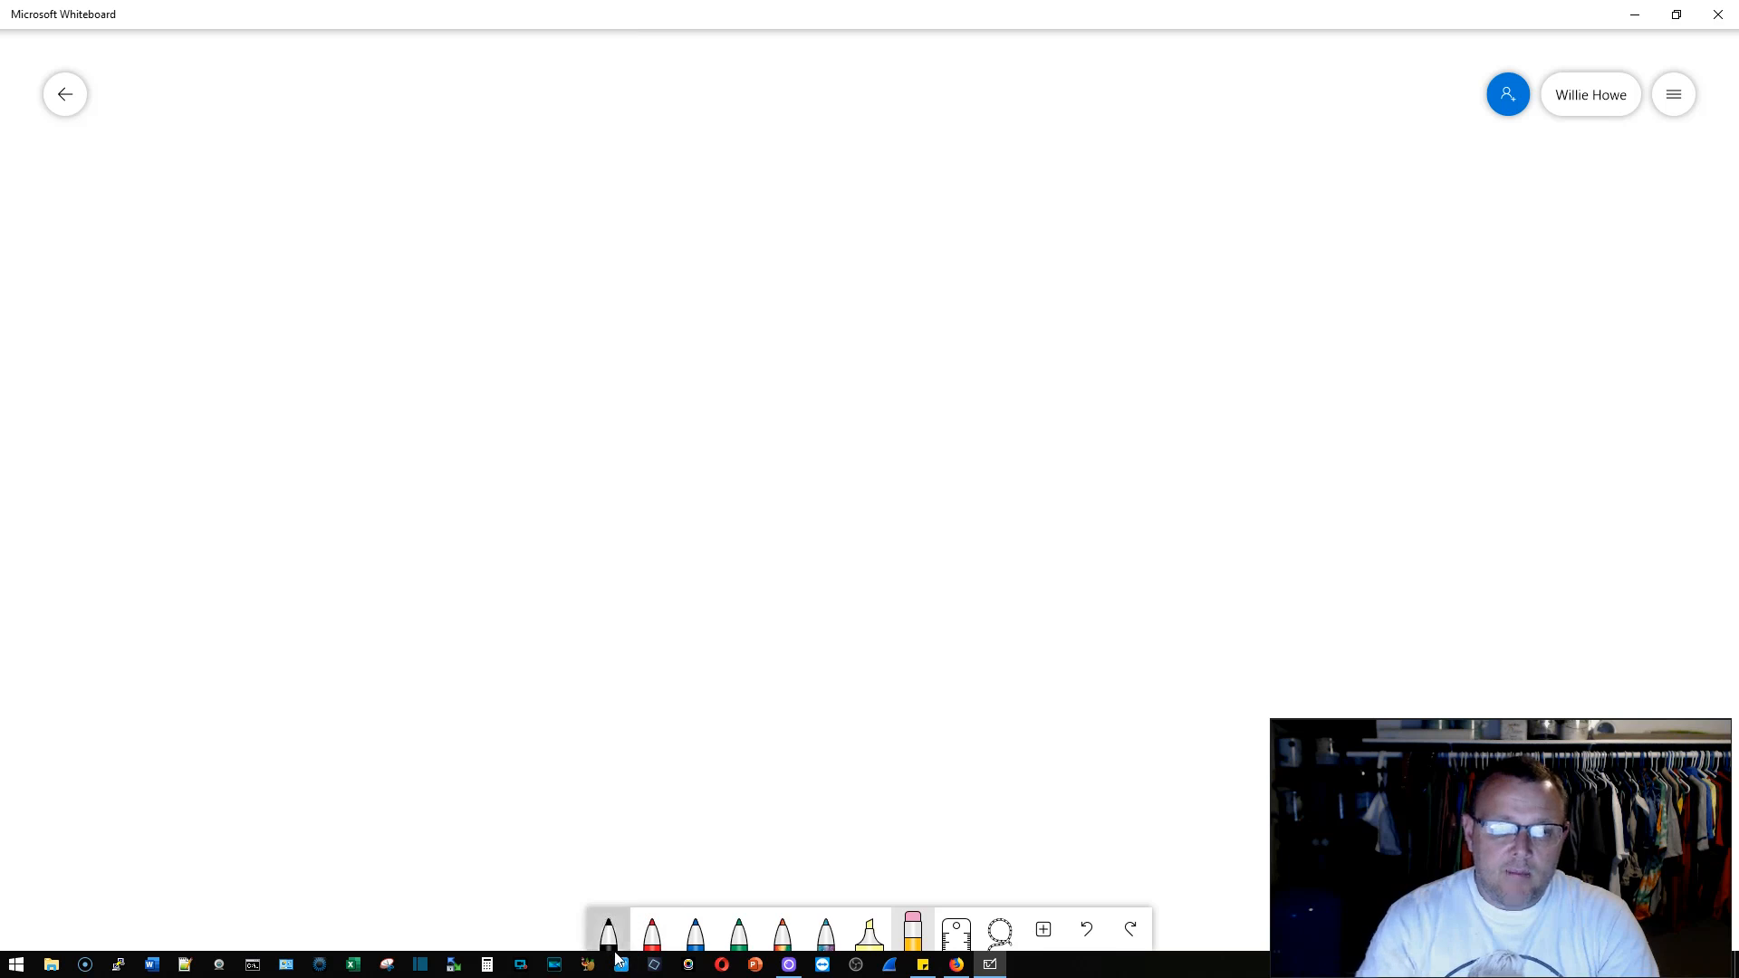
{"action": "left_click", "coordinate": [322, 148]}
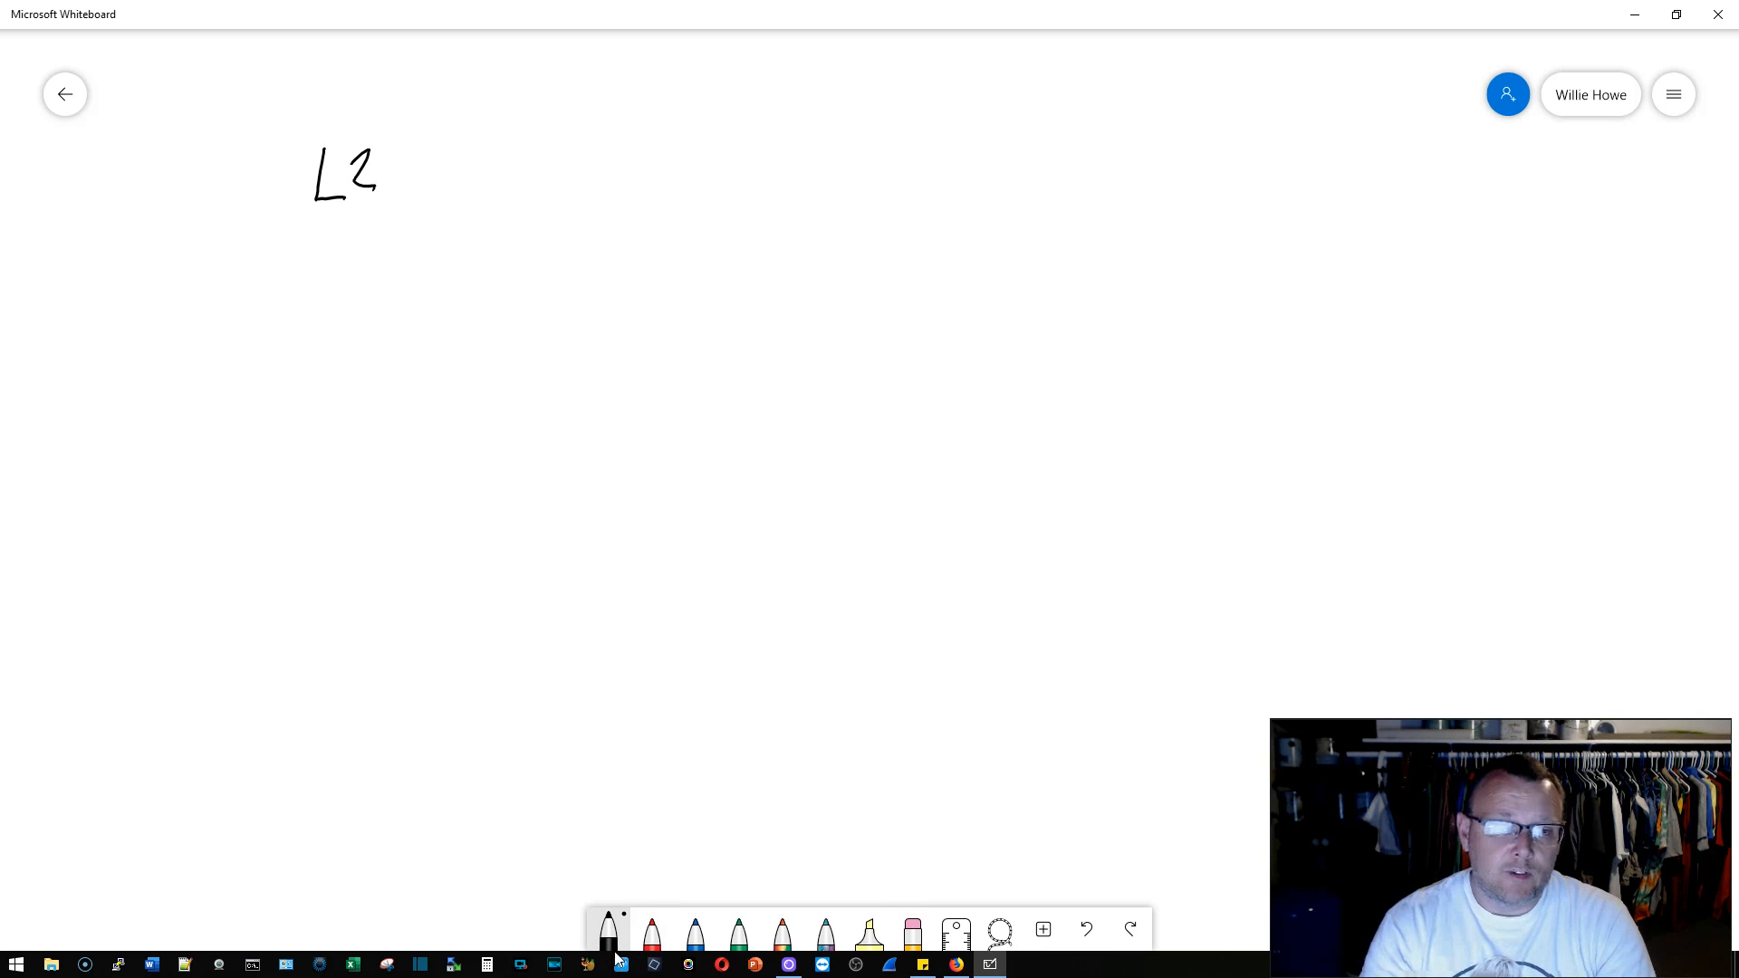
{"action": "left_click_drag", "start_coordinate": [415, 172], "coordinate": [488, 172]}
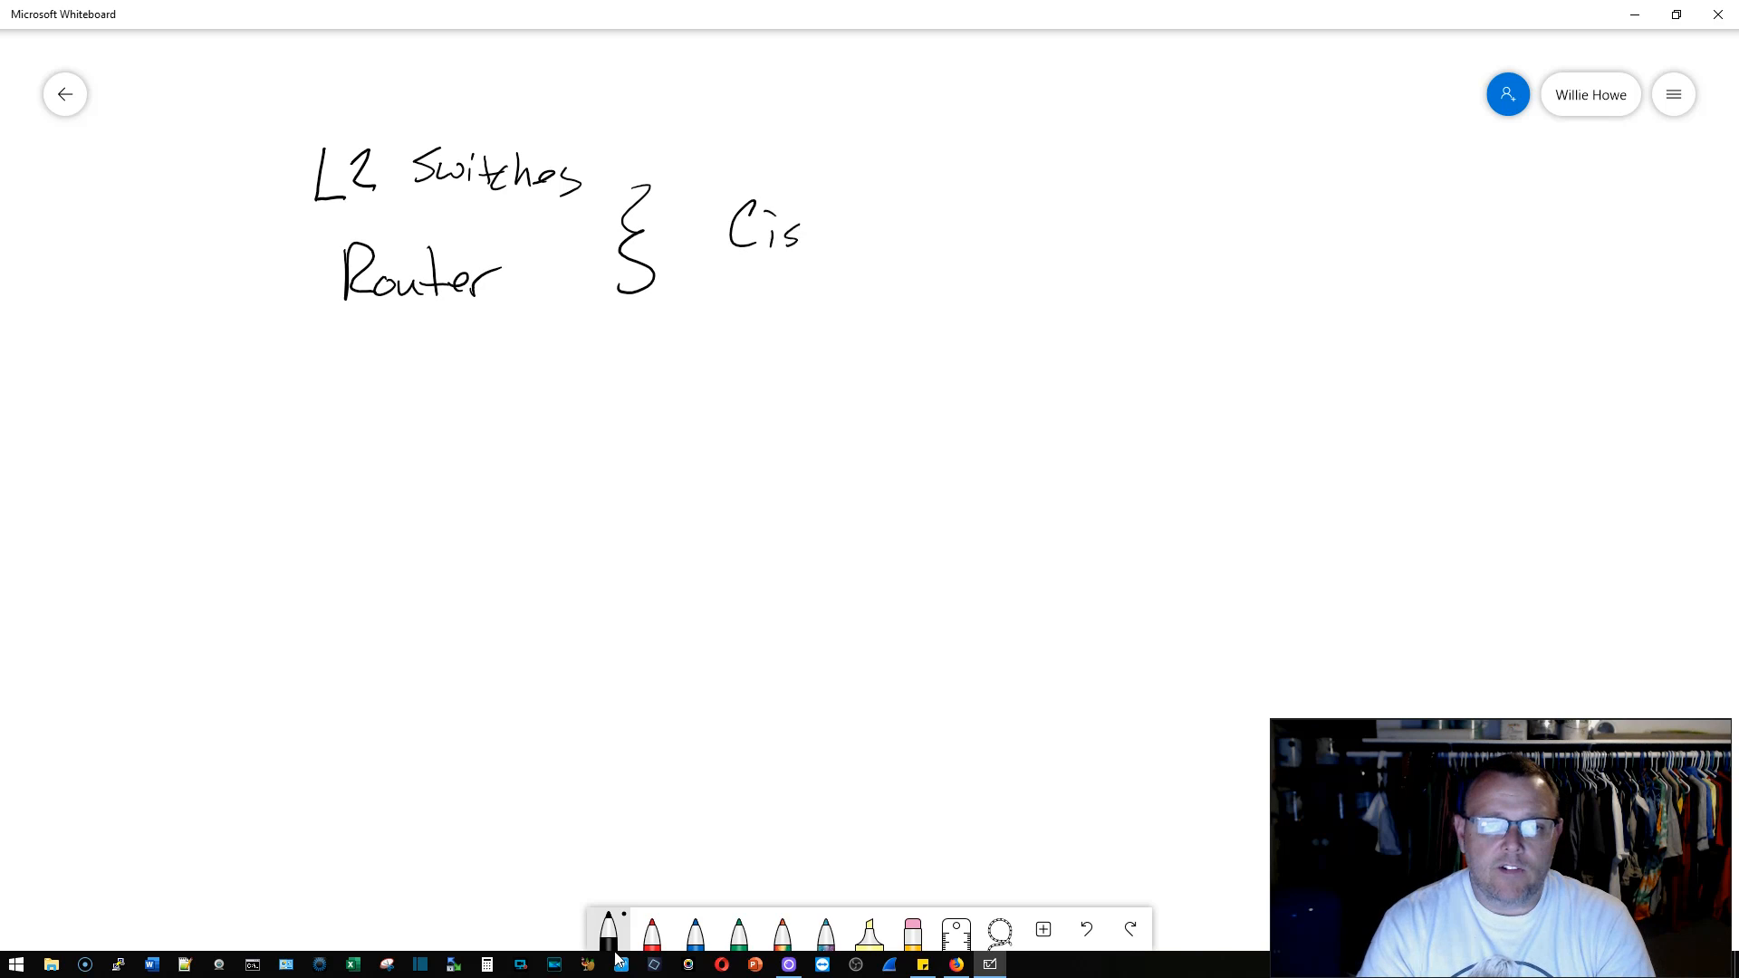
Step: Write 'Cisco 2800' and 'Cisco 2950/2960 L2 only', underlining the 2960 note
{"action": "type", "text": "Cisco 2800"}
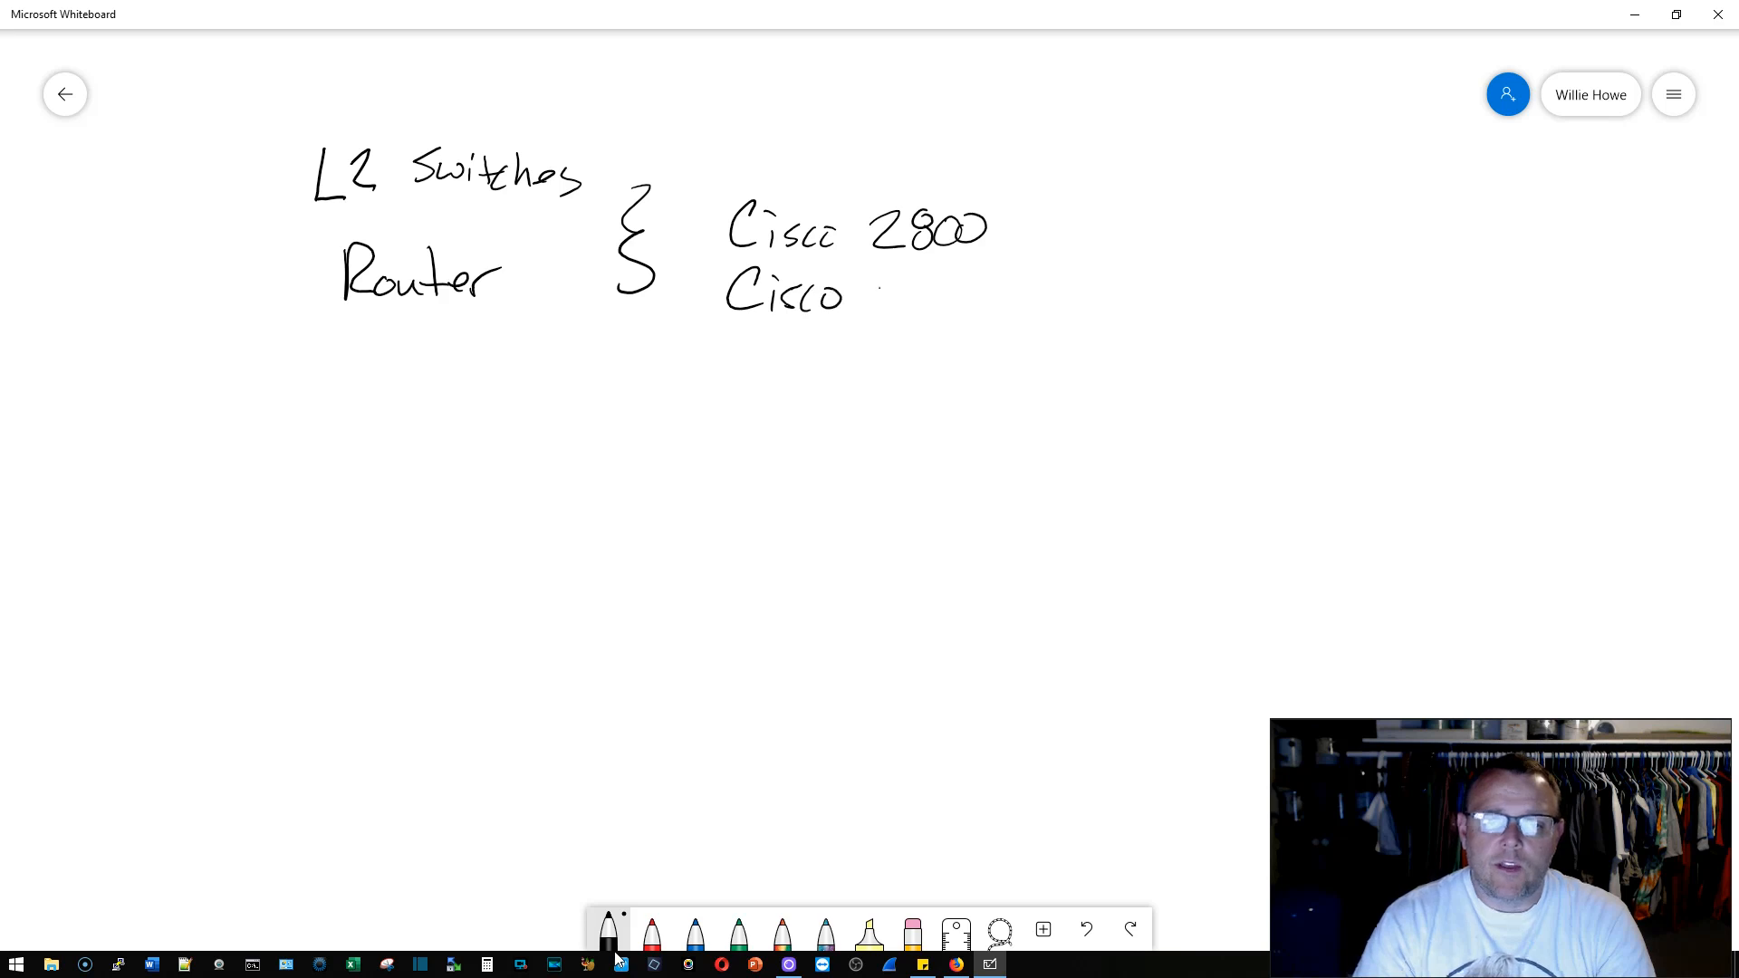
{"action": "left_click_drag", "start_coordinate": [875, 294], "coordinate": [1042, 261]}
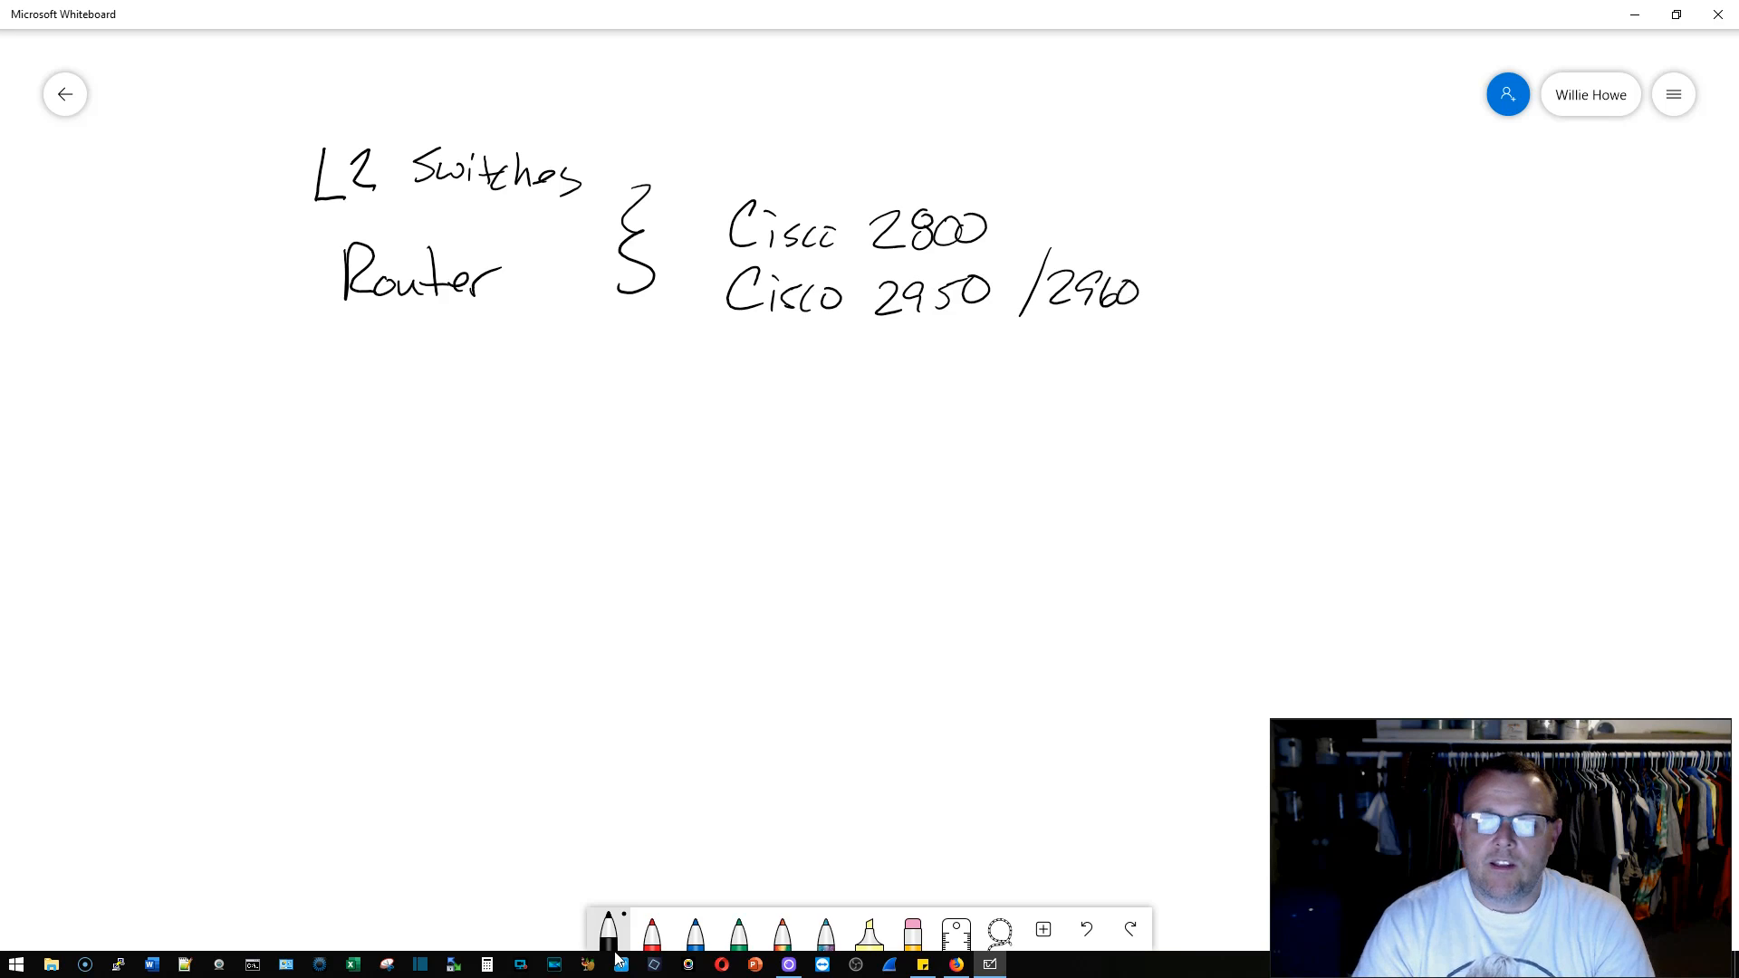
{"action": "left_click_drag", "start_coordinate": [1142, 293], "coordinate": [1270, 300]}
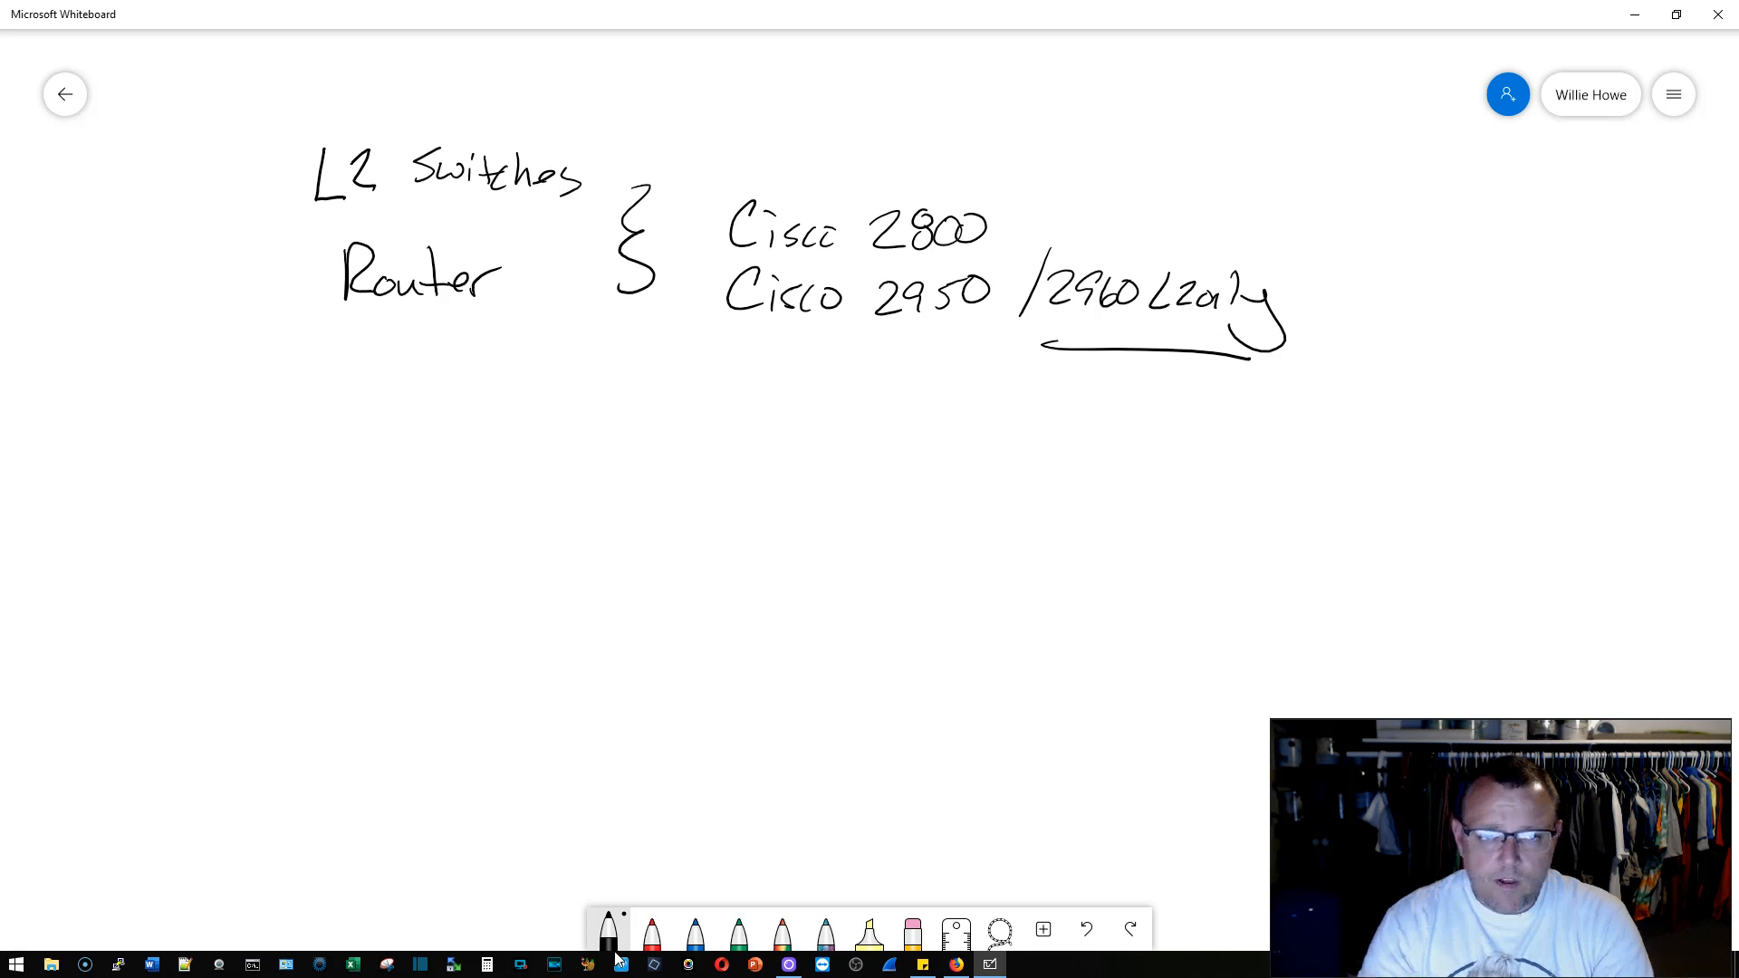
{"action": "left_click_drag", "start_coordinate": [715, 286], "coordinate": [692, 299]}
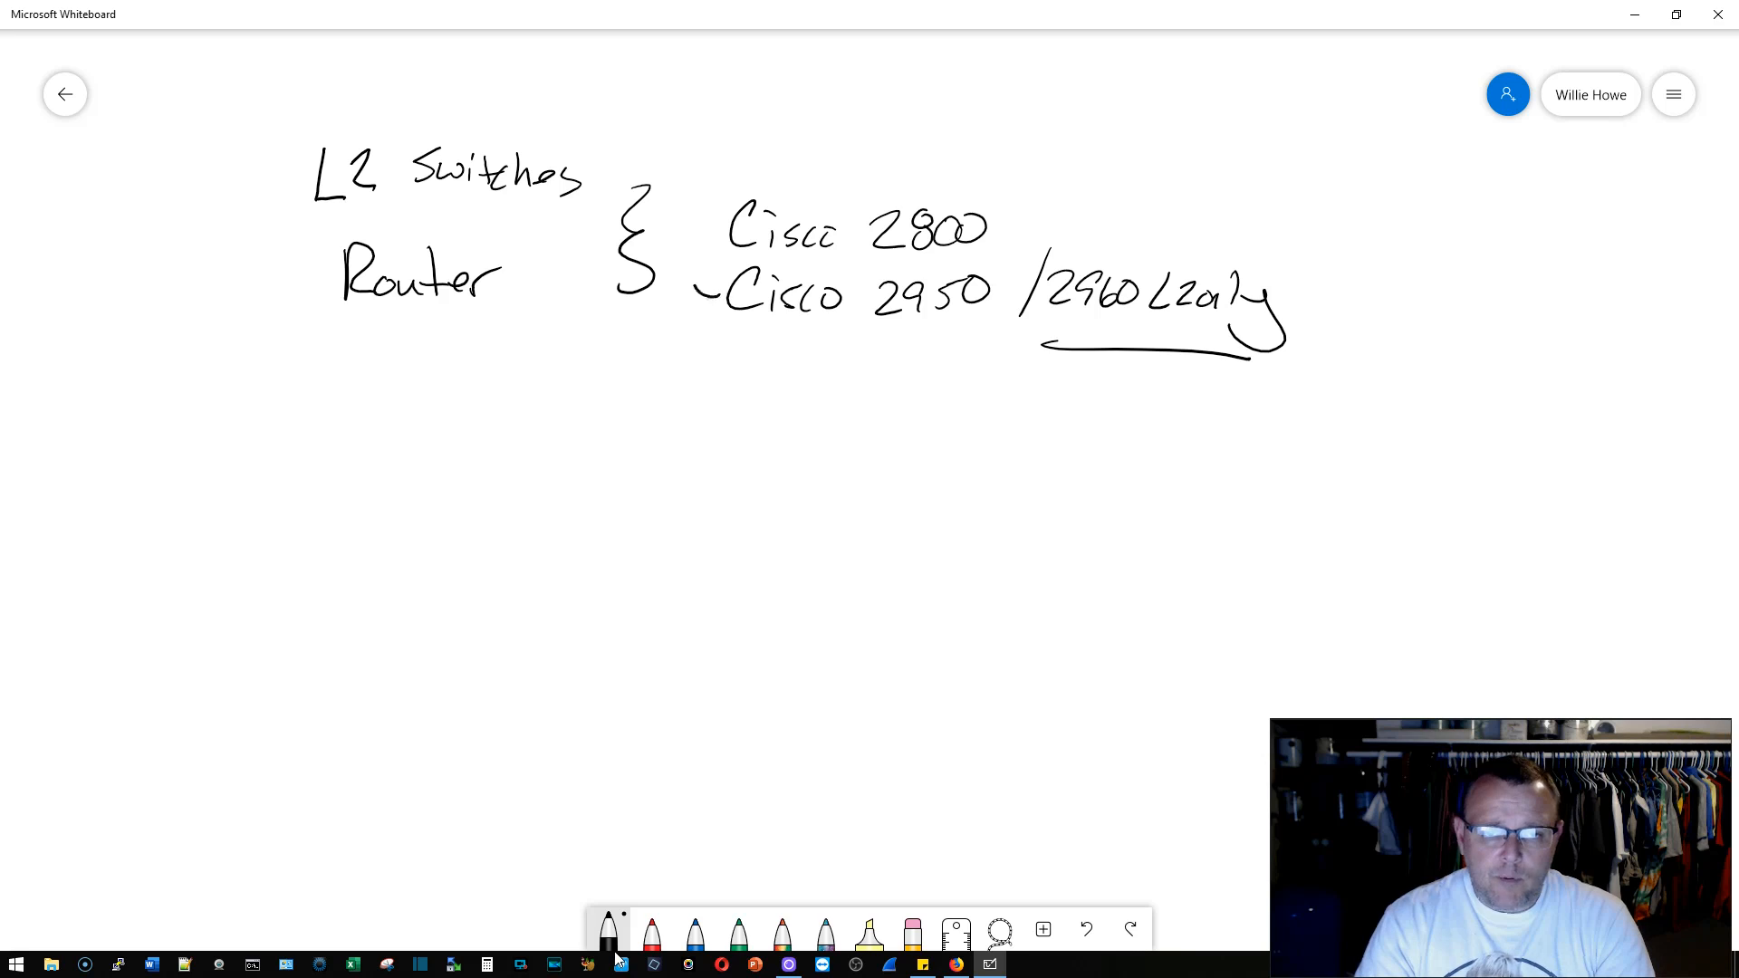
{"action": "left_click_drag", "start_coordinate": [709, 233], "coordinate": [693, 311]}
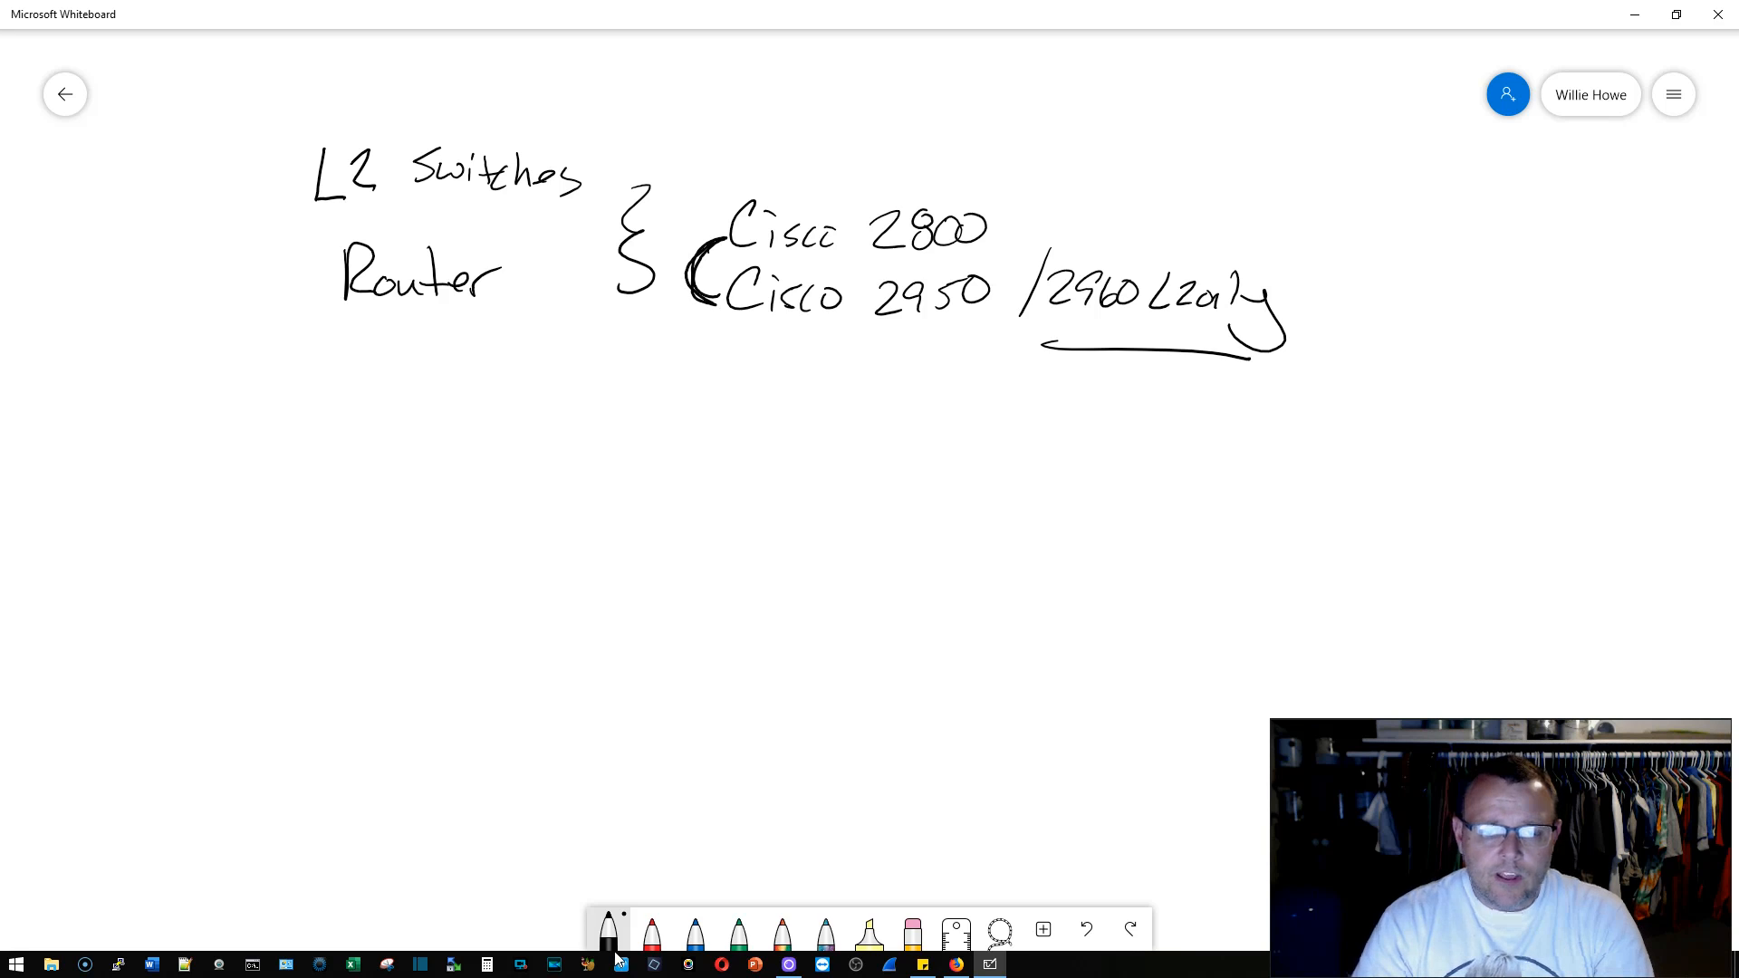
Step: Draw blue lines linking the L3 tag on Cisco 2800 to the L2 tag on 2960, then pick green
{"action": "left_click", "coordinate": [695, 929]}
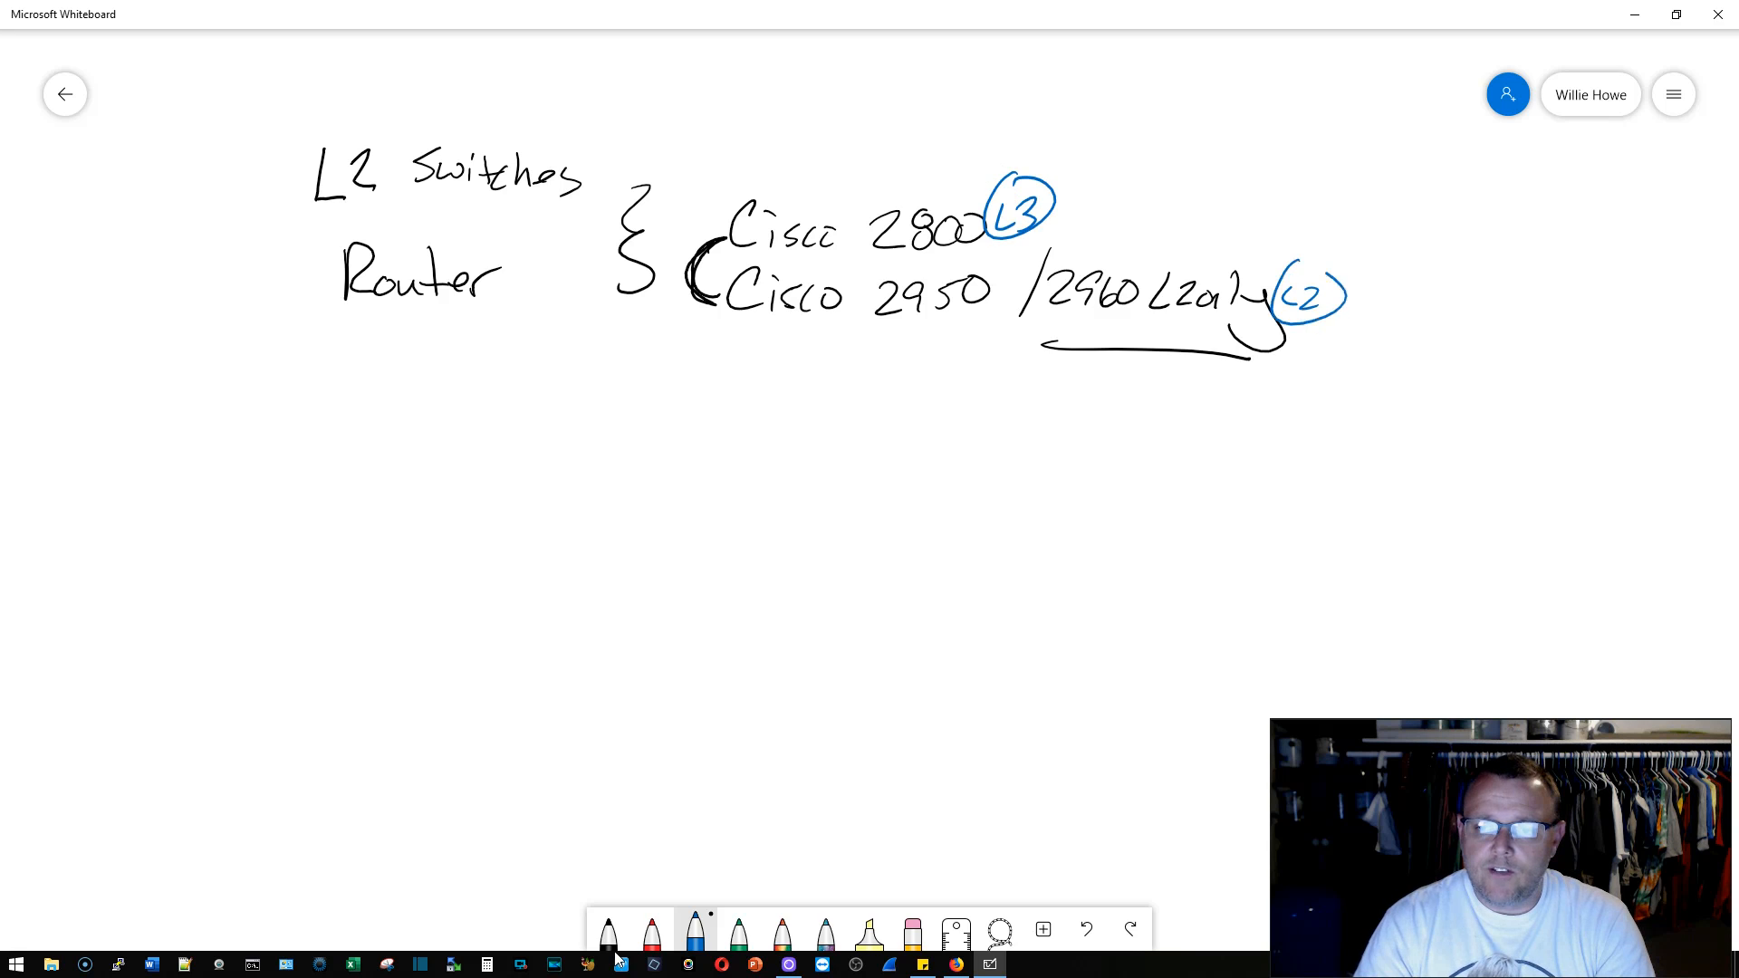
{"action": "left_click_drag", "start_coordinate": [1042, 211], "coordinate": [1275, 266]}
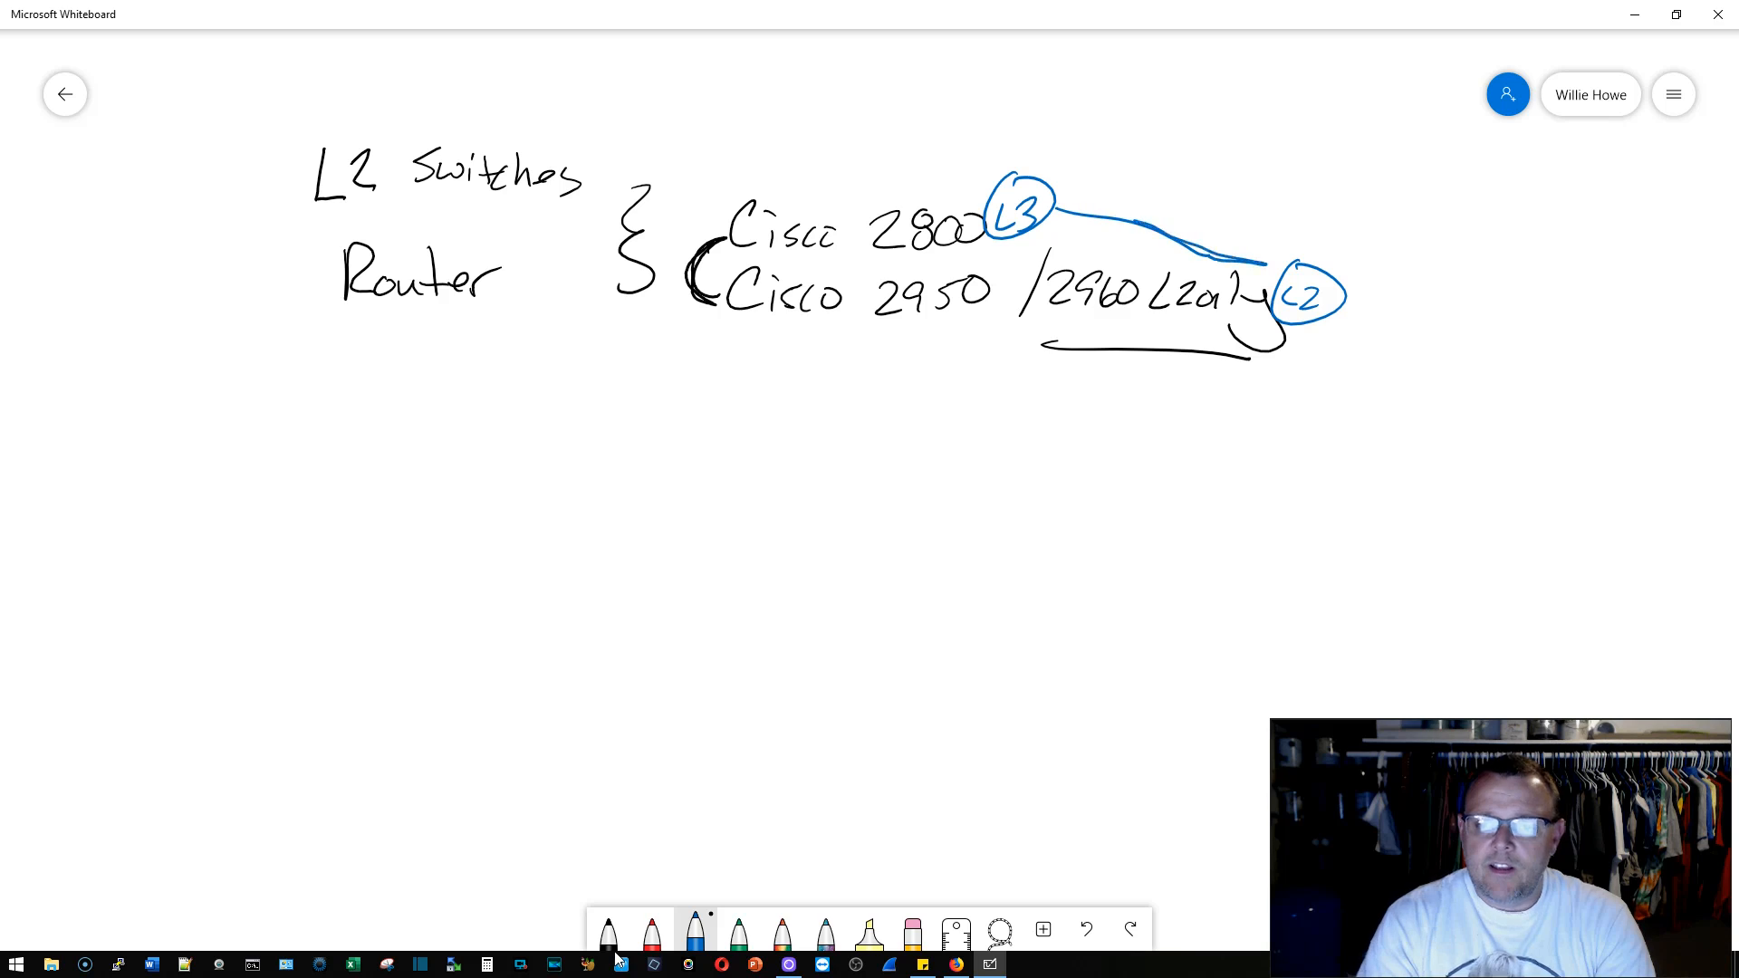
{"action": "left_click_drag", "start_coordinate": [1065, 227], "coordinate": [1254, 249]}
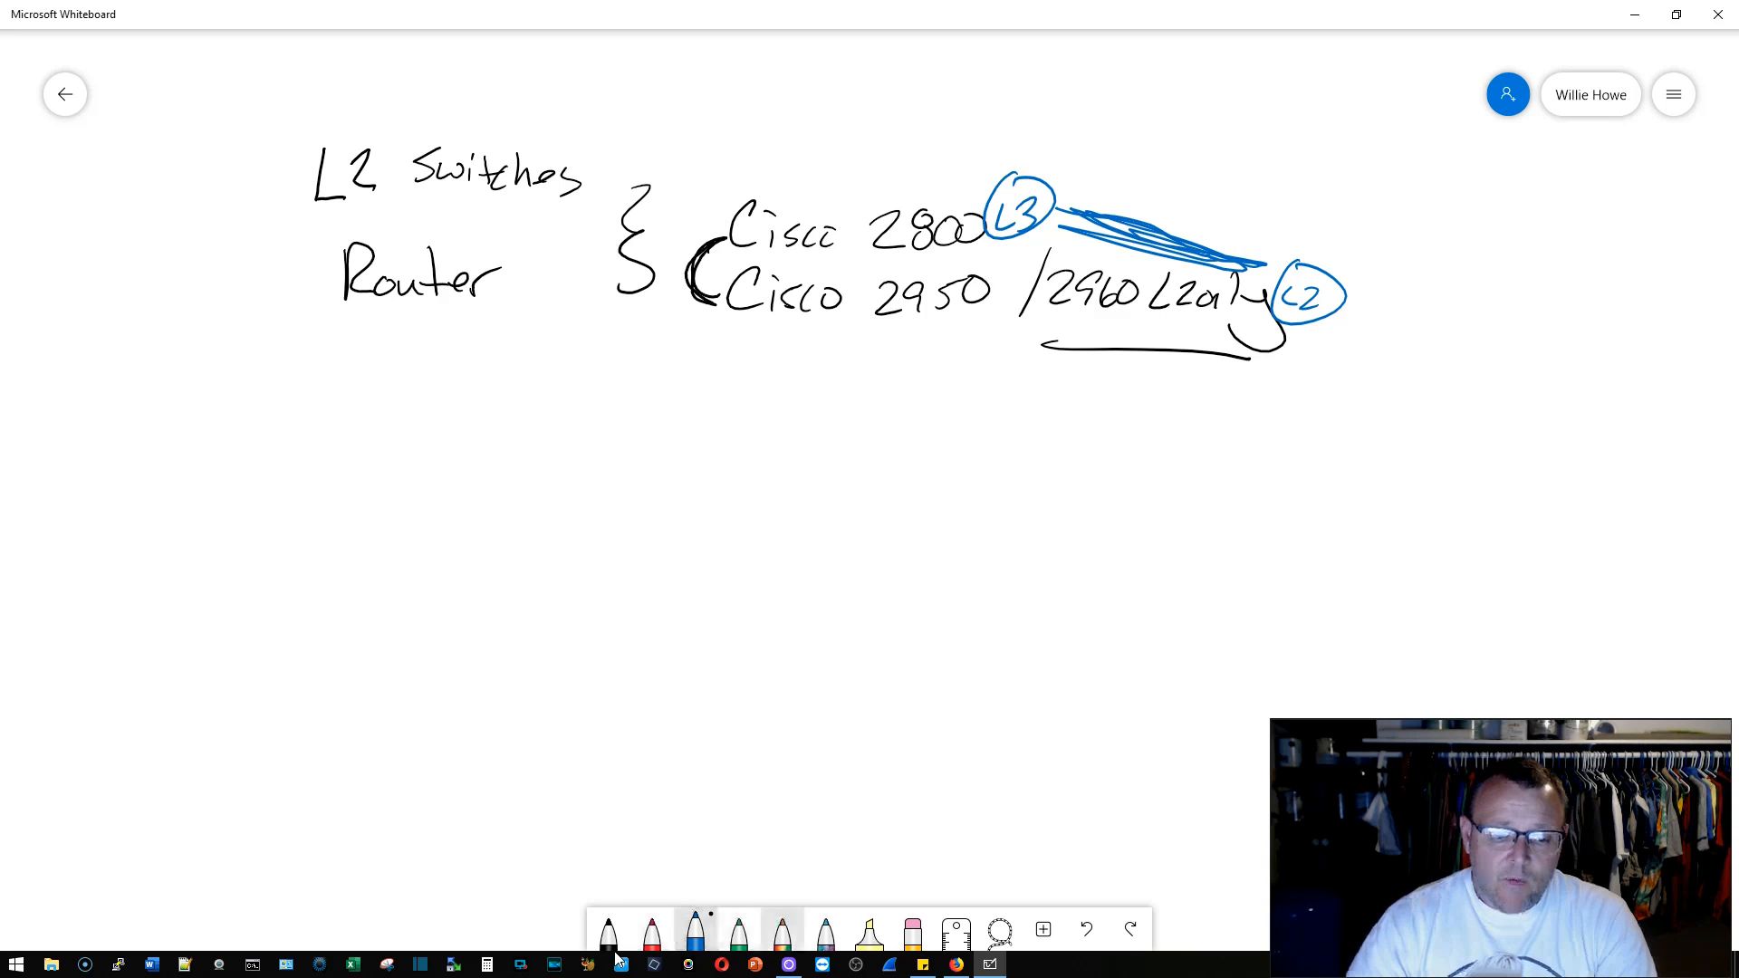
{"action": "left_click", "coordinate": [735, 929]}
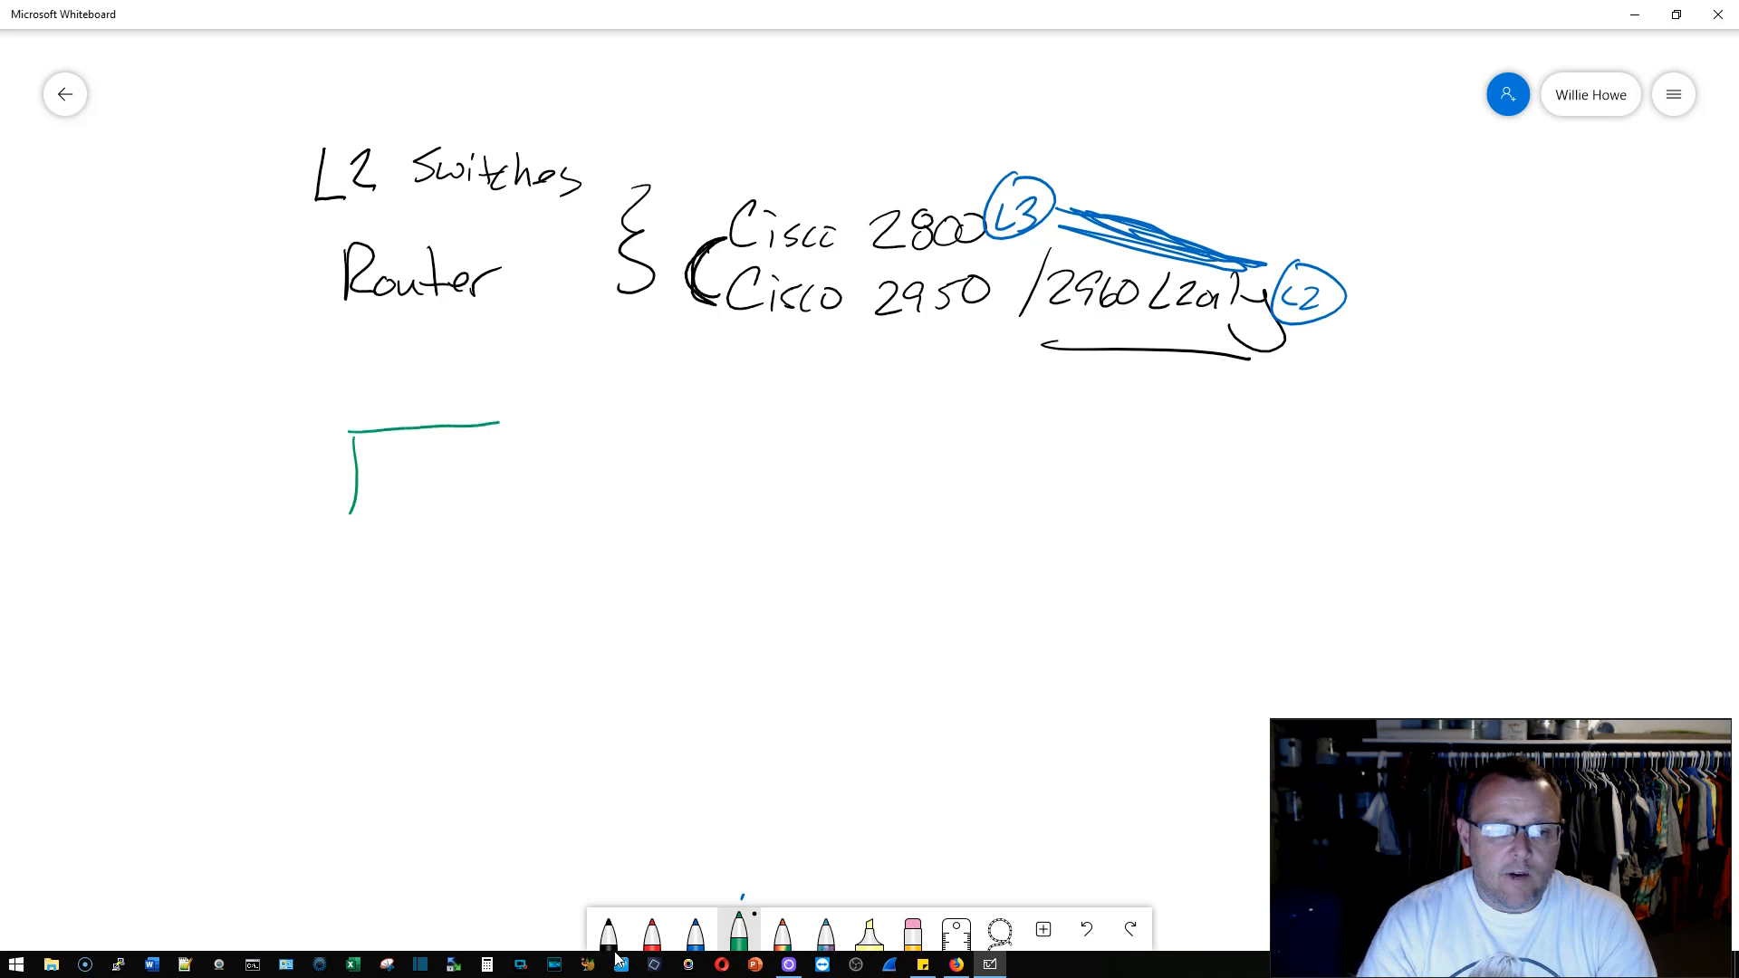
Step: Draw a green box below Router labelled 'L3 switches' with a small port square
{"action": "left_click_drag", "start_coordinate": [498, 421], "coordinate": [876, 477]}
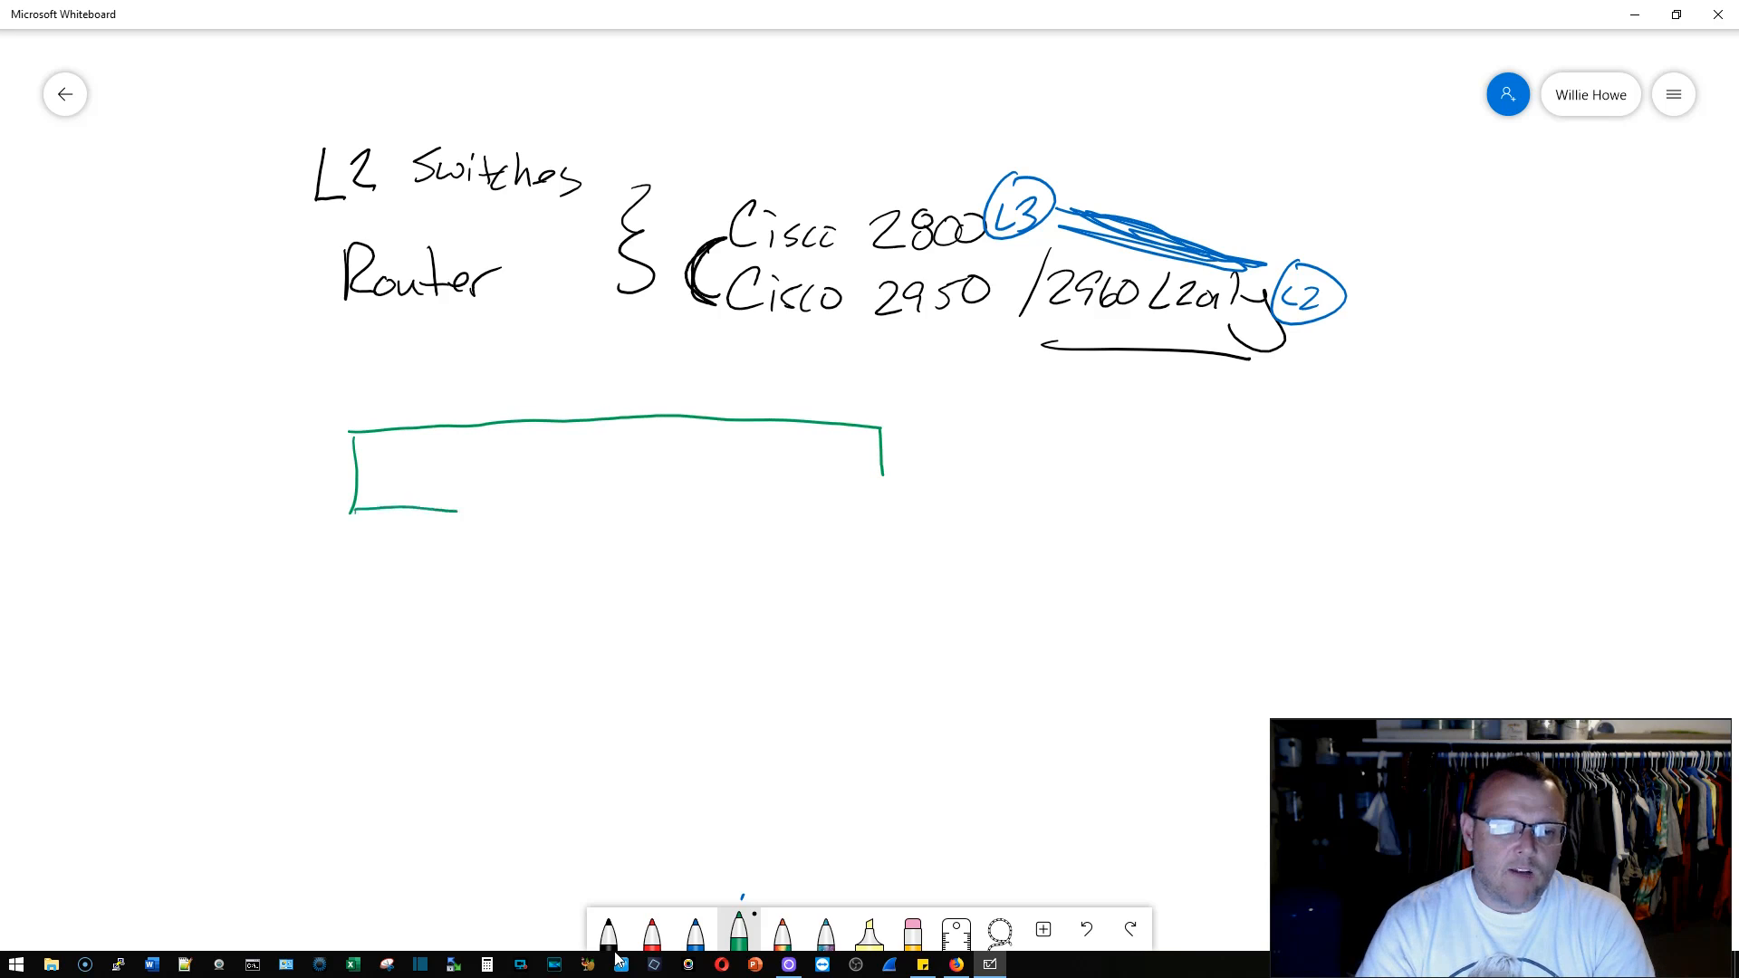
{"action": "left_click_drag", "start_coordinate": [350, 508], "coordinate": [884, 503]}
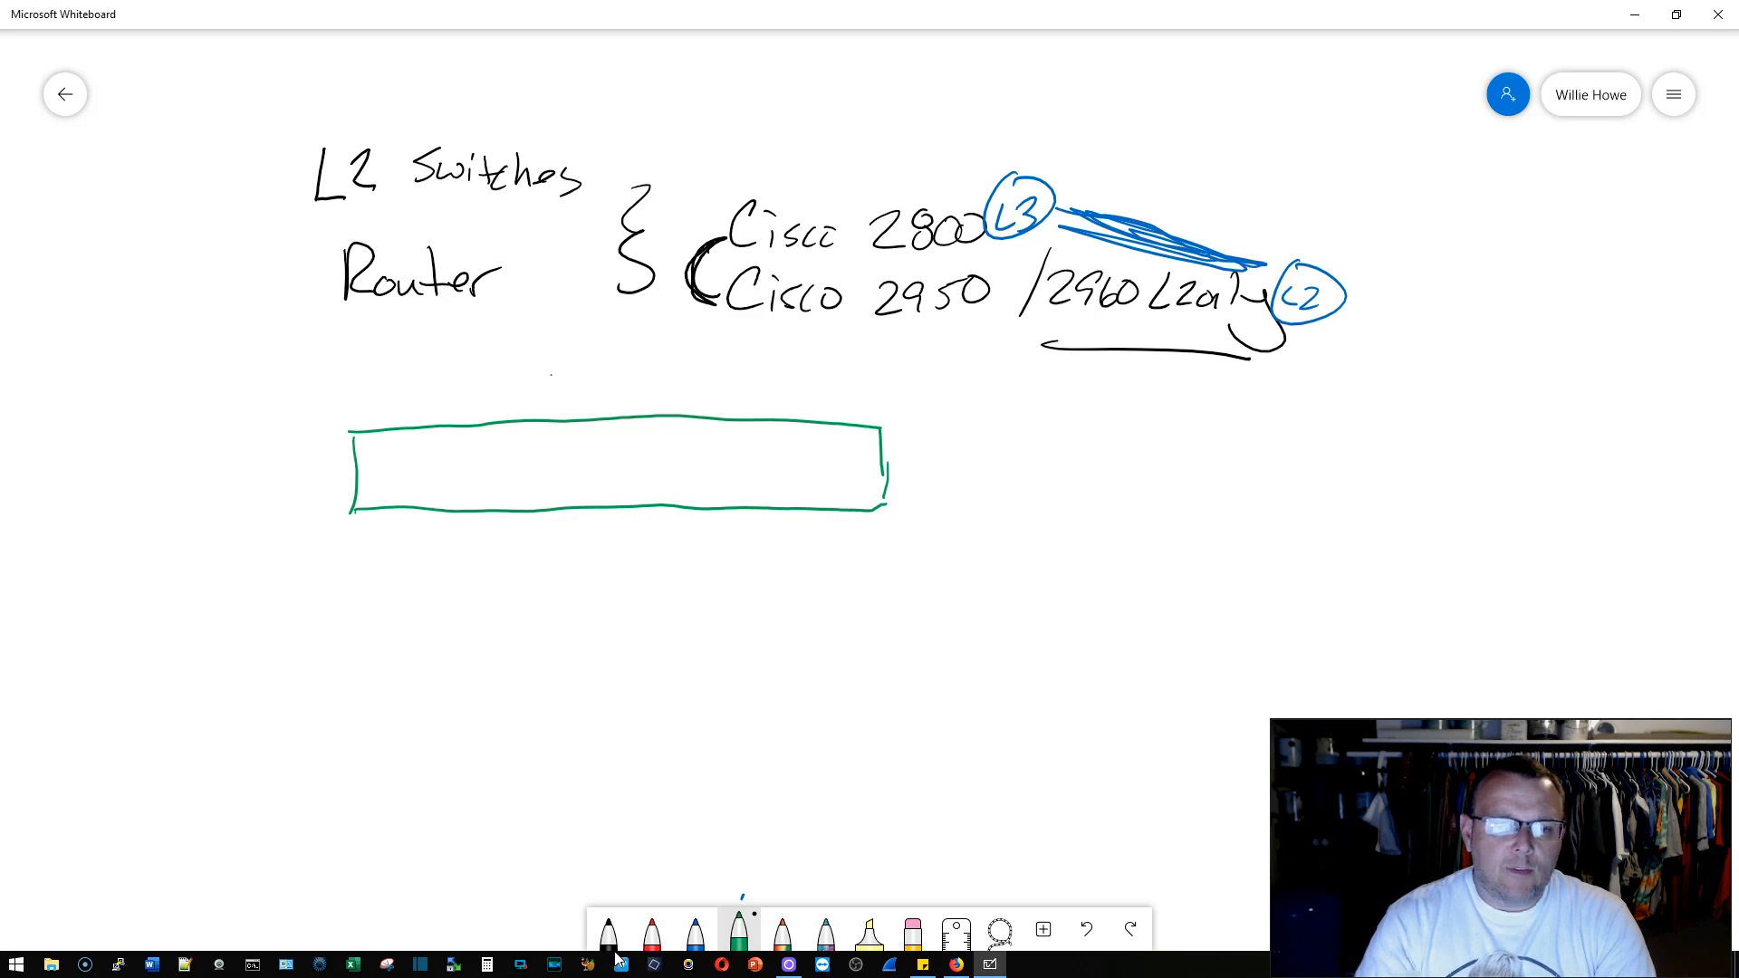
{"action": "type", "text": "L3 Sw"}
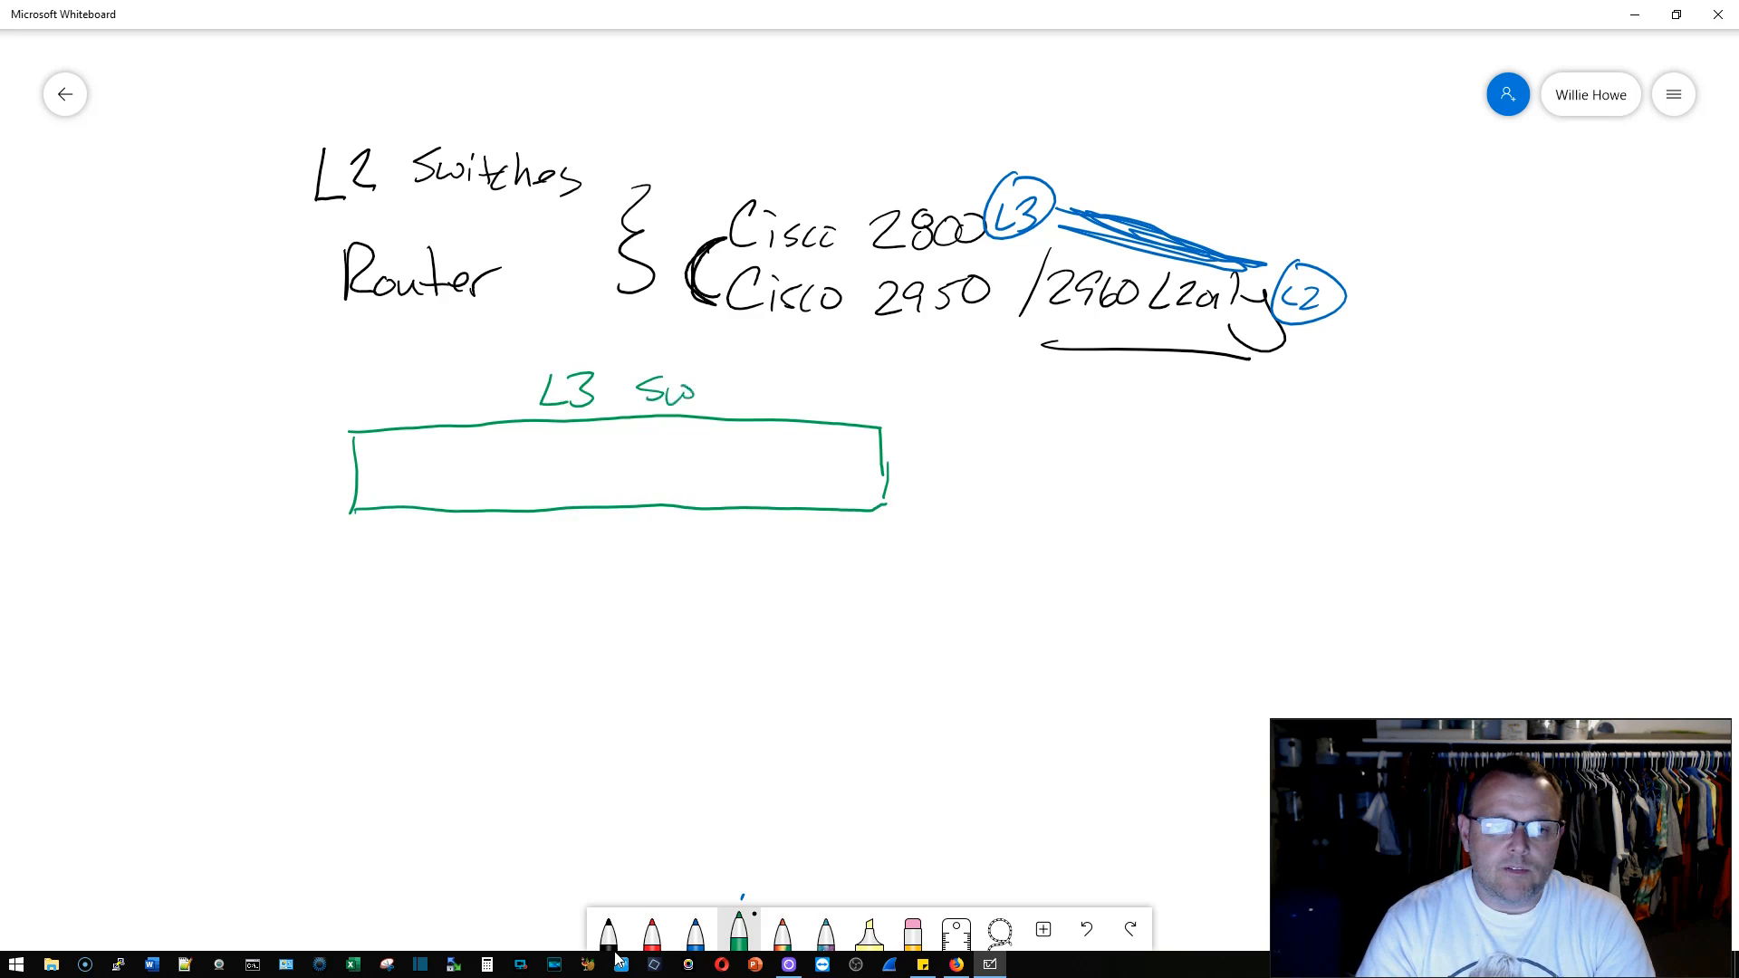
{"action": "left_click_drag", "start_coordinate": [665, 389], "coordinate": [794, 394]}
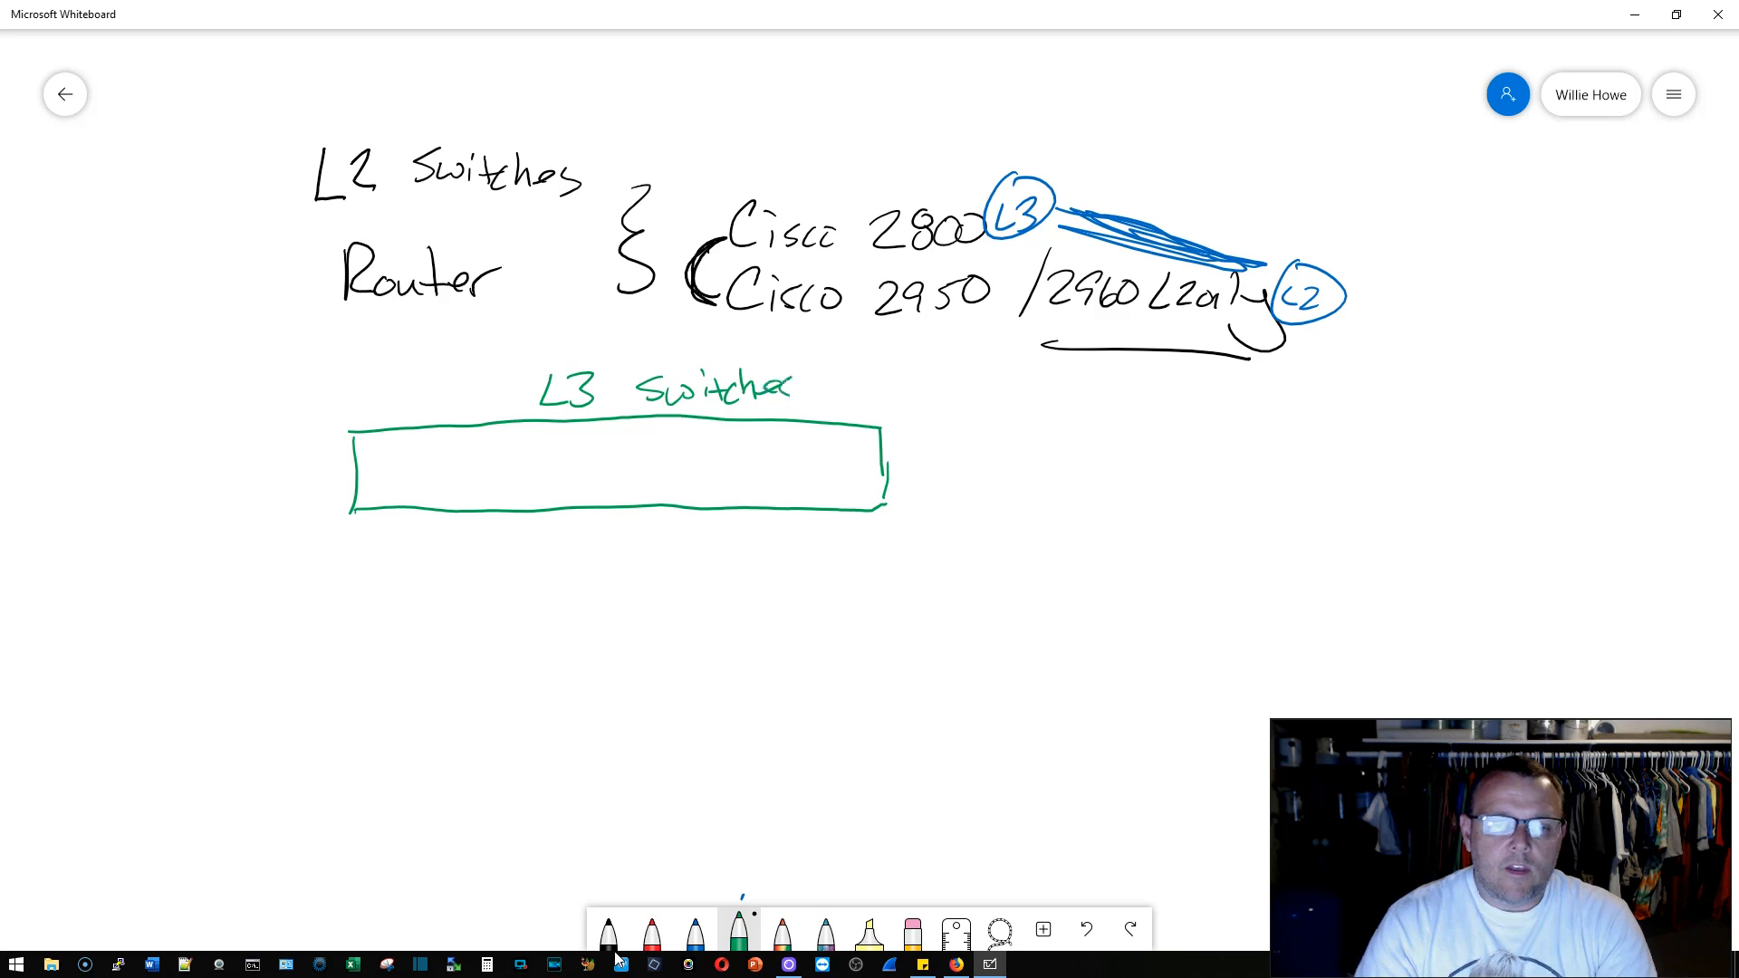
{"action": "left_click_drag", "start_coordinate": [394, 477], "coordinate": [416, 449]}
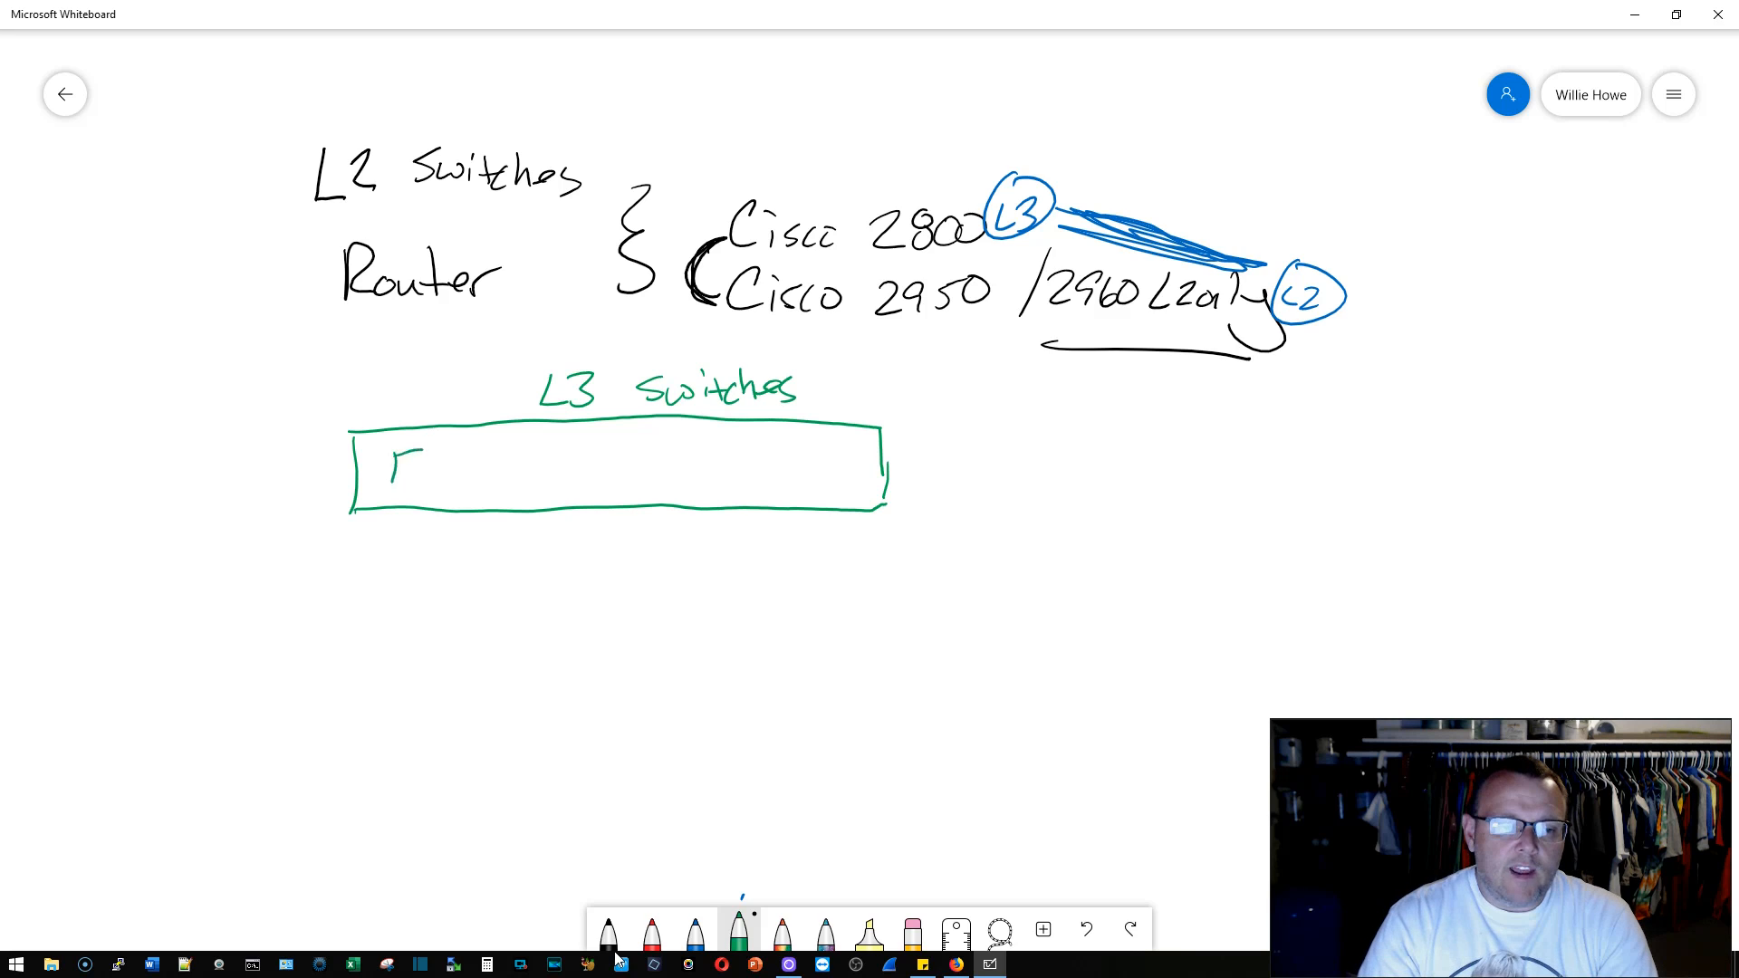
{"action": "left_click_drag", "start_coordinate": [399, 455], "coordinate": [466, 471]}
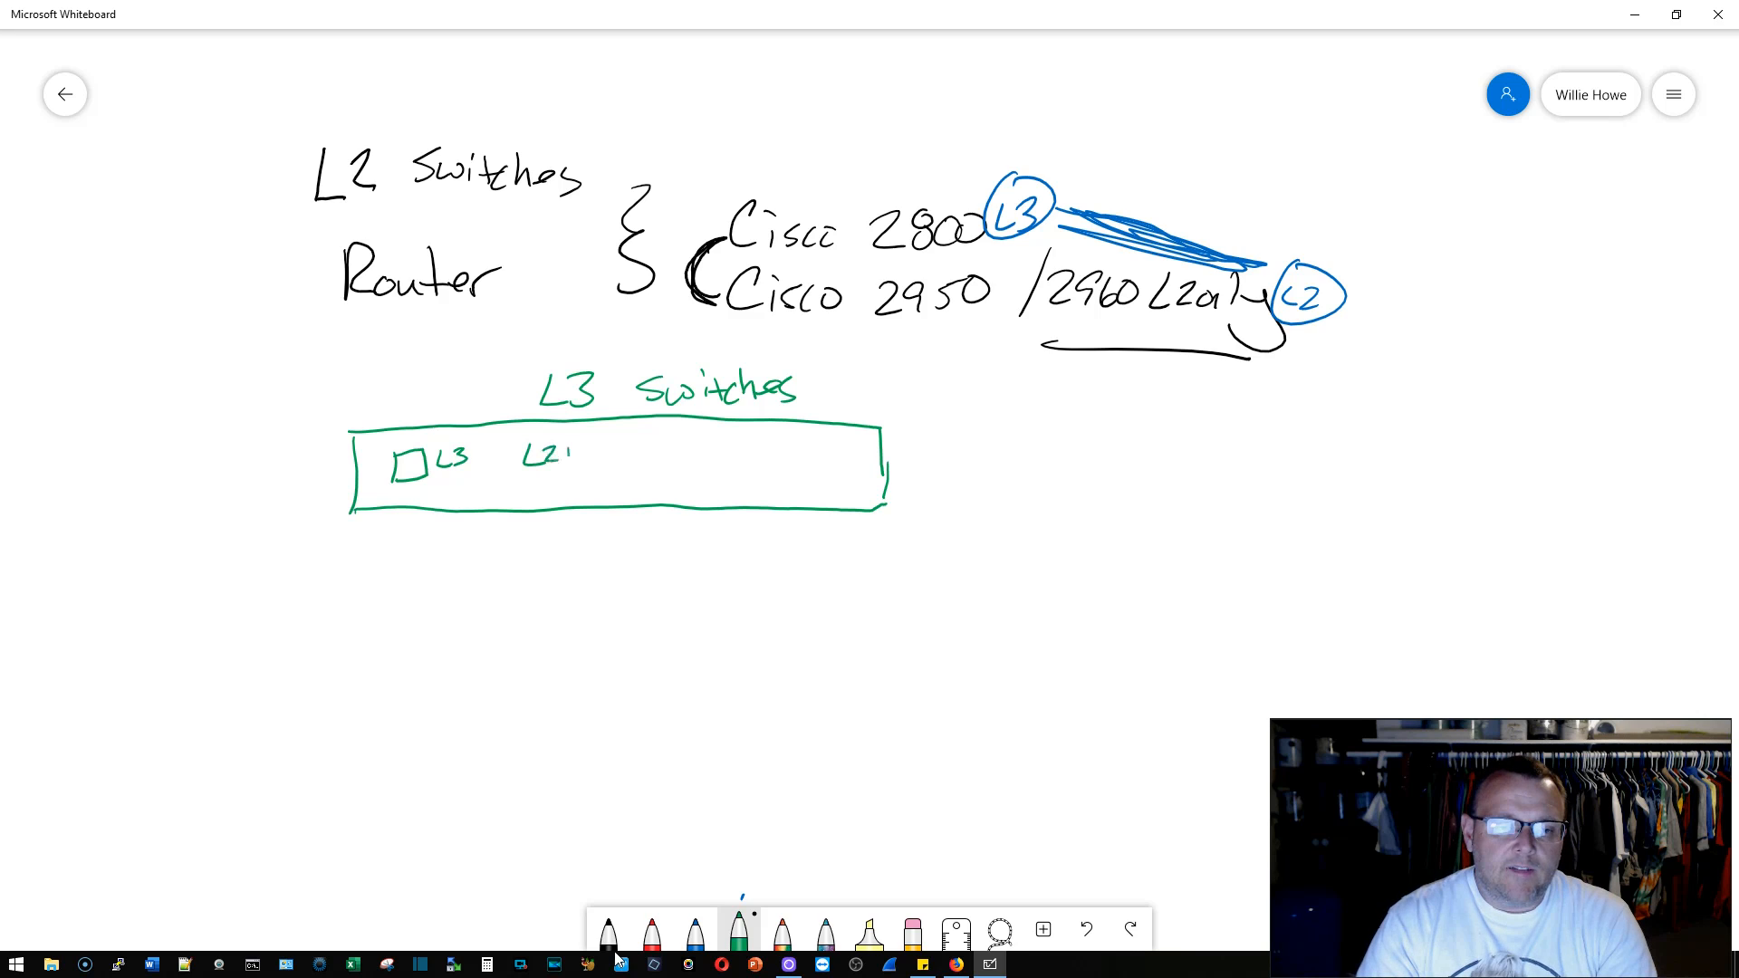
Step: Write 'L3' and 'L2 VLAN' inside the box and enclose that section
{"action": "type", "text": "VLAN"}
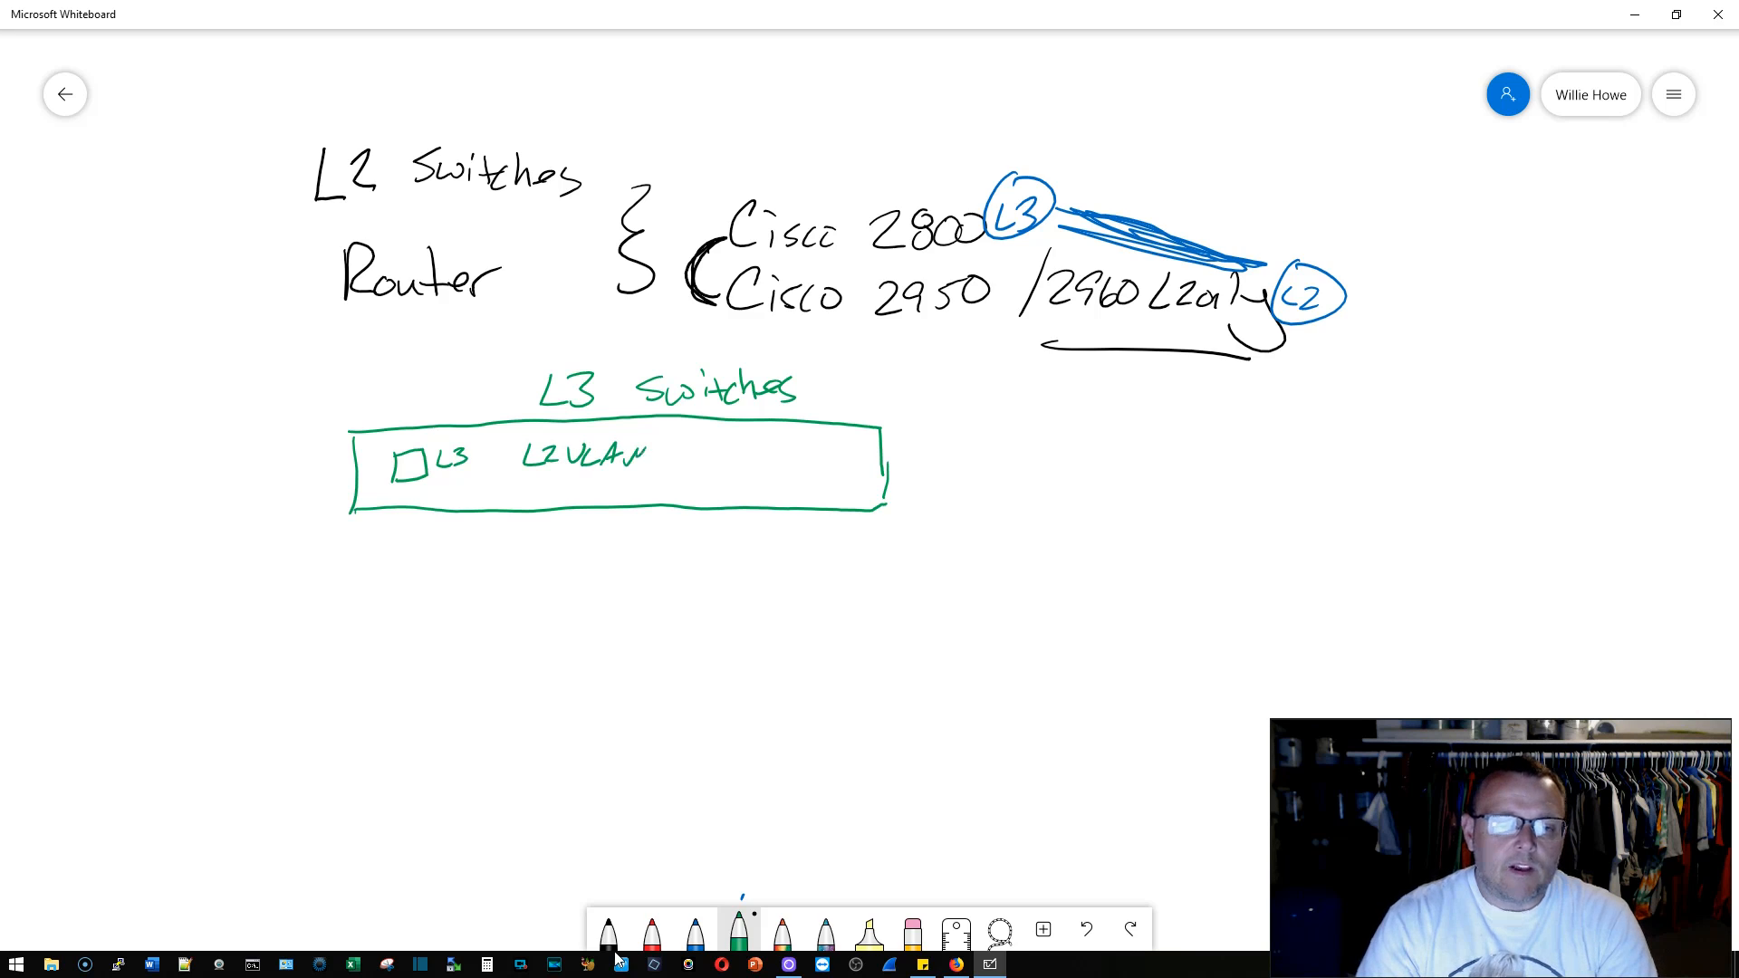
{"action": "left_click_drag", "start_coordinate": [388, 421], "coordinate": [643, 509]}
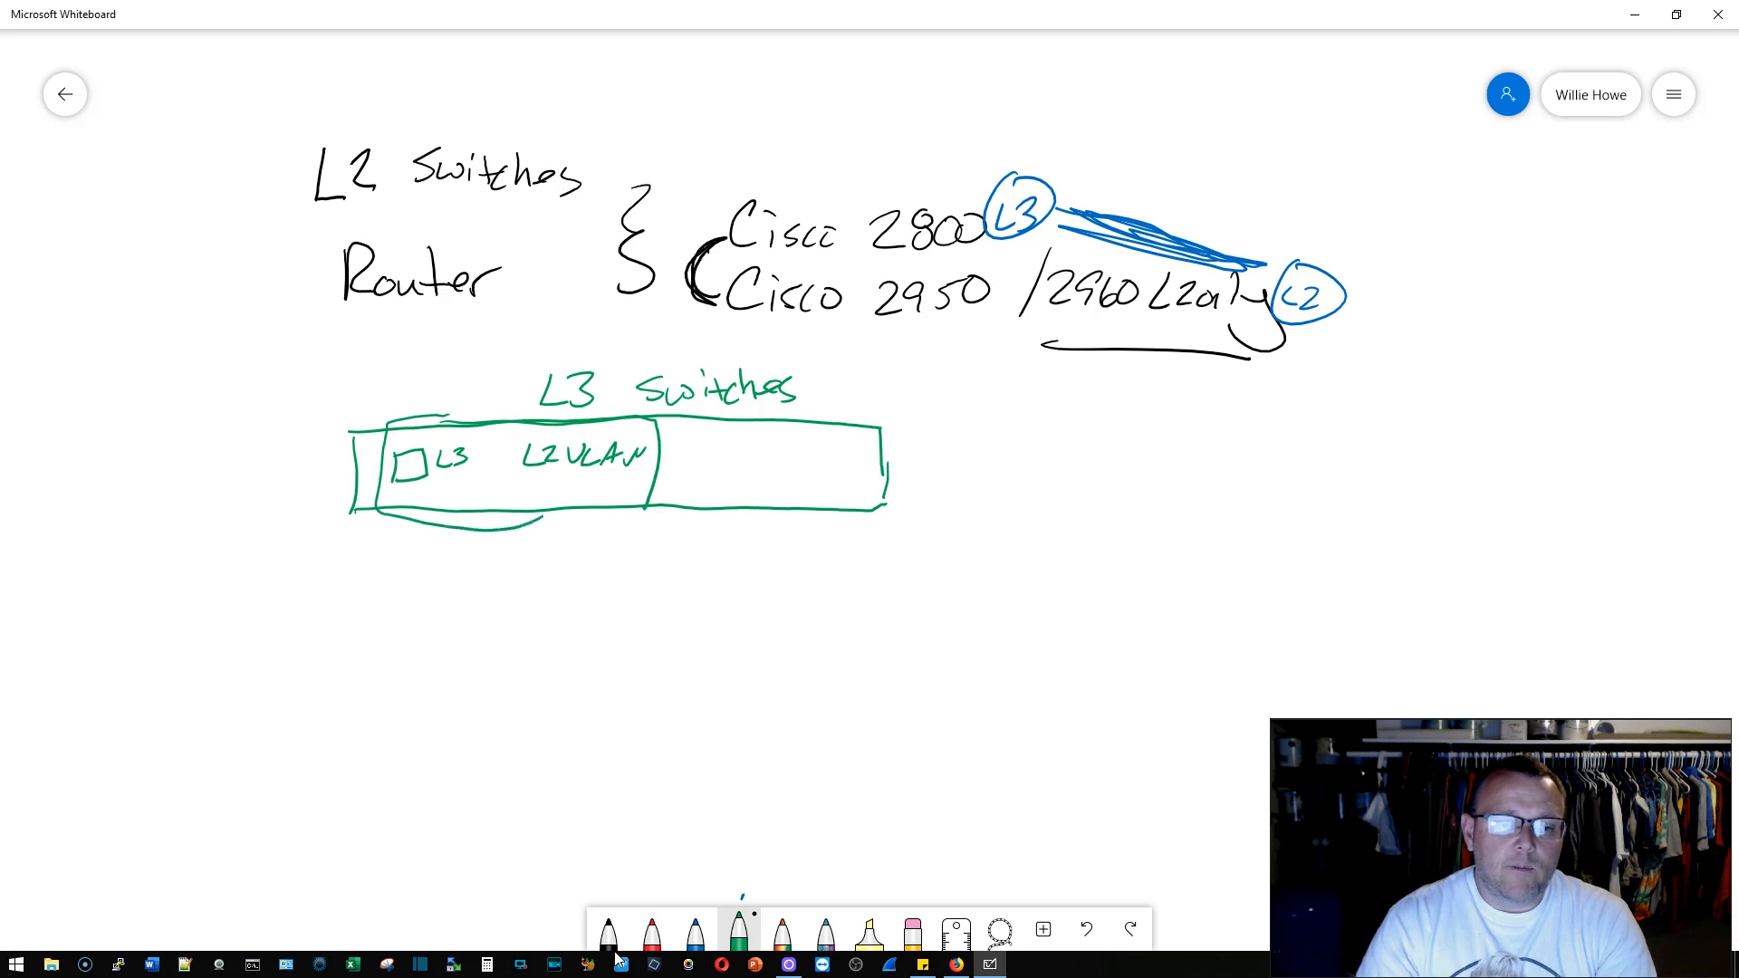
{"action": "left_click_drag", "start_coordinate": [365, 433], "coordinate": [643, 522]}
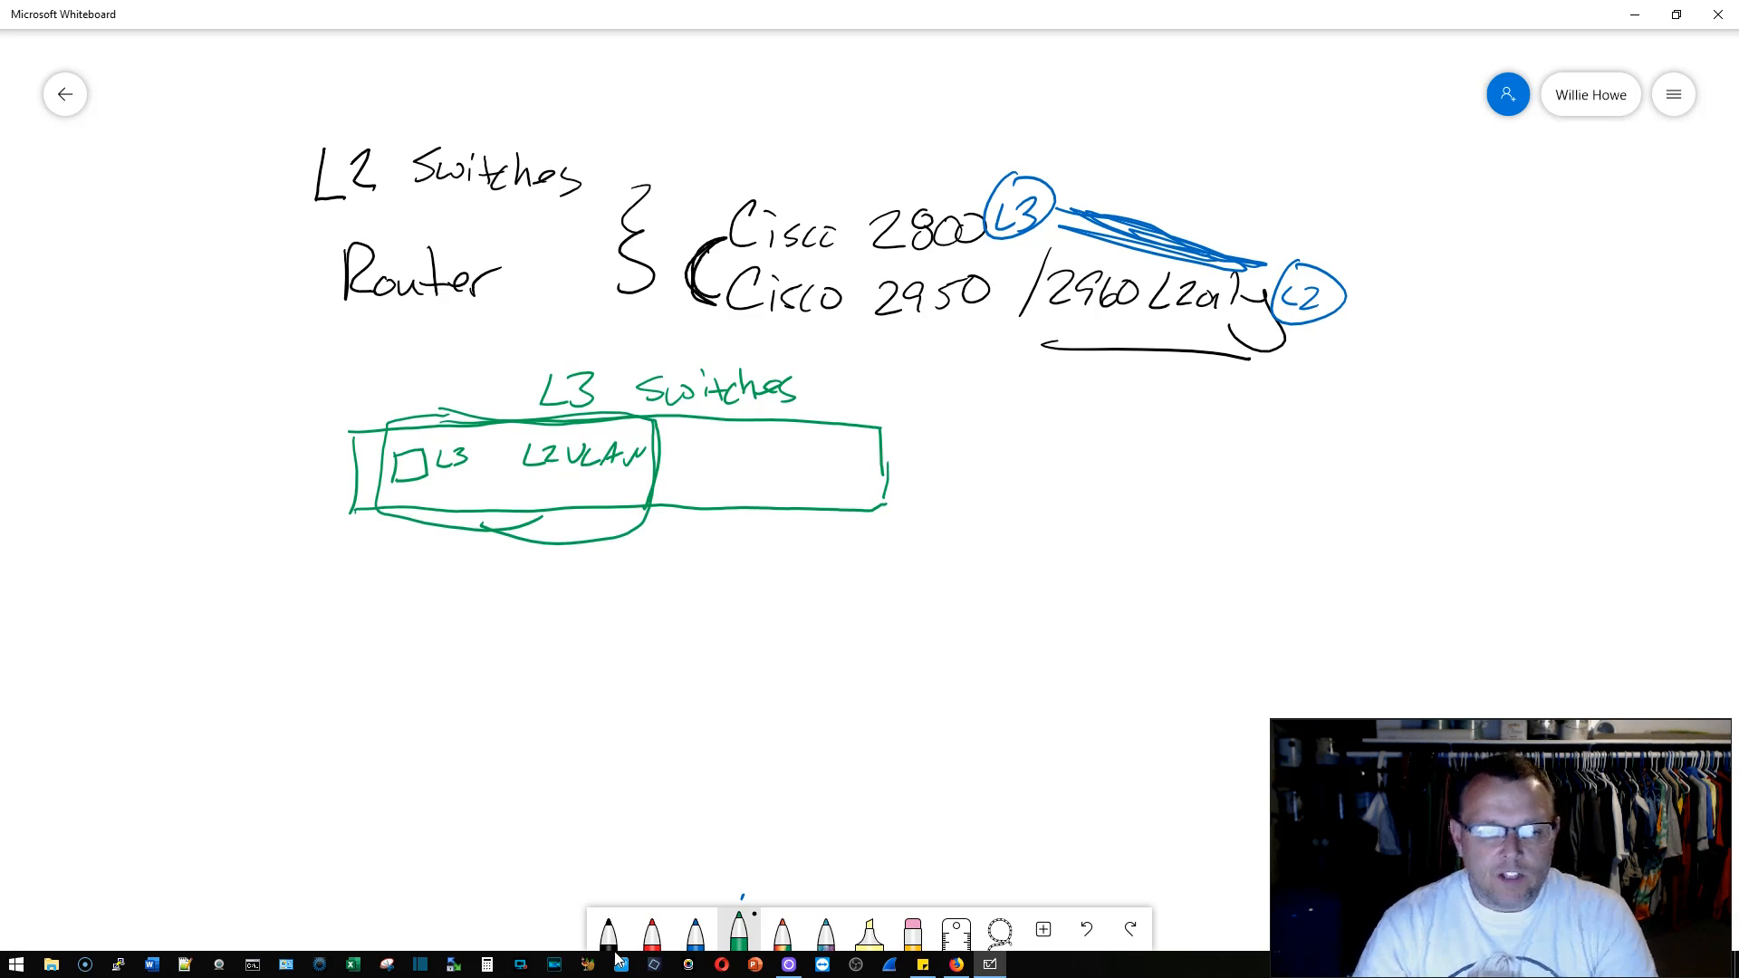
{"action": "left_click_drag", "start_coordinate": [632, 577], "coordinate": [776, 598]}
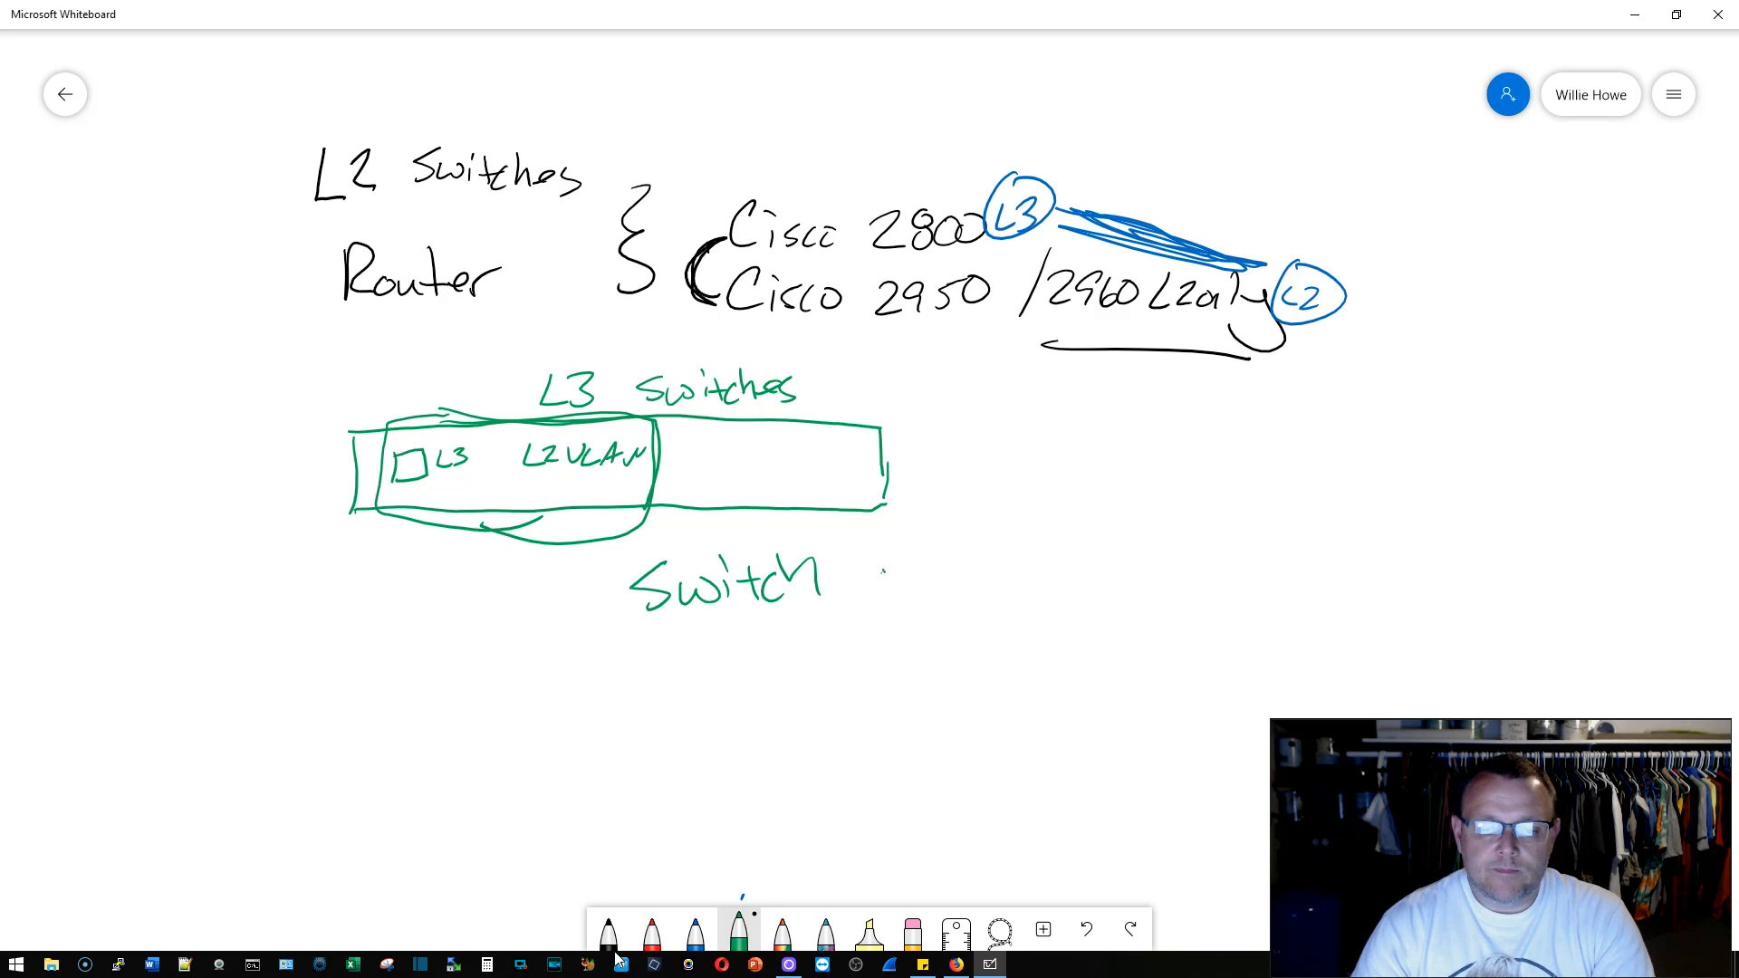
Step: Write 'Switching is faster than routing' below the box, bracket it, and erase all ink
{"action": "left_click_drag", "start_coordinate": [820, 576], "coordinate": [1054, 577]}
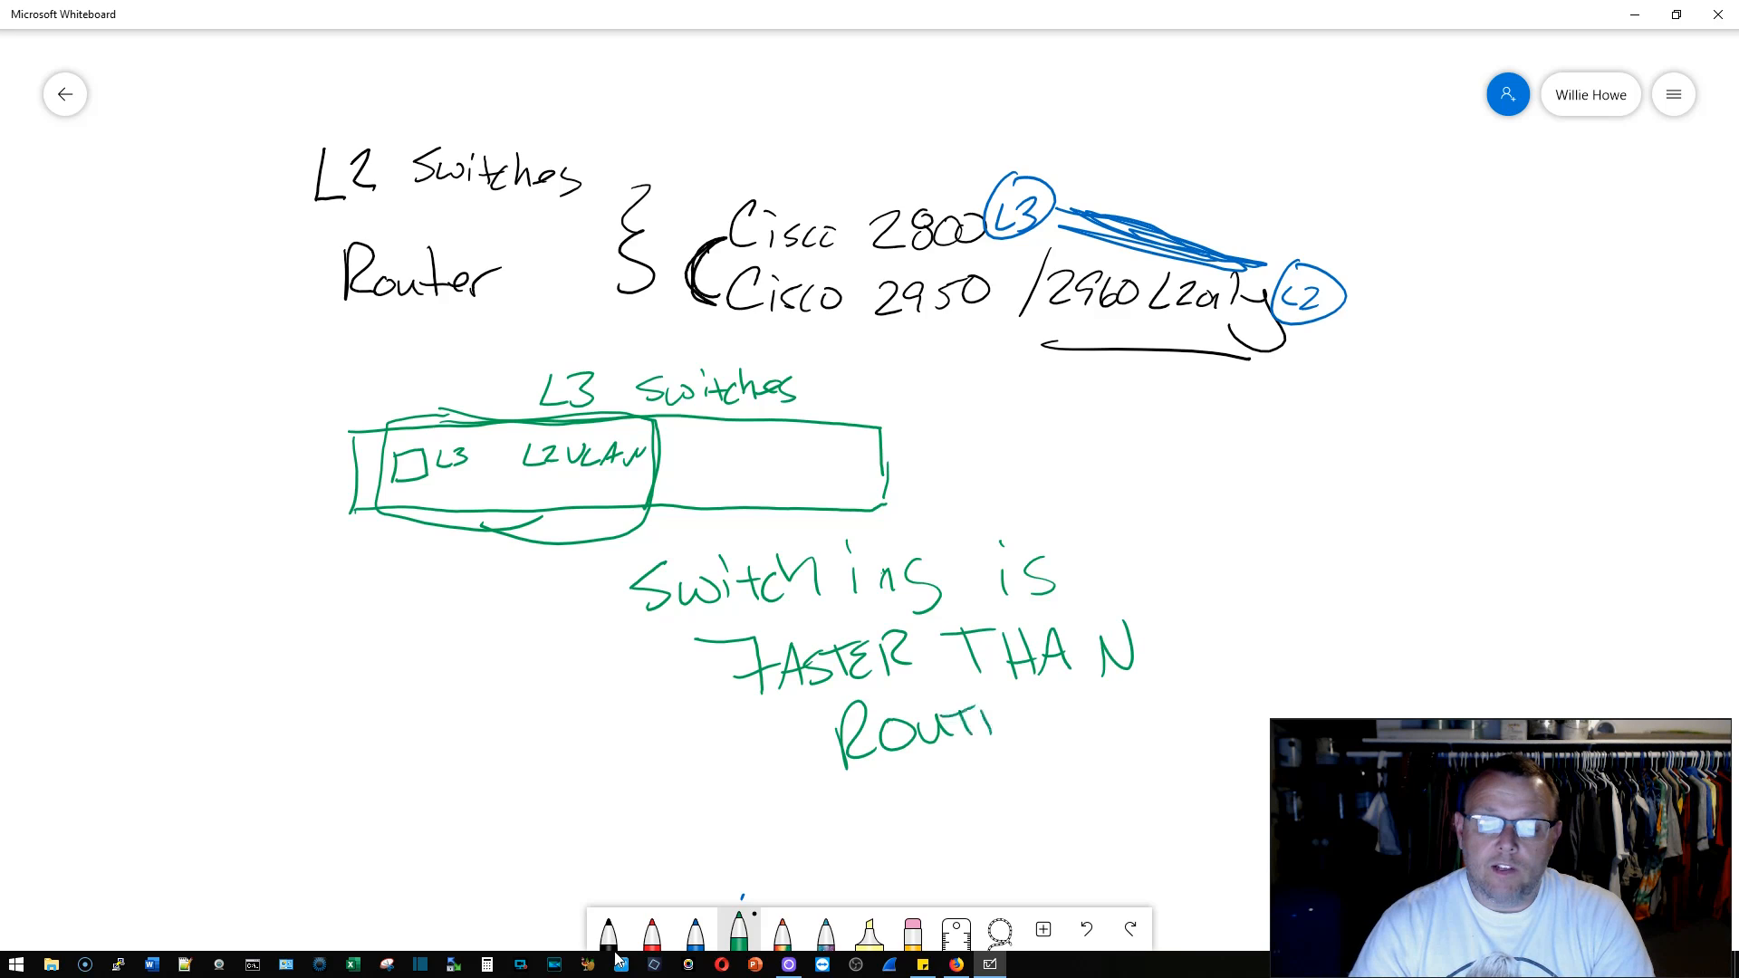
{"action": "left_click_drag", "start_coordinate": [987, 721], "coordinate": [1065, 726]}
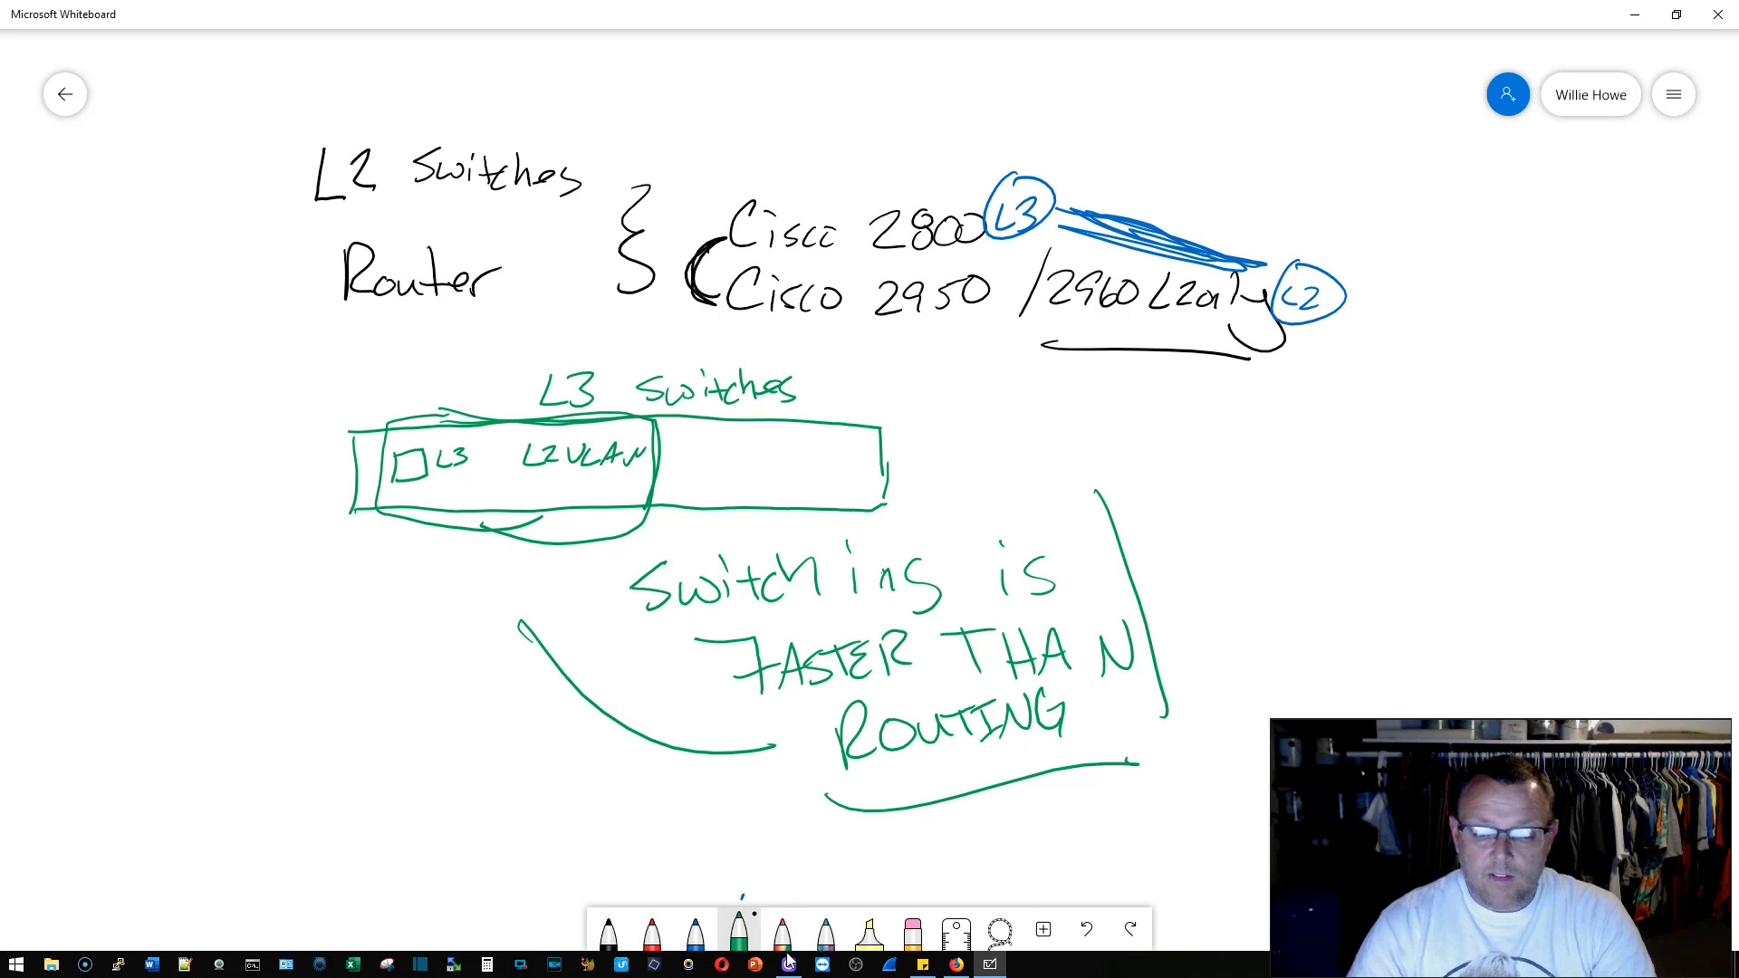
{"action": "left_click", "coordinate": [912, 929]}
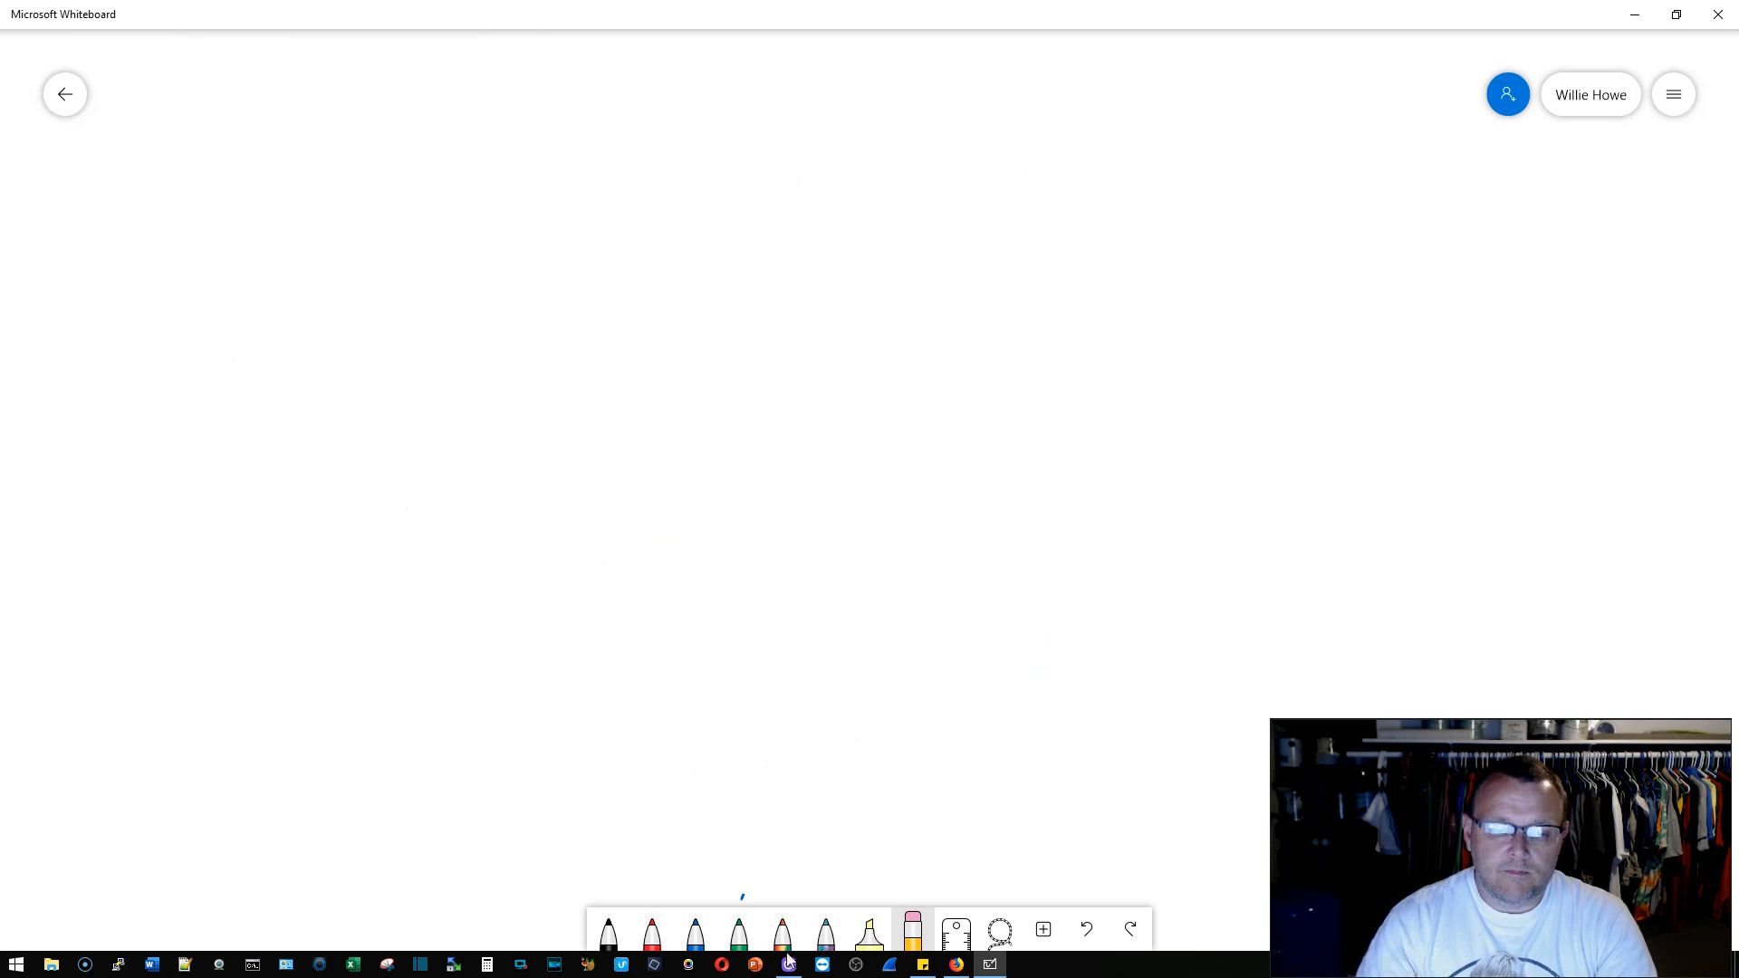
Step: Handwrite 'Switch when you can, Route when you must…' with the rainbow pen
{"action": "left_click", "coordinate": [782, 932]}
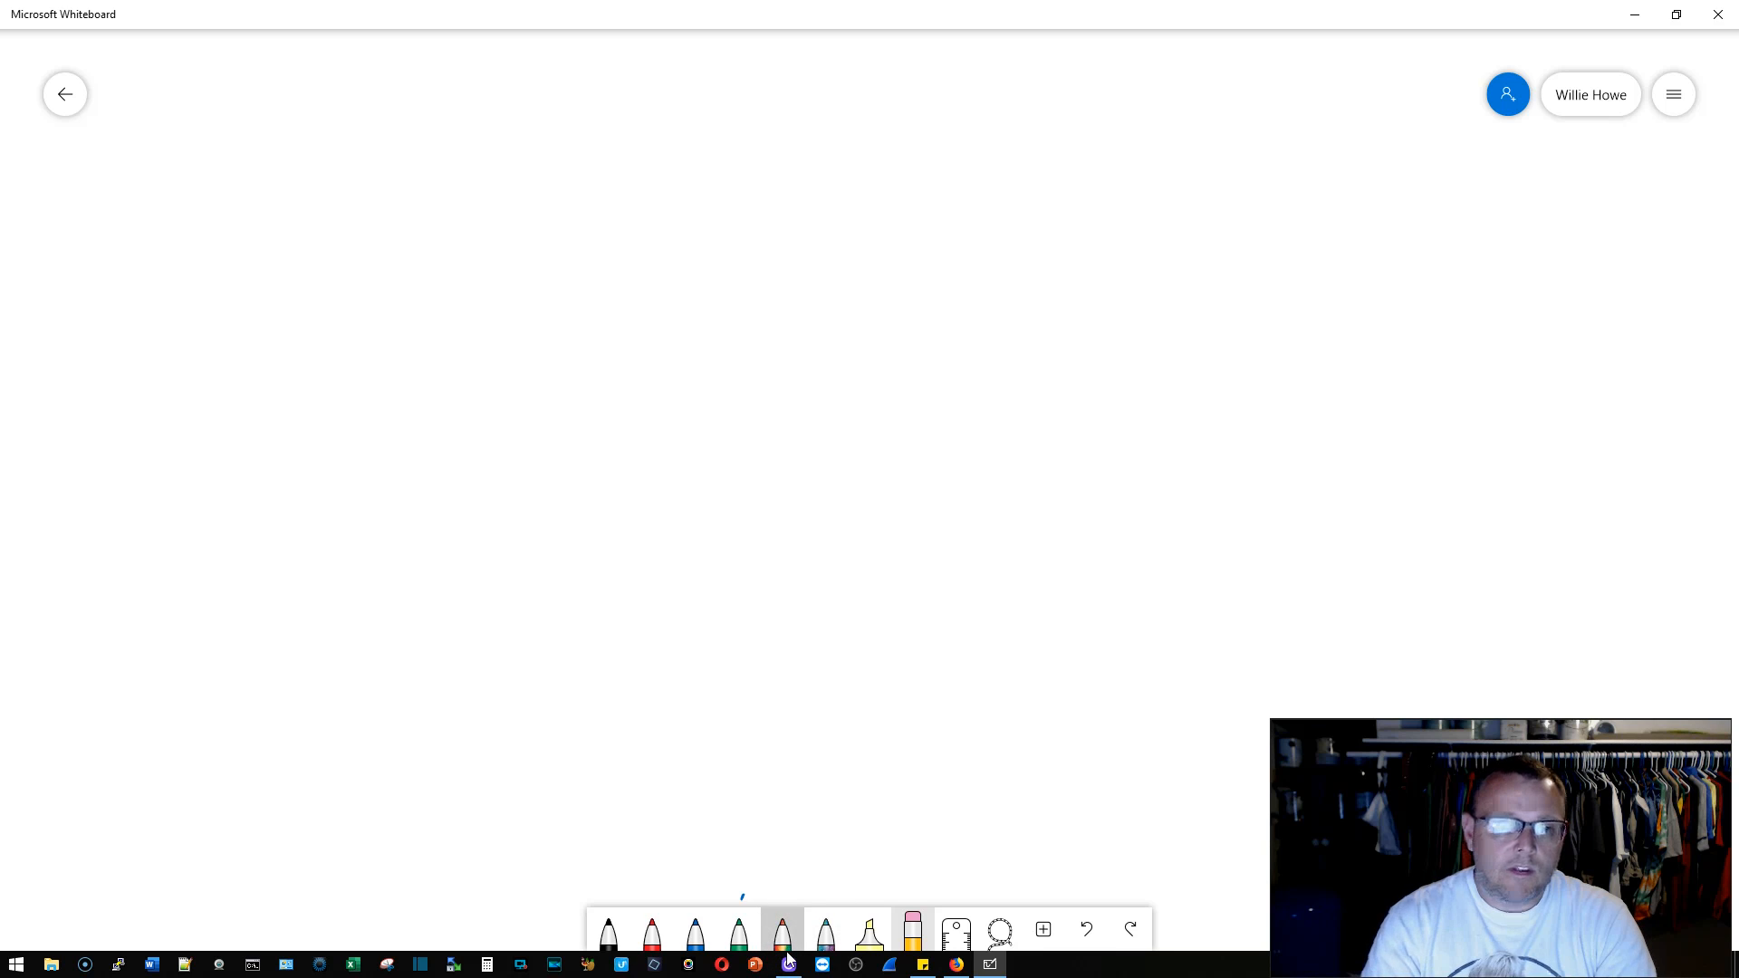
{"action": "left_click_drag", "start_coordinate": [395, 163], "coordinate": [377, 255]}
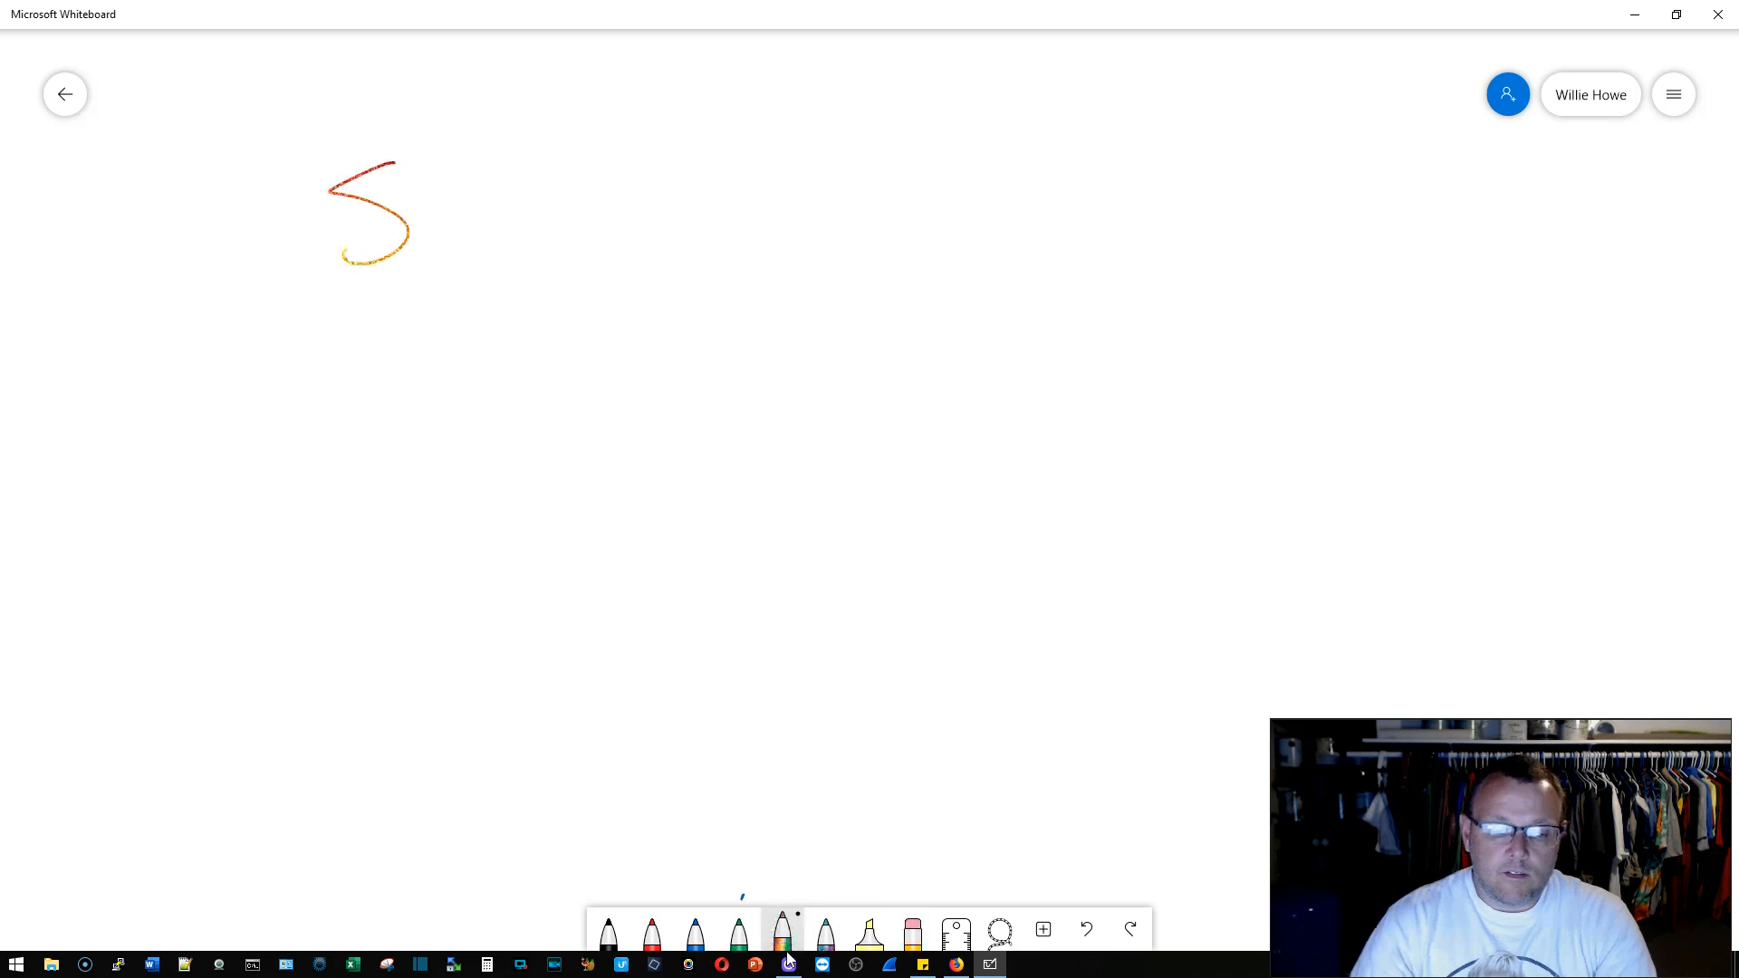
{"action": "left_click_drag", "start_coordinate": [444, 216], "coordinate": [509, 261]}
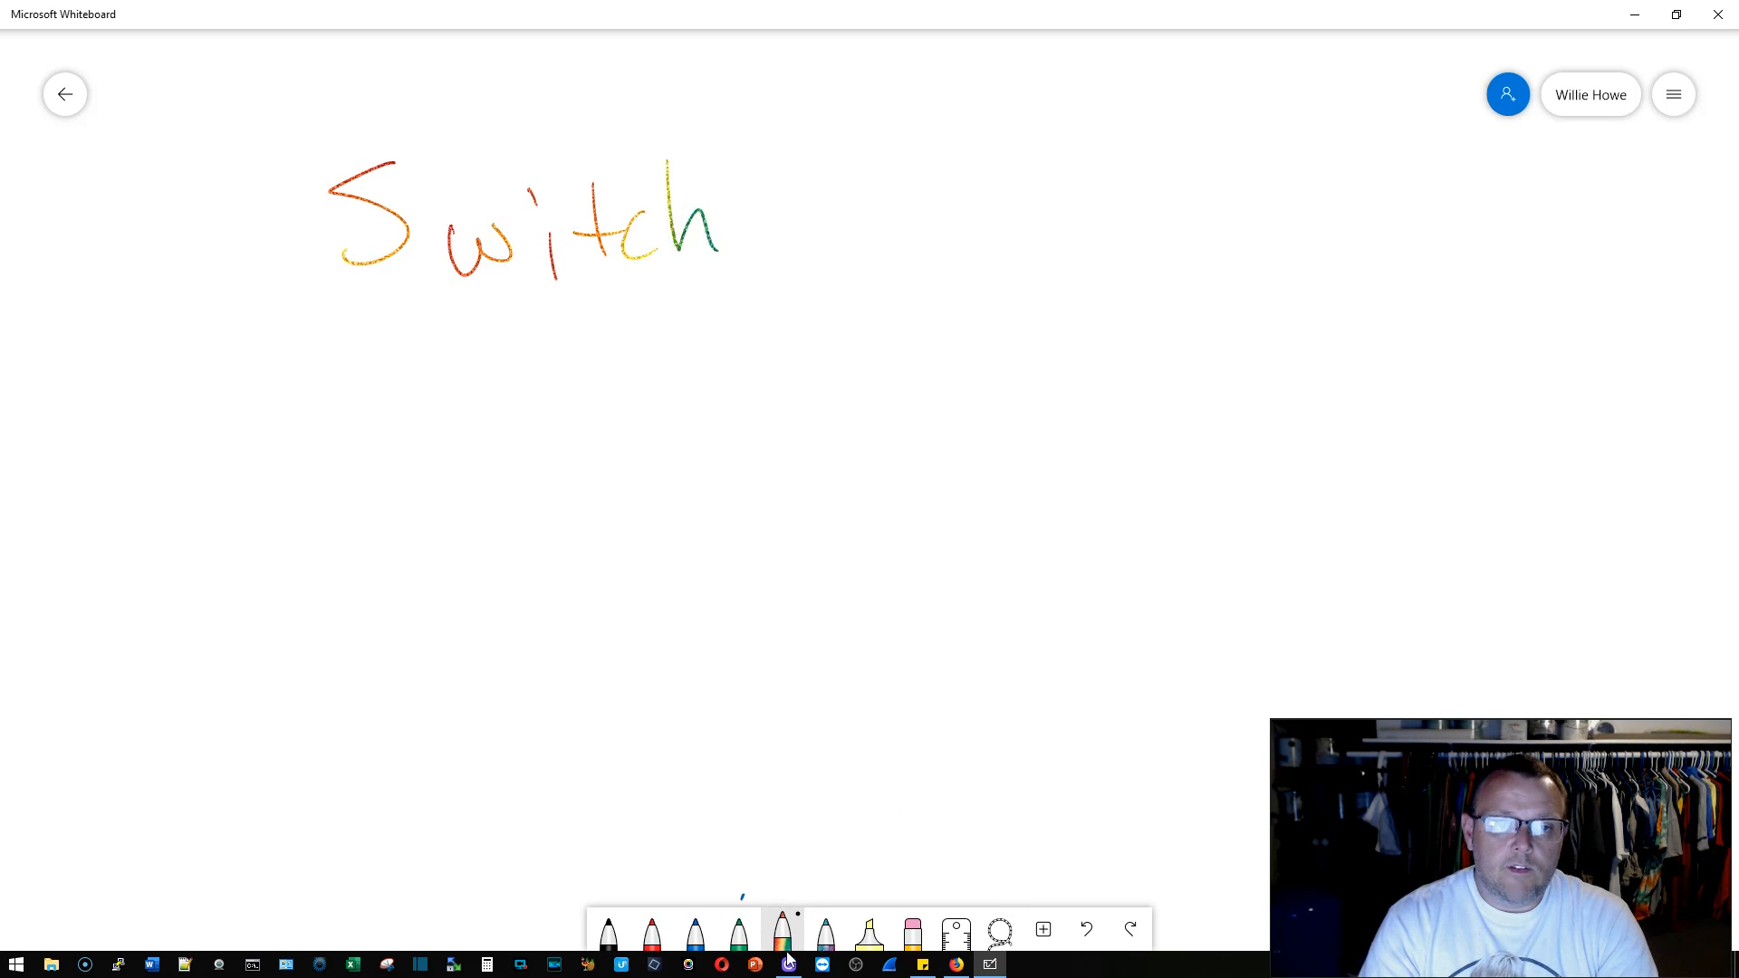
{"action": "left_click_drag", "start_coordinate": [799, 238], "coordinate": [993, 238]}
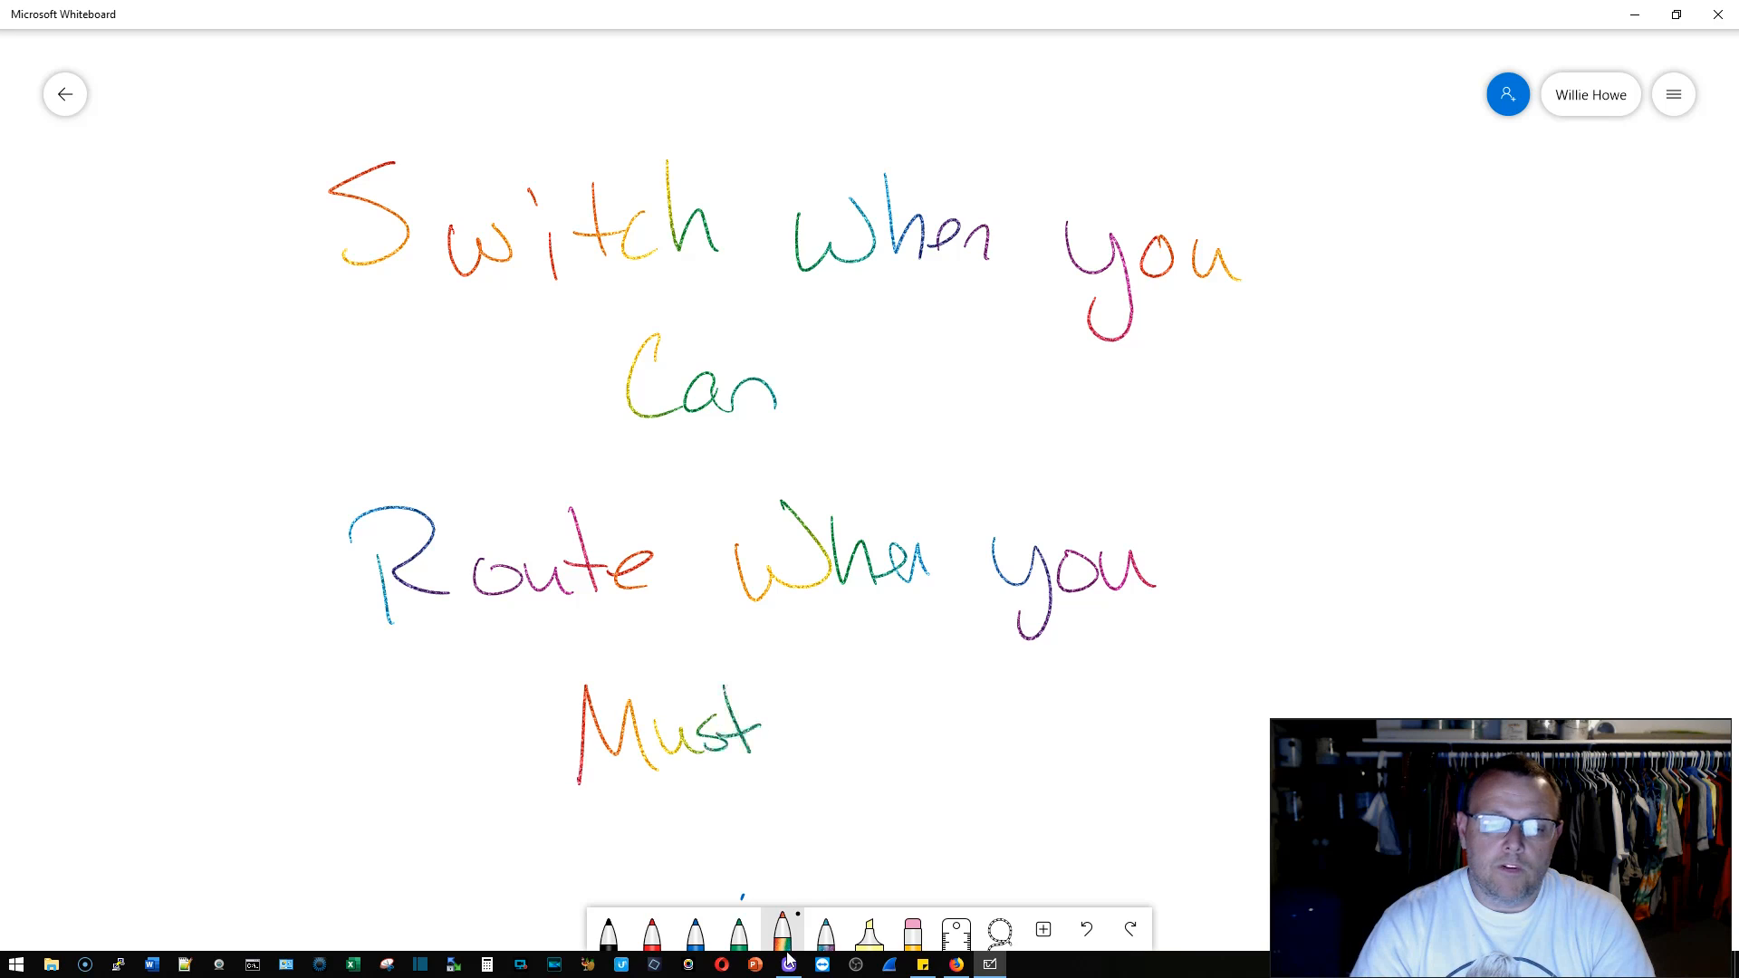
{"action": "left_click_drag", "start_coordinate": [776, 732], "coordinate": [909, 732]}
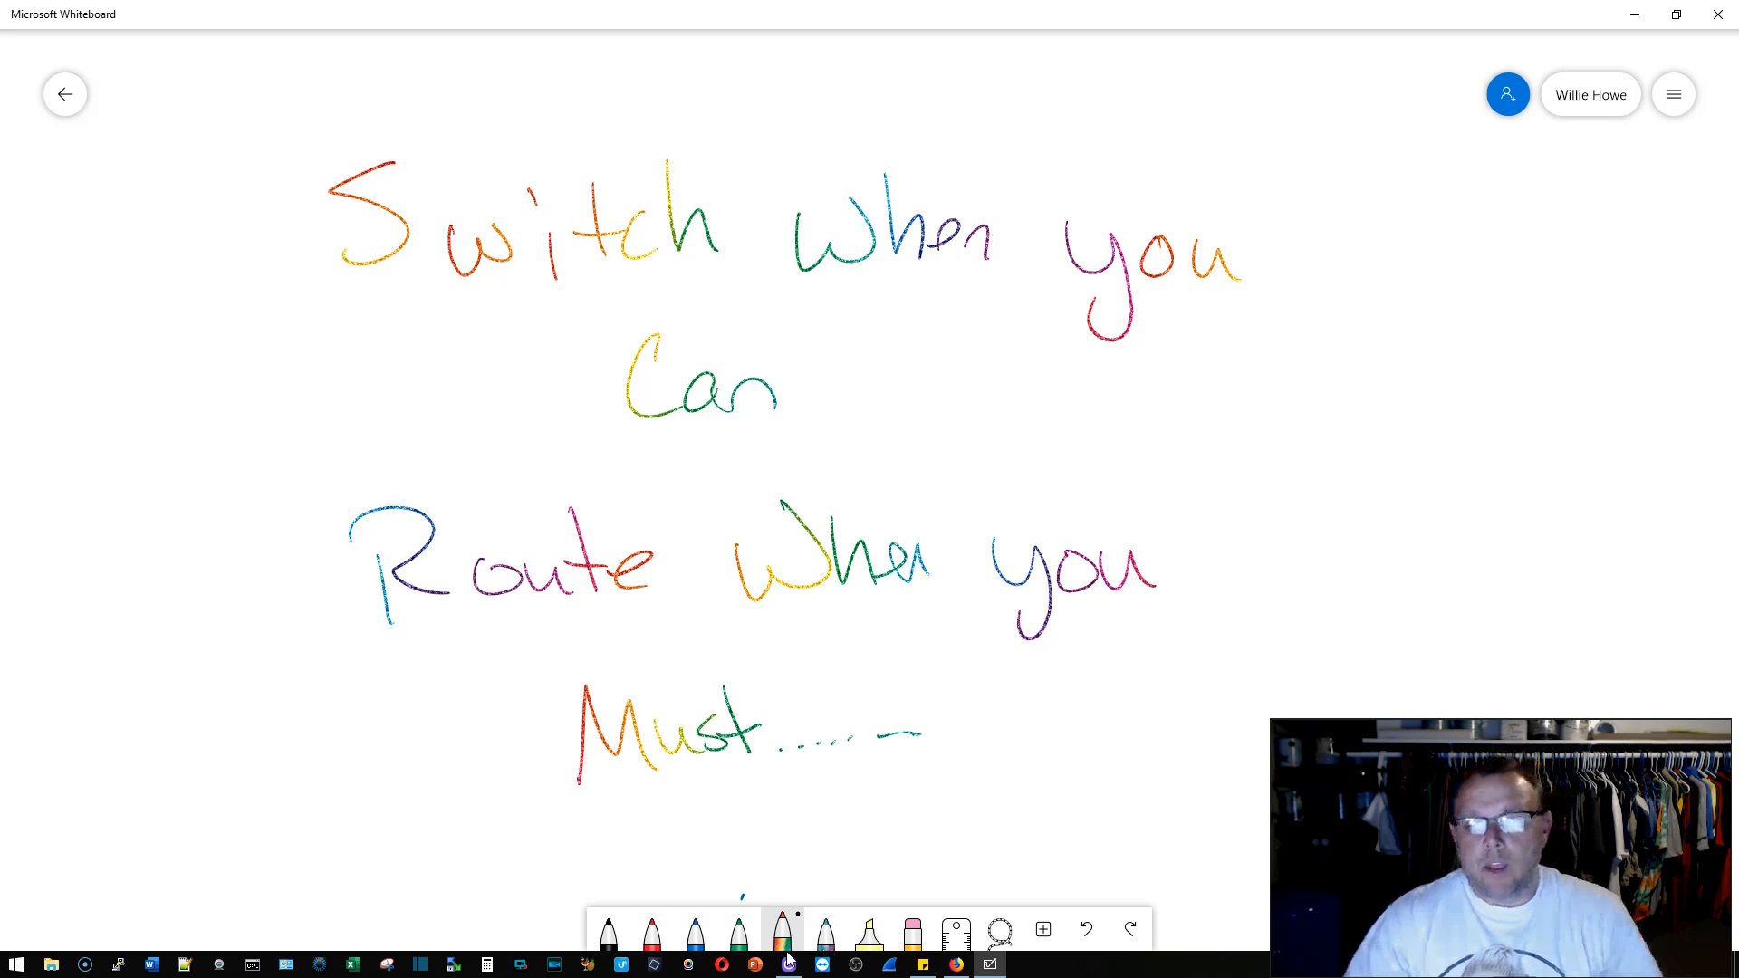